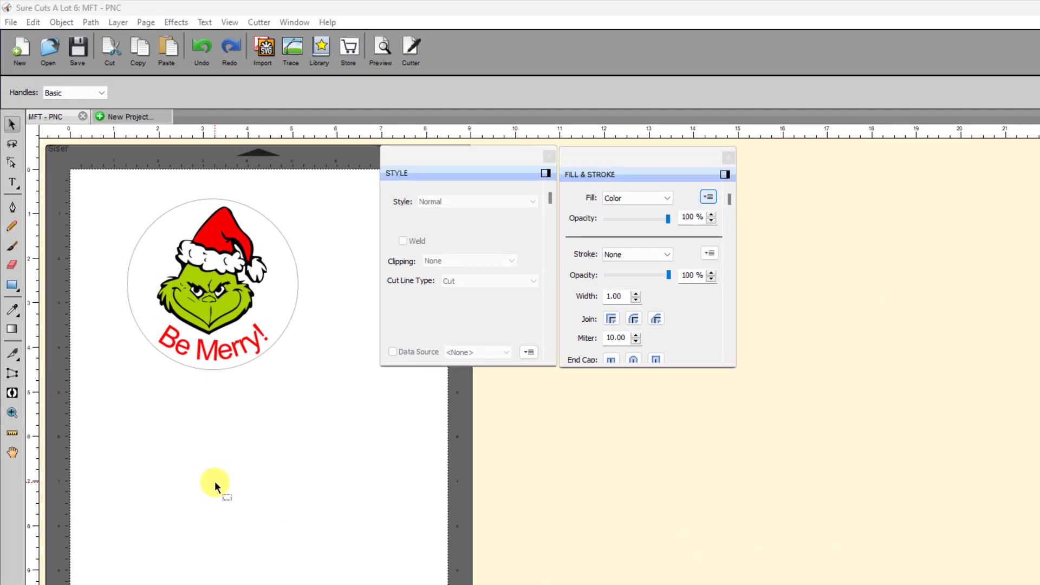
mouse_move(225, 470)
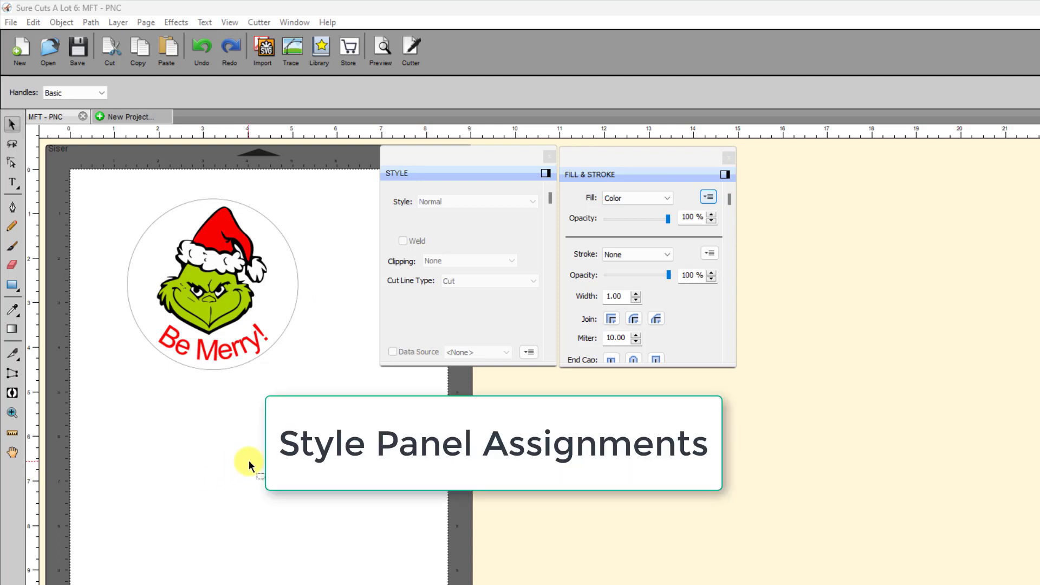
mouse_move(231, 436)
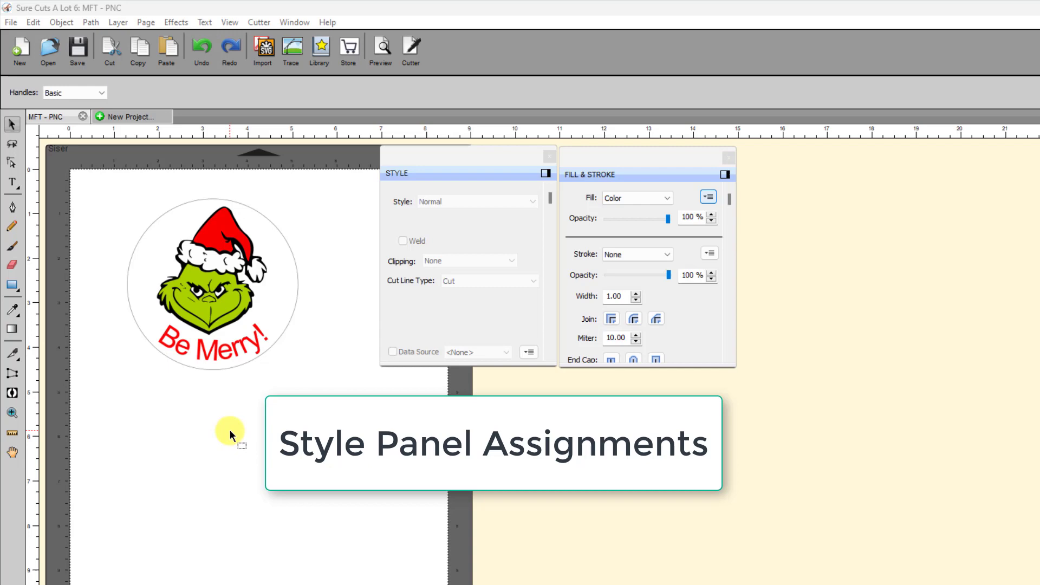
mouse_move(236, 440)
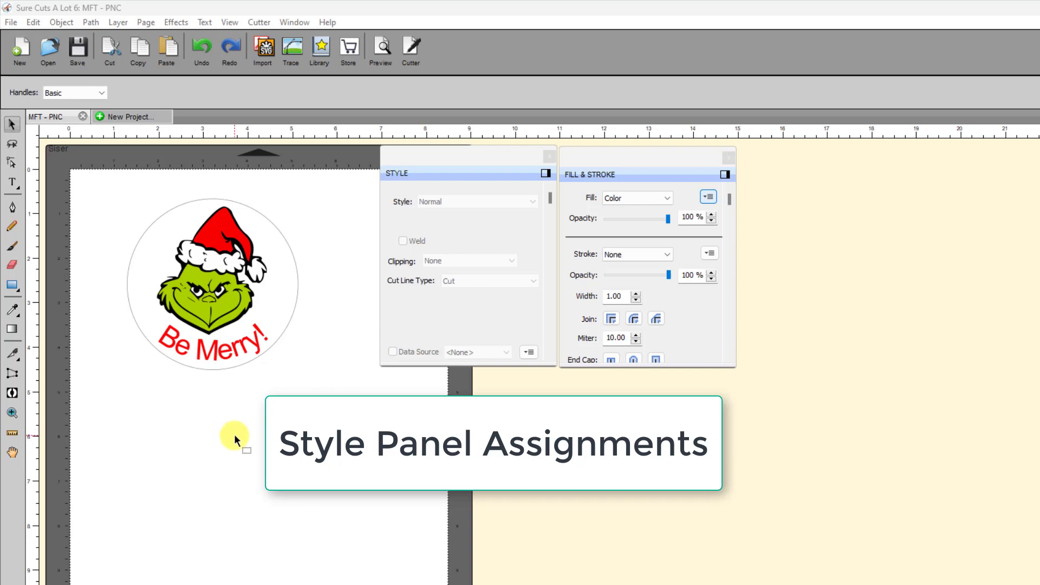
mouse_move(237, 431)
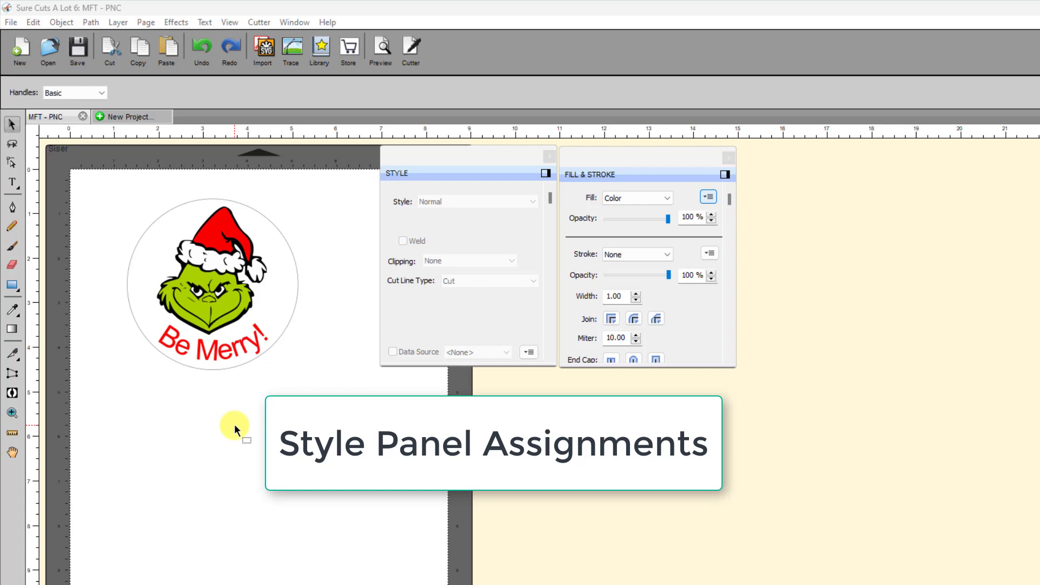
mouse_move(239, 428)
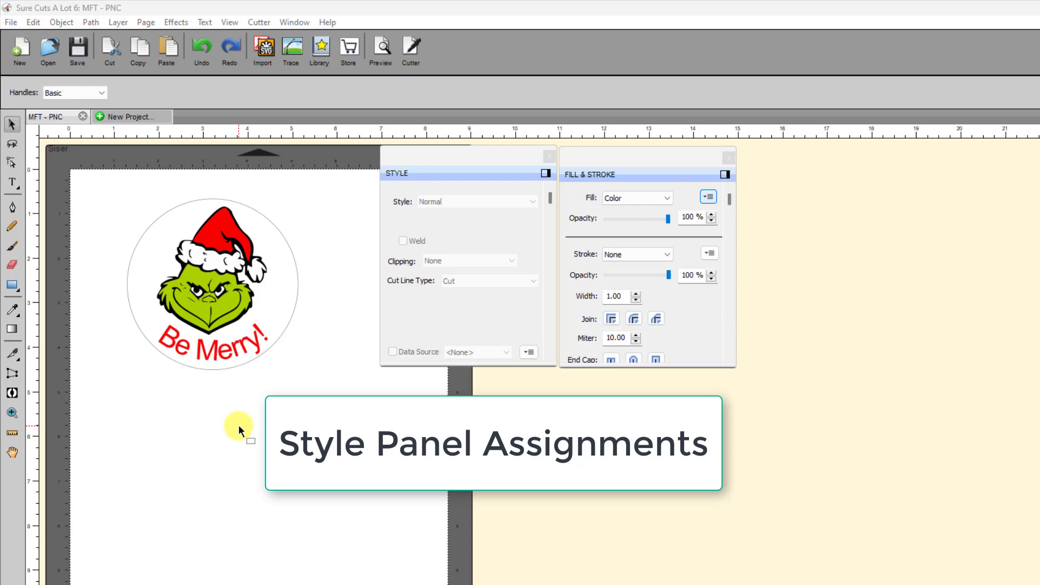
mouse_move(250, 437)
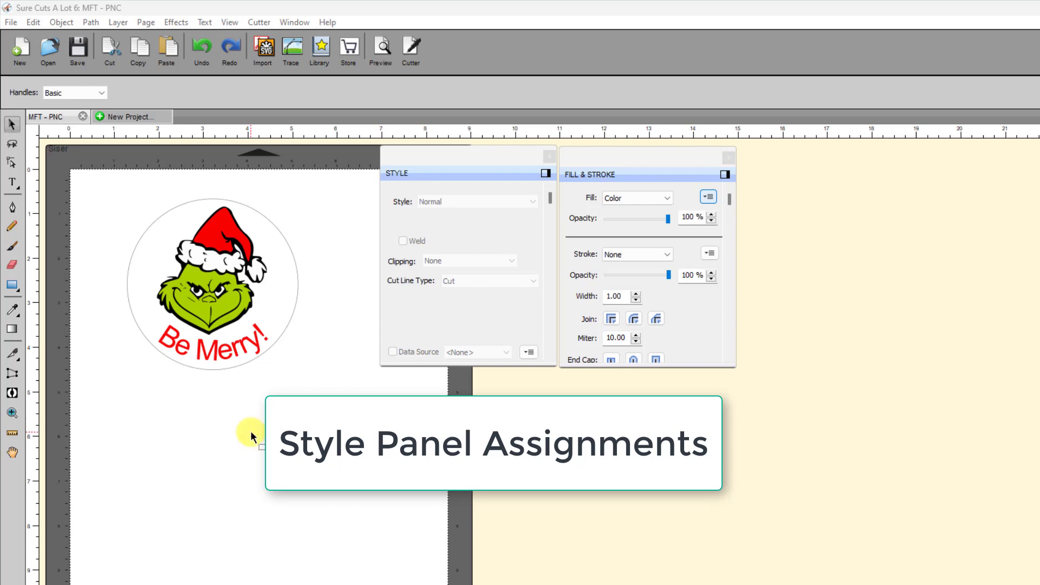
mouse_move(451, 290)
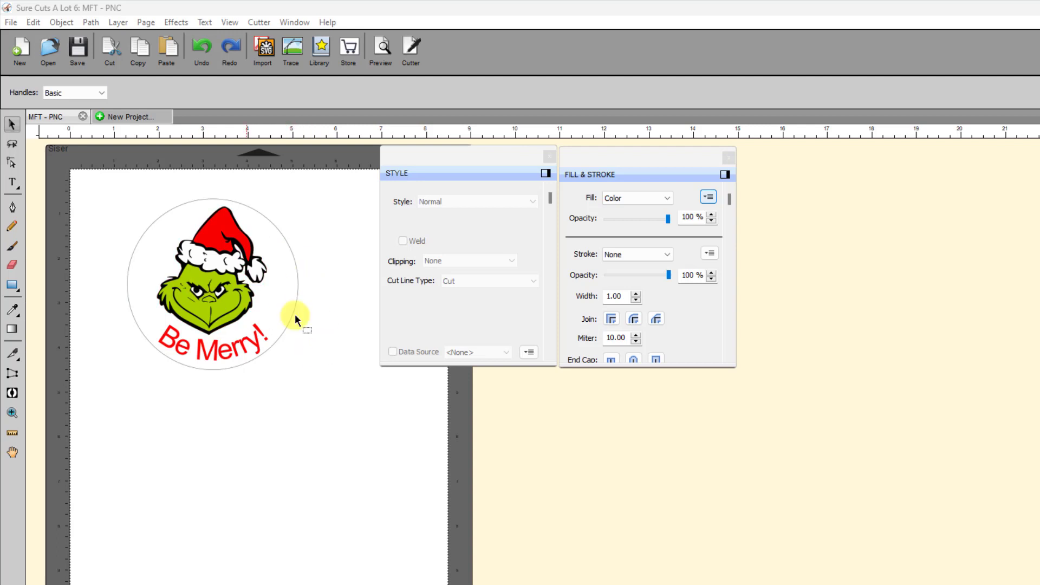
mouse_move(410, 46)
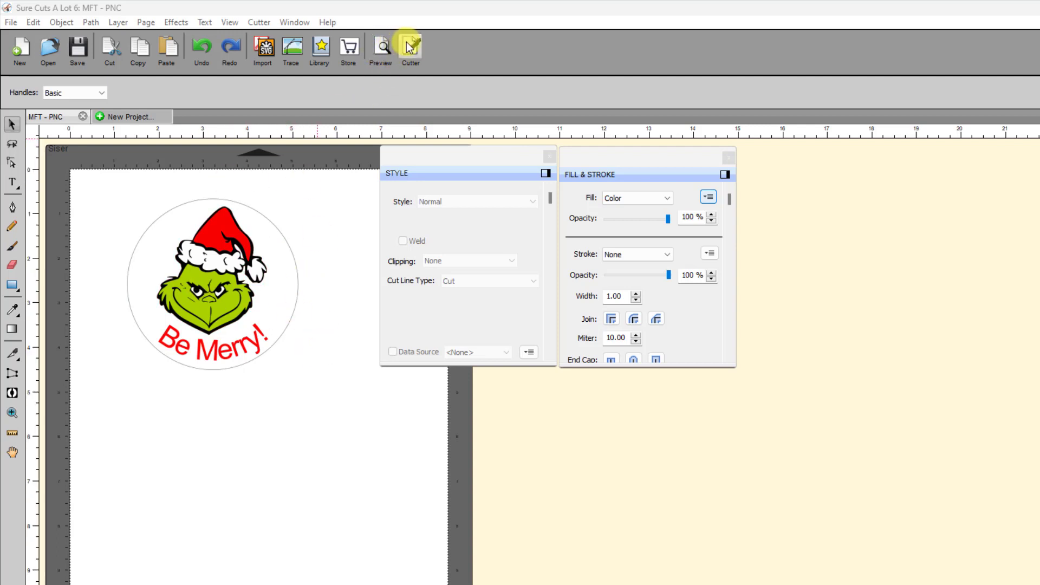
mouse_move(473, 299)
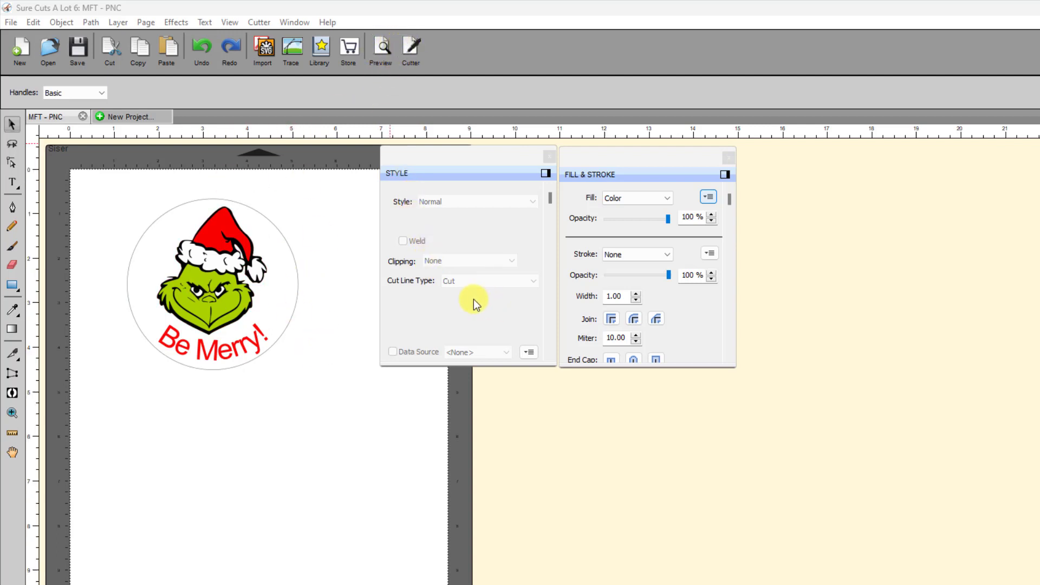
mouse_move(381, 50)
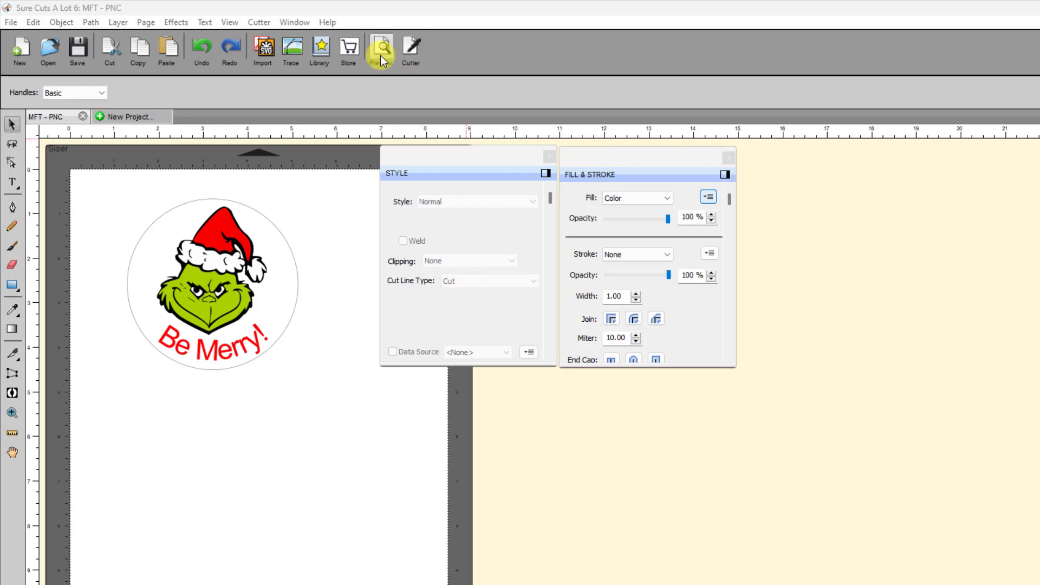
Step: Preview the cut, toggling the printed artwork off and on, then return to editing
click(380, 51)
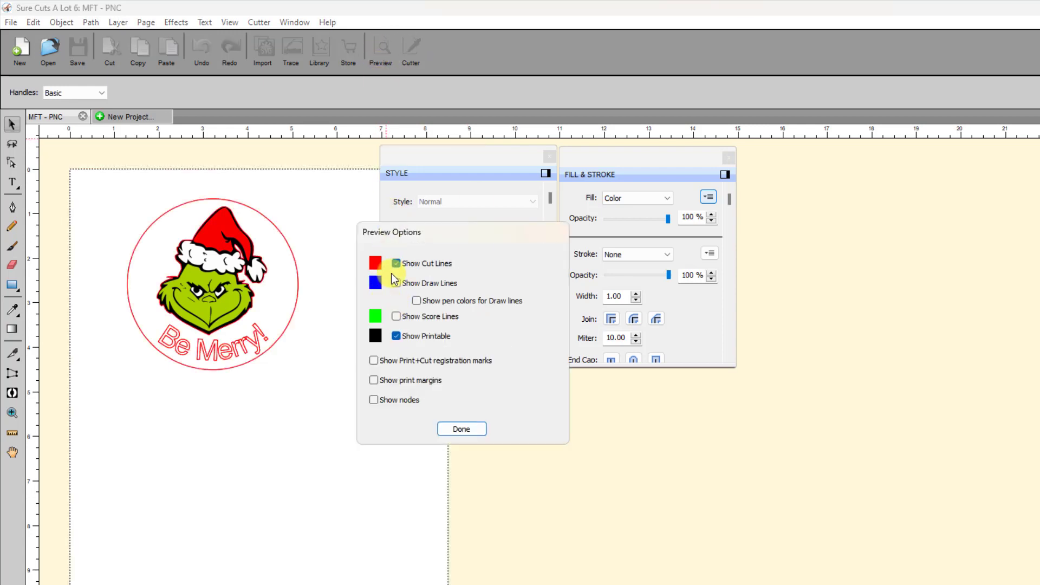
click(396, 336)
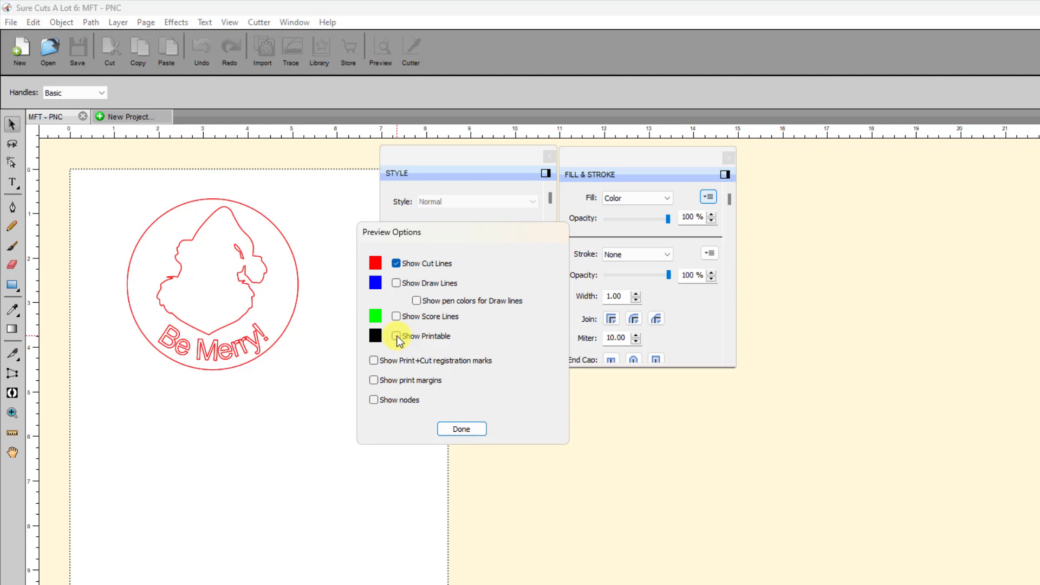
click(396, 336)
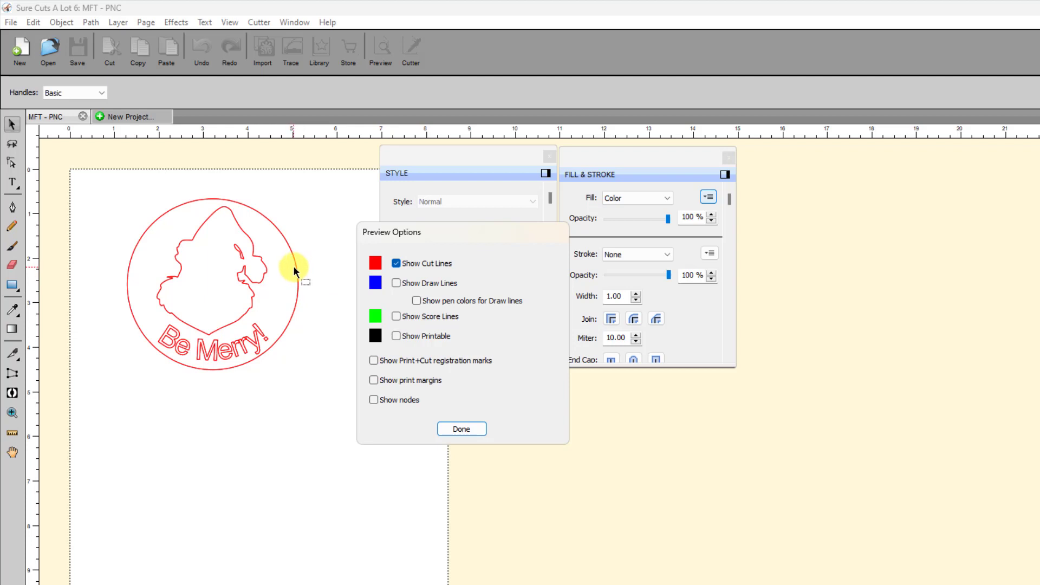
mouse_move(216, 334)
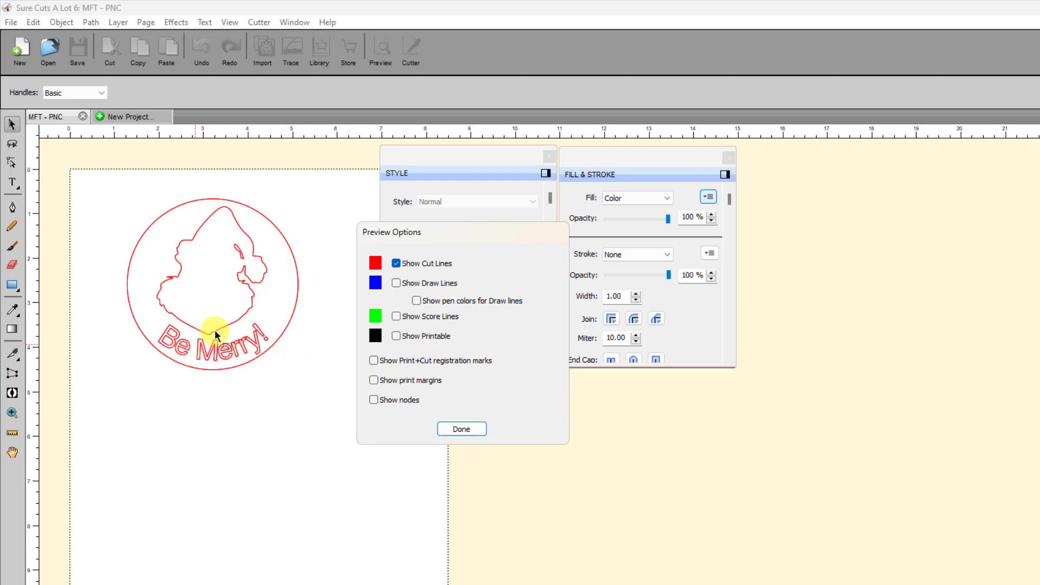
mouse_move(296, 277)
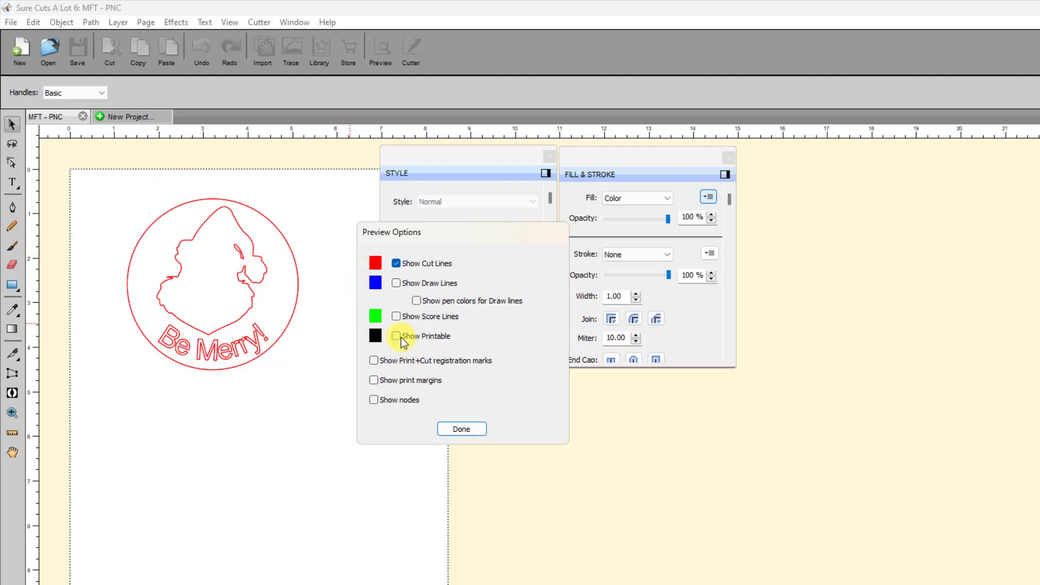
click(396, 336)
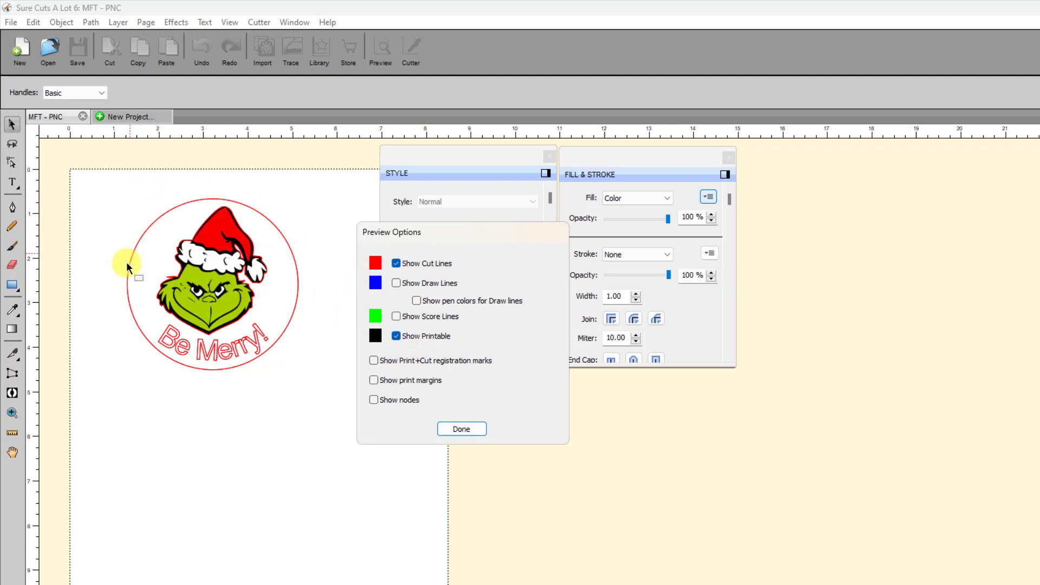
mouse_move(118, 286)
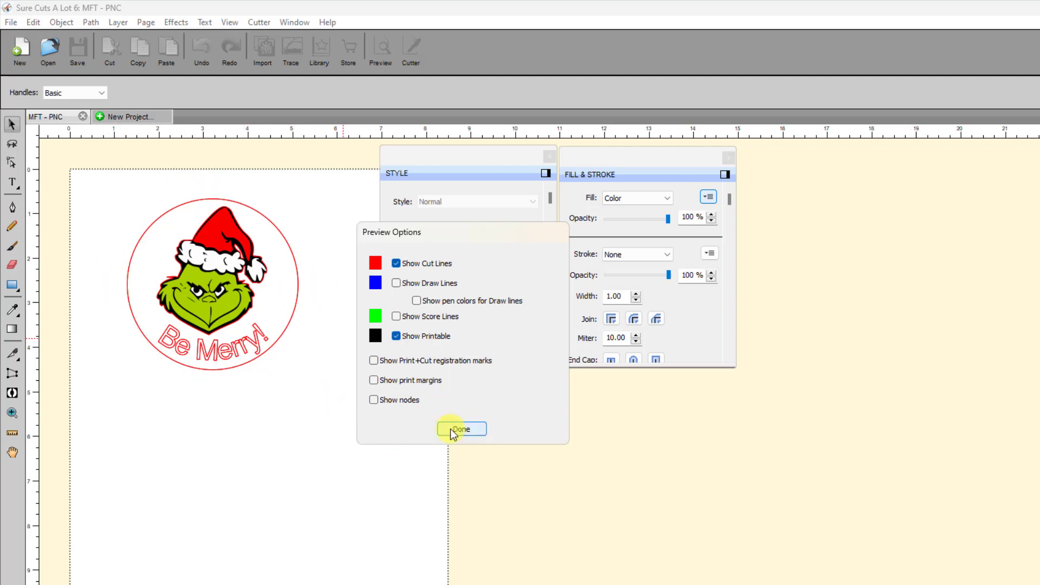
click(460, 429)
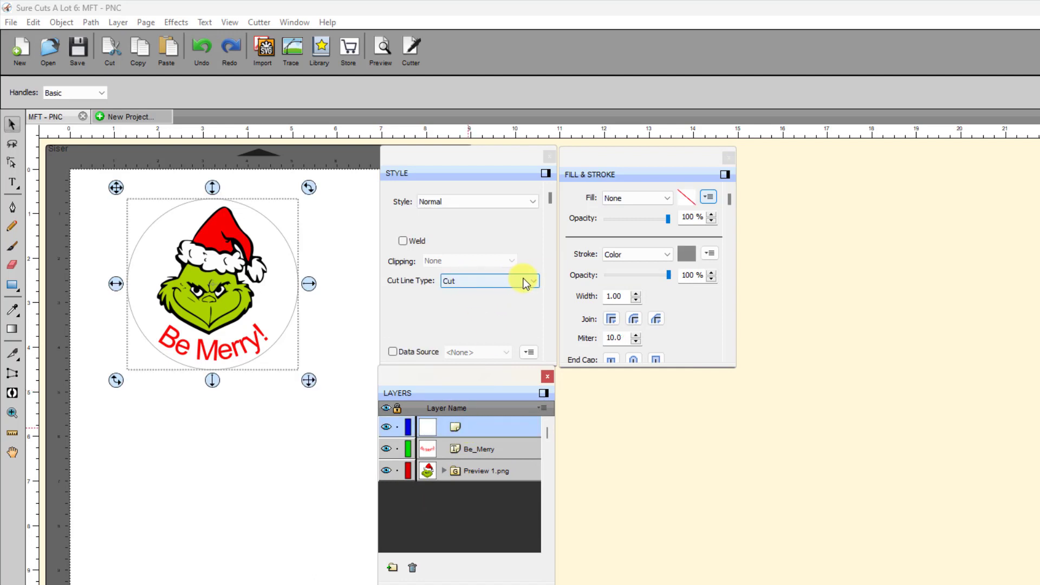
mouse_move(531, 281)
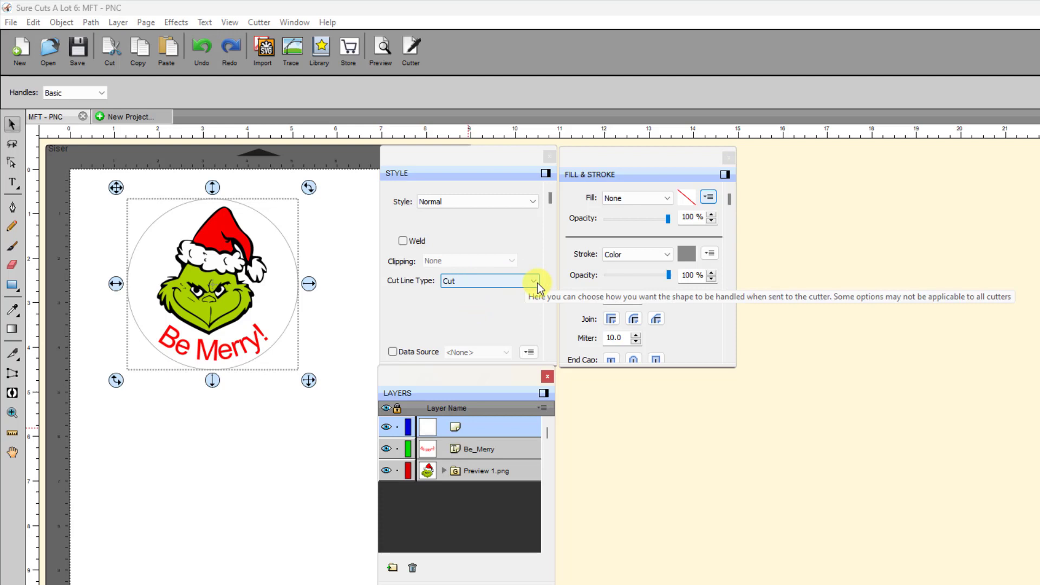
Step: Set the circle's Cut Line Type to (Print+Cut) Cut Only
click(536, 280)
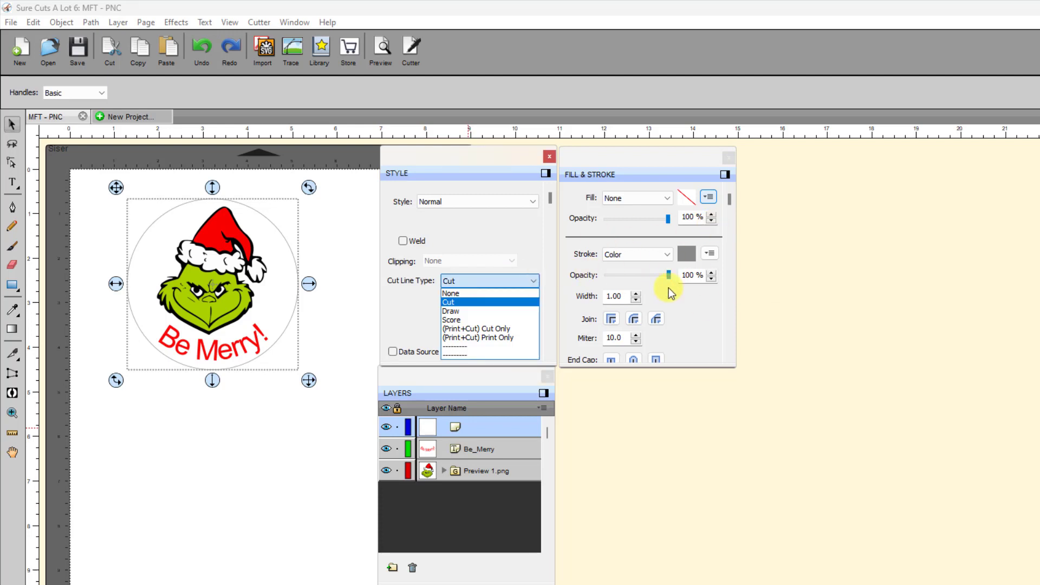
mouse_move(569, 274)
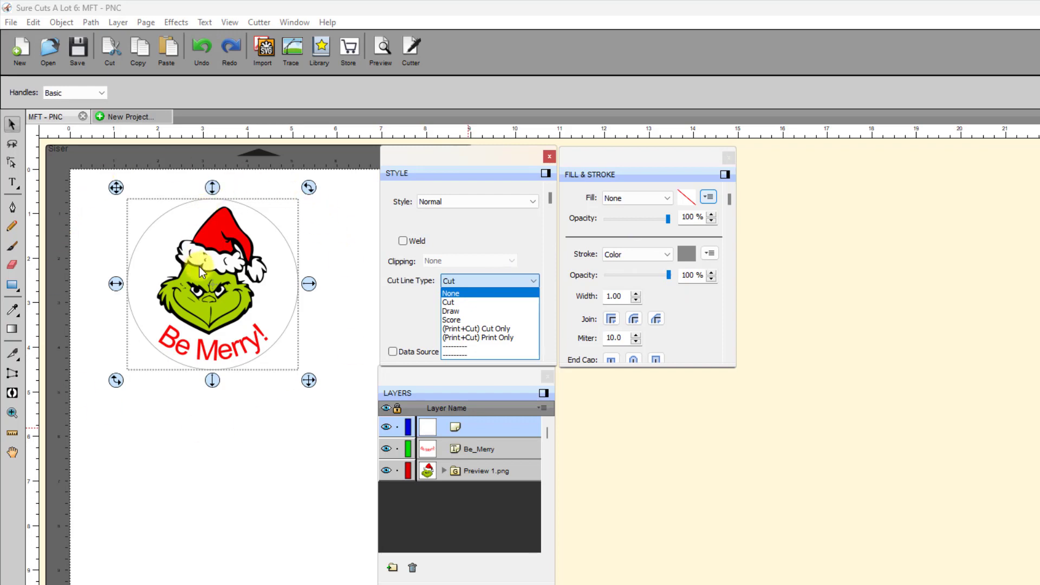
mouse_move(292, 274)
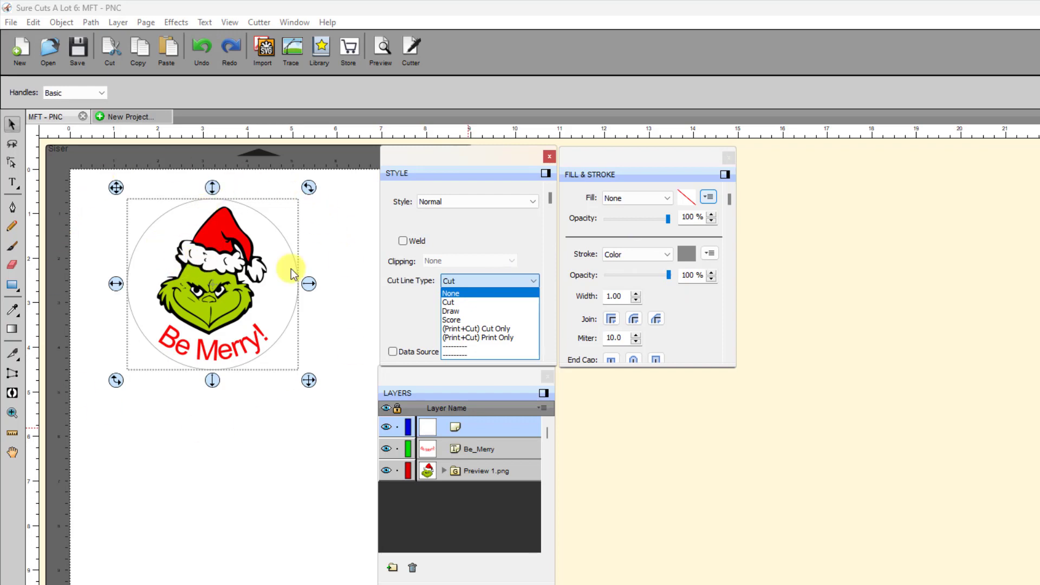
mouse_move(475, 328)
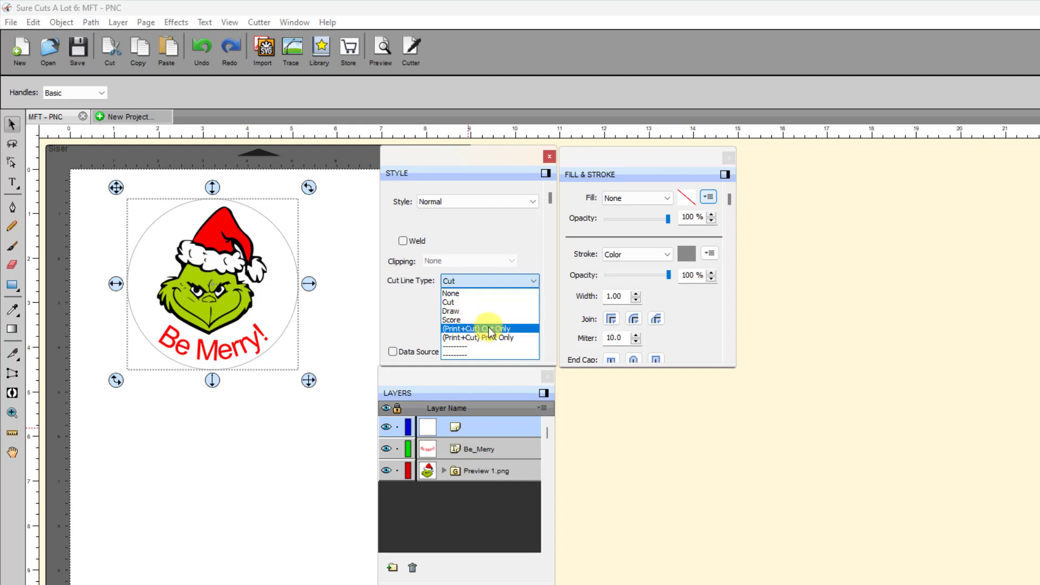
mouse_move(484, 333)
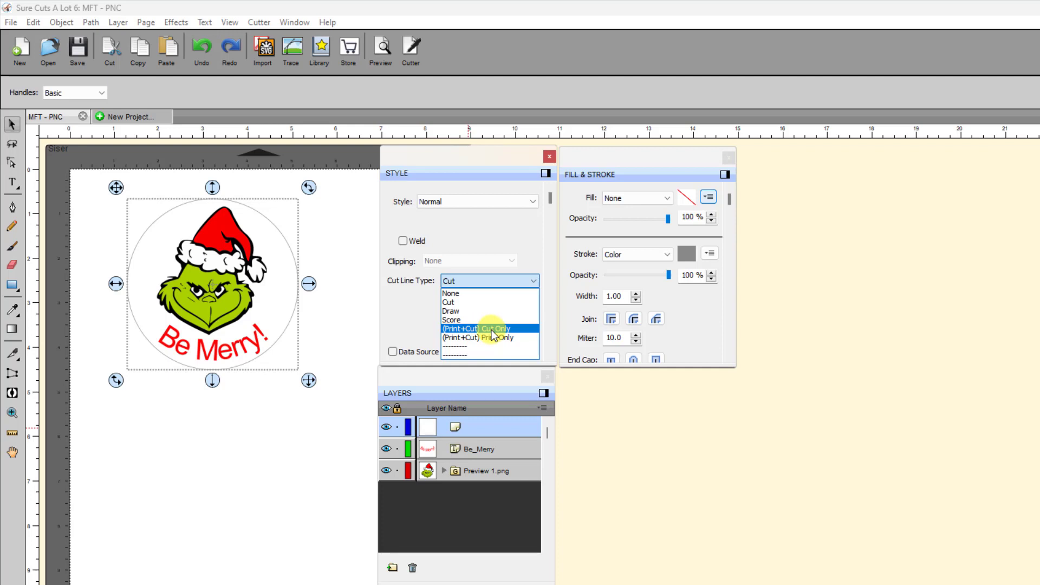
click(475, 328)
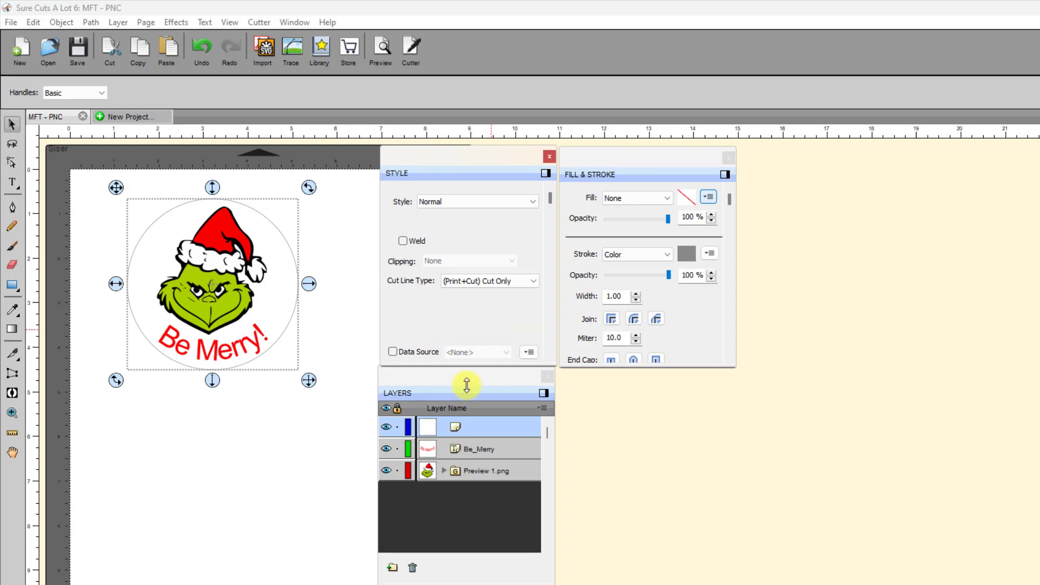
Step: Set the Be Merry text's Cut Line Type to (Print+Cut) Print Only
click(482, 449)
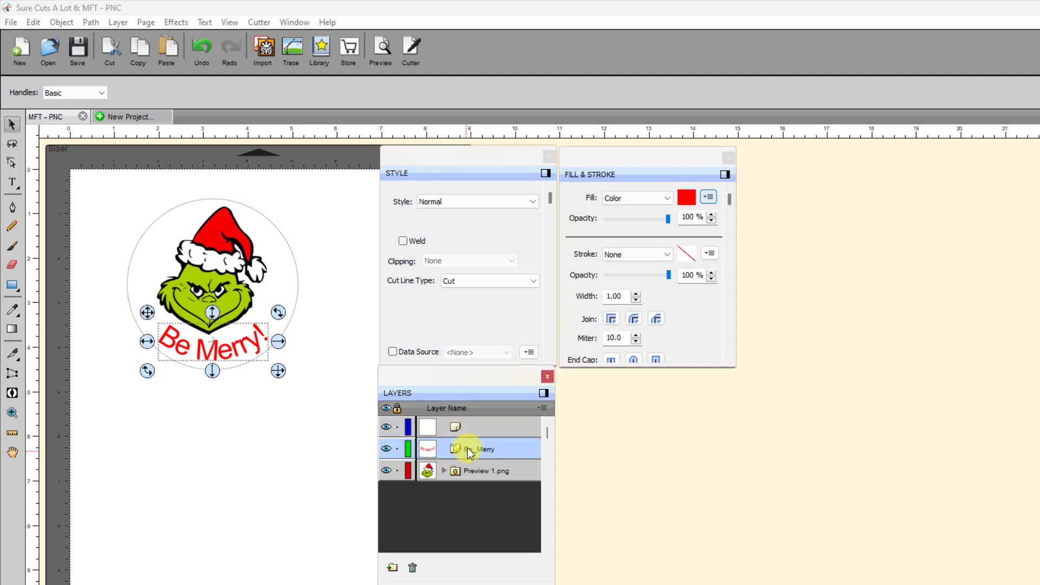
mouse_move(535, 287)
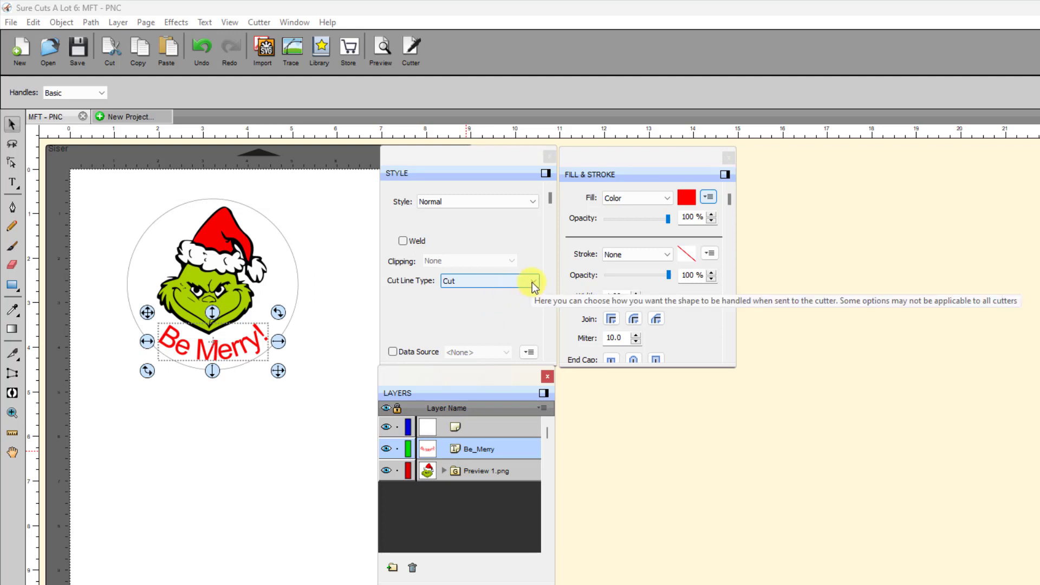
click(538, 281)
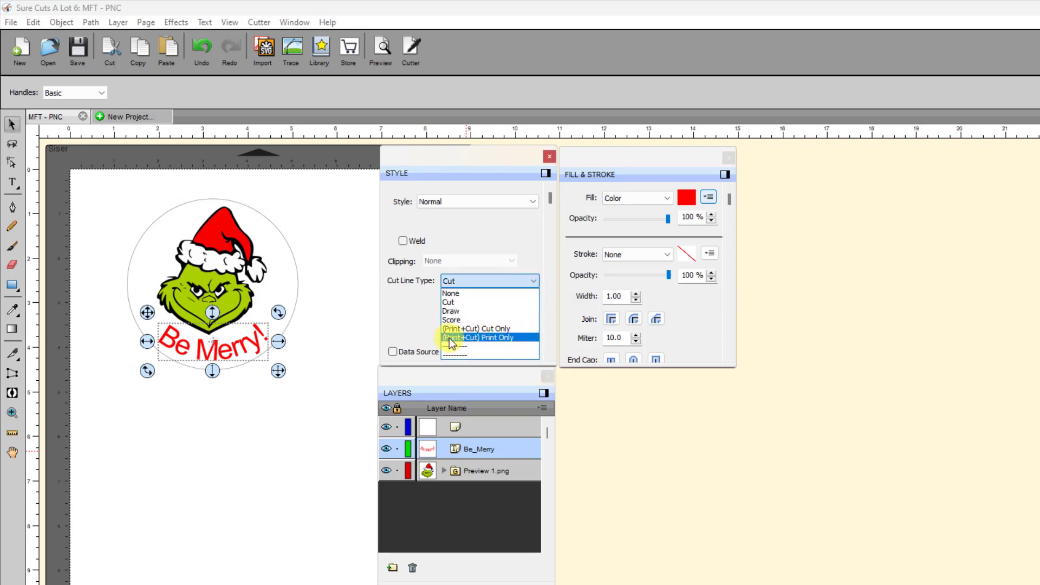
mouse_move(515, 344)
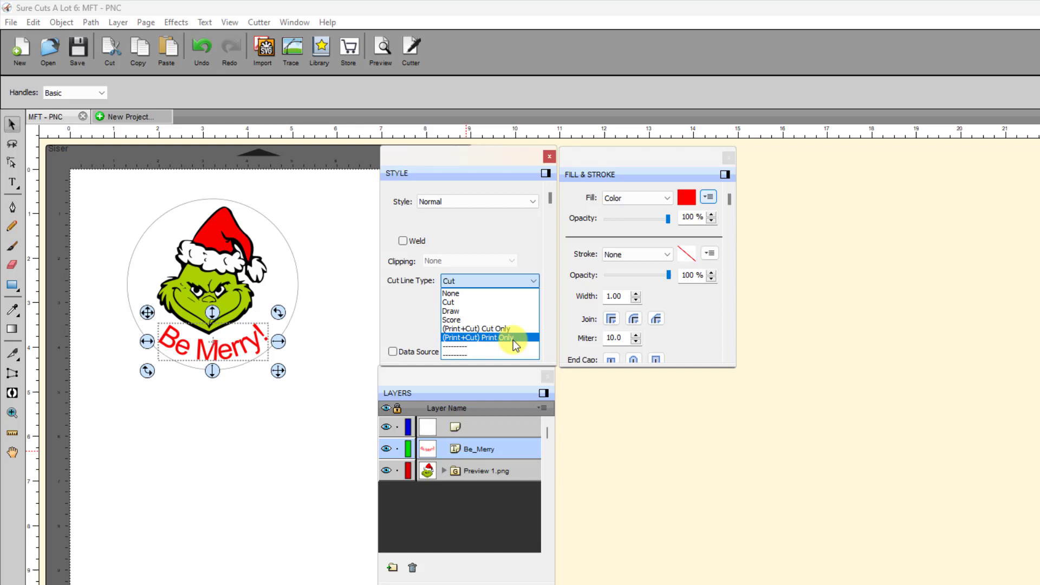
mouse_move(488, 343)
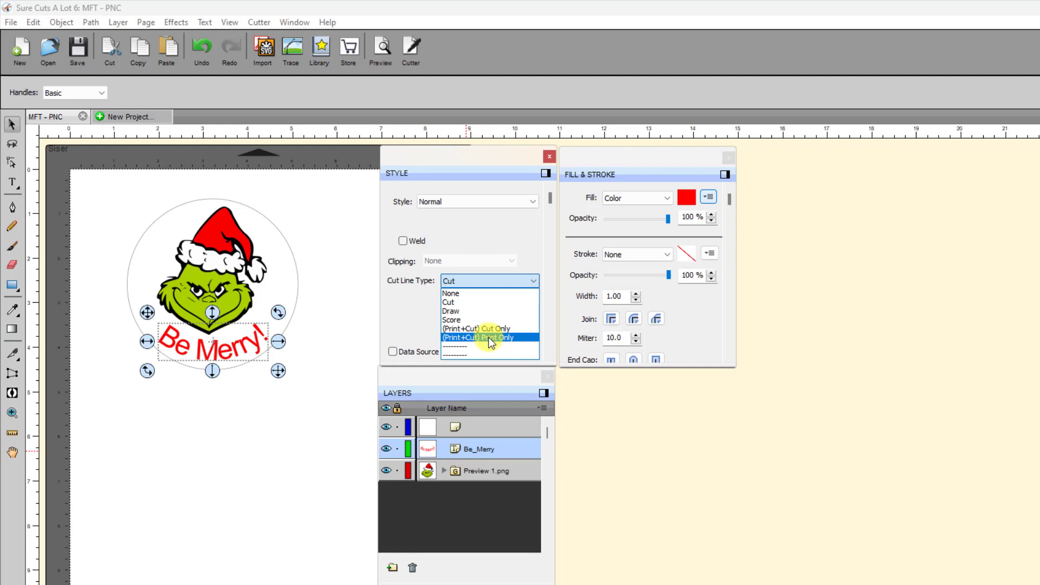
click(477, 337)
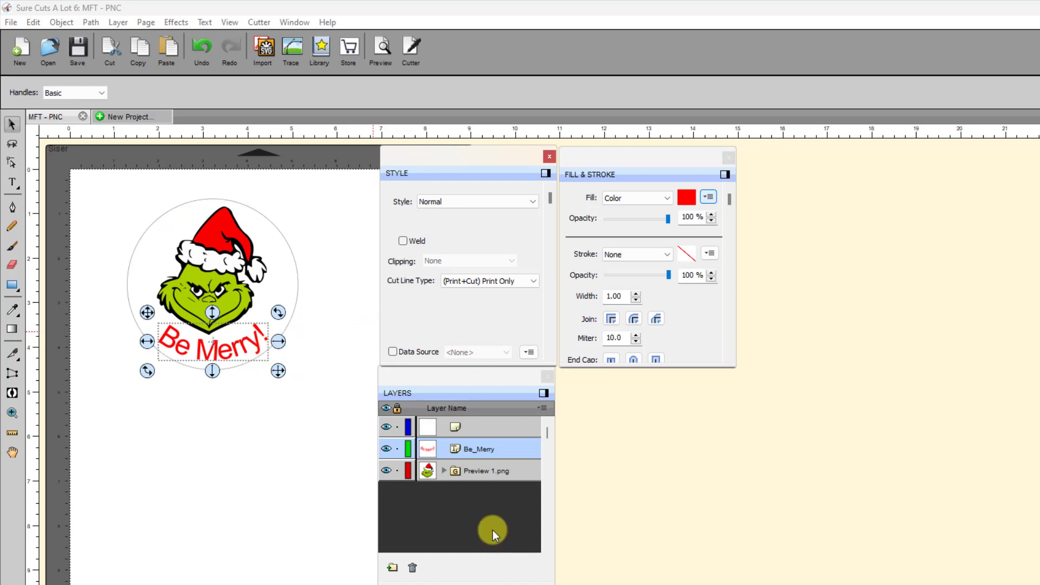
Step: Set the Preview 1.png Cut sublayer to (Print+Cut) Print Only and check the Print sublayer
click(444, 470)
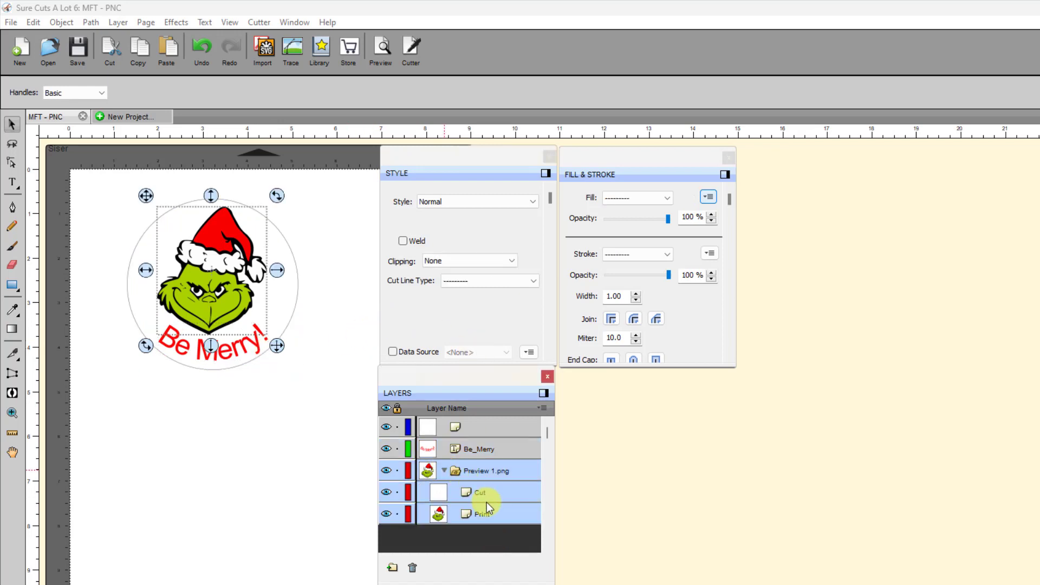
click(479, 492)
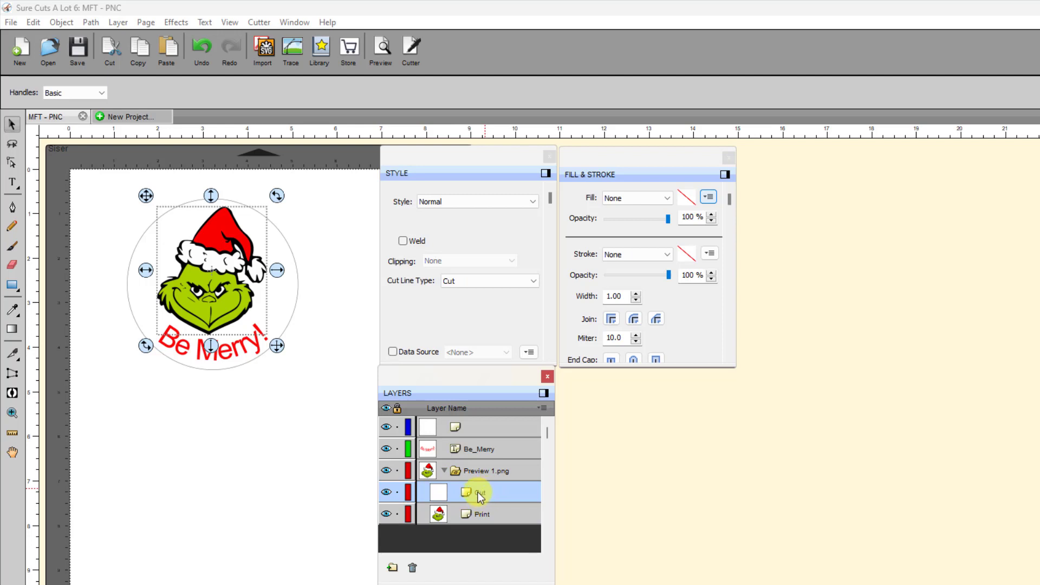
click(533, 280)
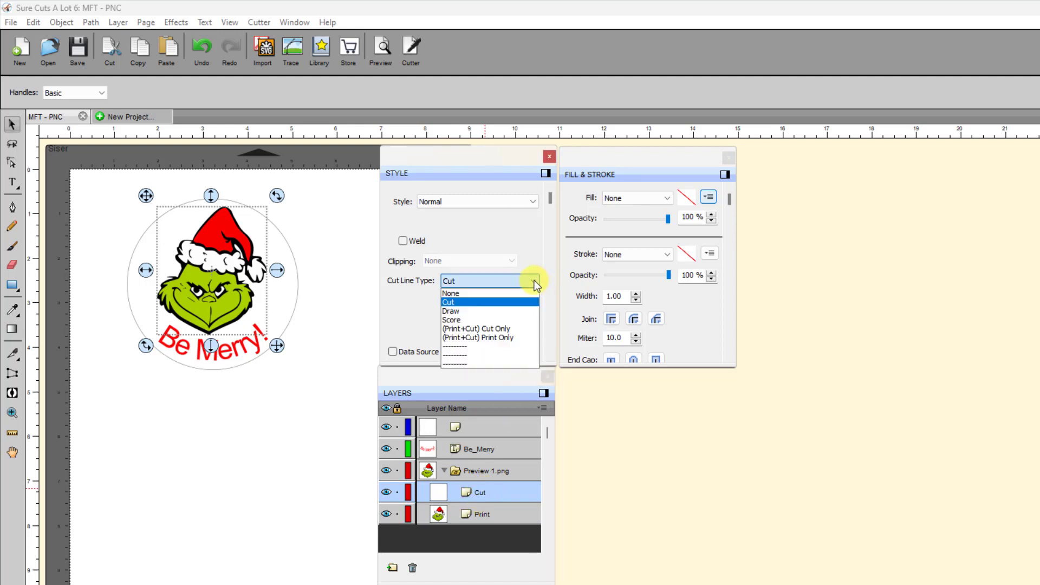
mouse_move(485, 341)
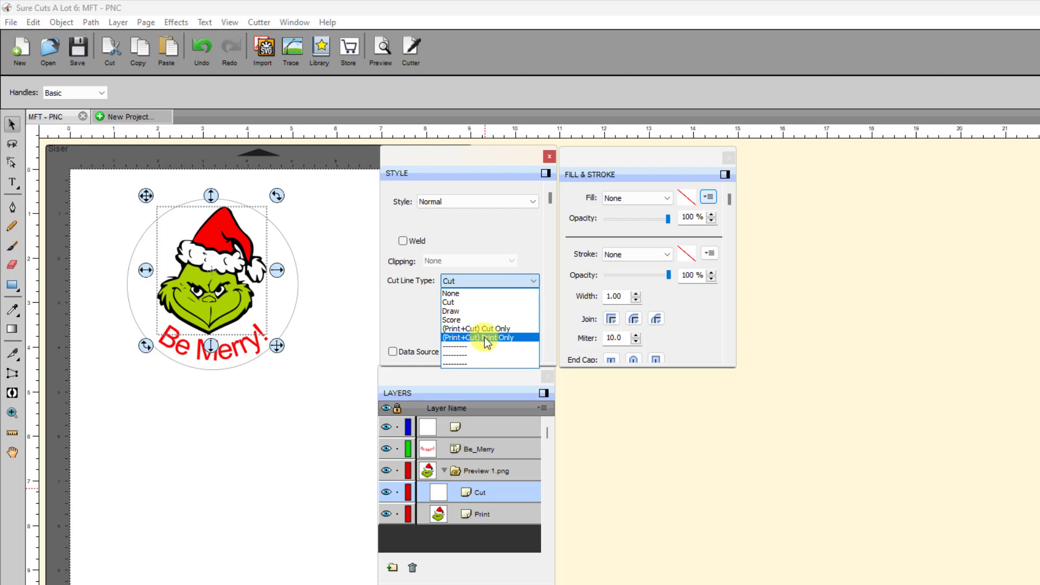
click(479, 337)
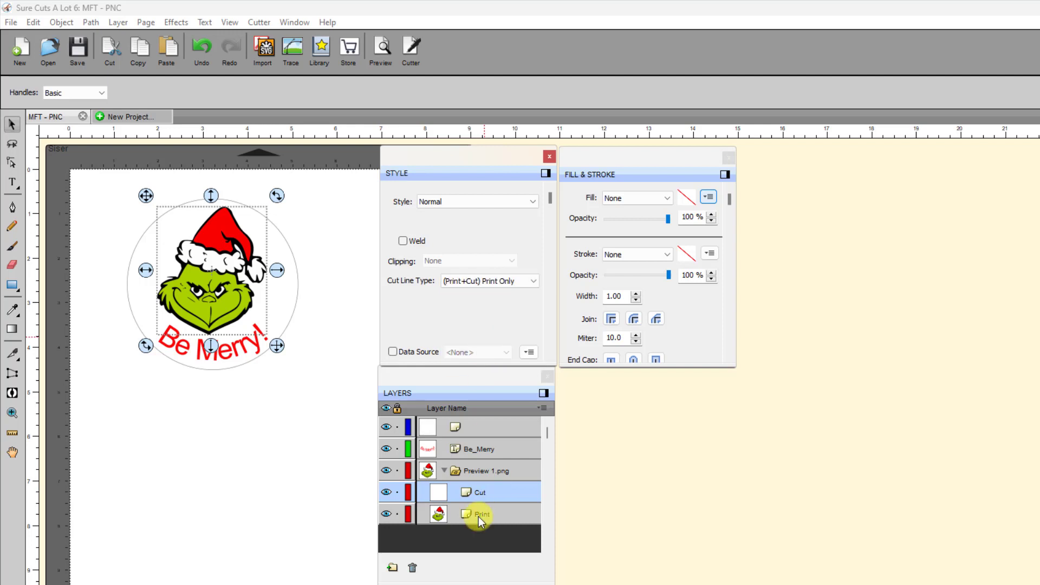
click(481, 514)
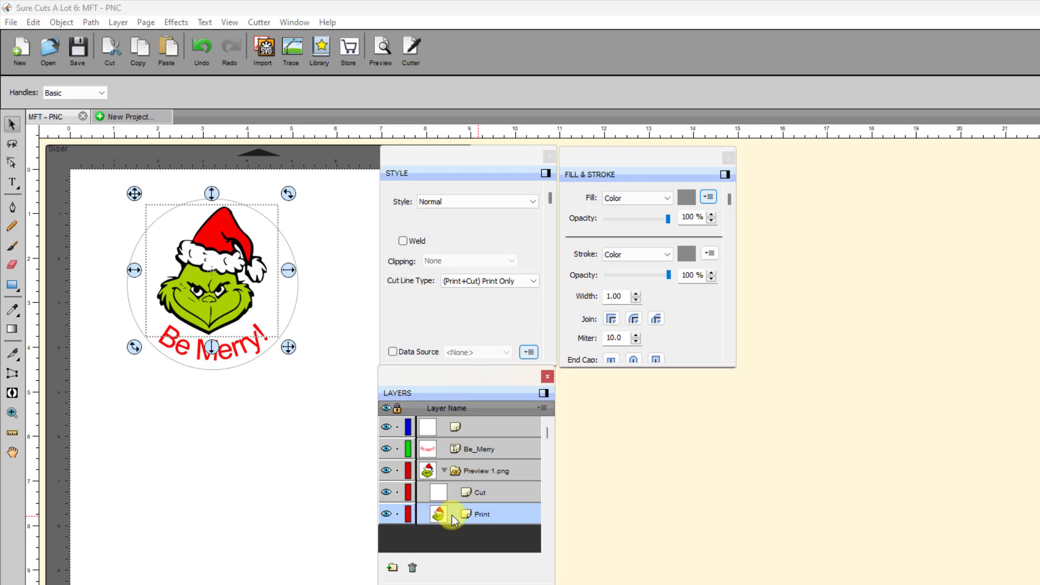
click(484, 470)
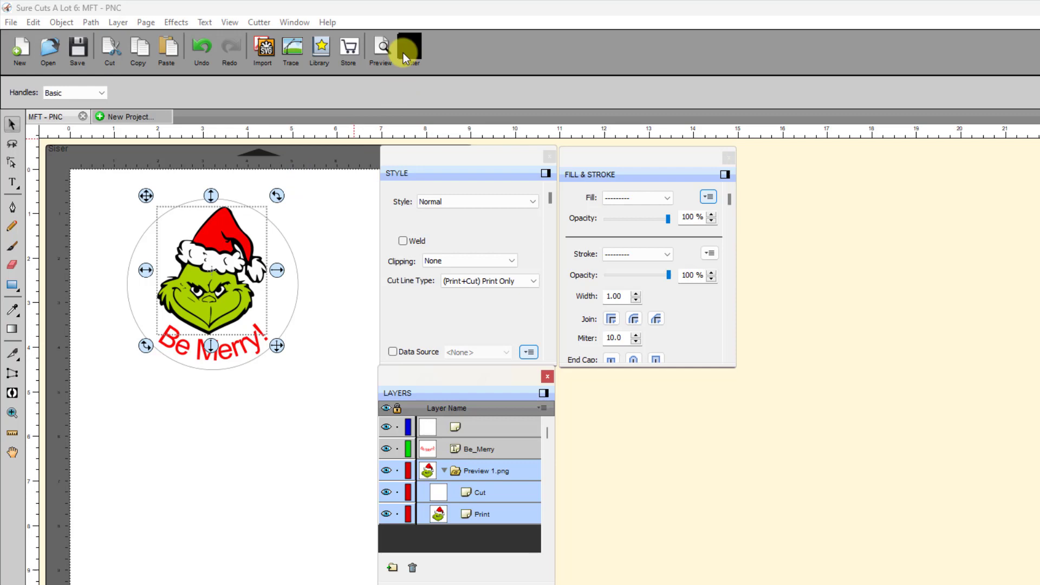
Step: Preview with Show Printable, Show Cut Lines and Print+Cut registration marks all enabled
click(381, 46)
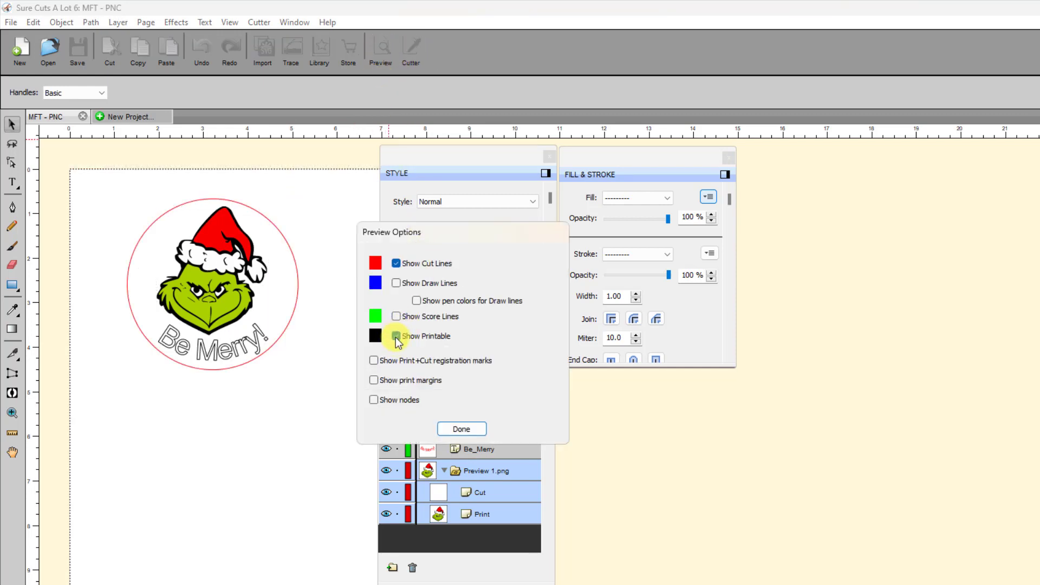
click(396, 335)
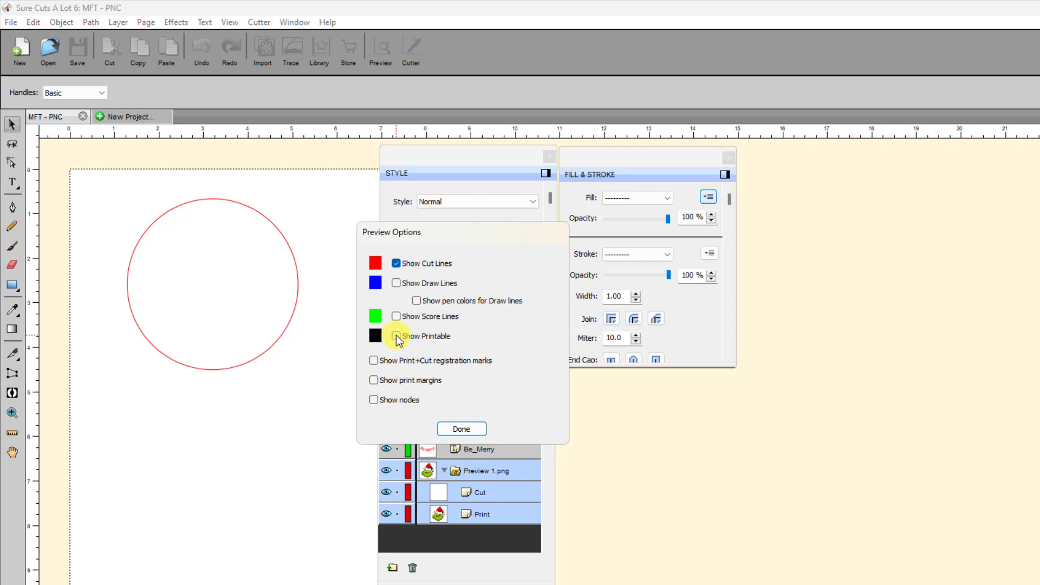
click(396, 336)
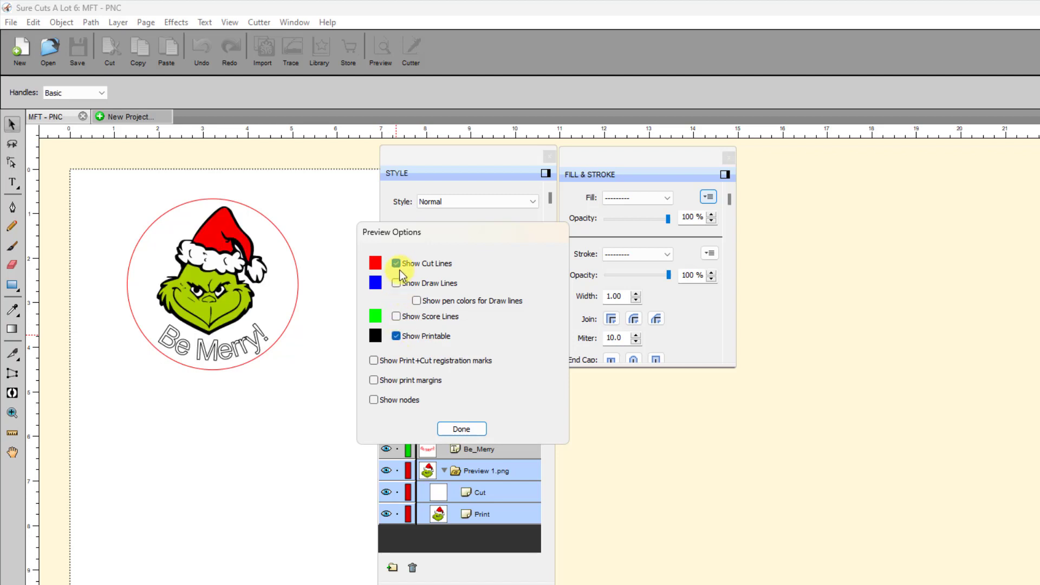
click(396, 263)
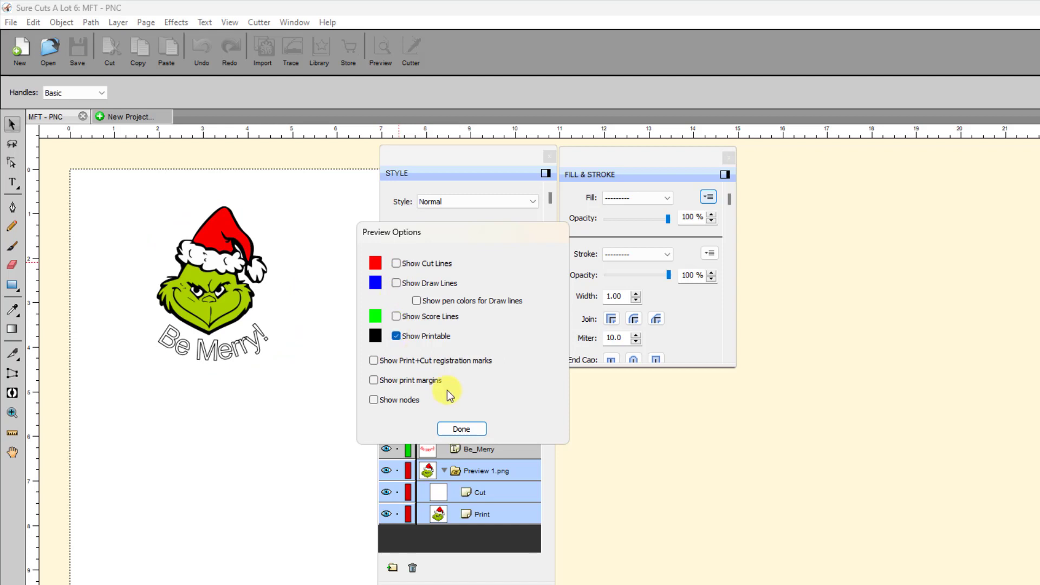
mouse_move(283, 351)
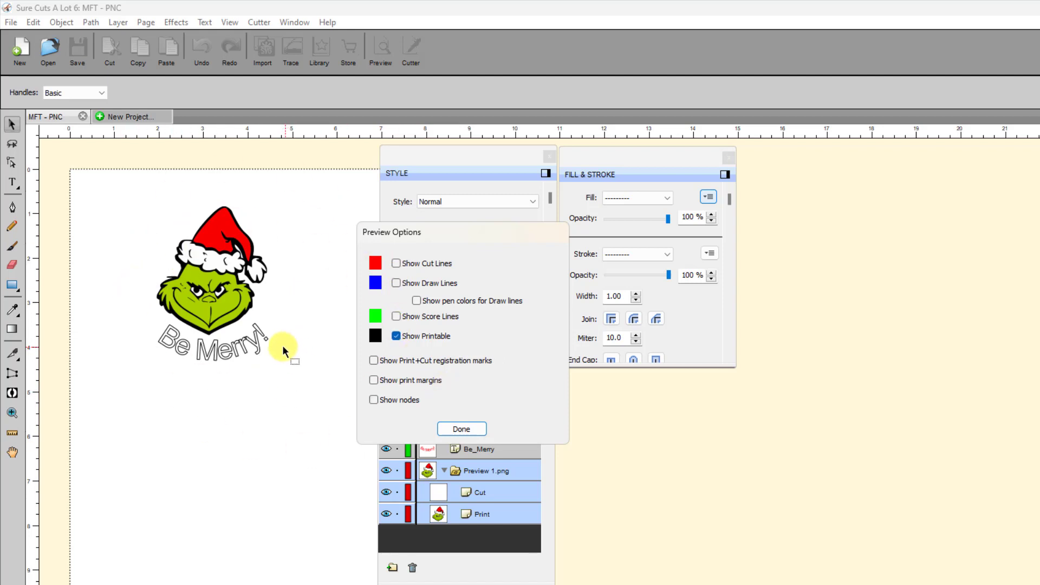
mouse_move(255, 348)
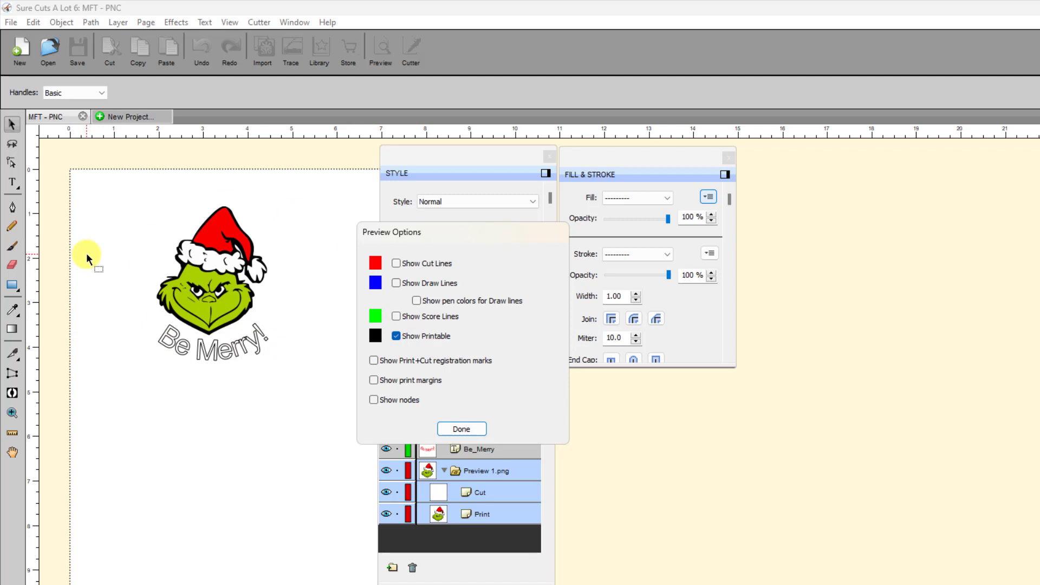
mouse_move(375, 400)
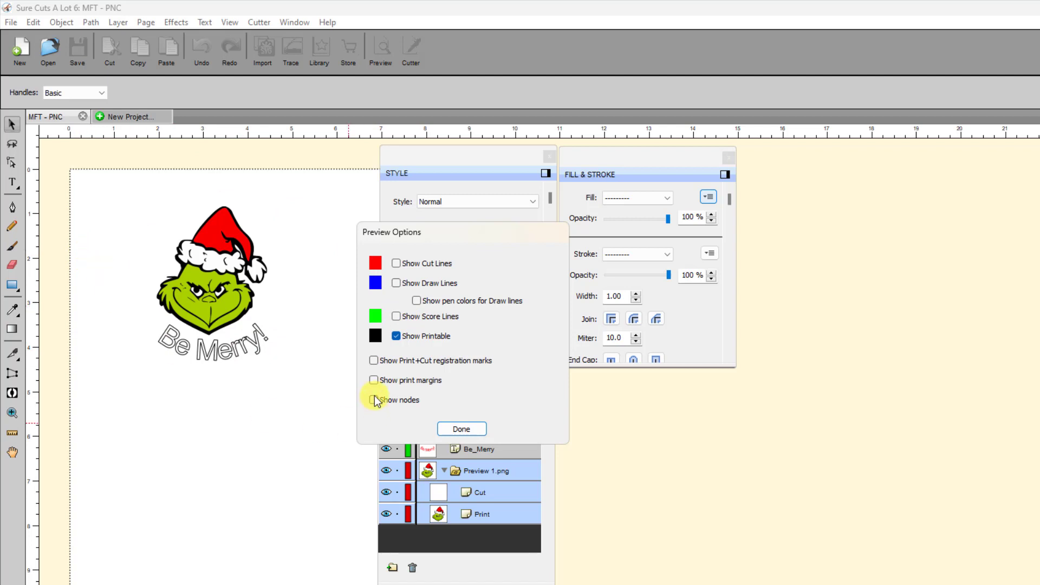
click(395, 336)
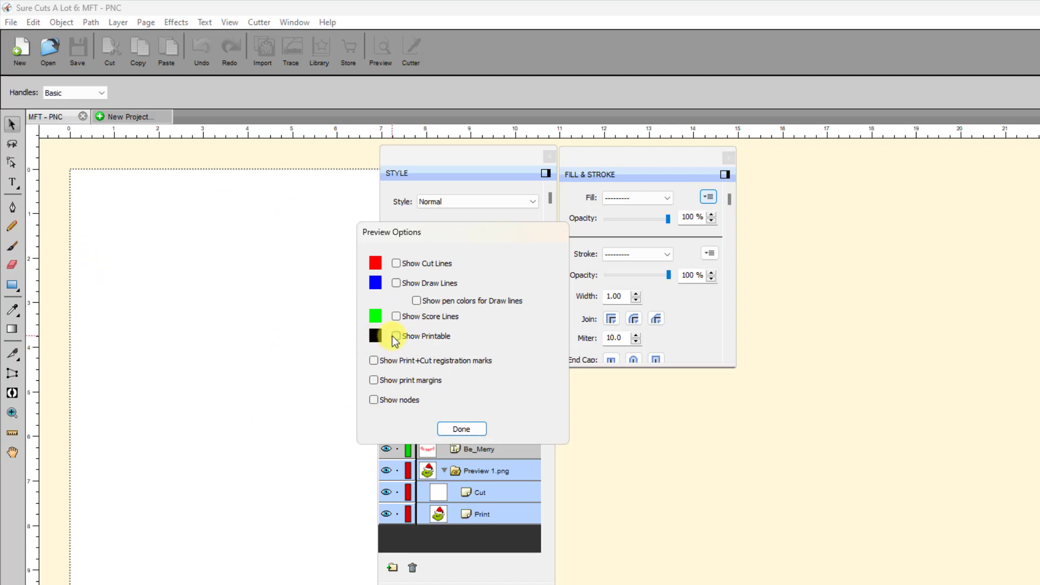
click(374, 360)
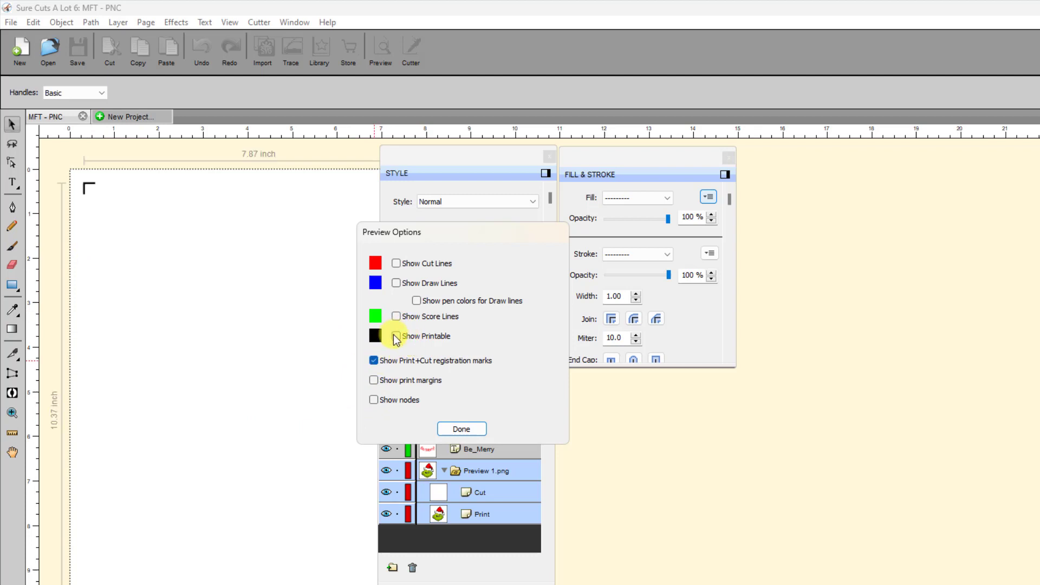
click(396, 336)
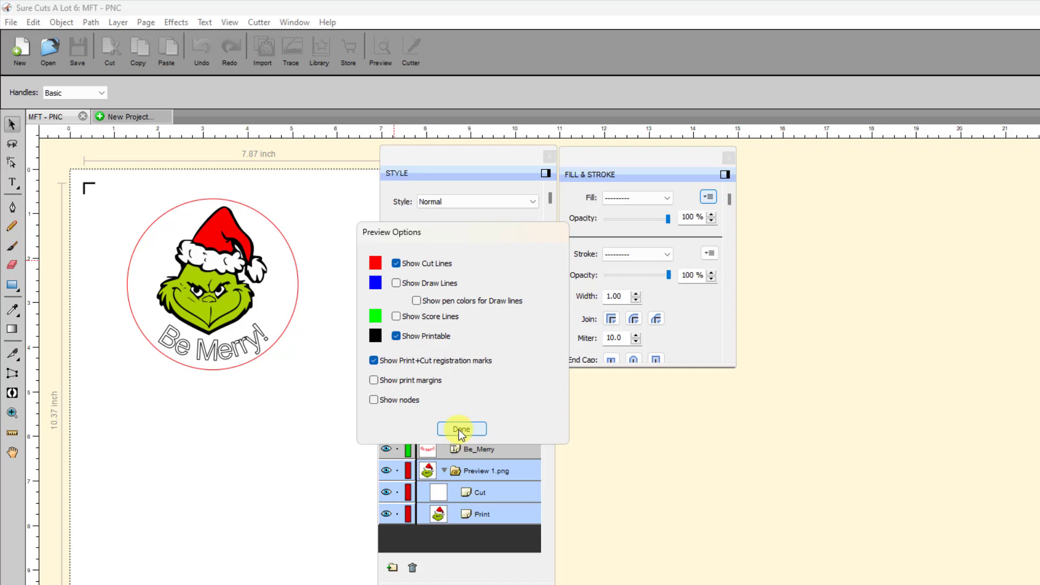
mouse_move(313, 425)
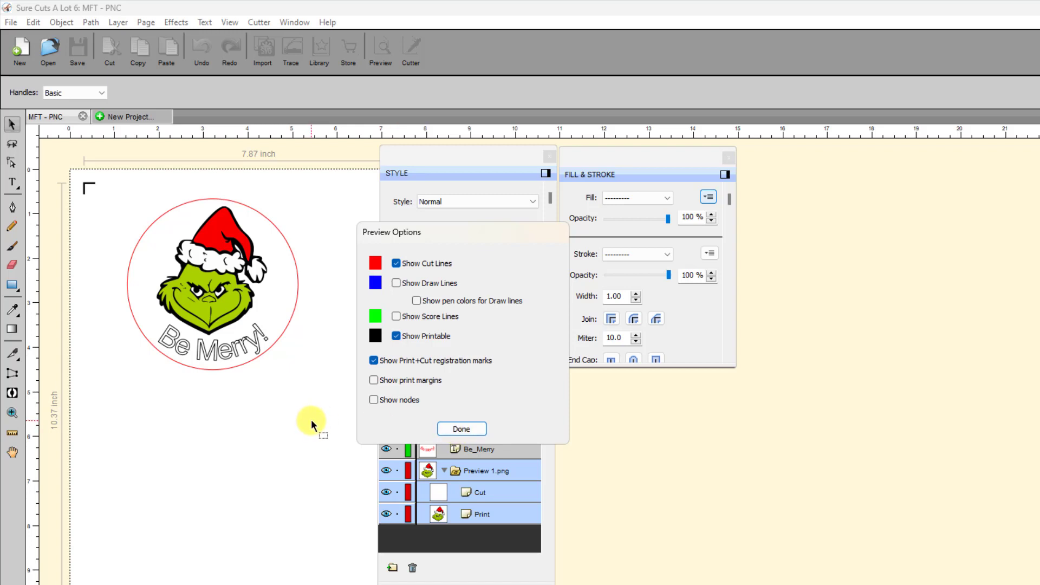
mouse_move(321, 416)
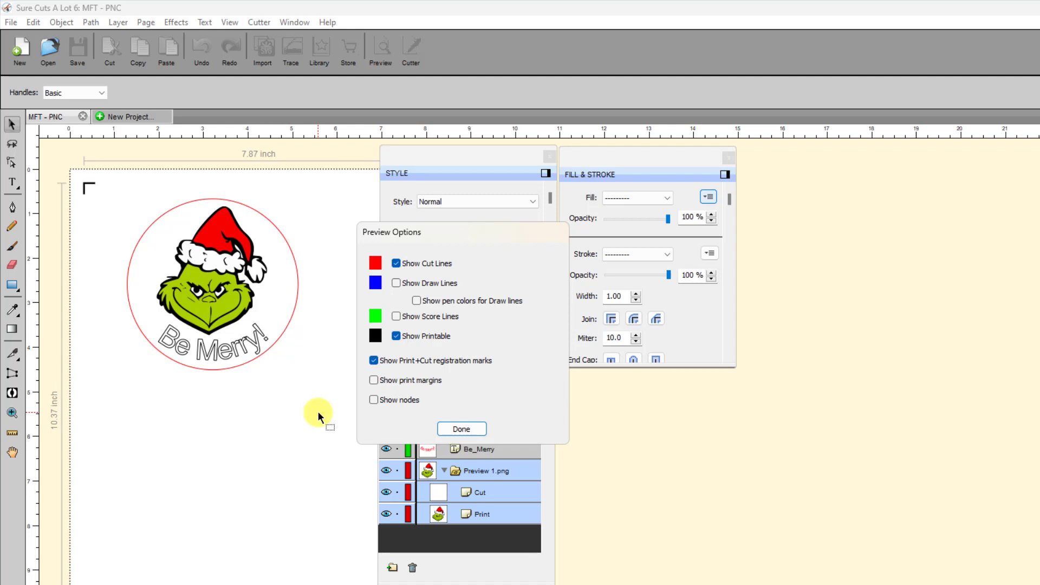
mouse_move(461, 429)
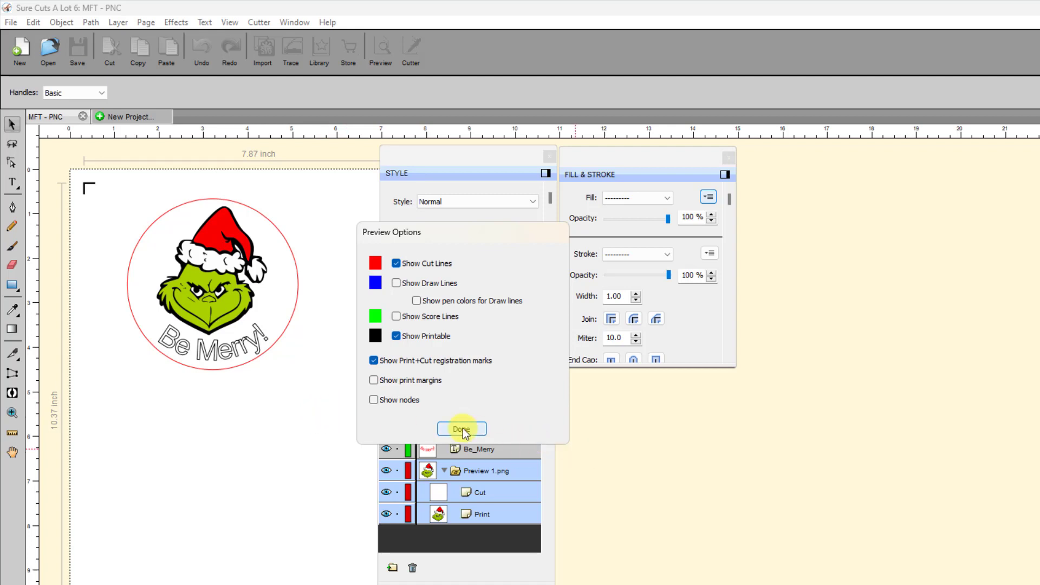
Step: Give the Grinch circle a solid pale yellow fill behind the artwork
click(461, 429)
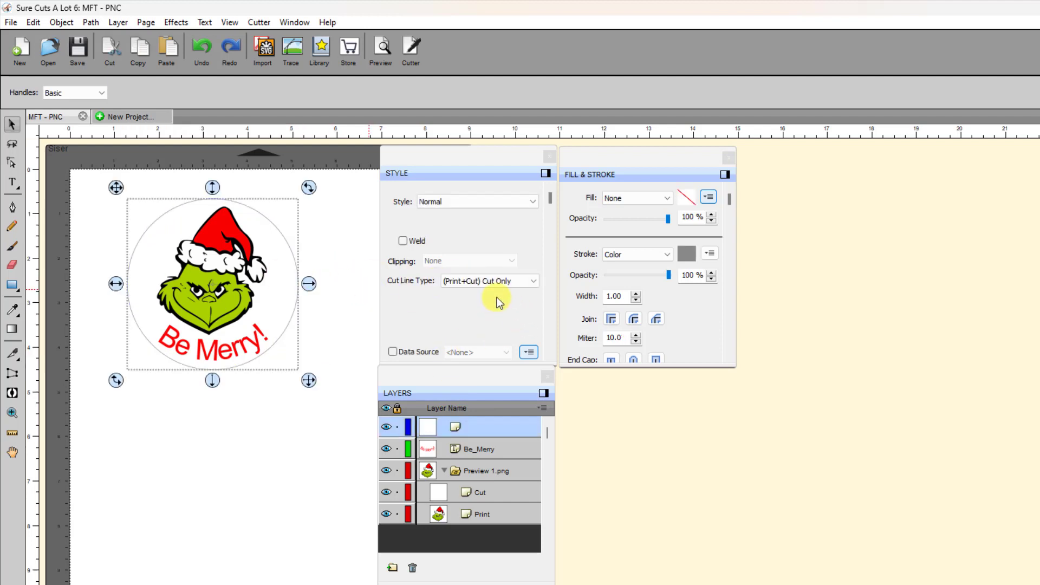
mouse_move(322, 277)
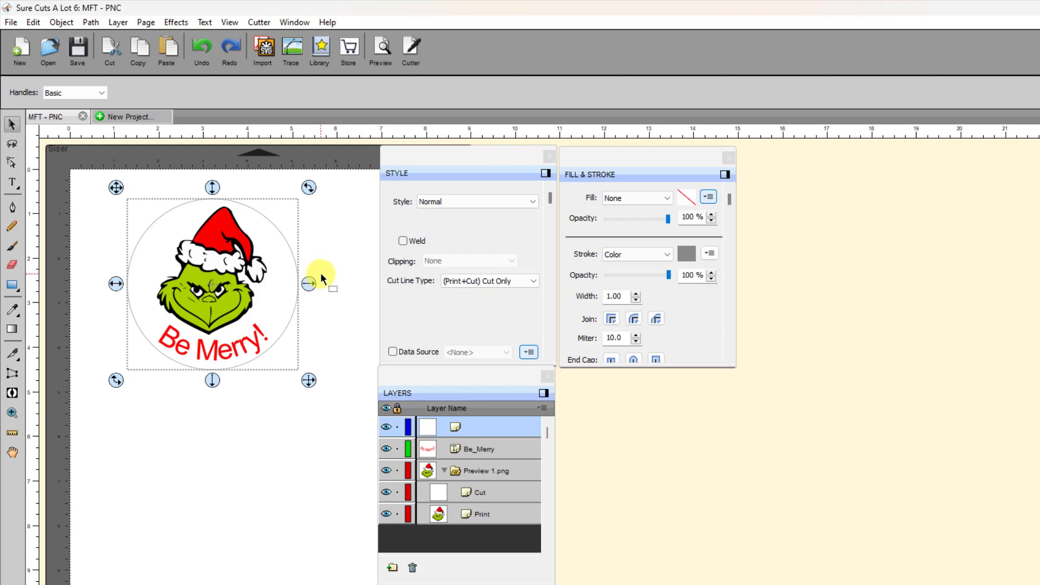
mouse_move(559, 319)
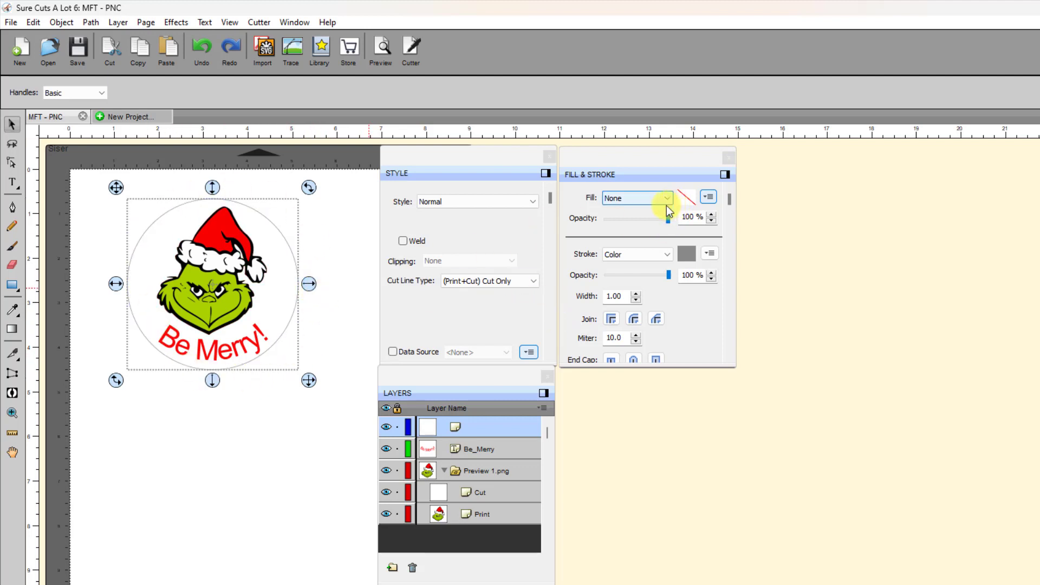
click(667, 198)
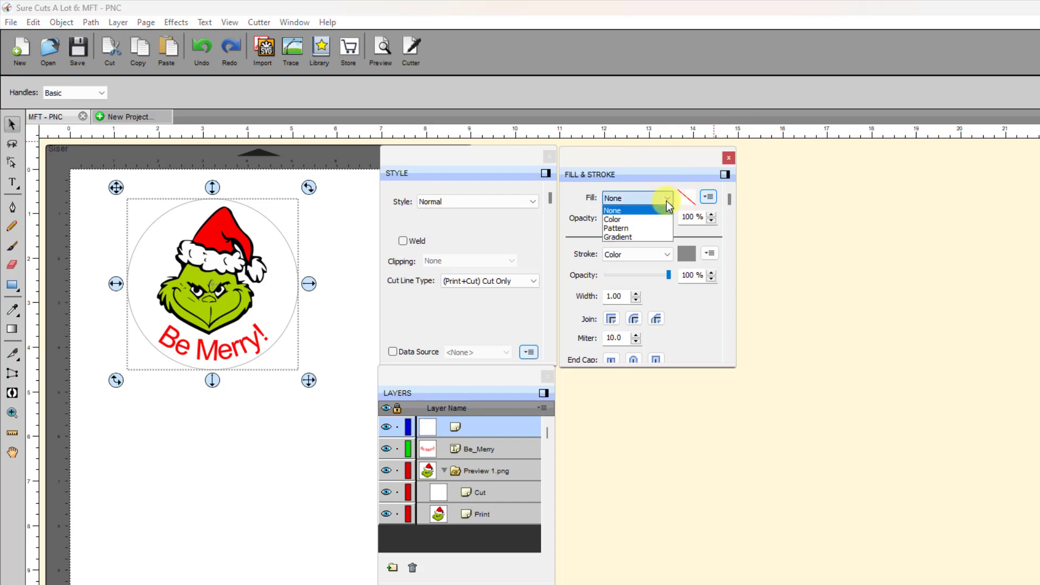
click(611, 219)
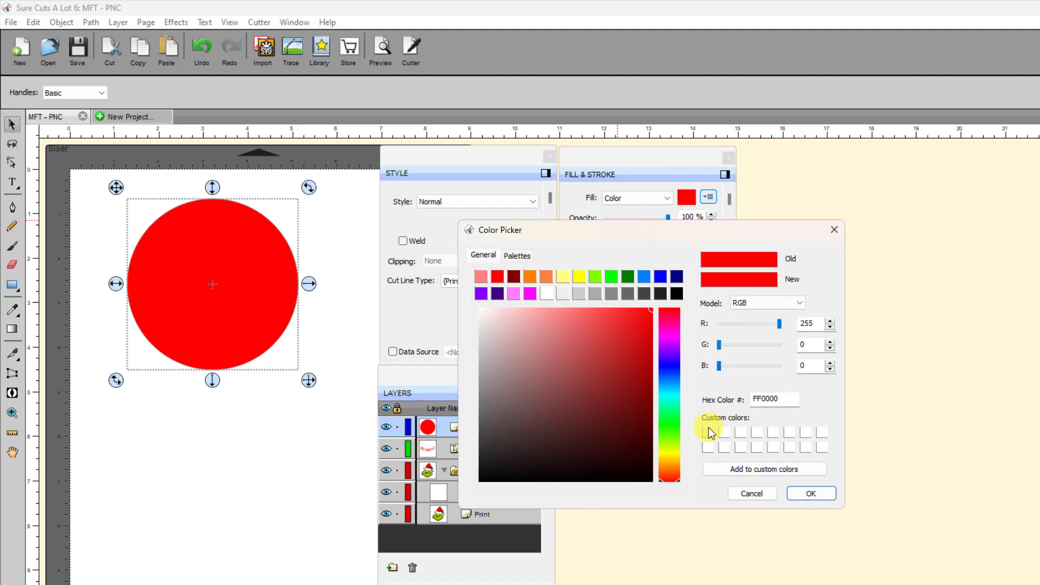
click(810, 493)
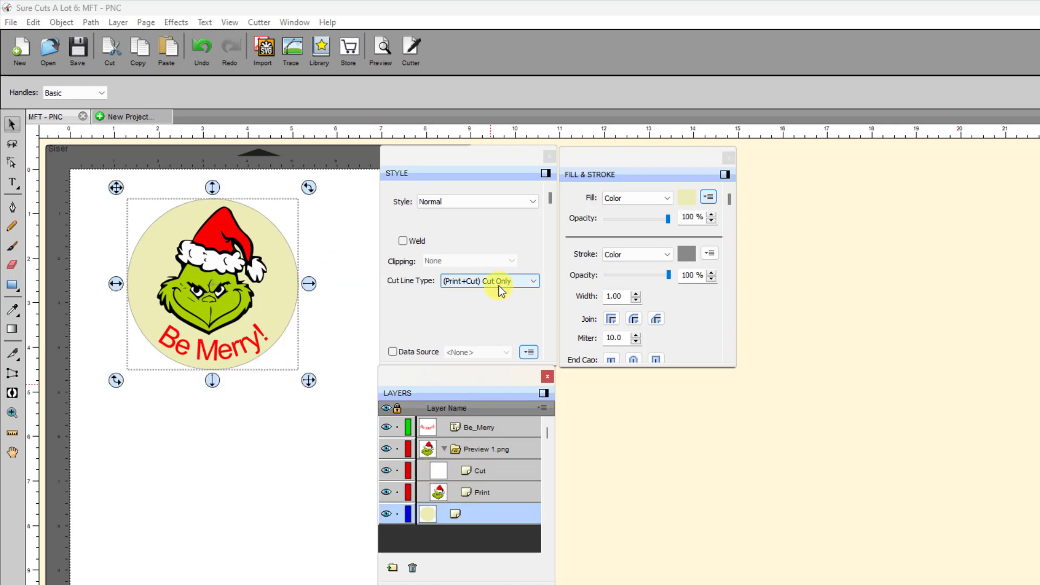
mouse_move(503, 284)
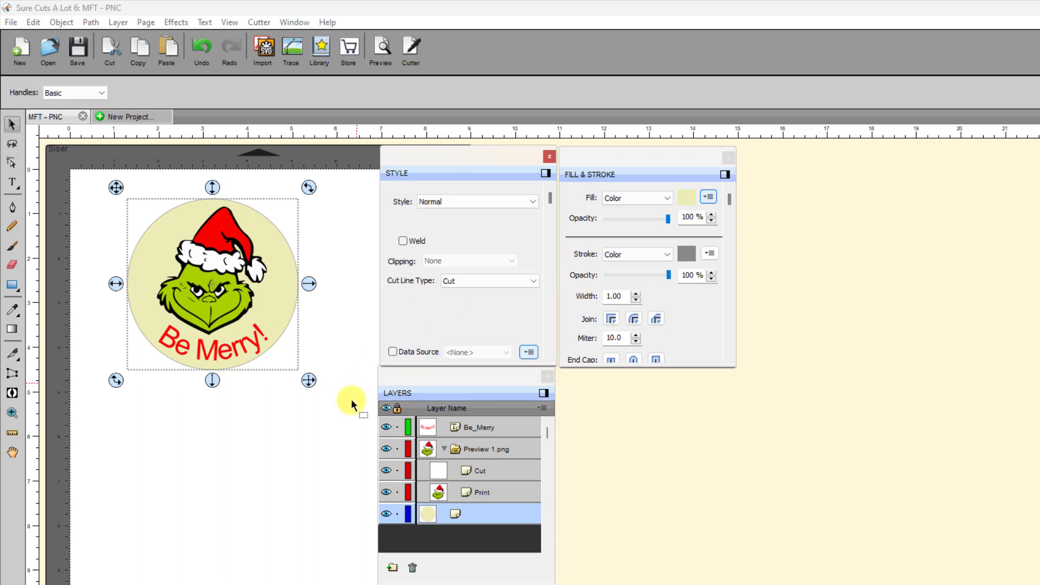
mouse_move(333, 414)
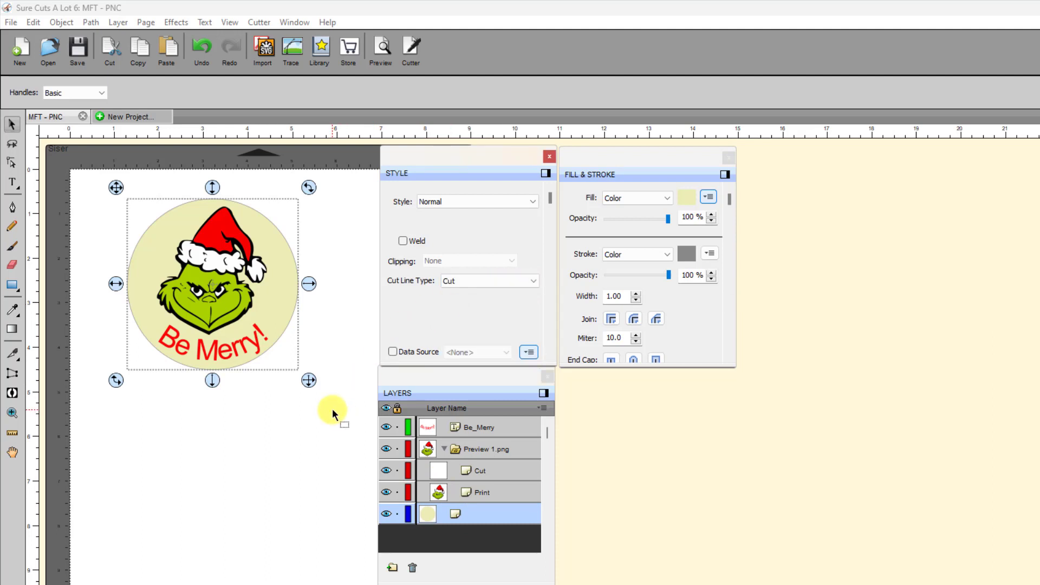
click(294, 516)
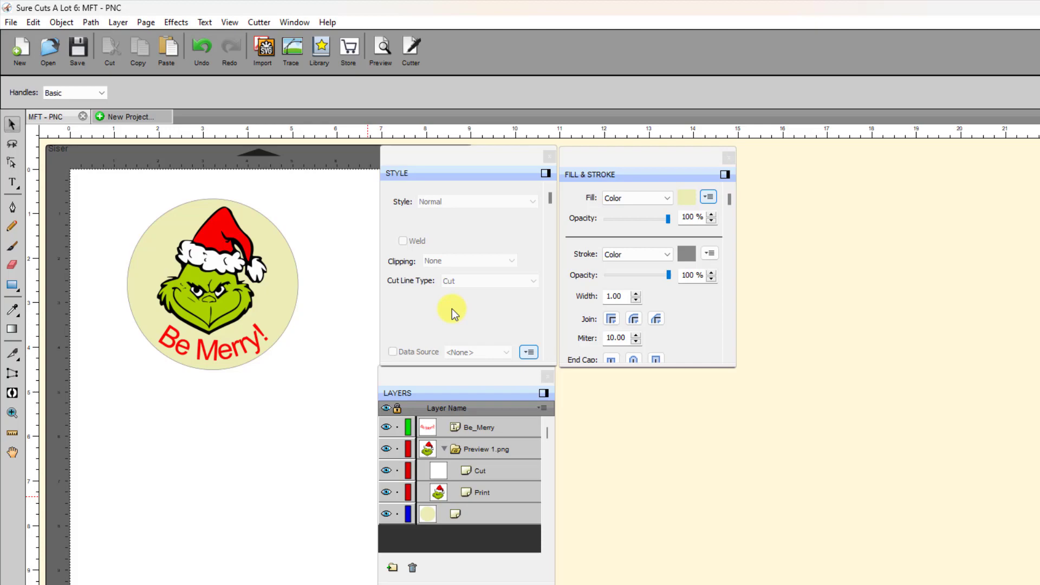
mouse_move(260, 464)
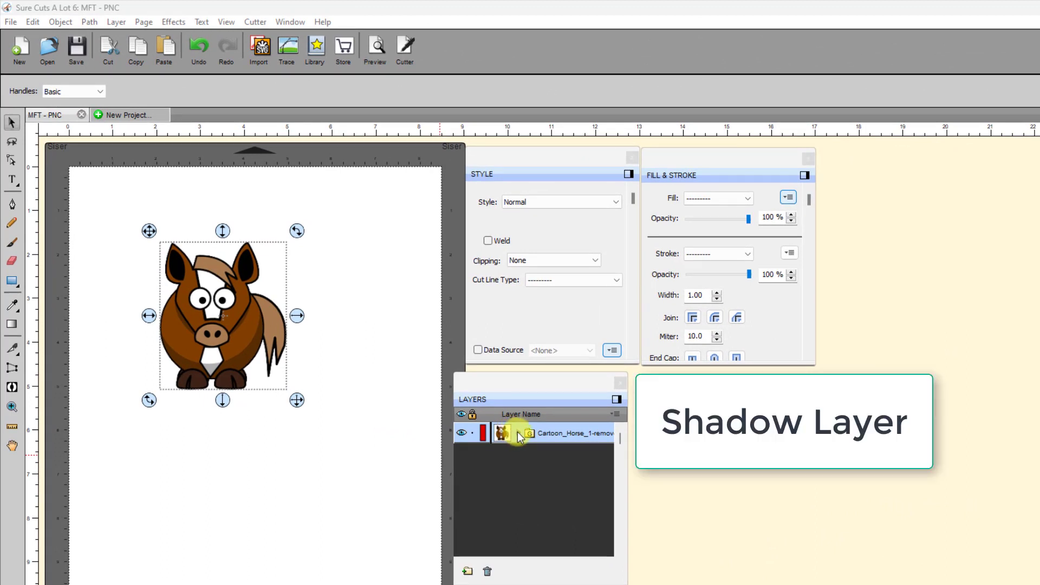
Step: Check the horse's Cut layer, select the whole horse group and bring up the Effects list
click(519, 432)
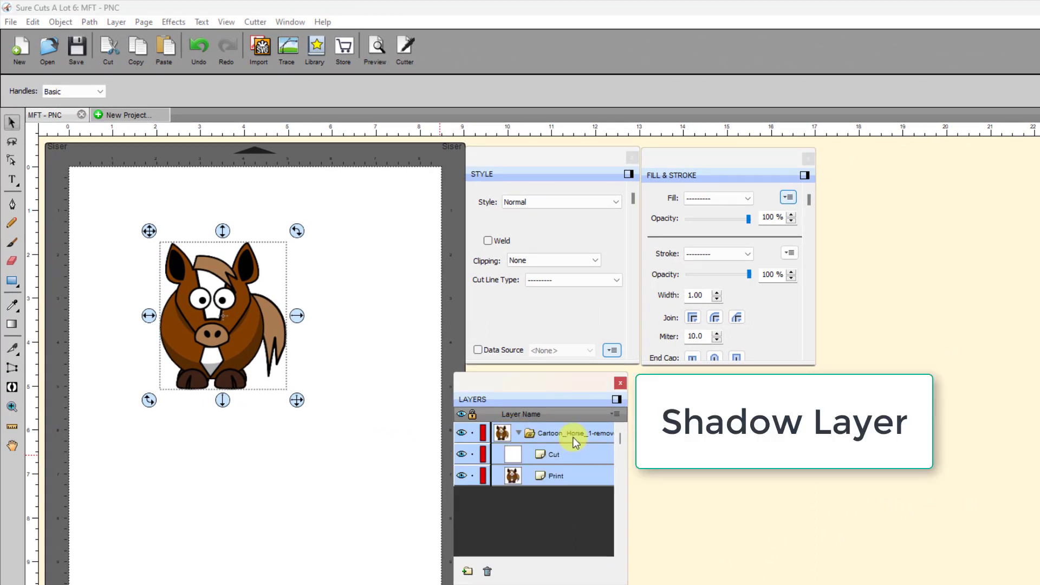
click(553, 476)
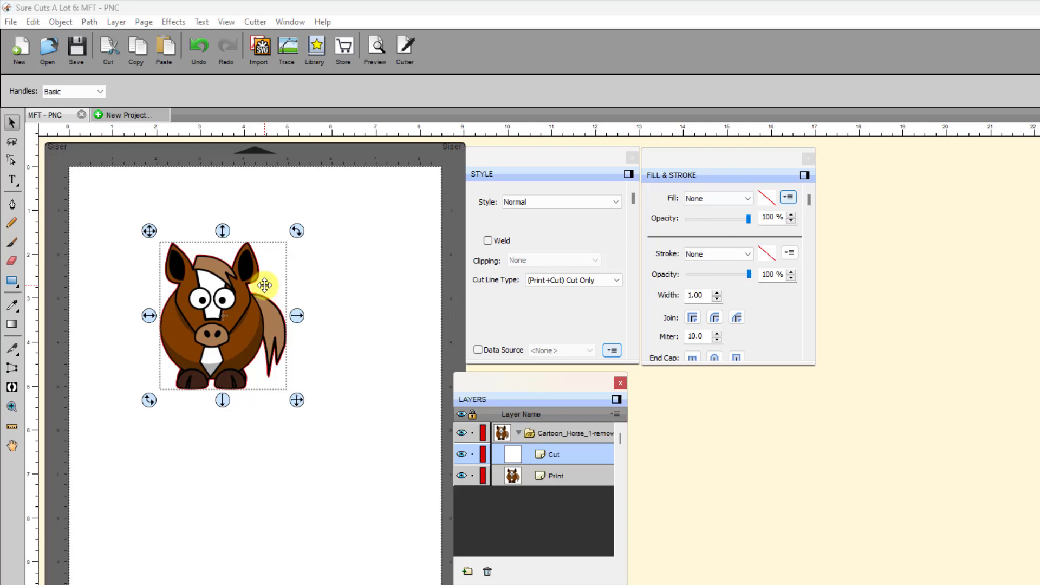
mouse_move(206, 414)
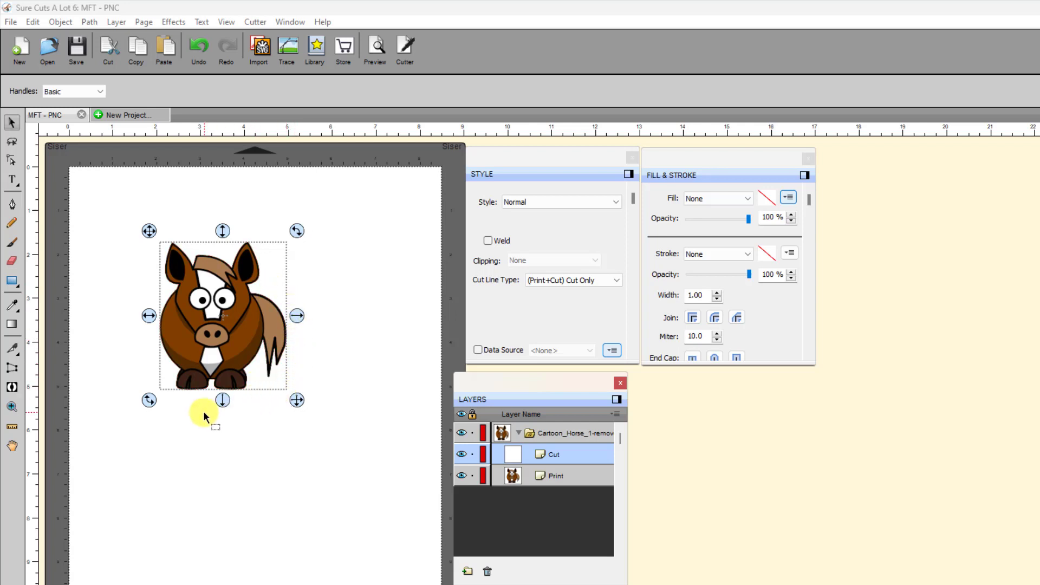
mouse_move(236, 189)
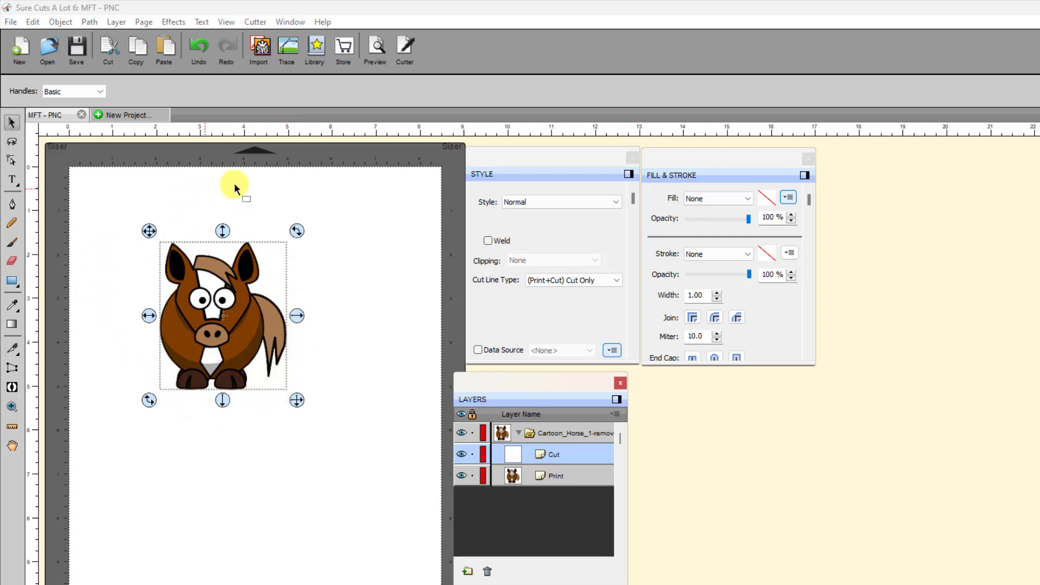
mouse_move(284, 185)
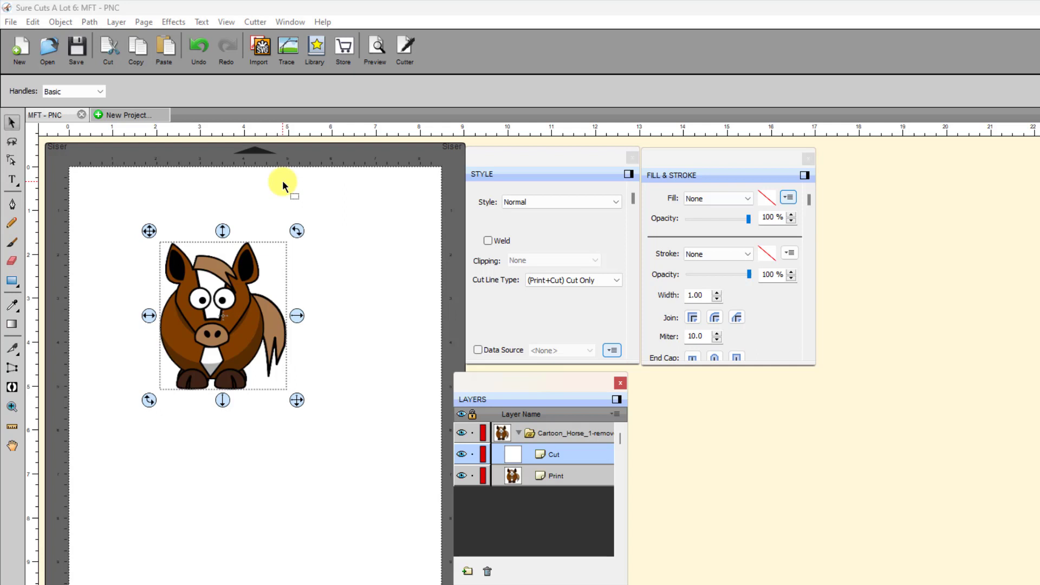
mouse_move(338, 321)
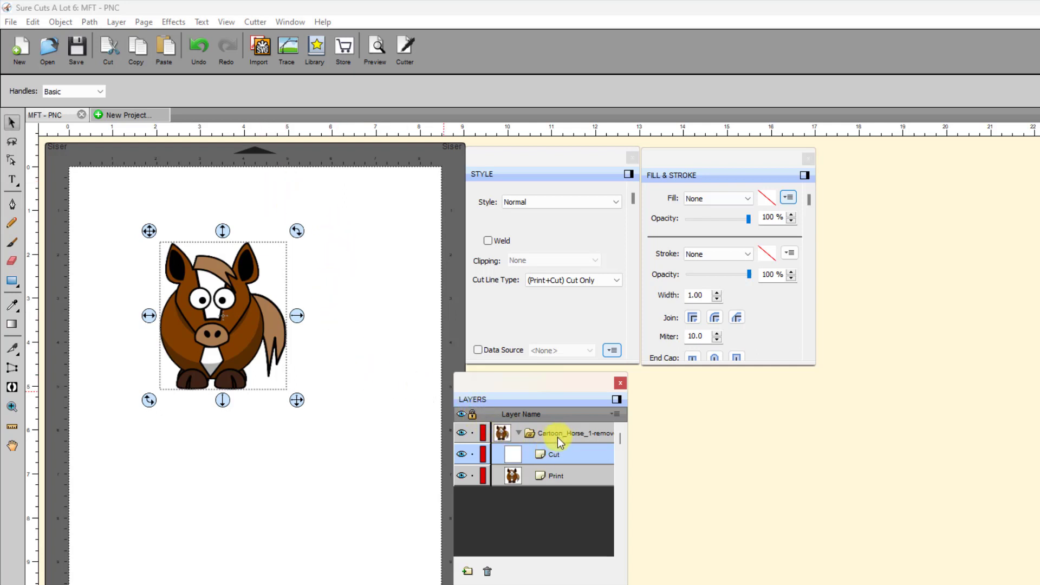
click(567, 432)
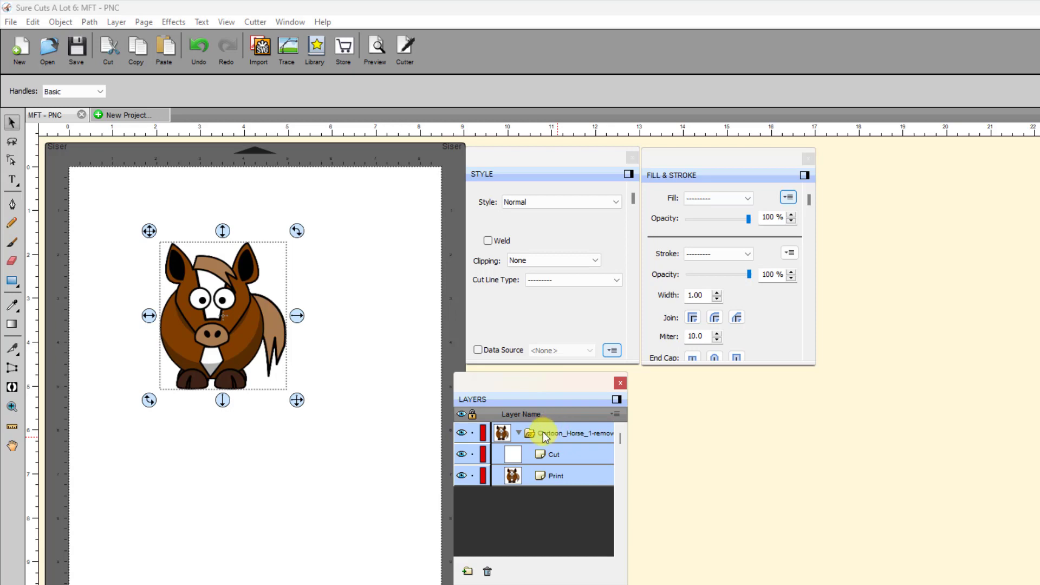
mouse_move(255, 22)
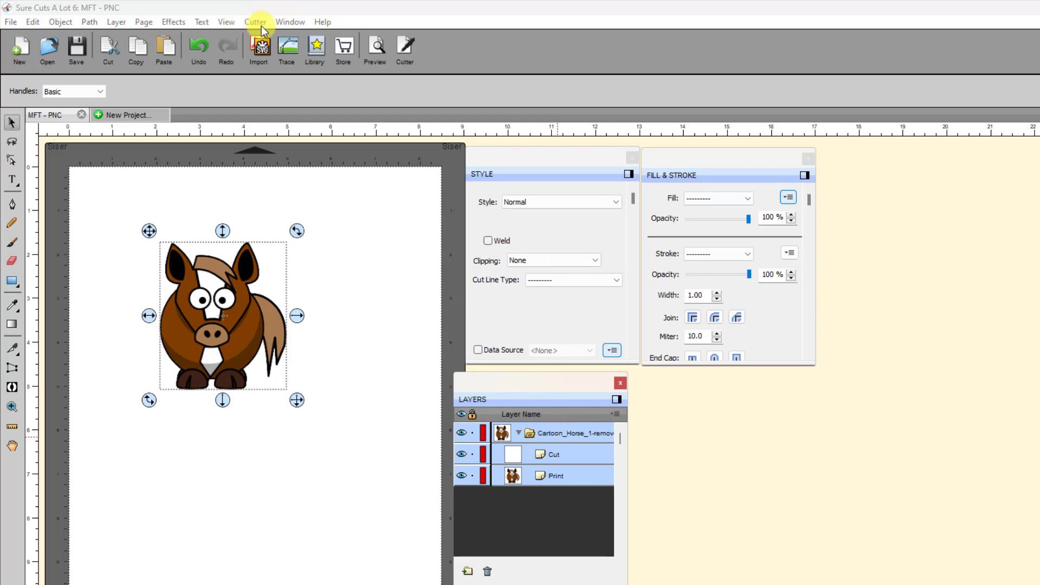
click(173, 22)
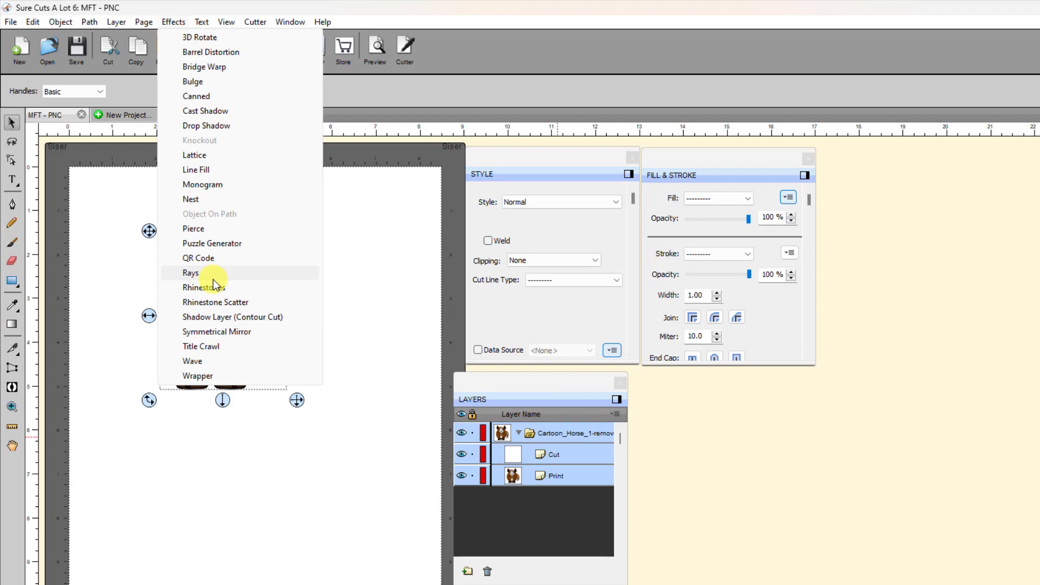
mouse_move(216, 331)
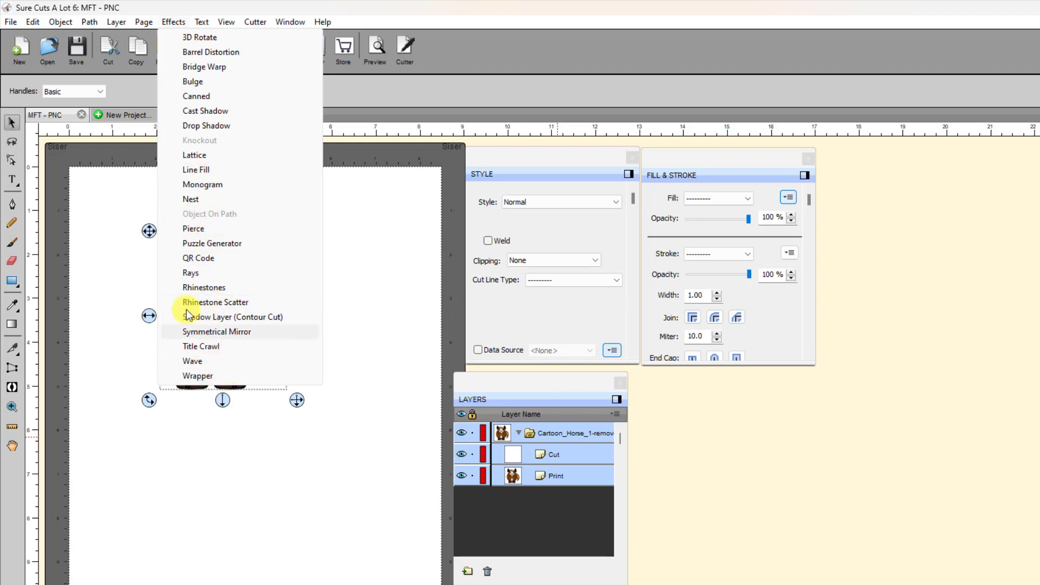
Step: Start a Shadow Layer on the horse with 2 layers, Print+Cut outline and blackout on
click(234, 316)
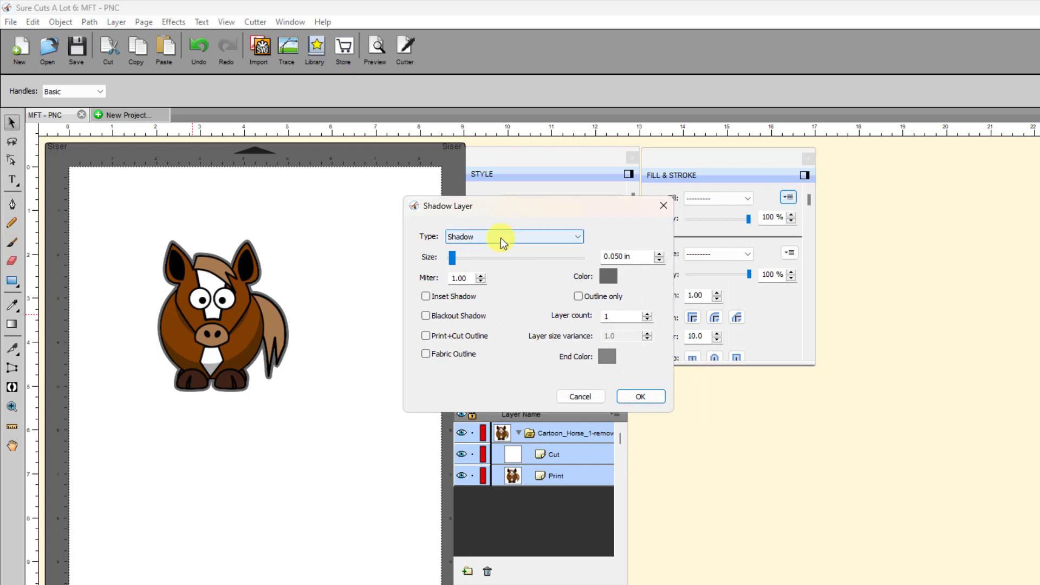
mouse_move(491, 269)
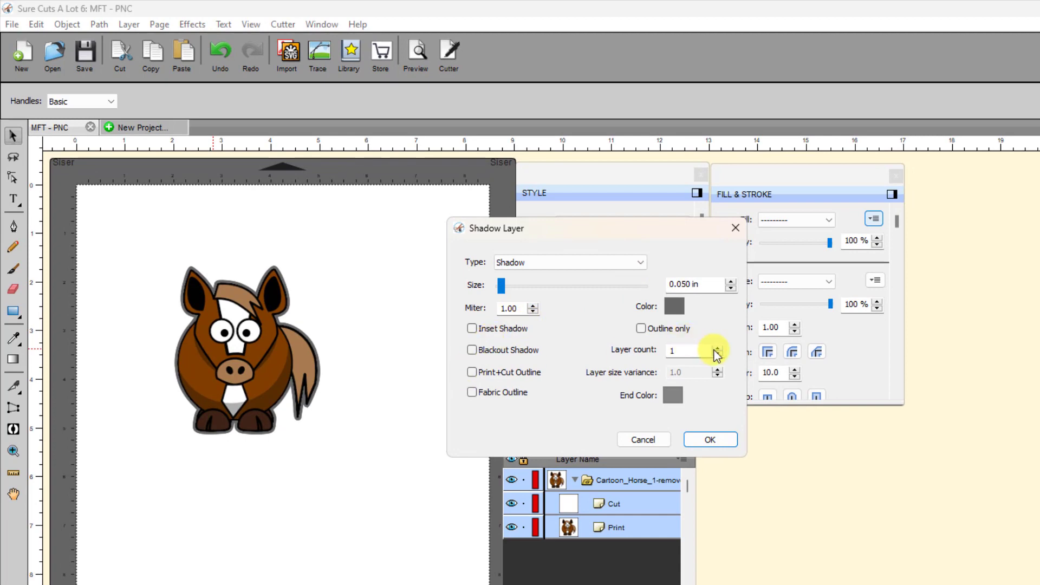
click(716, 348)
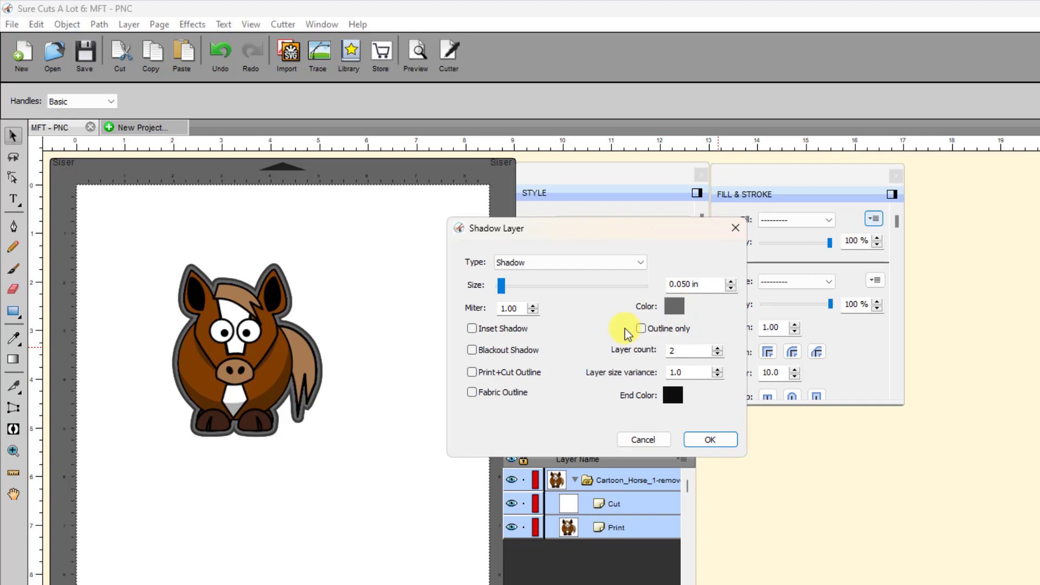
click(472, 373)
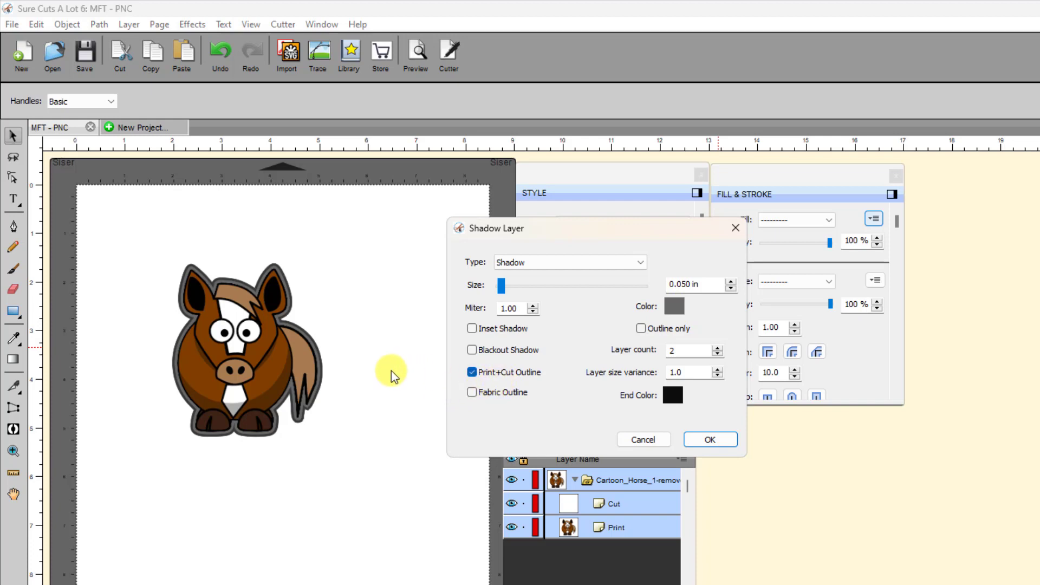
mouse_move(334, 410)
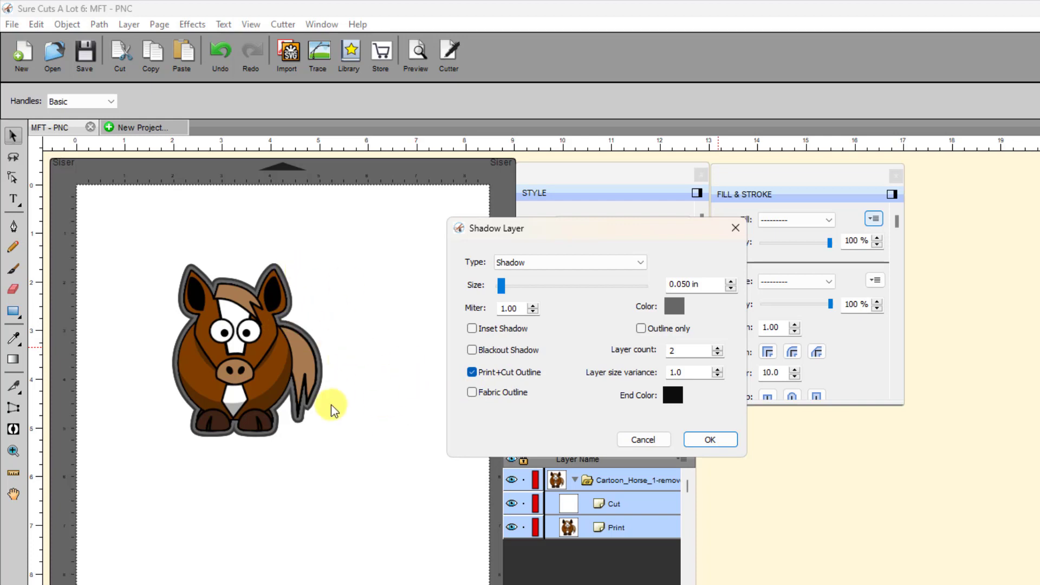
mouse_move(221, 325)
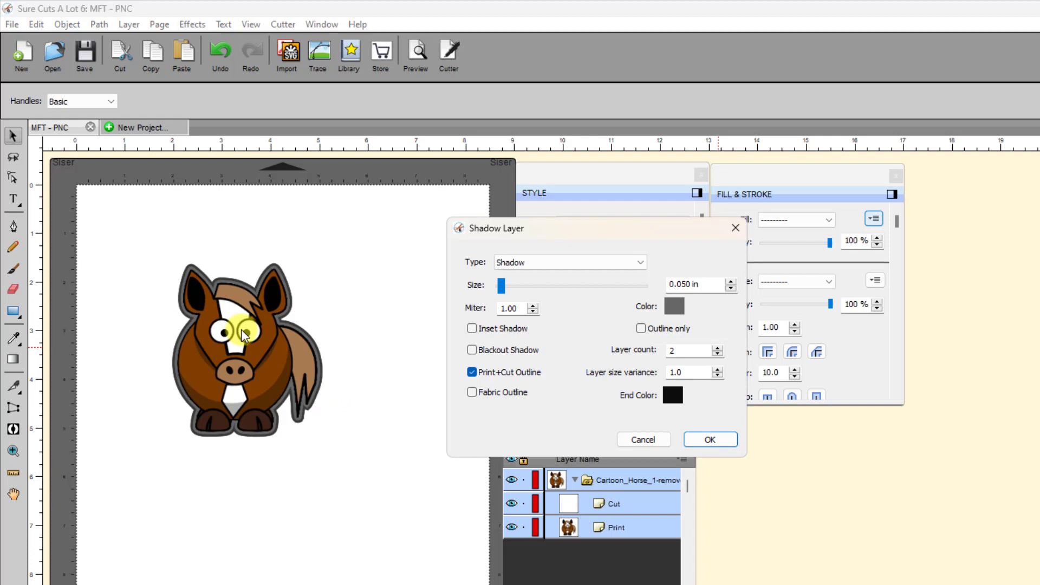
click(472, 349)
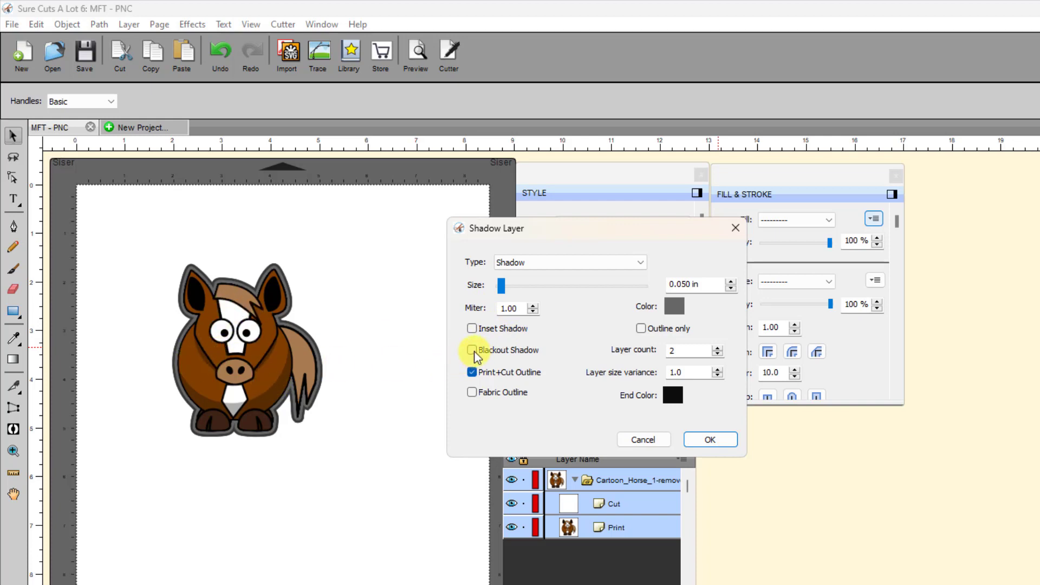
click(473, 350)
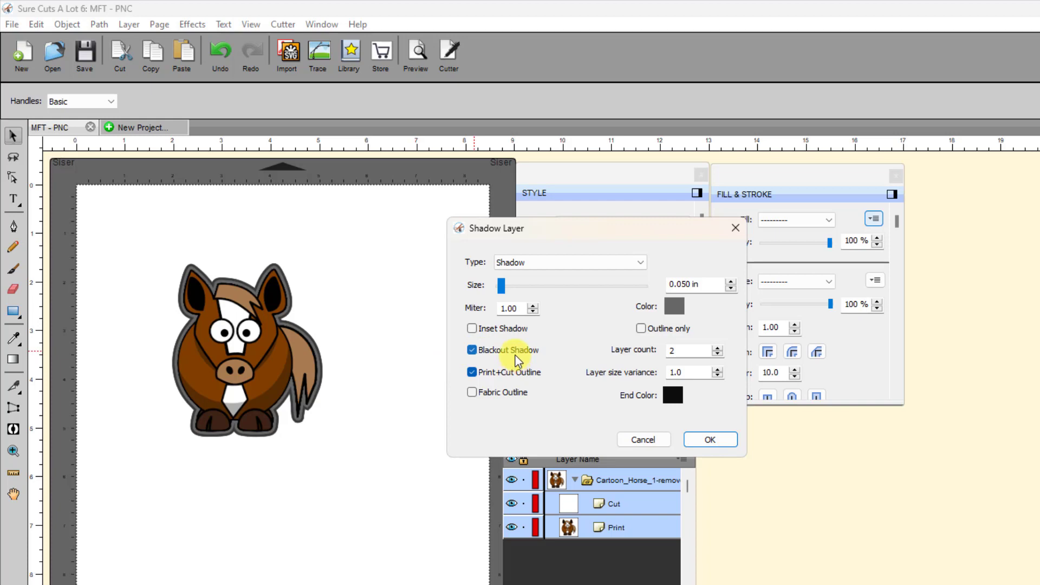
mouse_move(350, 417)
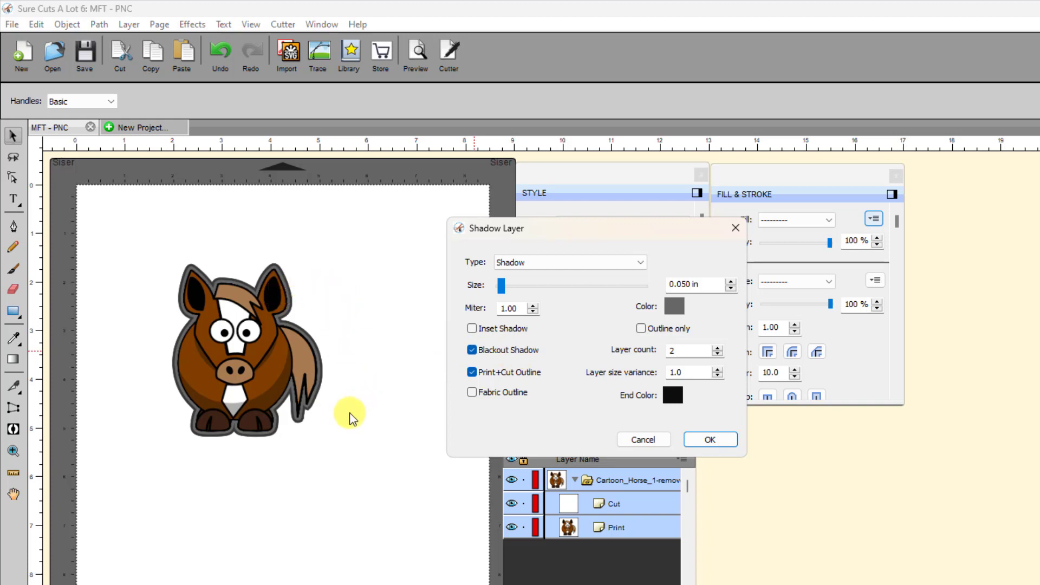
mouse_move(642, 265)
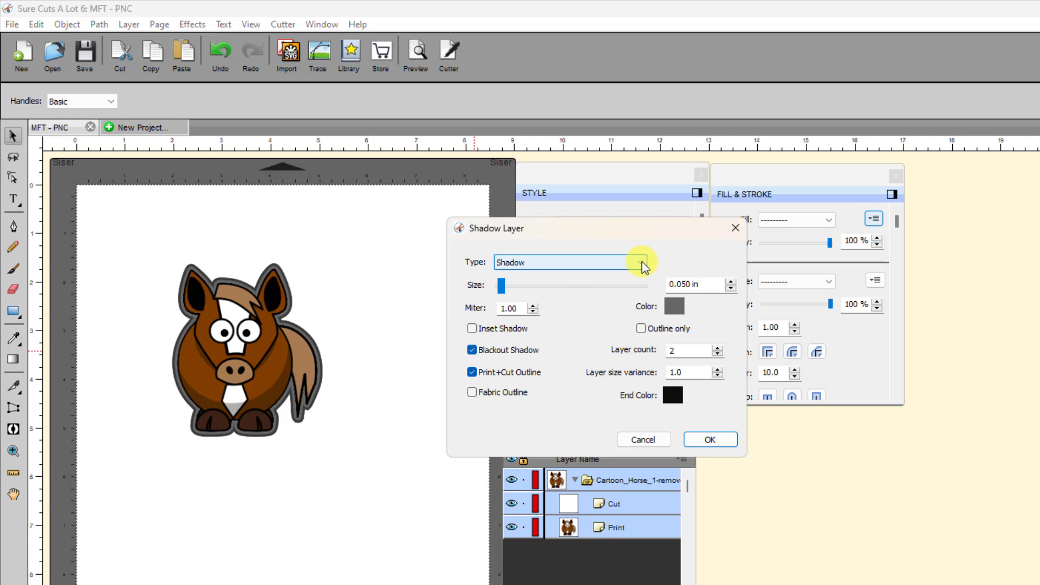
Step: Make the shadow rounded, size 0.12, white, layer size variance 0.50, and apply it
click(639, 262)
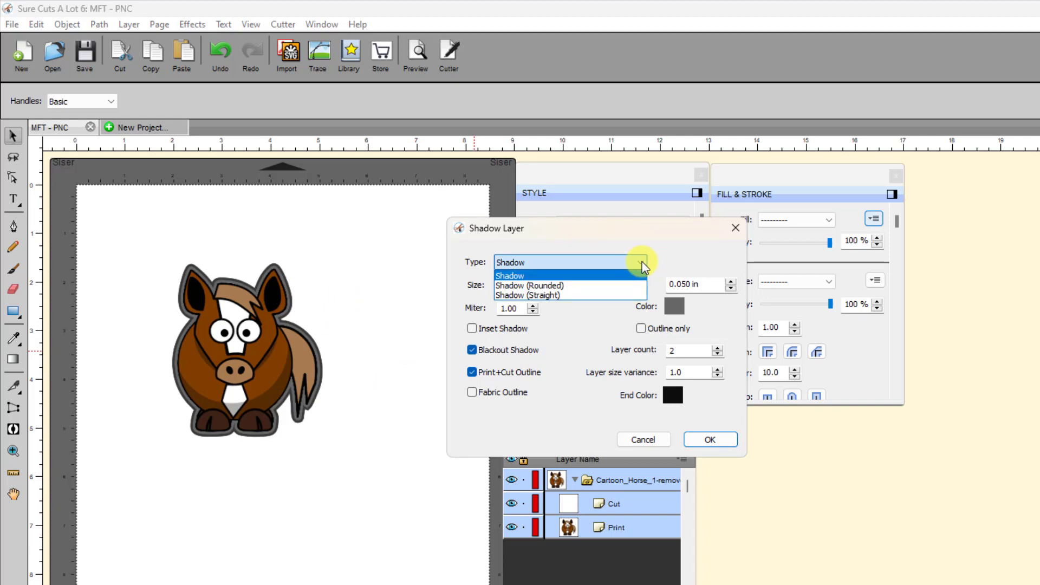
mouse_move(603, 279)
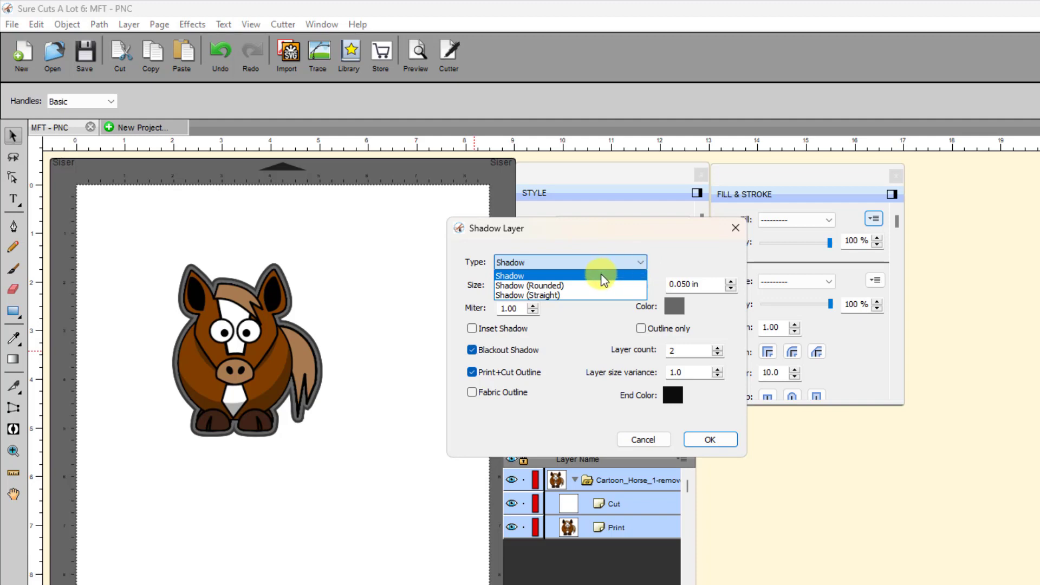
mouse_move(555, 285)
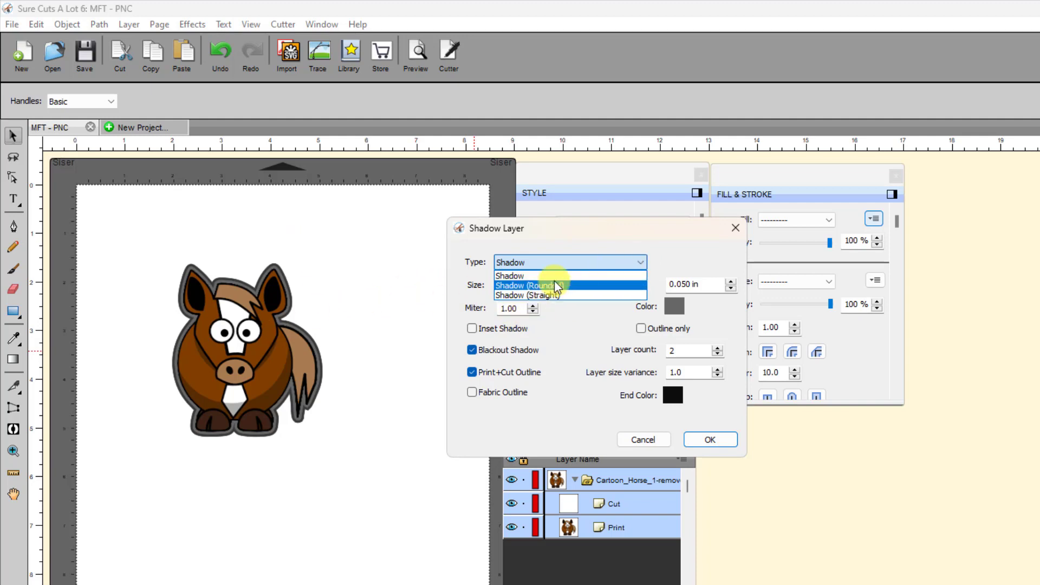
mouse_move(544, 289)
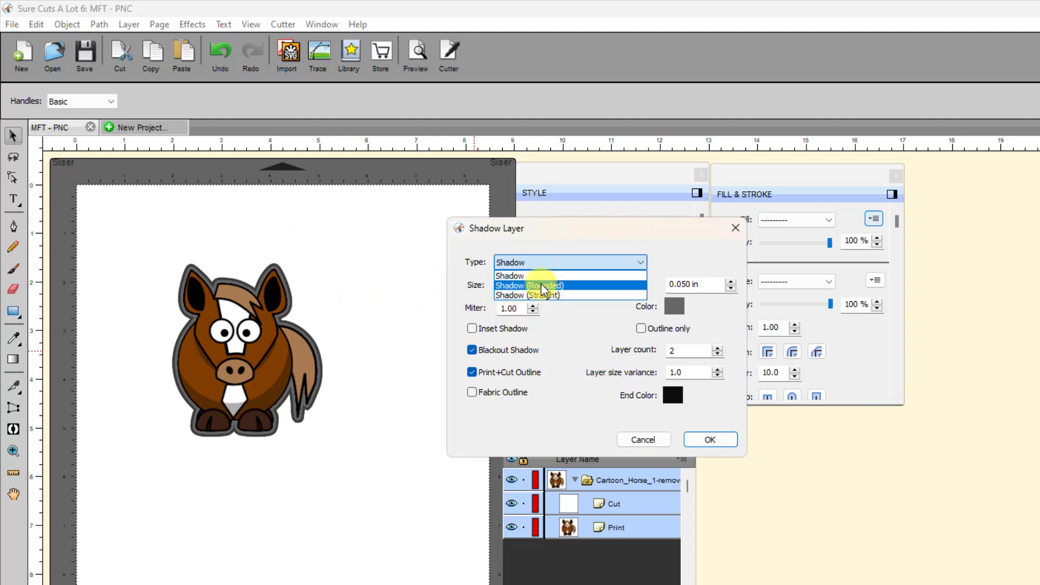
click(528, 285)
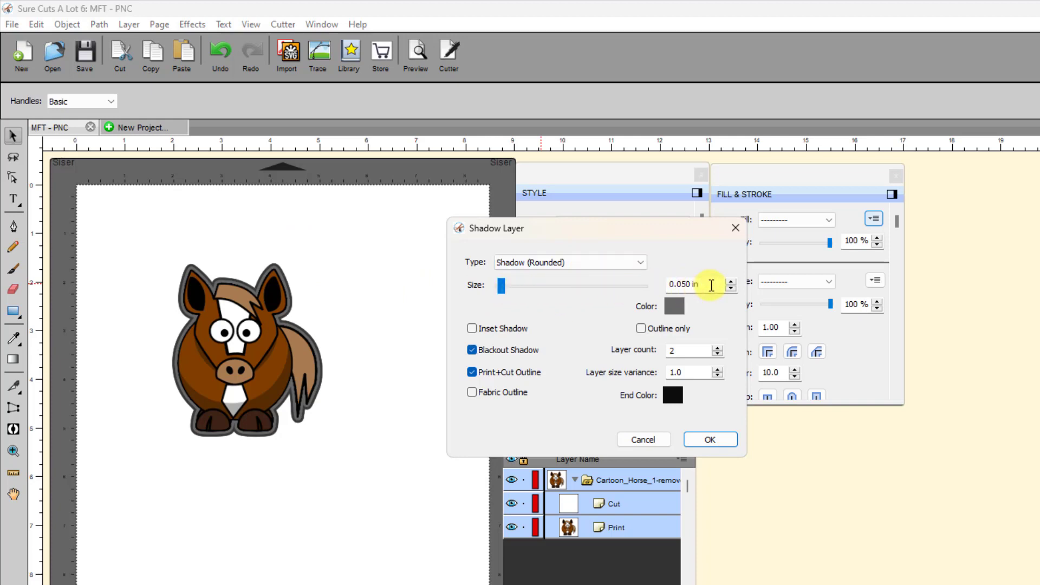
click(731, 281)
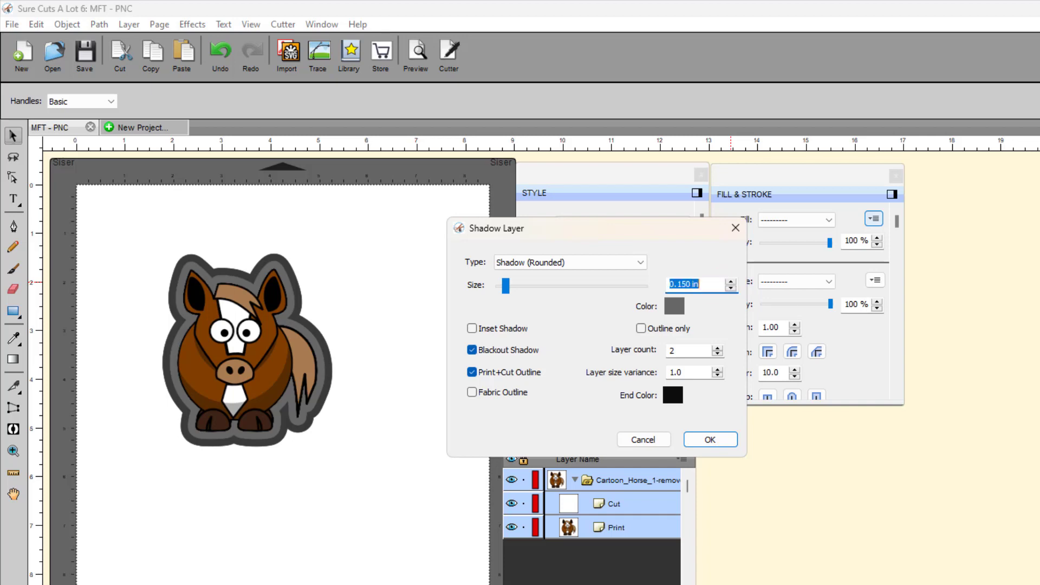
text(0.12)
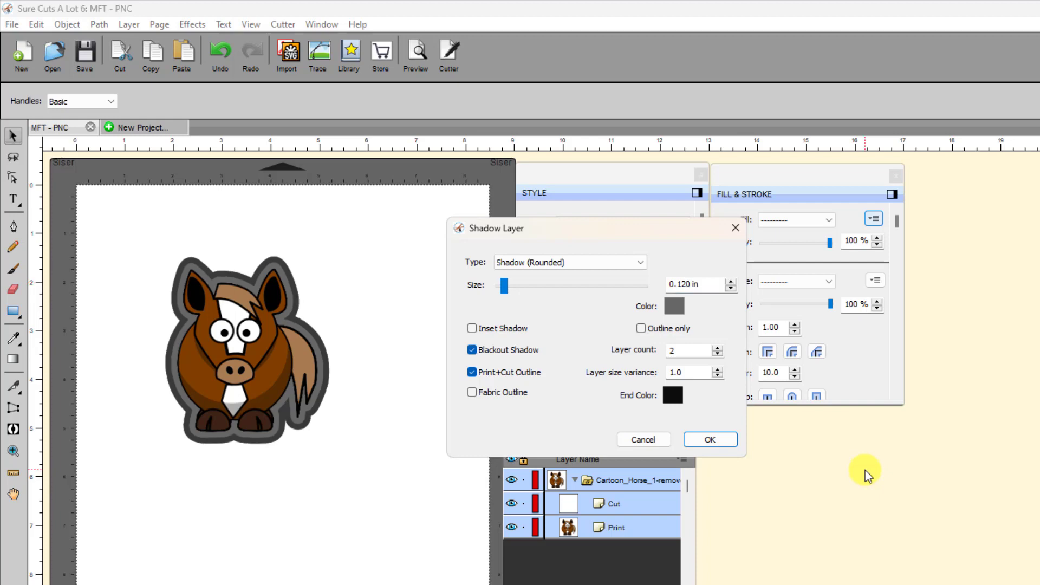
mouse_move(688, 260)
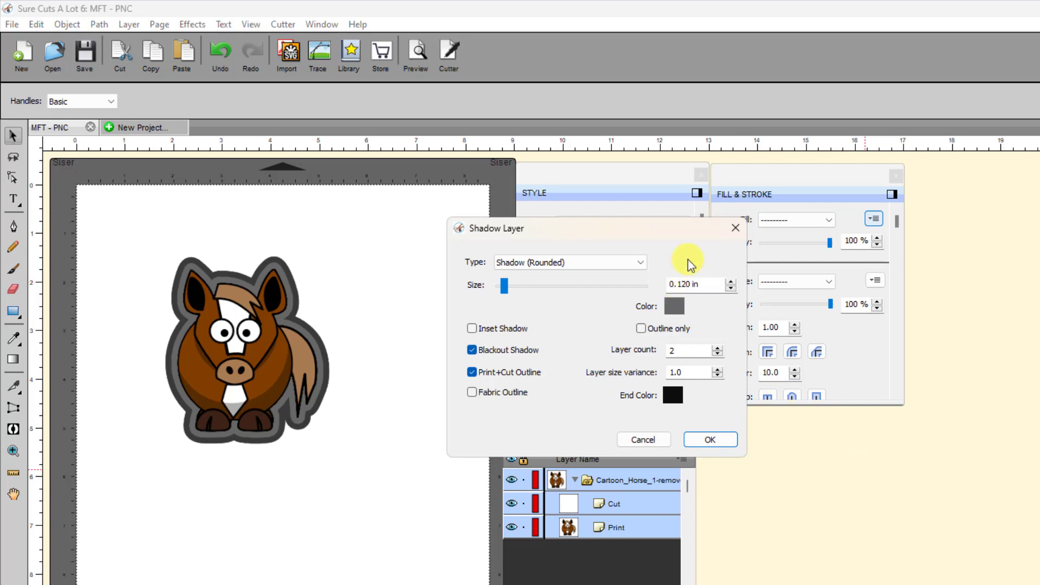
mouse_move(317, 354)
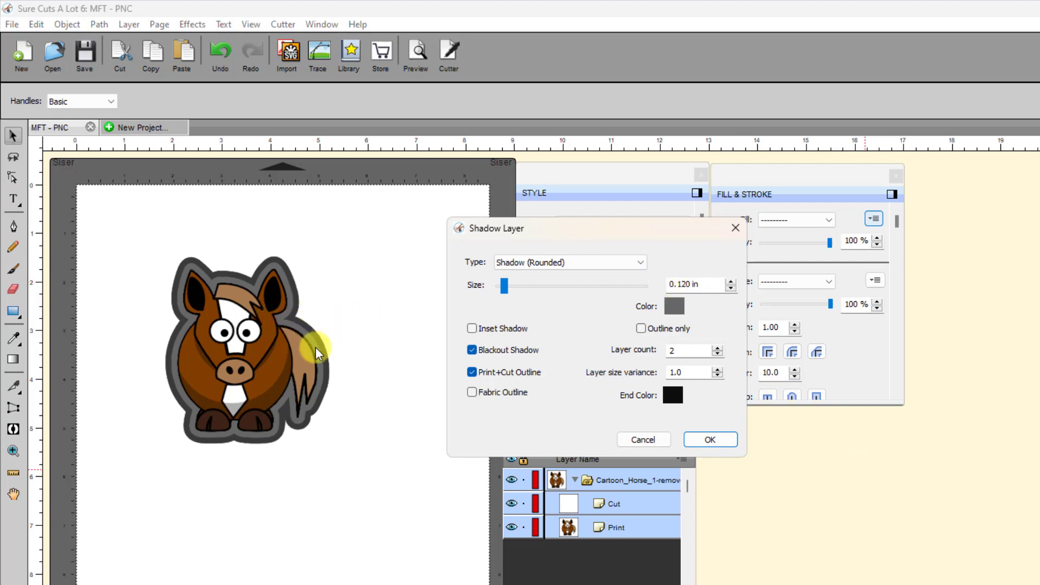
click(673, 305)
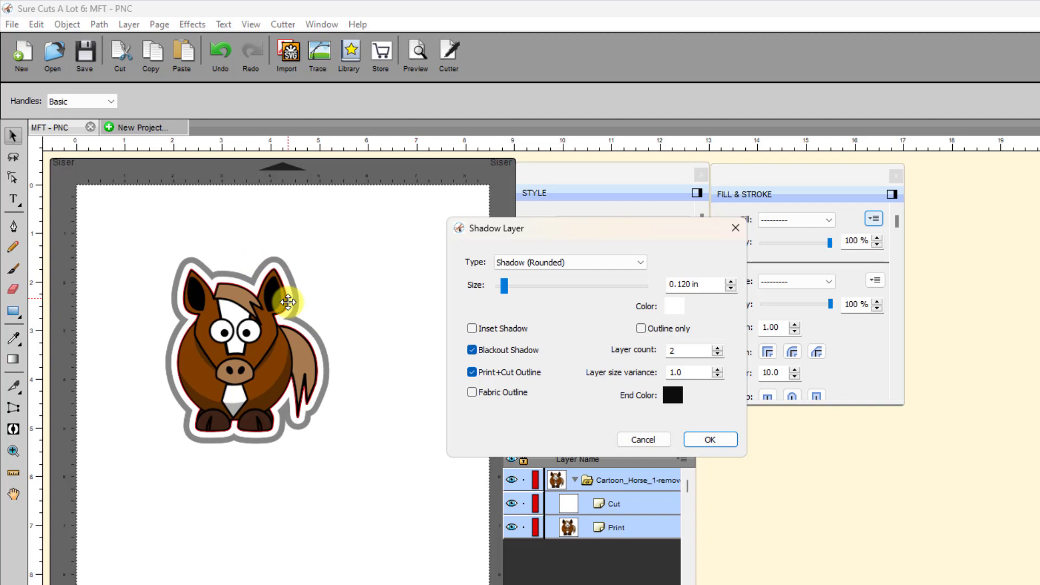
mouse_move(316, 332)
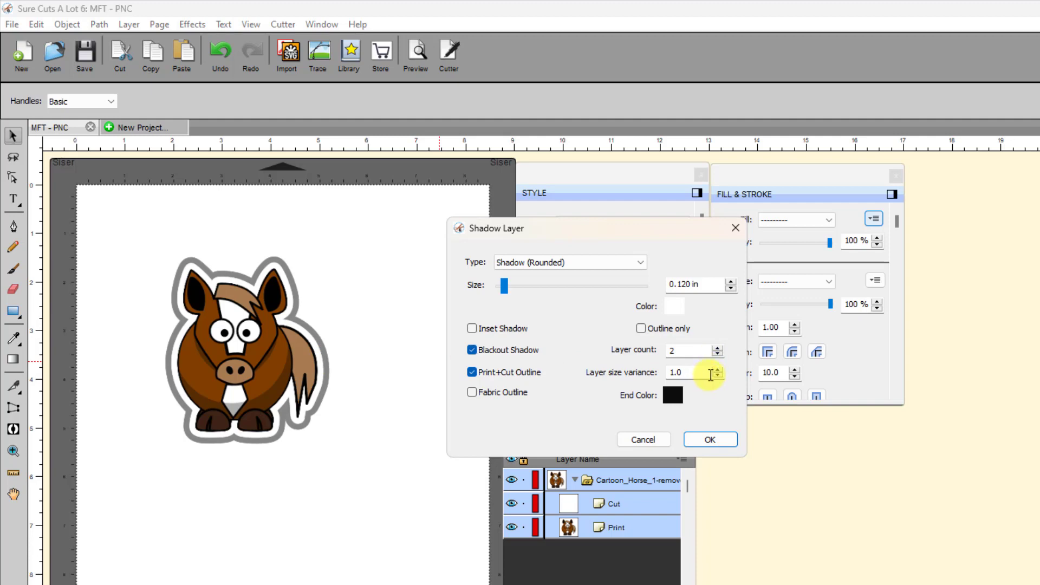
mouse_move(726, 274)
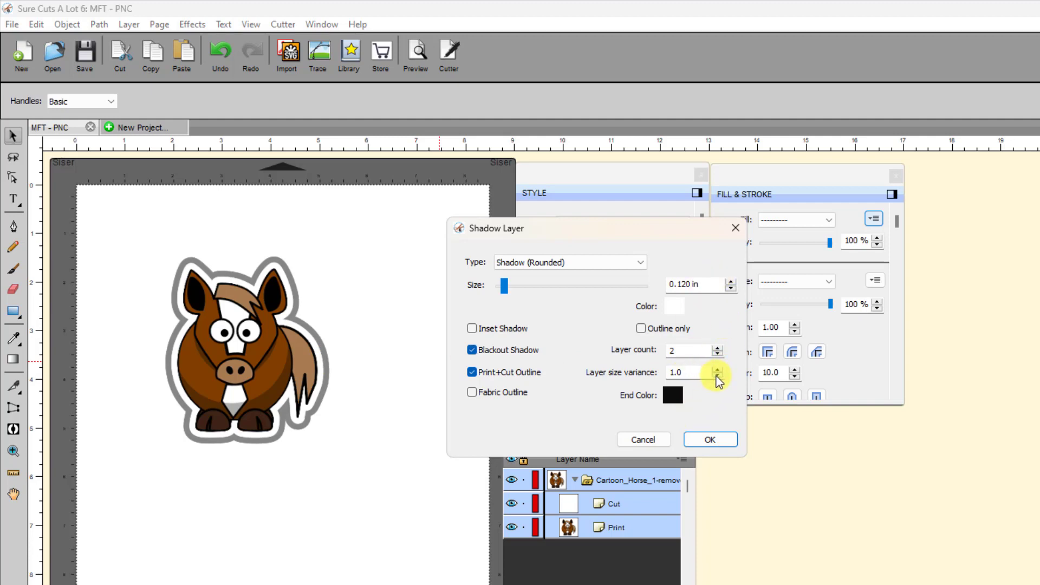
click(717, 376)
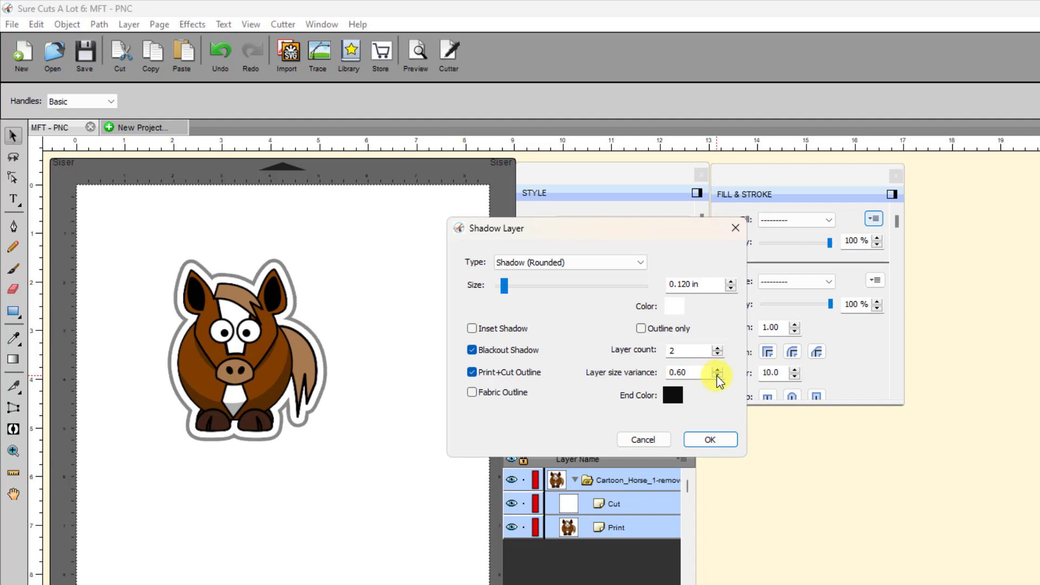
mouse_move(343, 326)
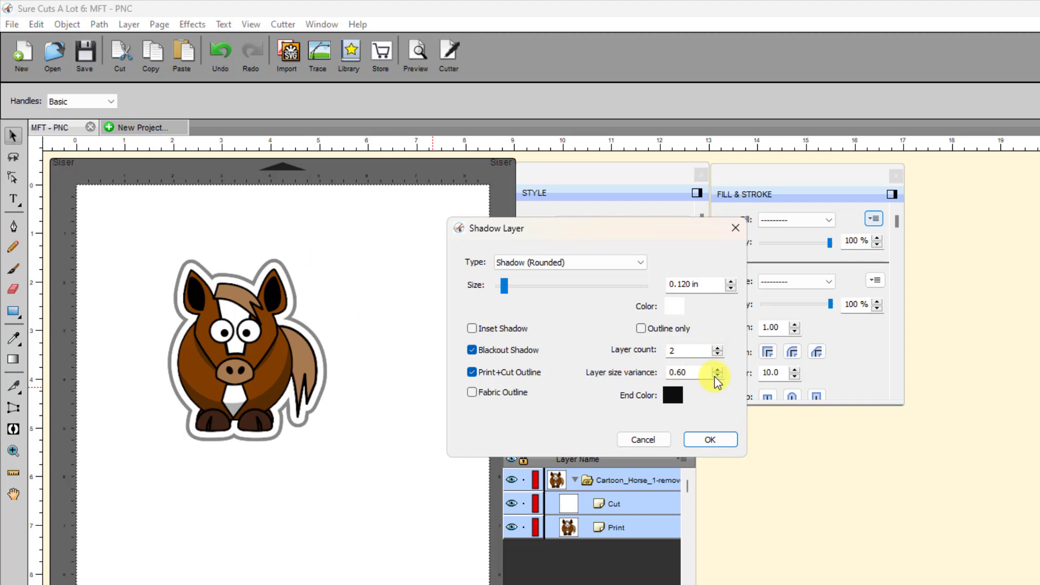
click(716, 376)
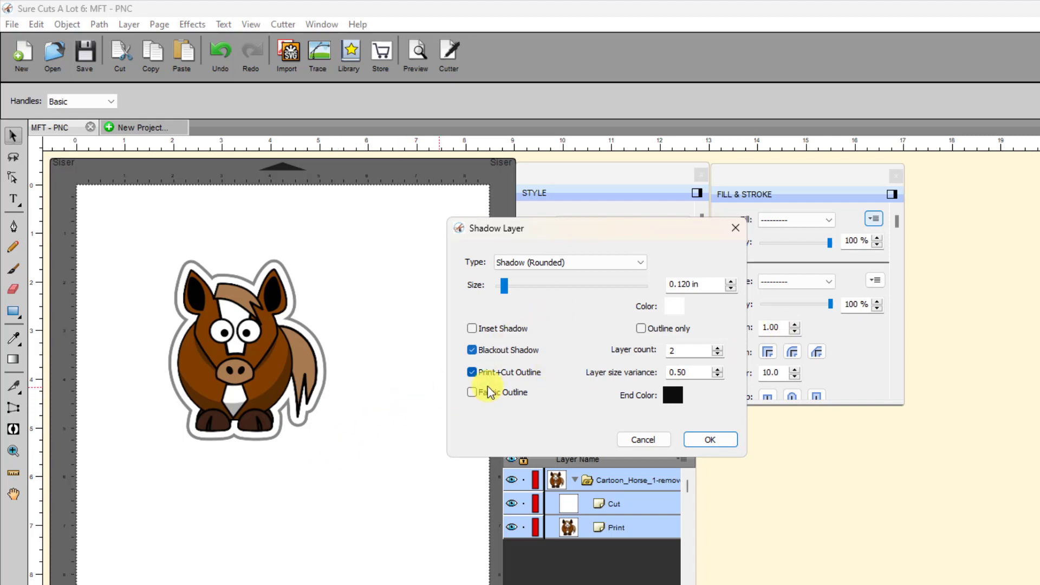
mouse_move(738, 446)
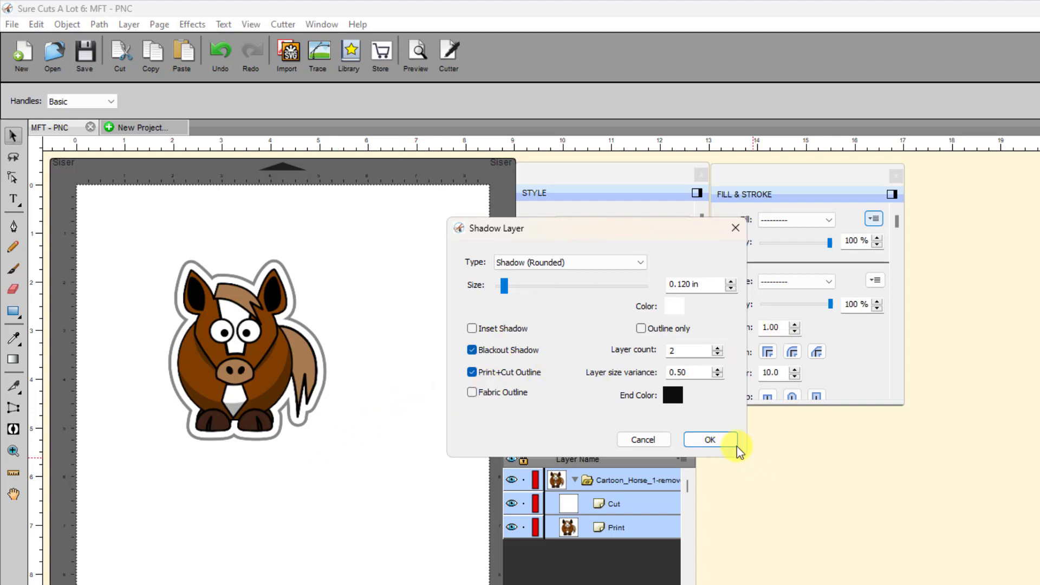
click(710, 440)
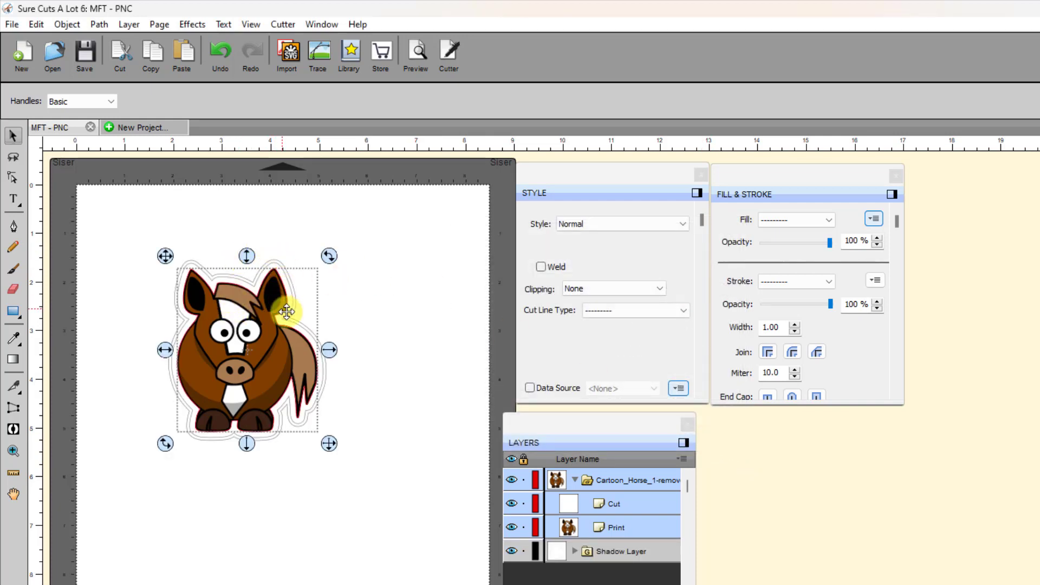
mouse_move(371, 316)
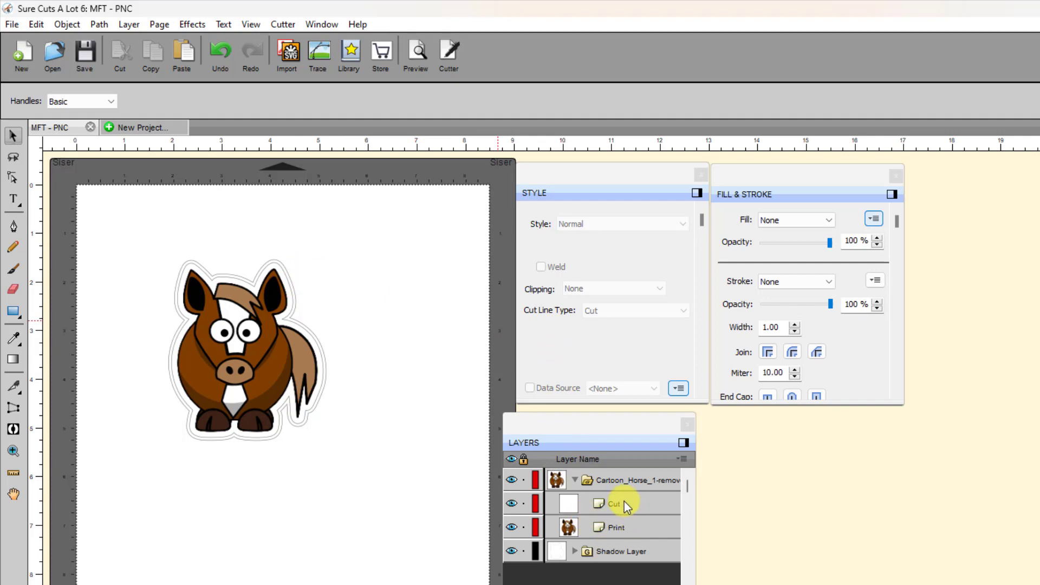
click(613, 504)
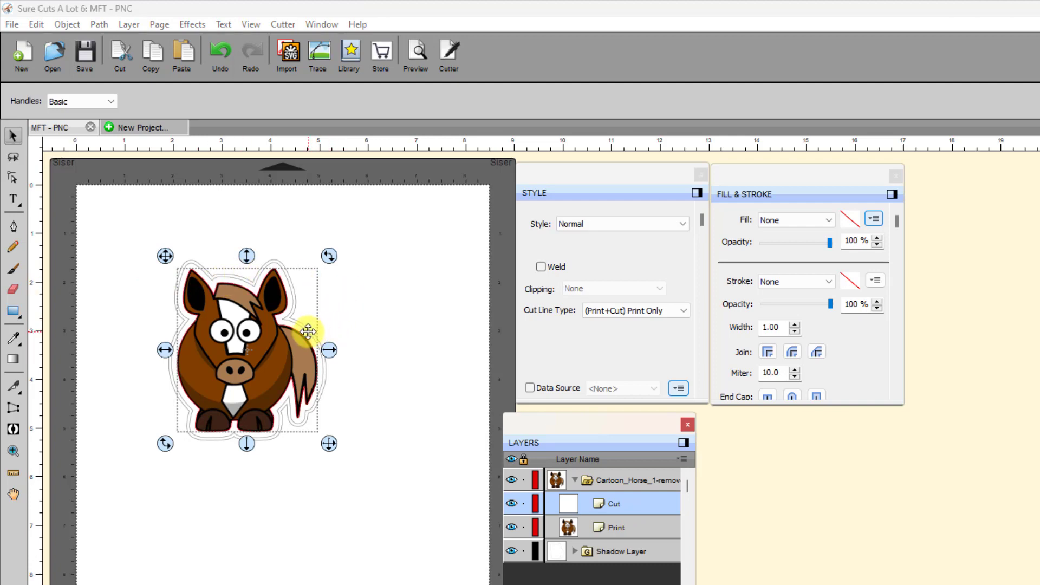
mouse_move(564, 315)
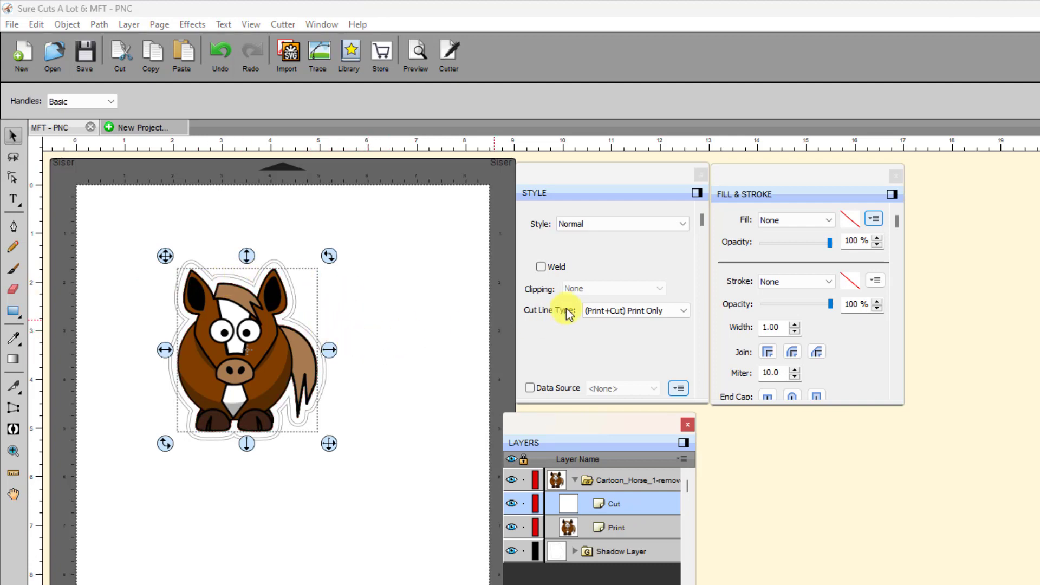
mouse_move(635, 310)
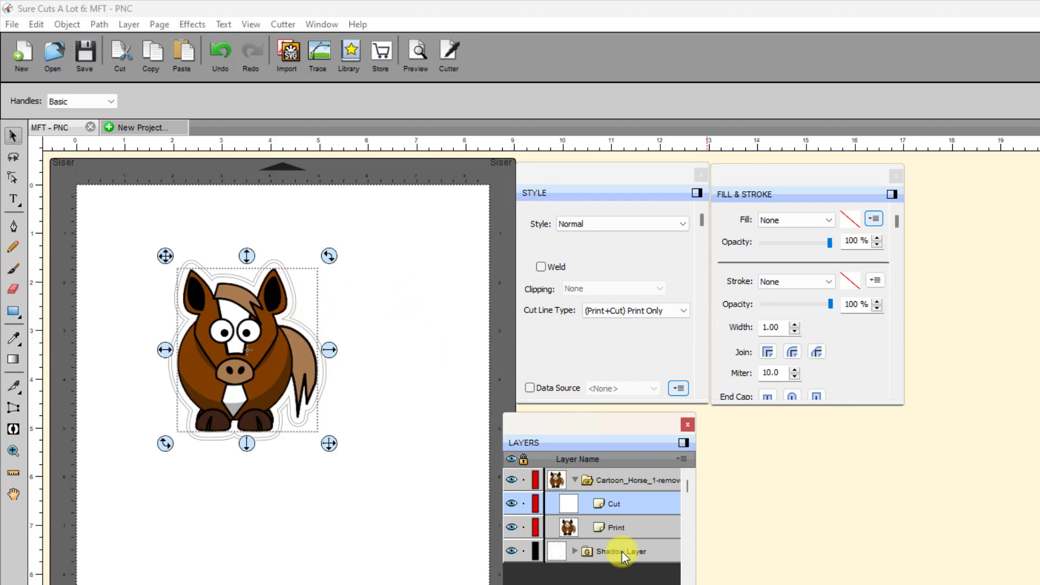
Step: Set the Shadow Layer's path Cut Line Type to Score
click(620, 550)
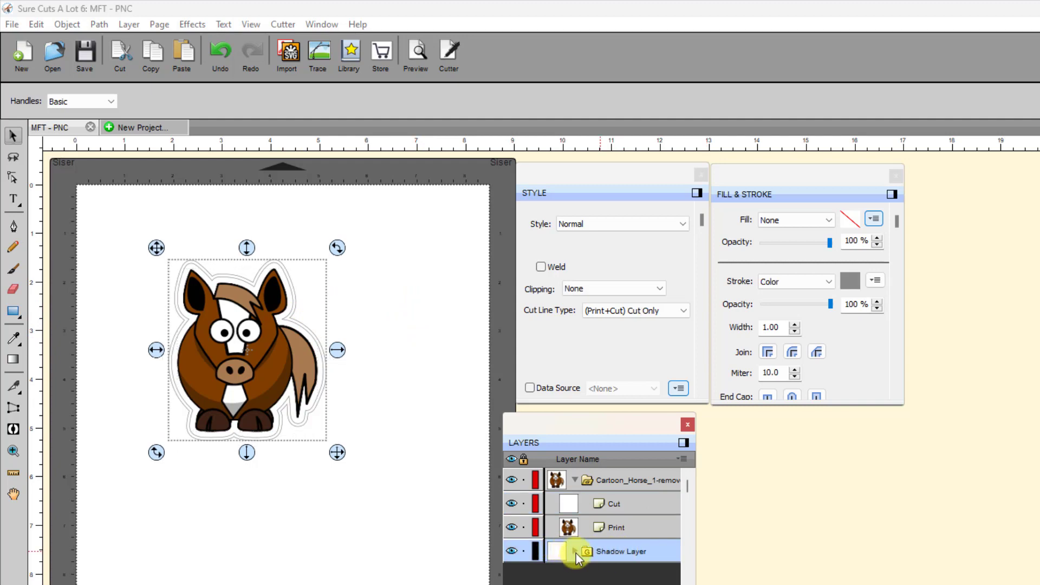
click(576, 552)
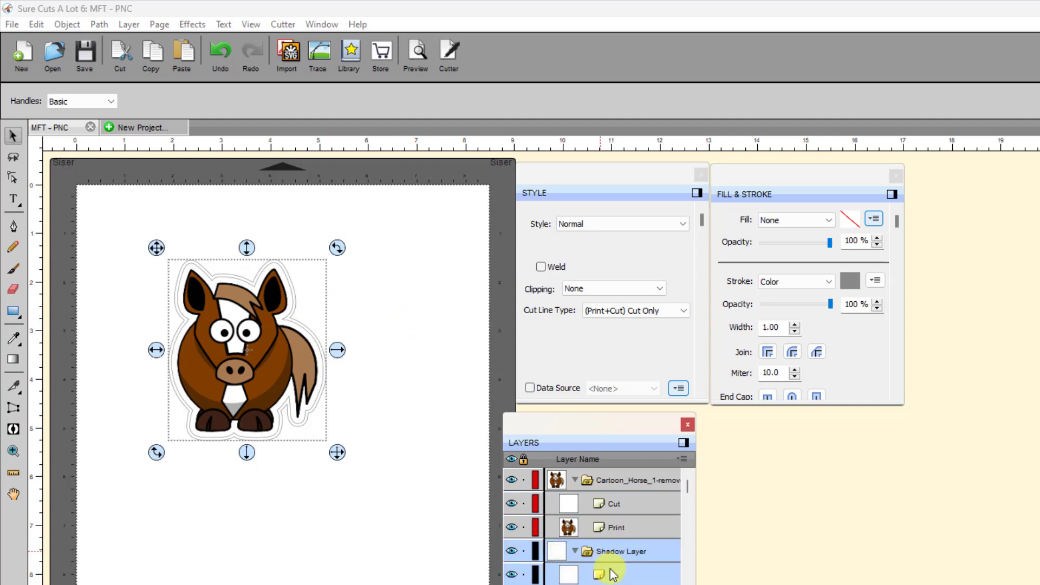
click(624, 573)
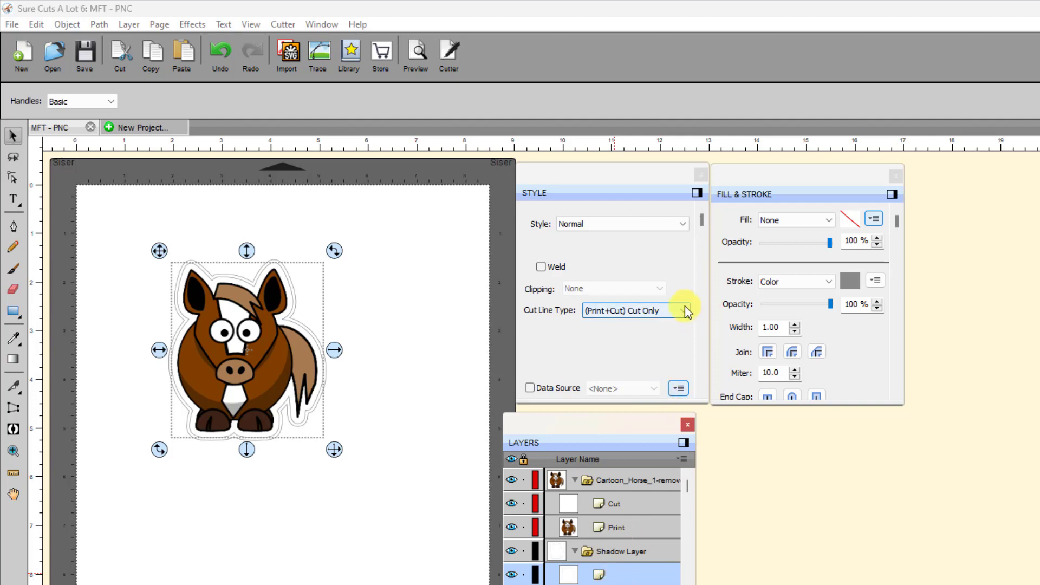
mouse_move(687, 315)
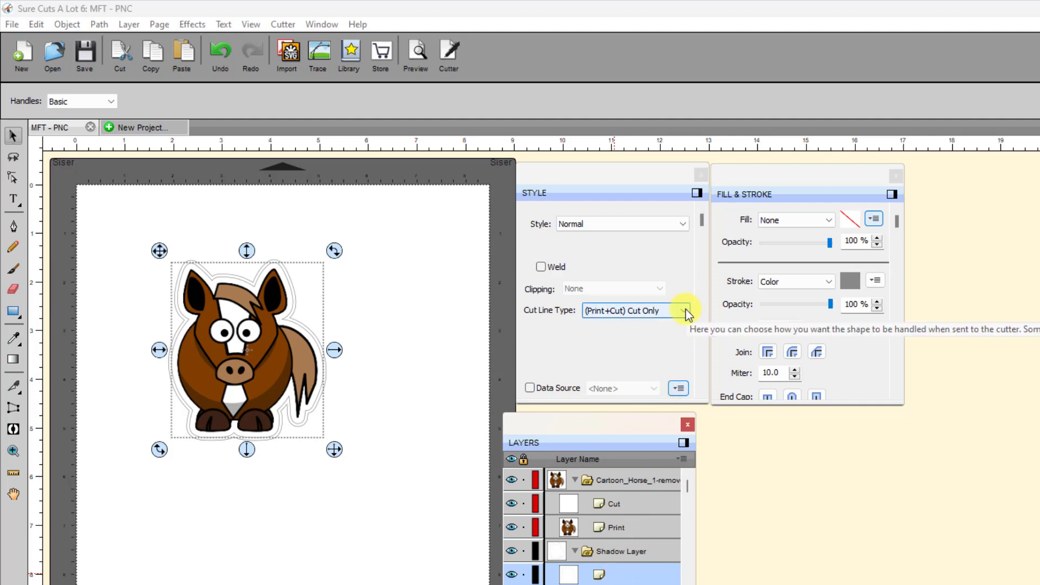
click(683, 310)
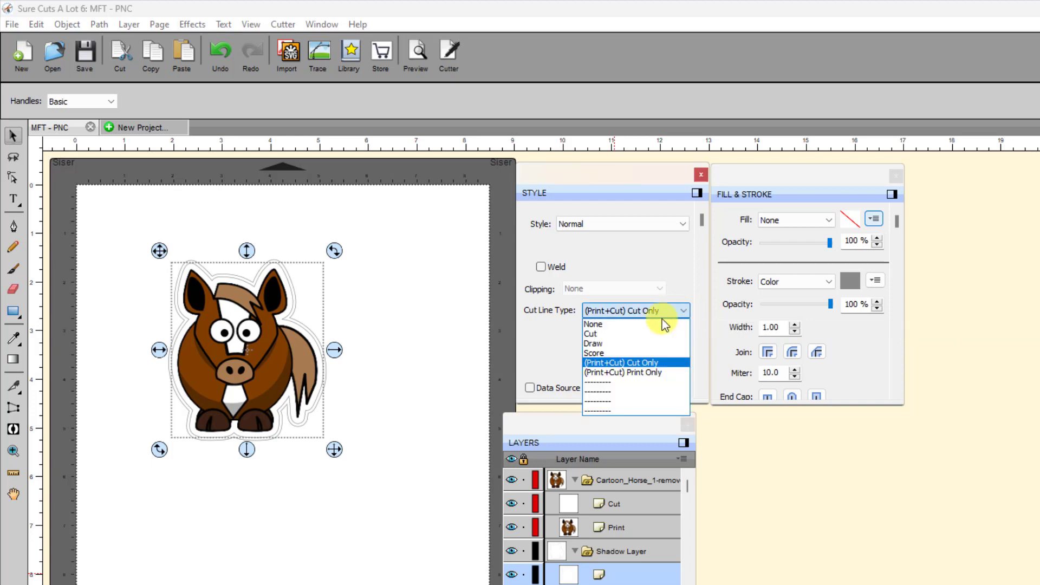
mouse_move(610, 353)
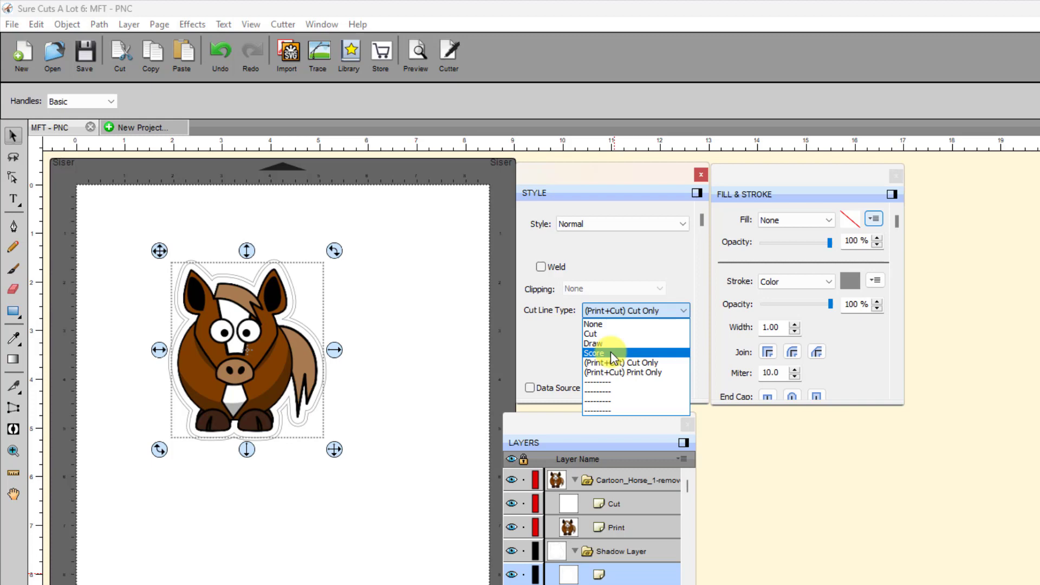
click(594, 352)
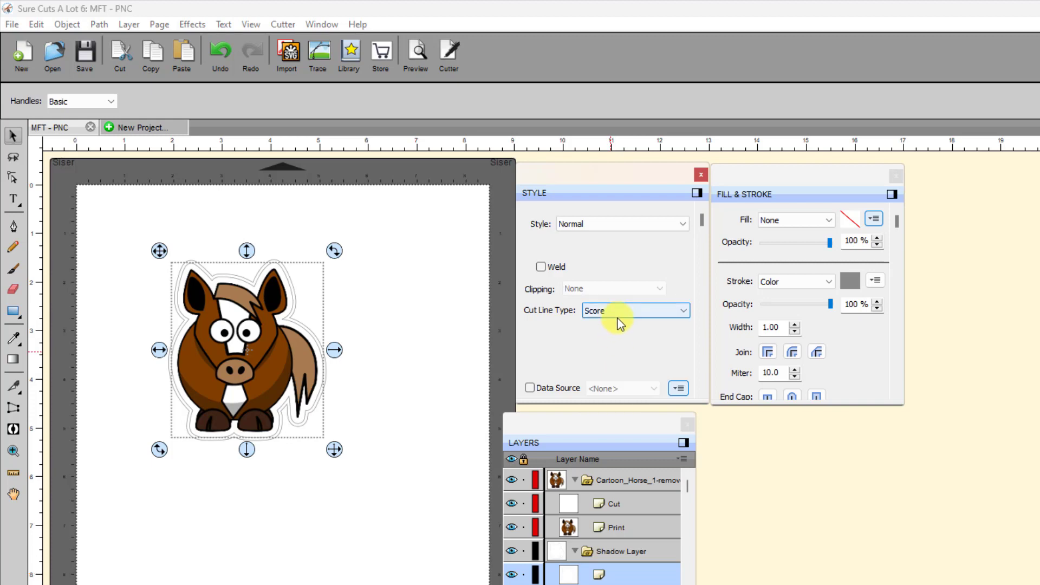
mouse_move(622, 323)
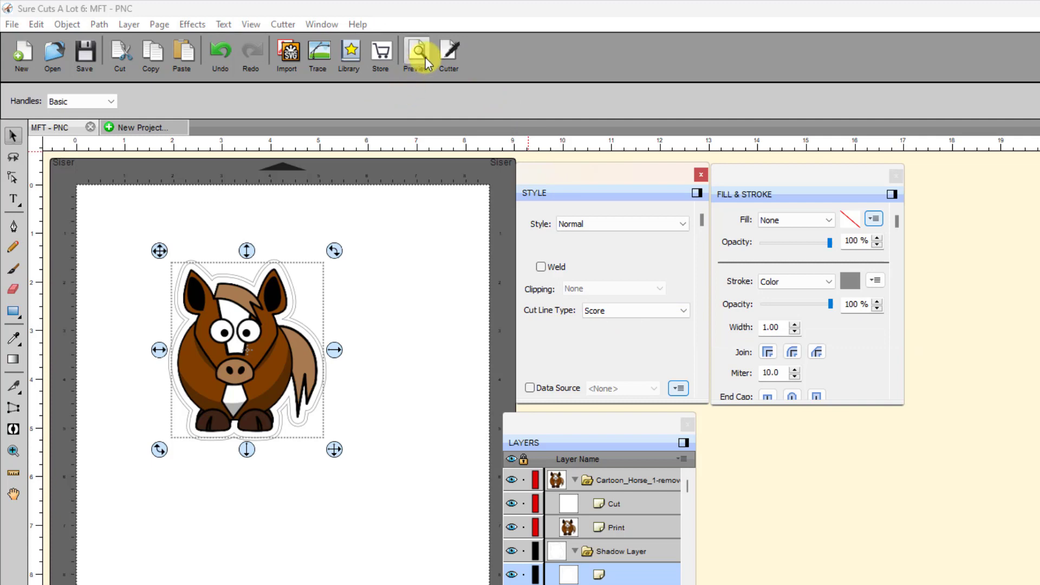
click(448, 54)
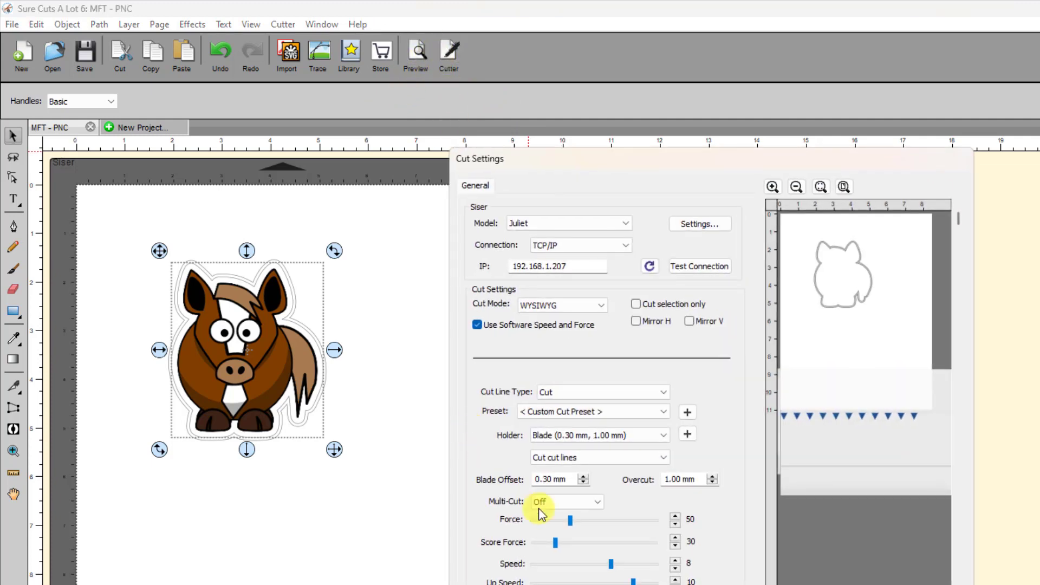
mouse_move(554, 547)
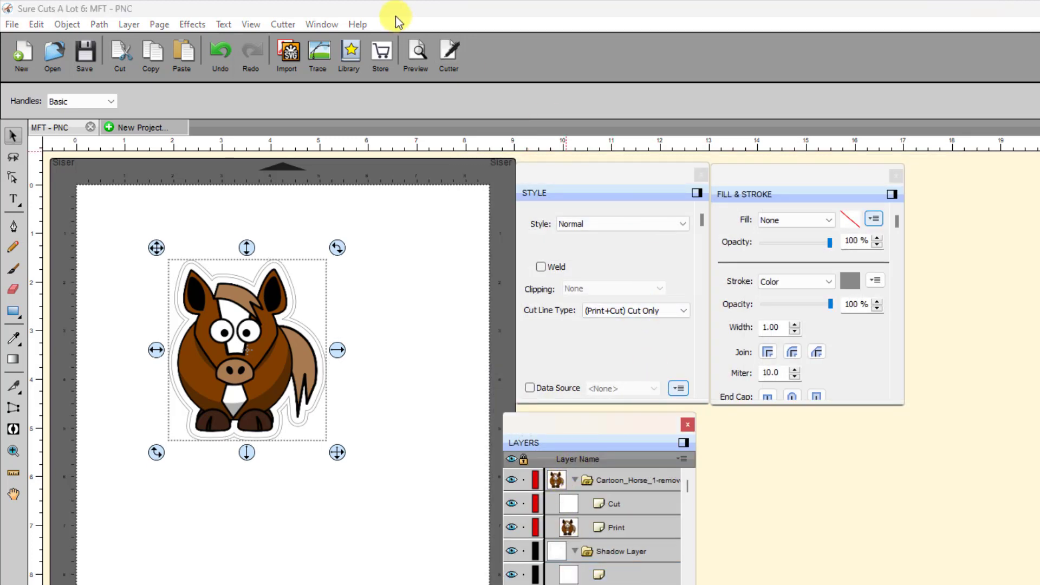
Step: Preview the cut and score lines with printable artwork toggled, then close the preview
click(415, 53)
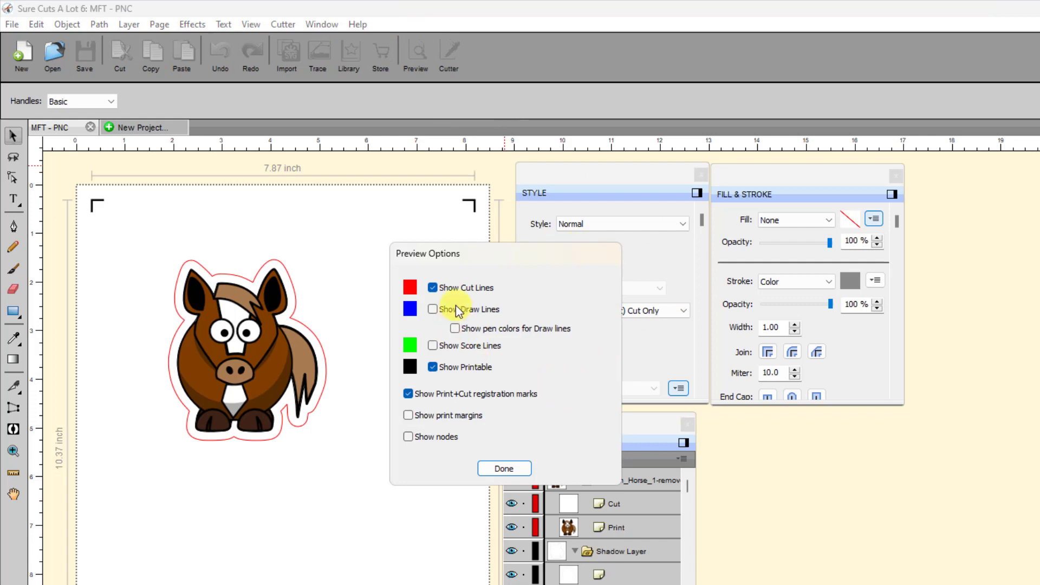
click(432, 367)
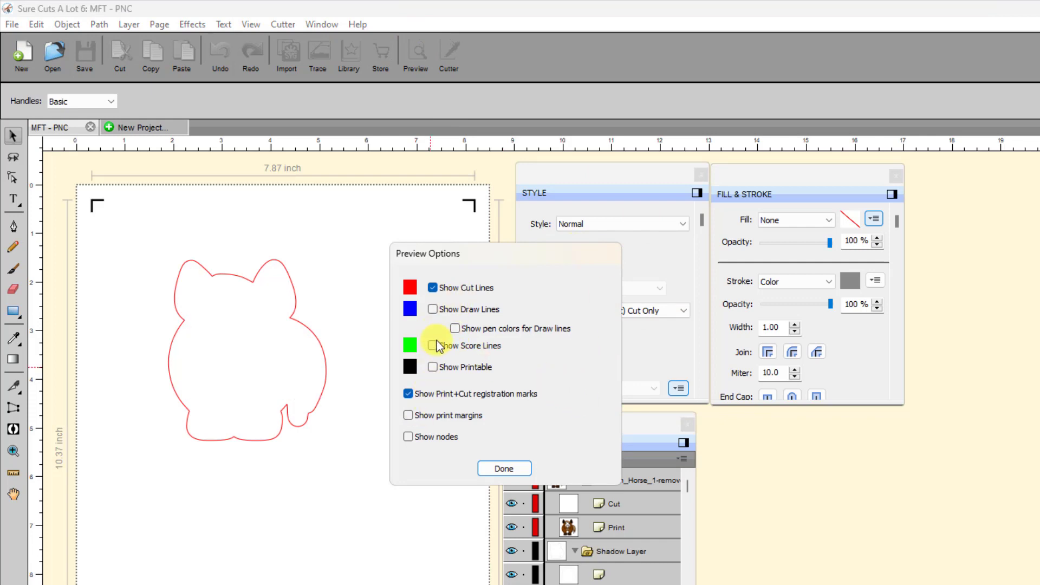
click(432, 346)
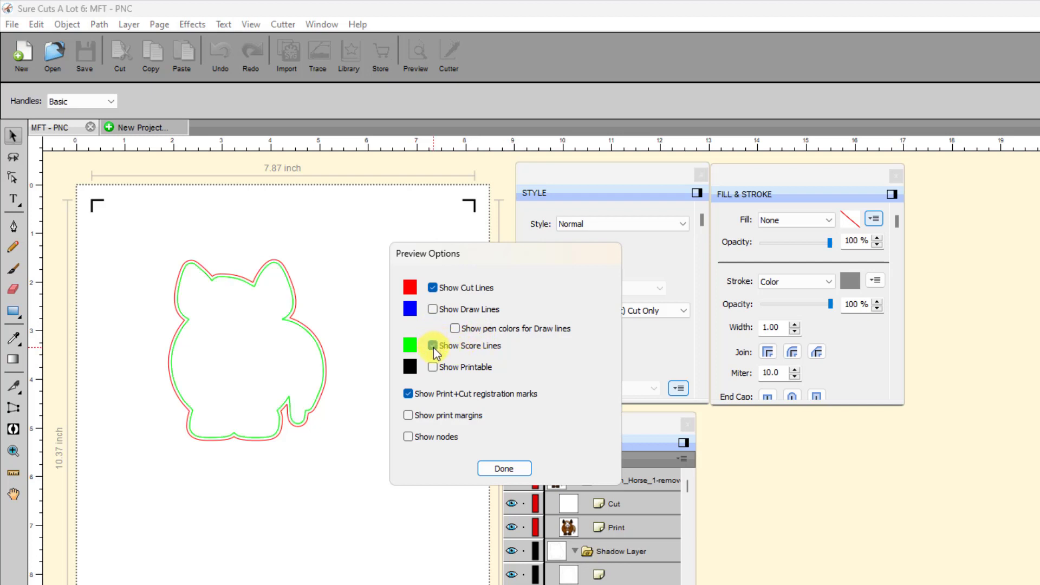
click(431, 345)
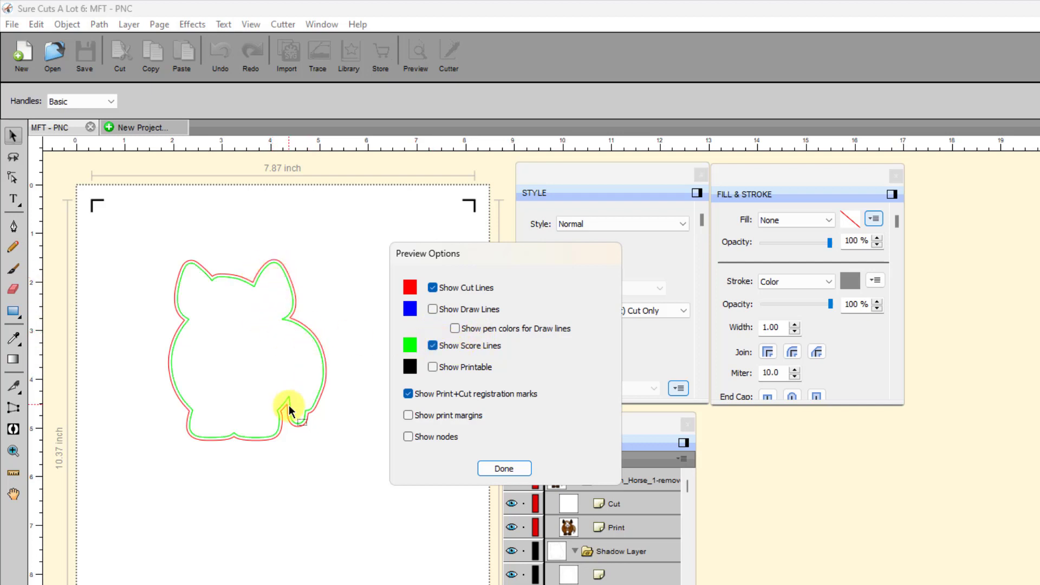
mouse_move(263, 311)
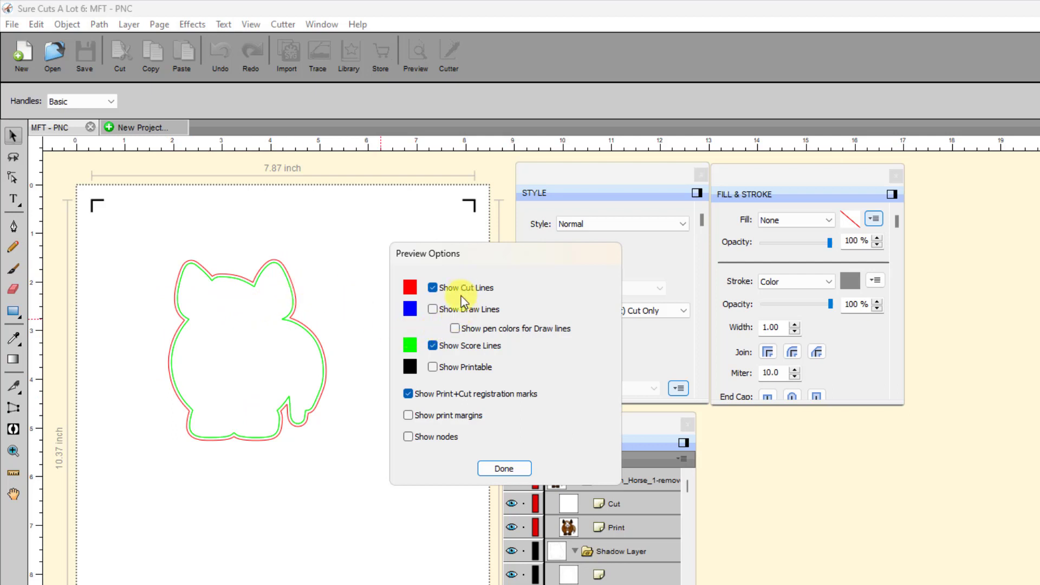
mouse_move(373, 405)
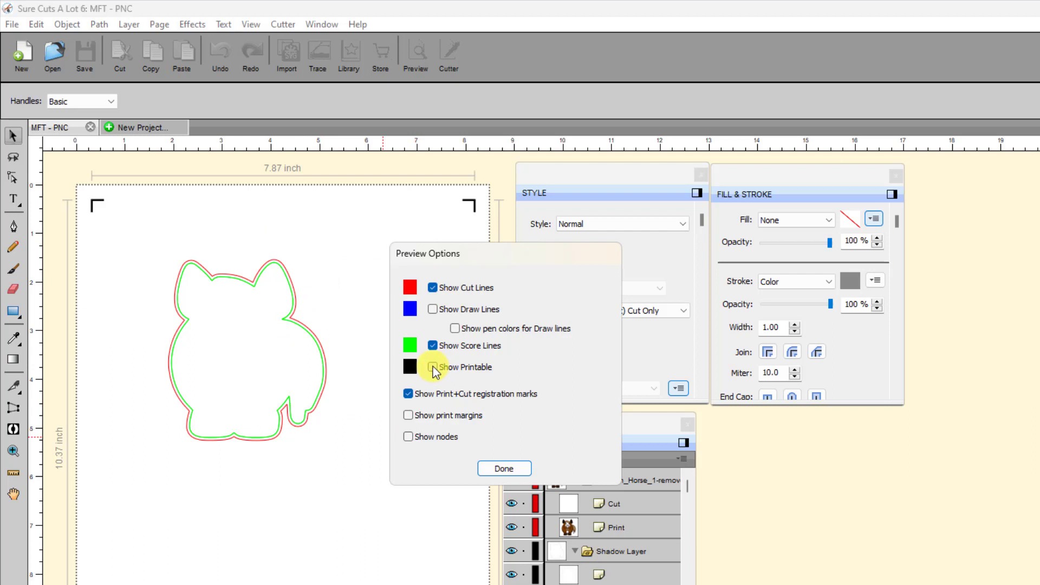
click(431, 366)
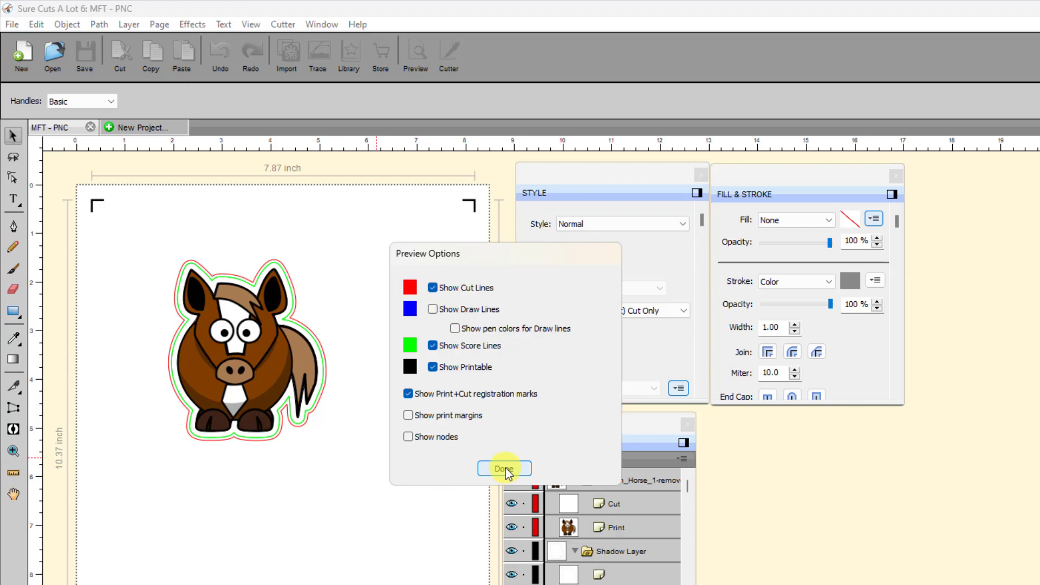
click(503, 468)
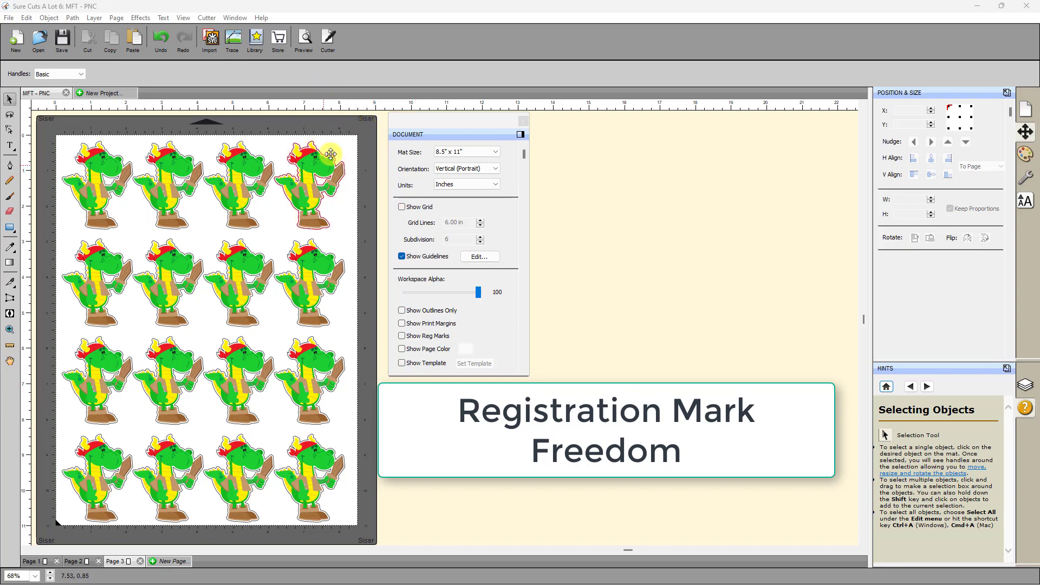
Step: Bring up Cutter Settings from the Cutter menu
click(207, 17)
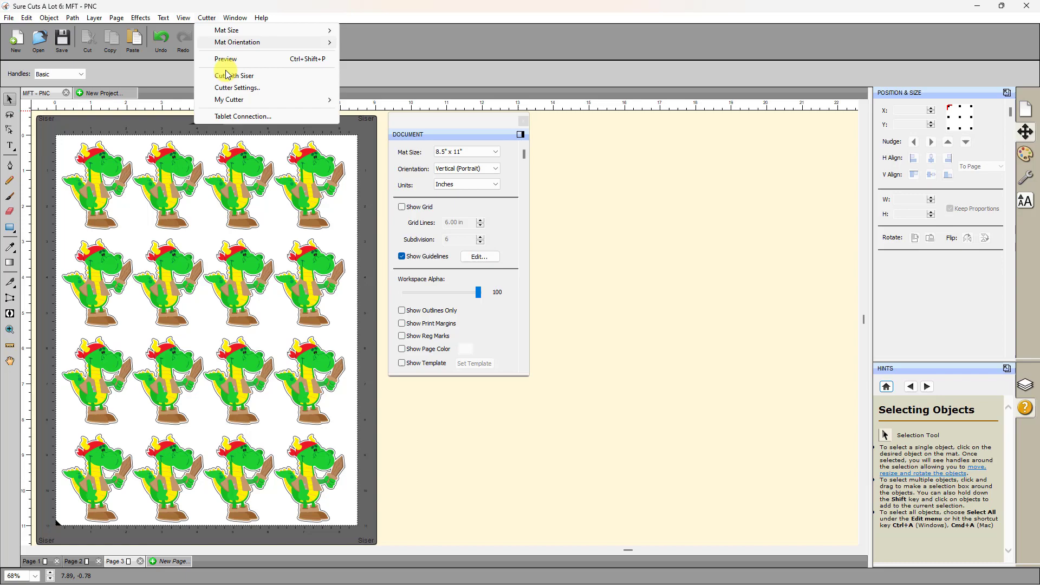
click(237, 88)
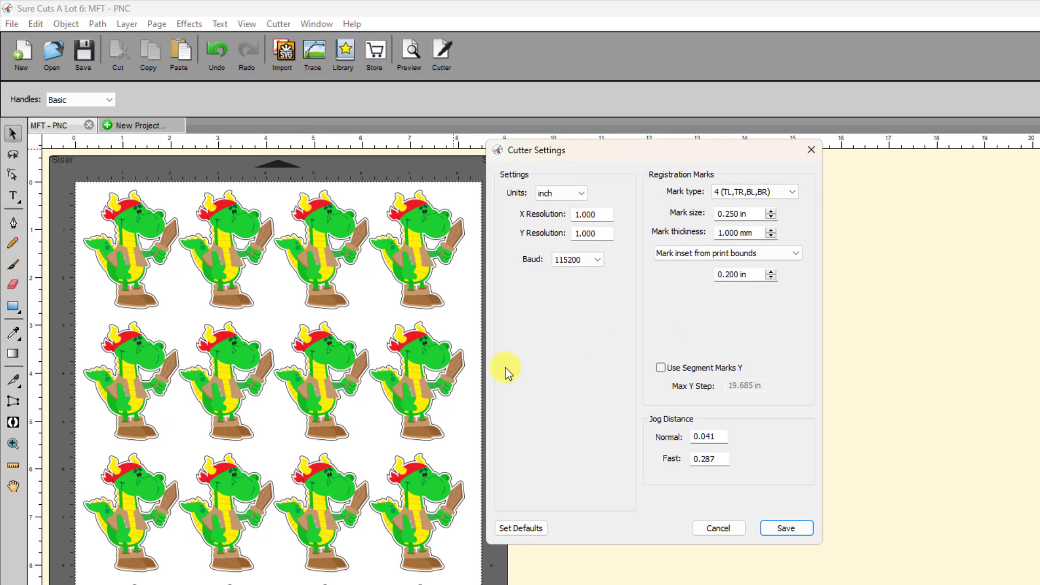
mouse_move(464, 378)
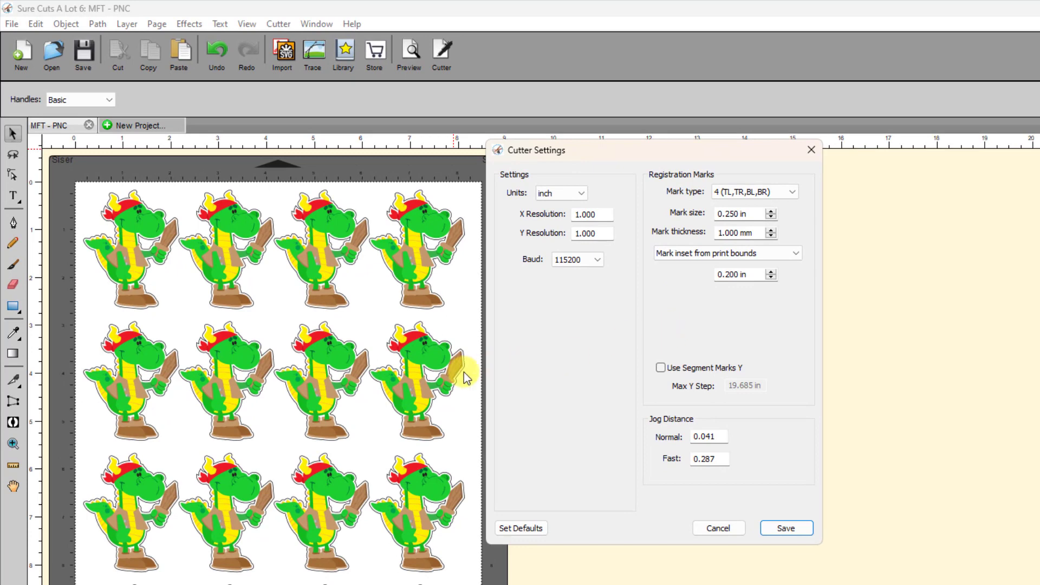
mouse_move(440, 422)
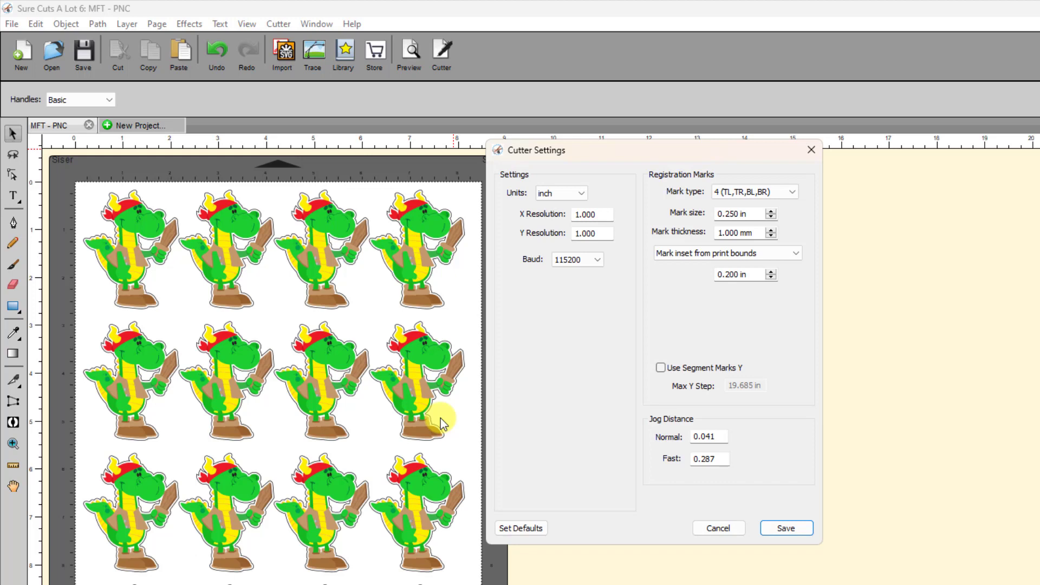
mouse_move(689, 165)
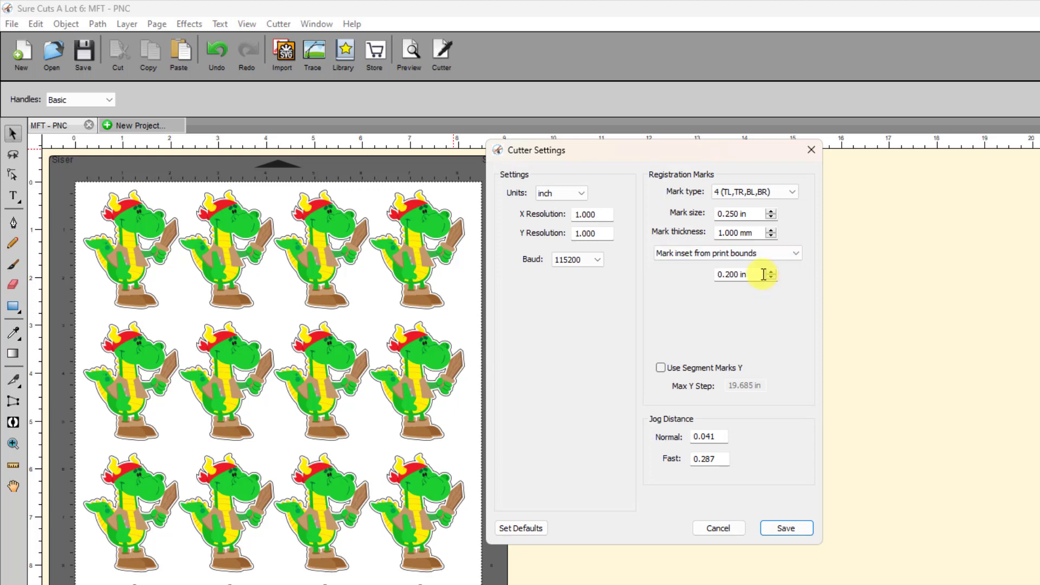
mouse_move(749, 273)
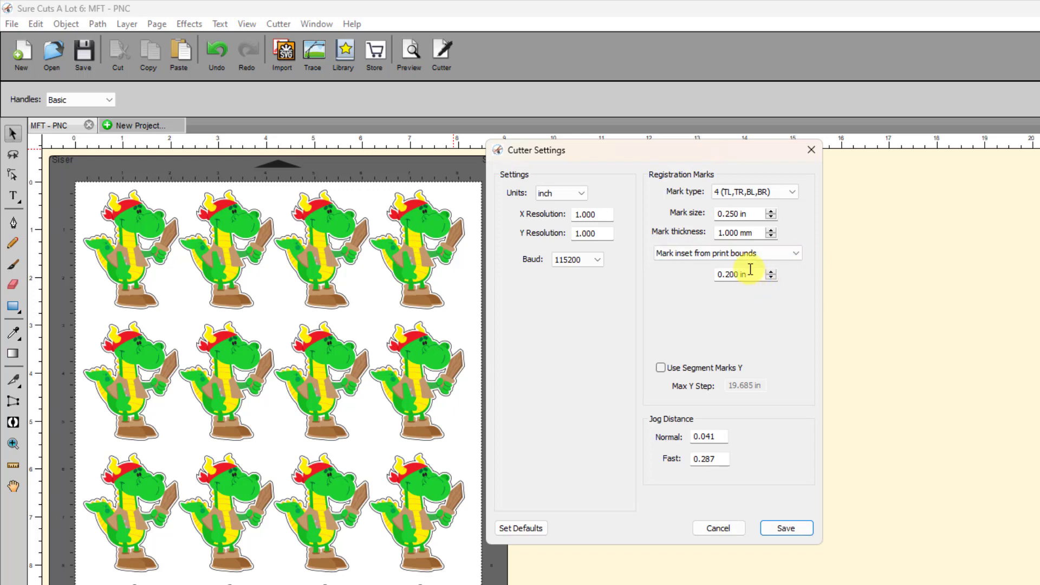
click(732, 213)
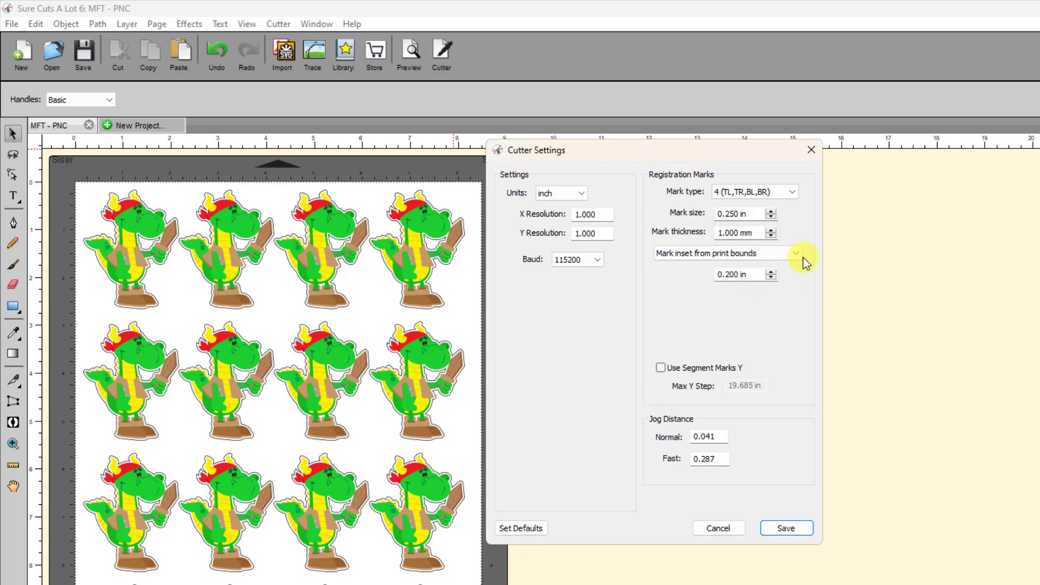
Step: Set marks to inset 0.200 in from print bounds and save the cutter settings
click(794, 253)
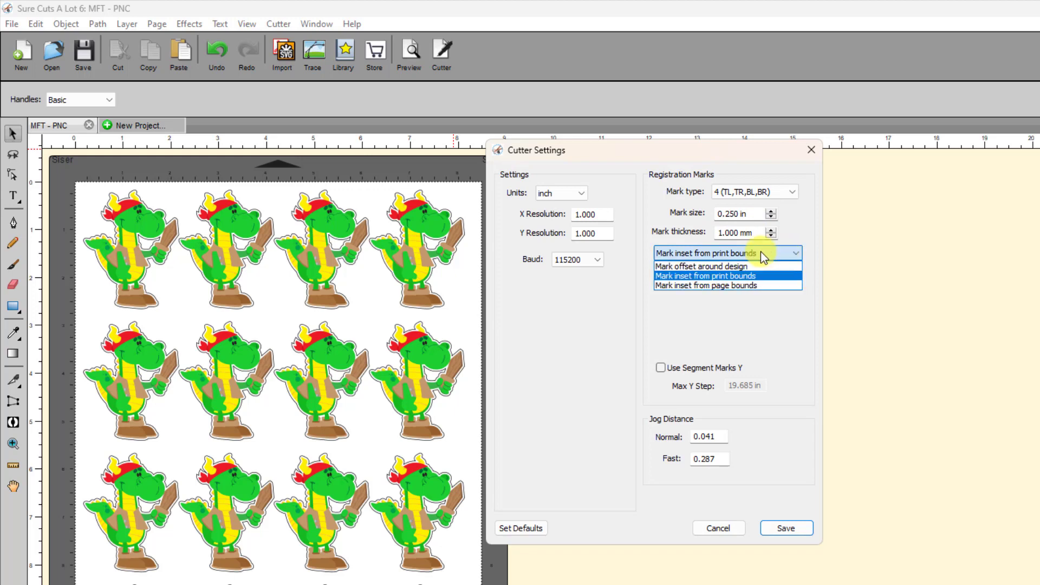
mouse_move(739, 266)
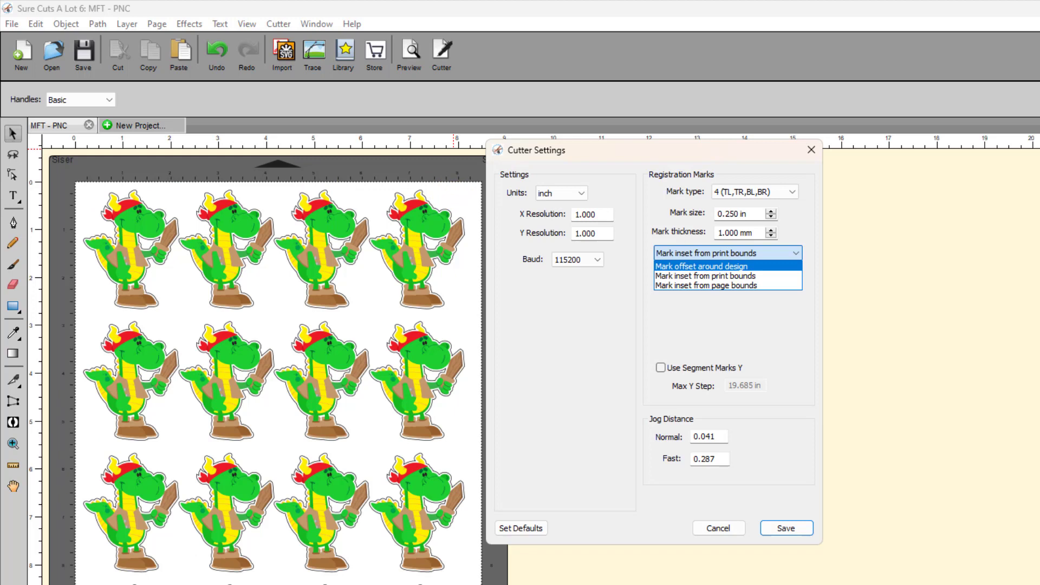
mouse_move(460, 180)
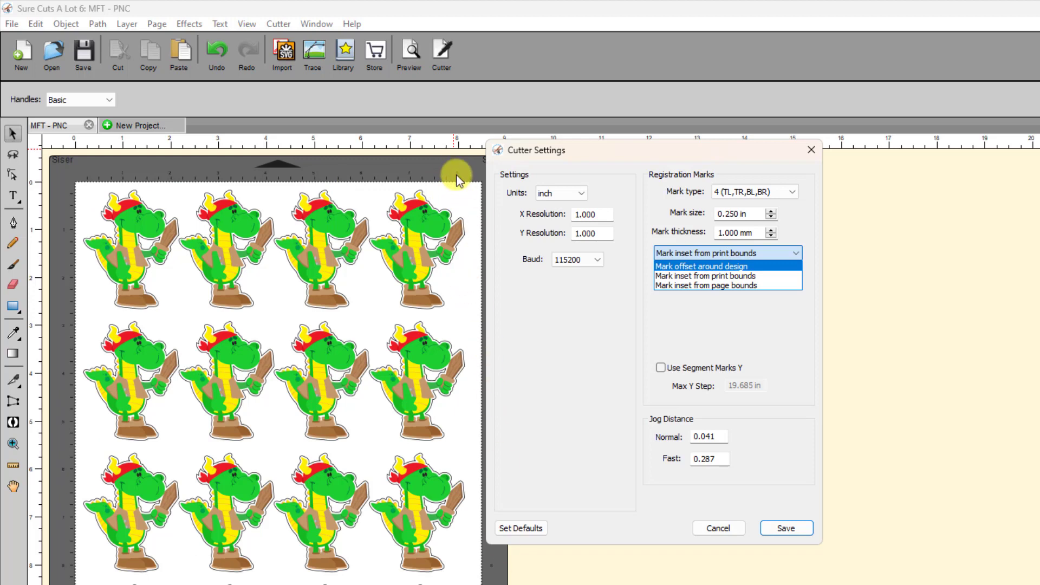
mouse_move(418, 192)
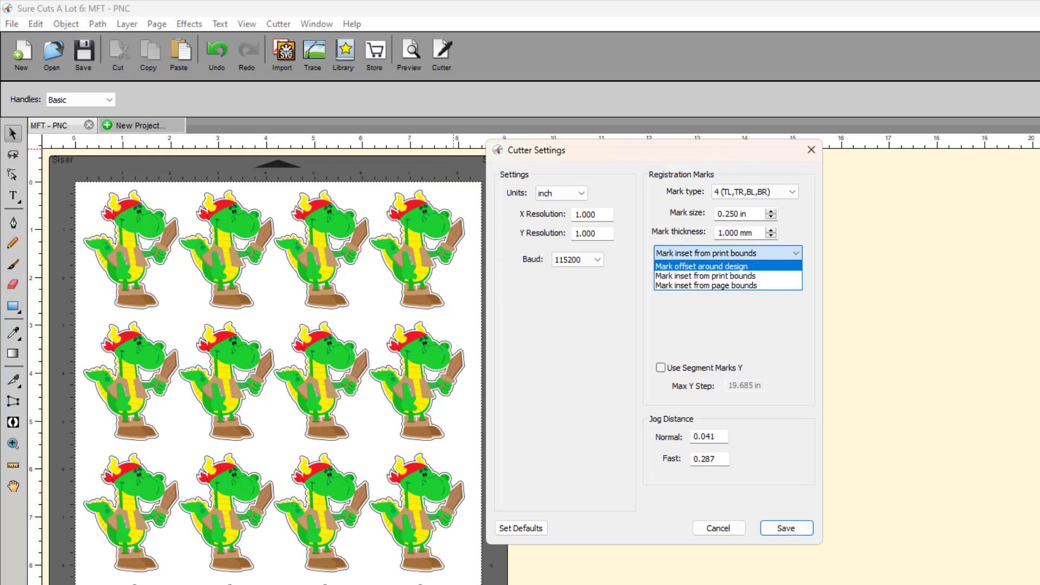
mouse_move(468, 192)
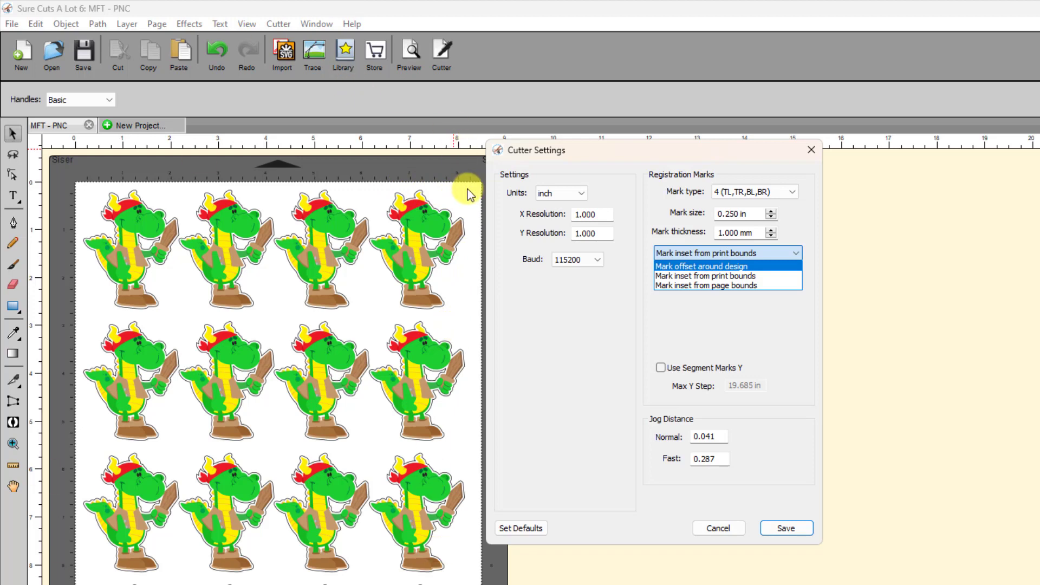
mouse_move(473, 194)
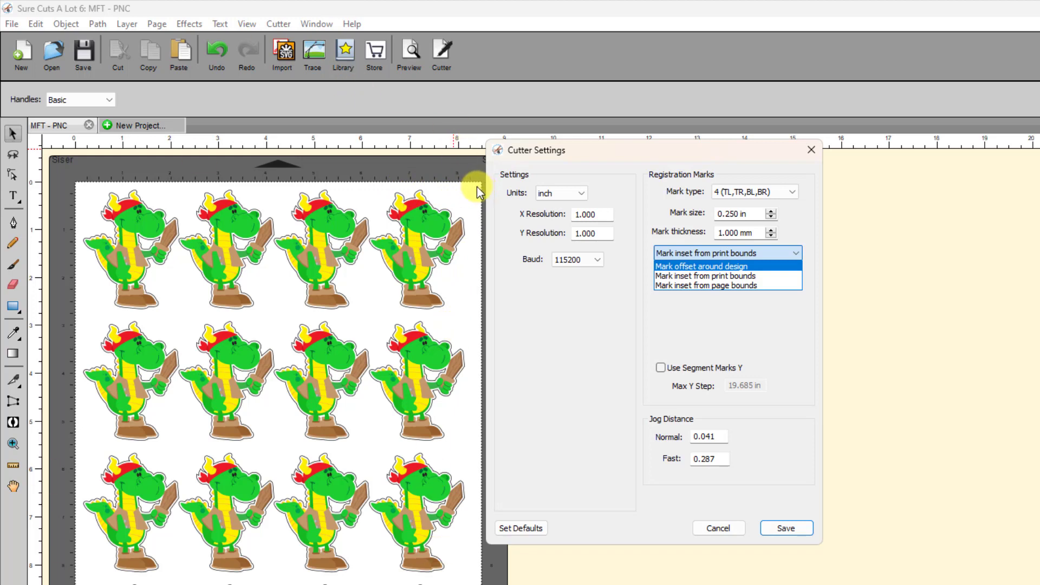
mouse_move(467, 196)
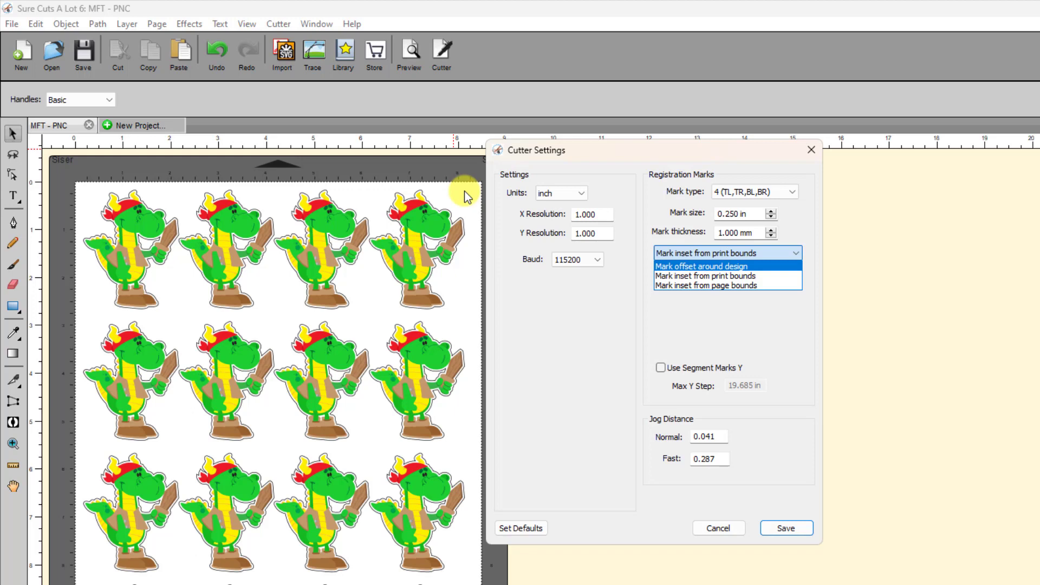
mouse_move(728, 286)
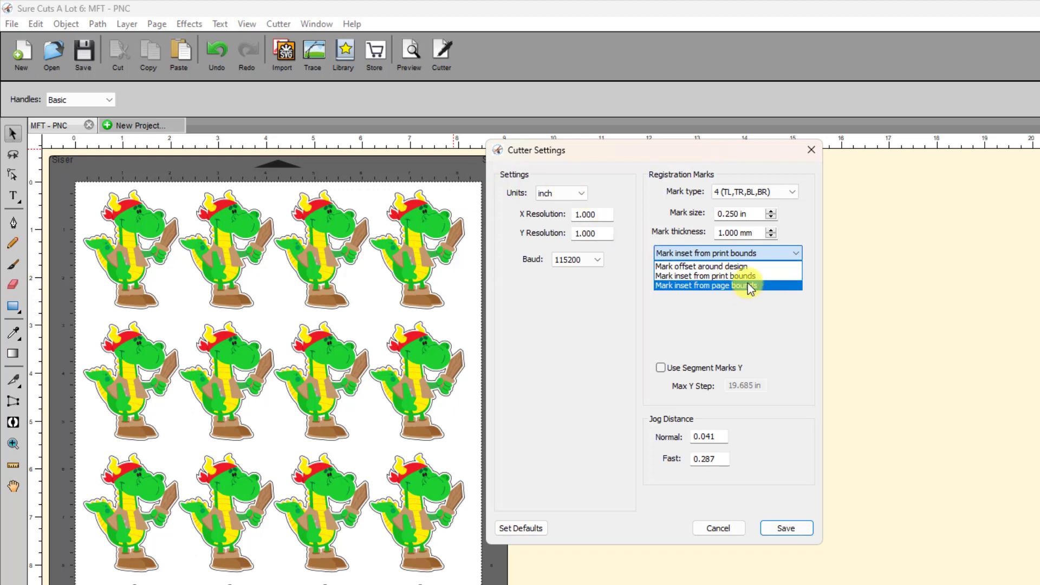
mouse_move(733, 296)
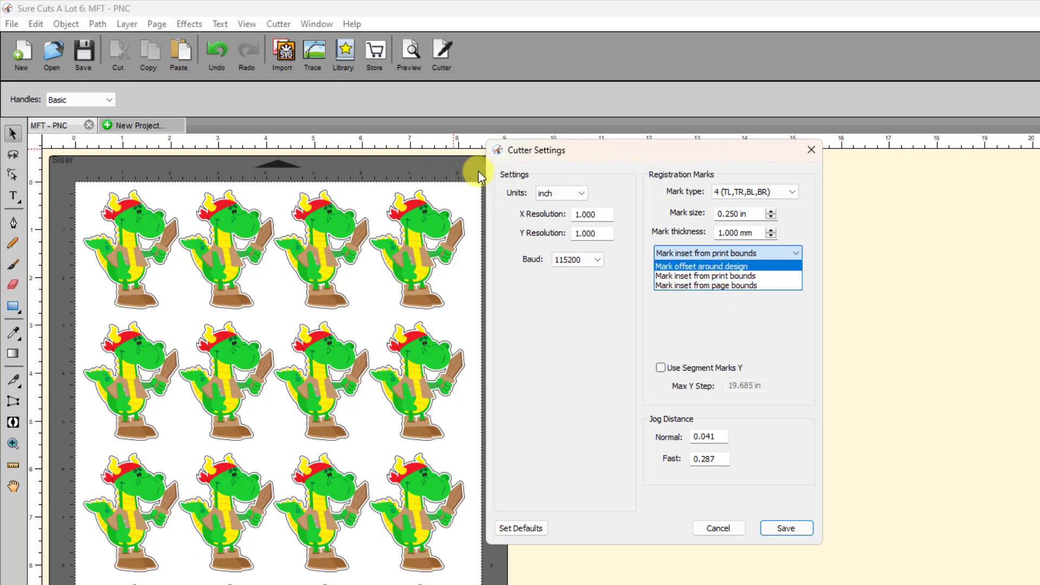
mouse_move(565, 349)
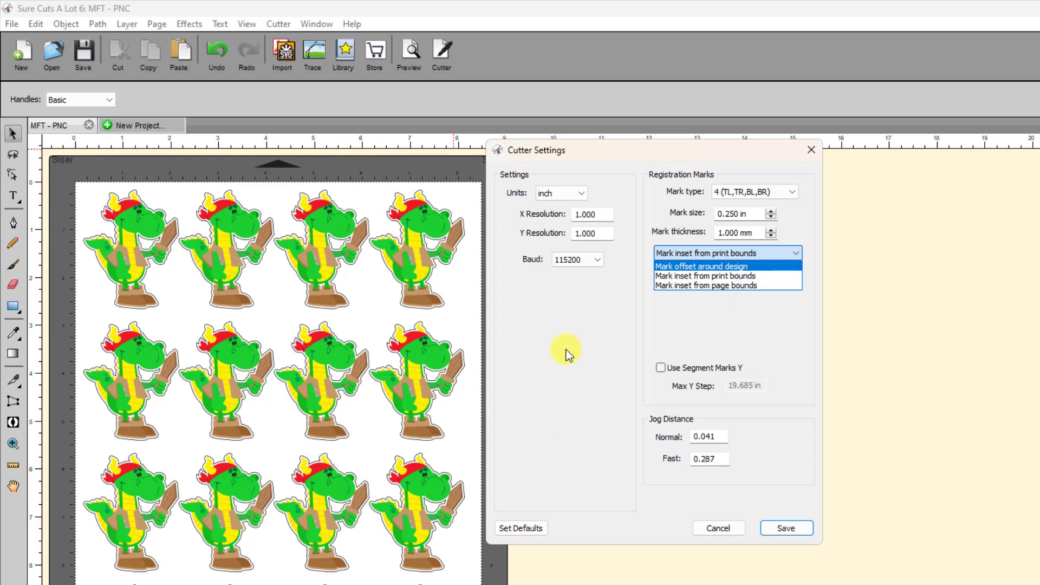
mouse_move(783, 184)
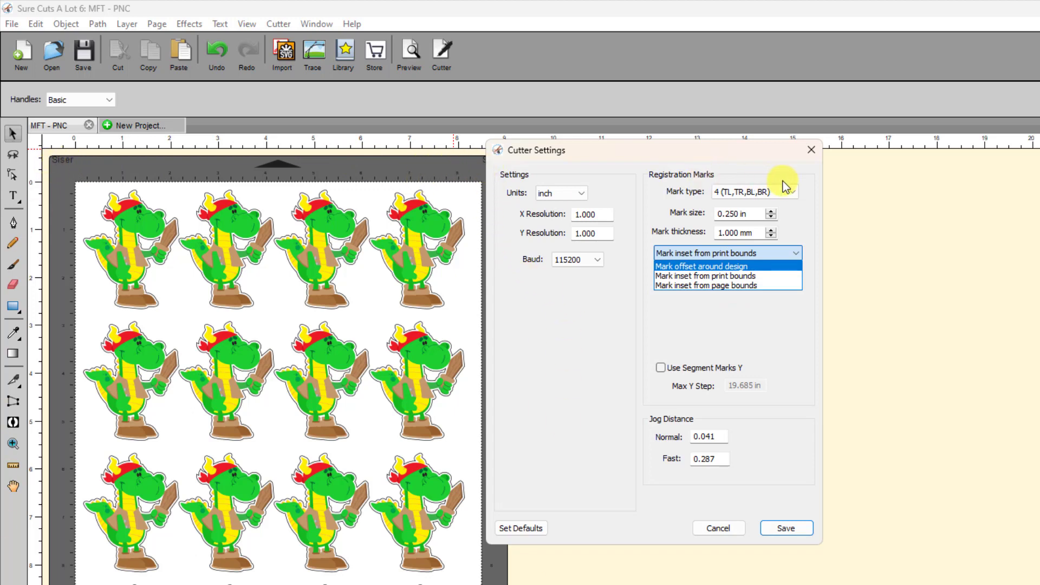
mouse_move(461, 180)
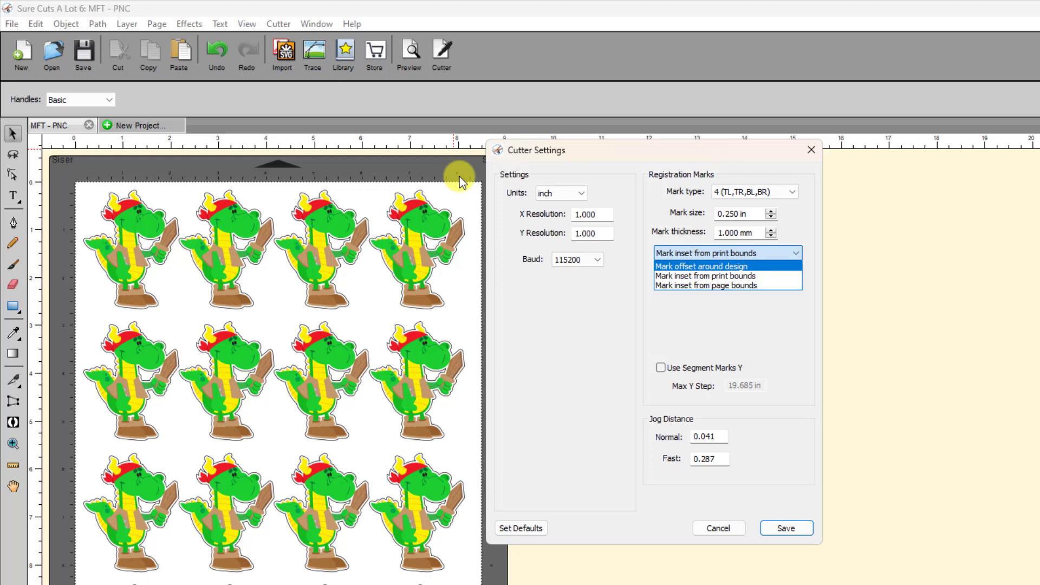
mouse_move(466, 179)
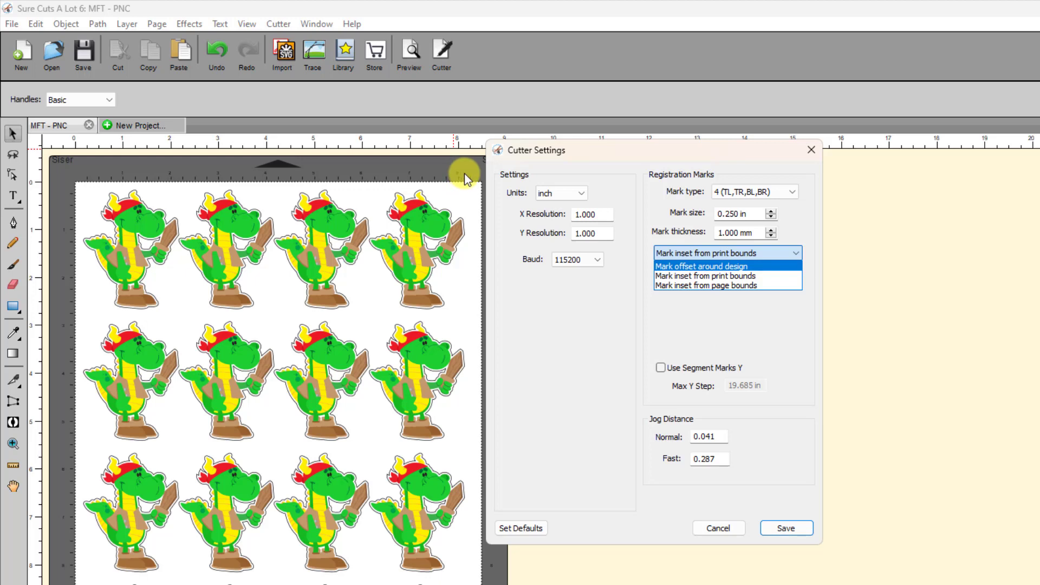
mouse_move(429, 169)
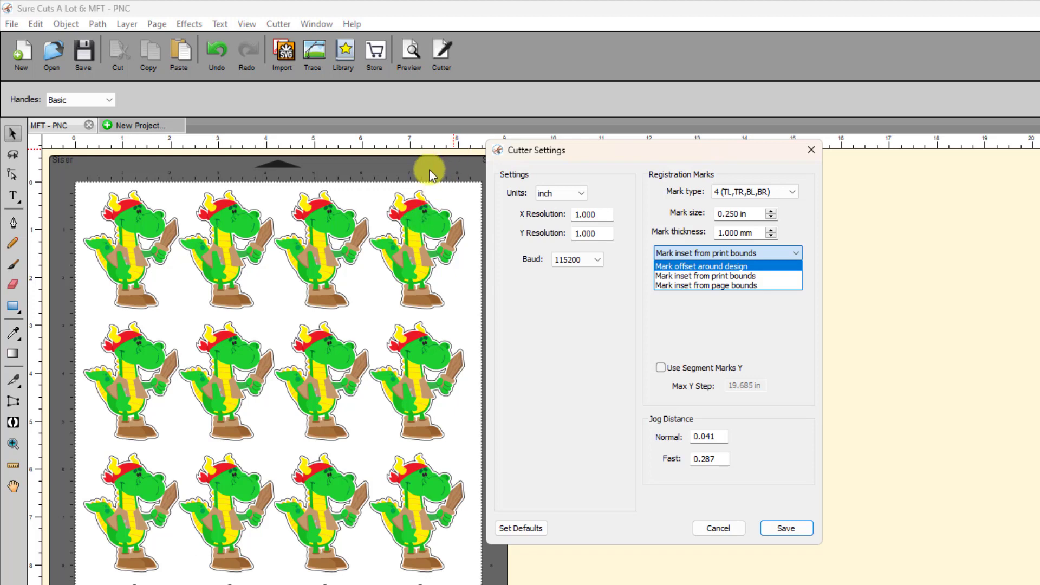
mouse_move(672, 285)
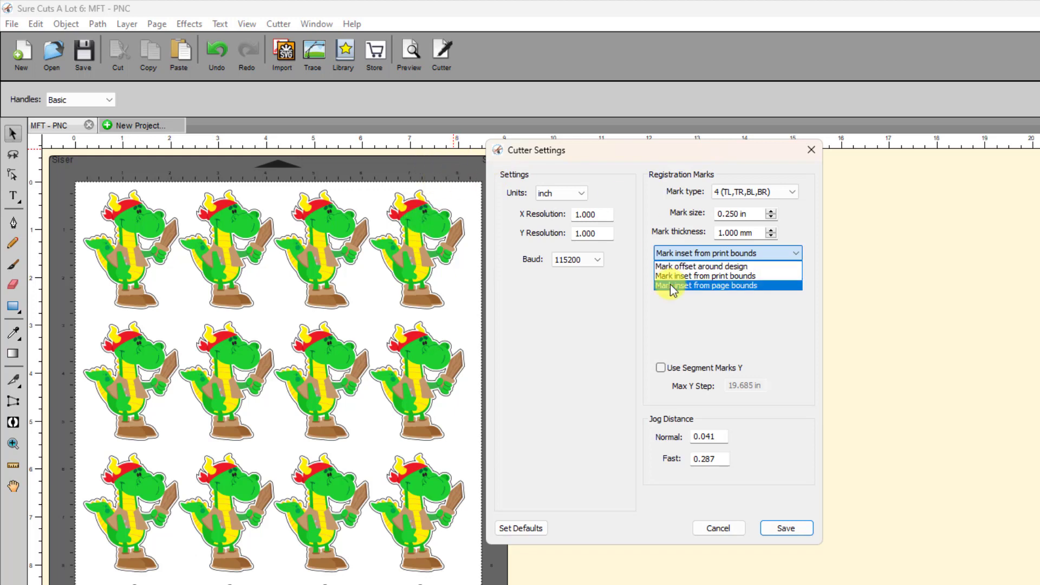
mouse_move(726, 275)
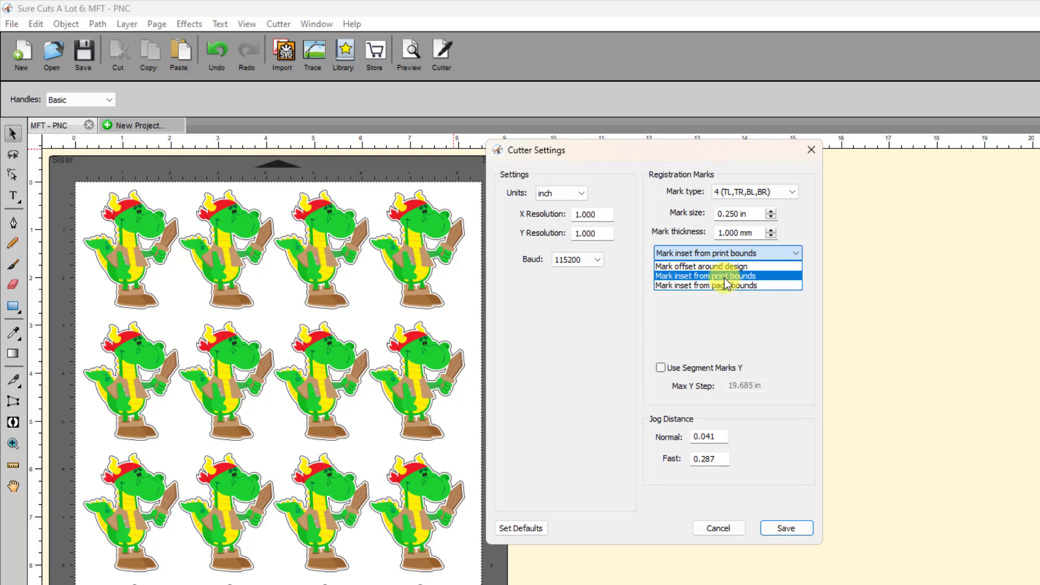
click(707, 276)
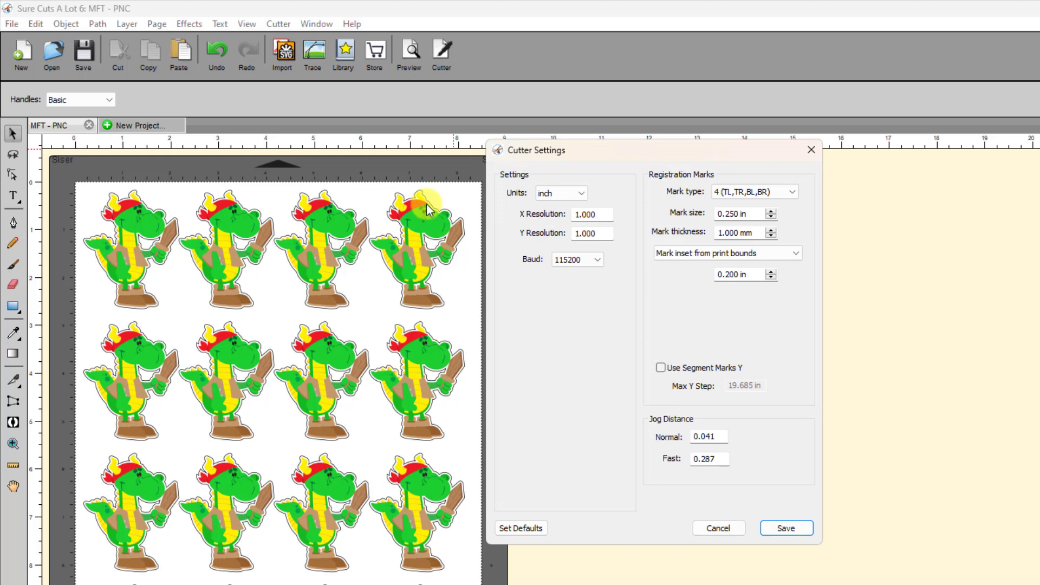
mouse_move(476, 195)
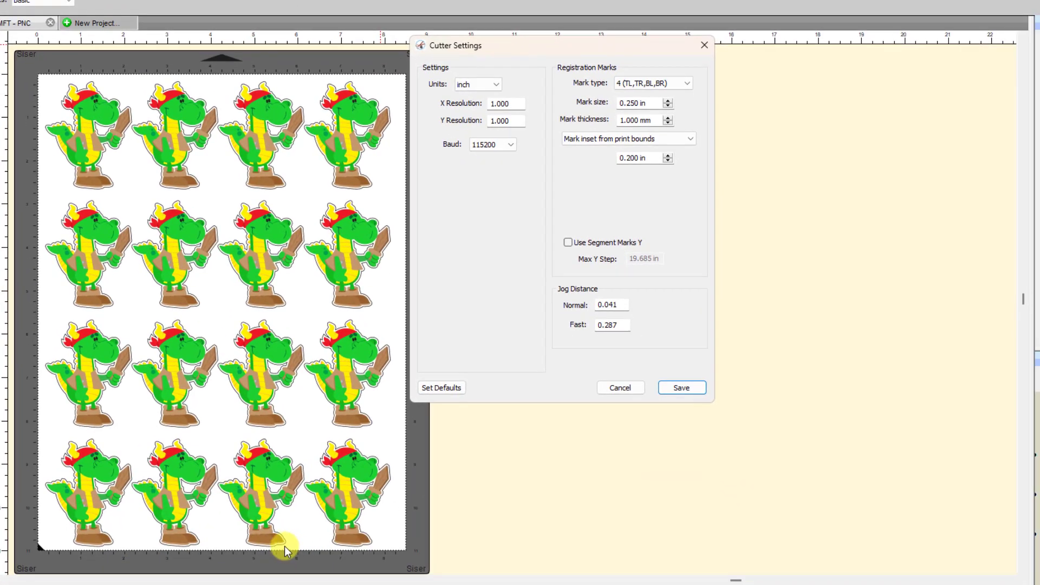
mouse_move(288, 73)
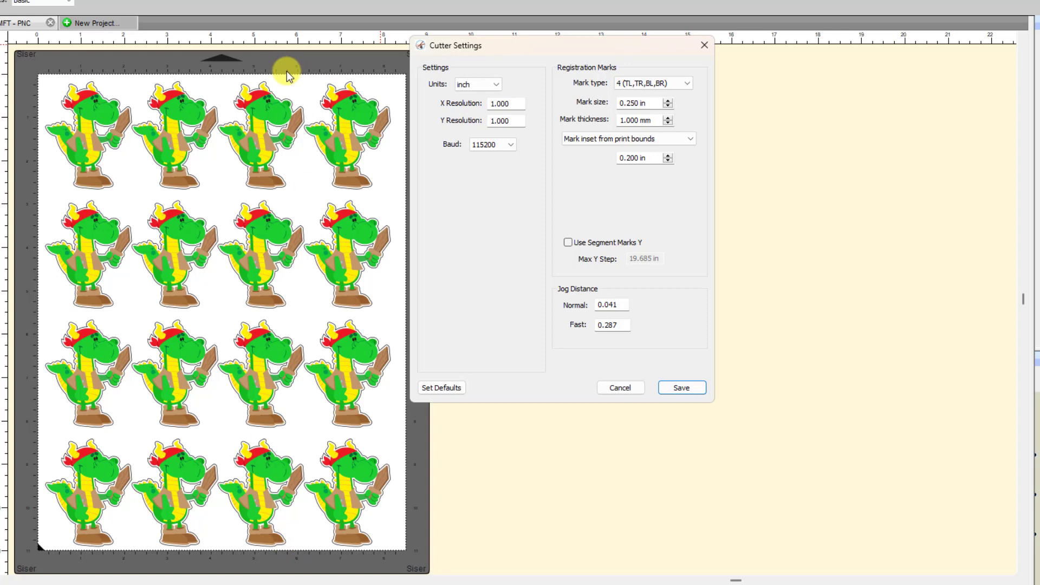
mouse_move(429, 117)
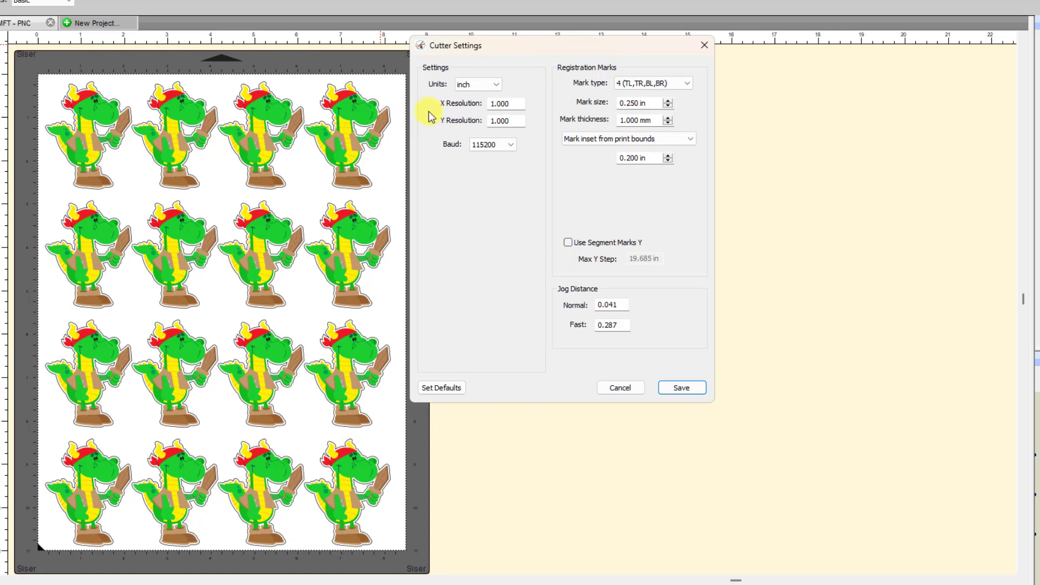
mouse_move(385, 494)
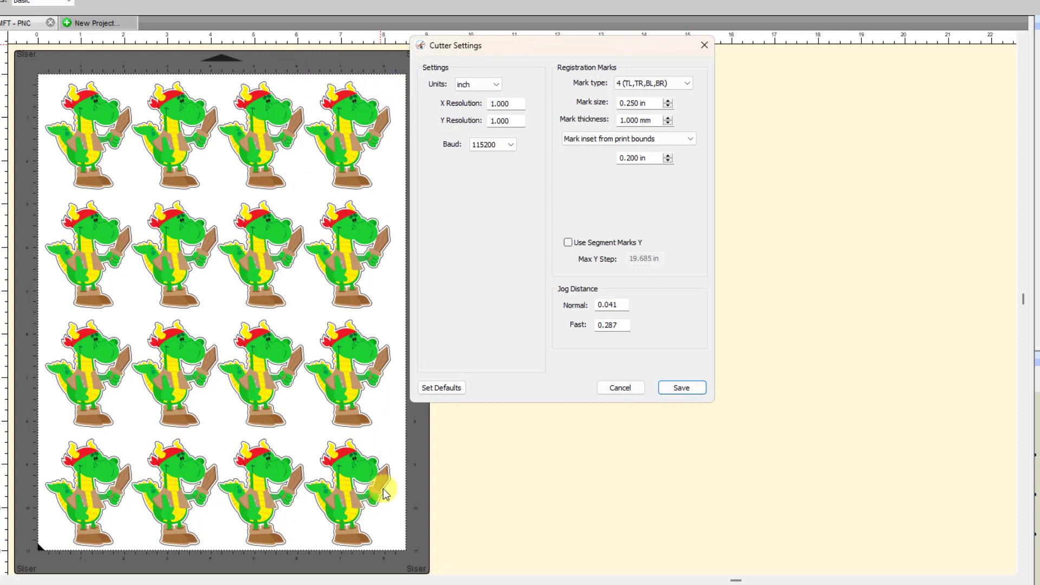
mouse_move(659, 159)
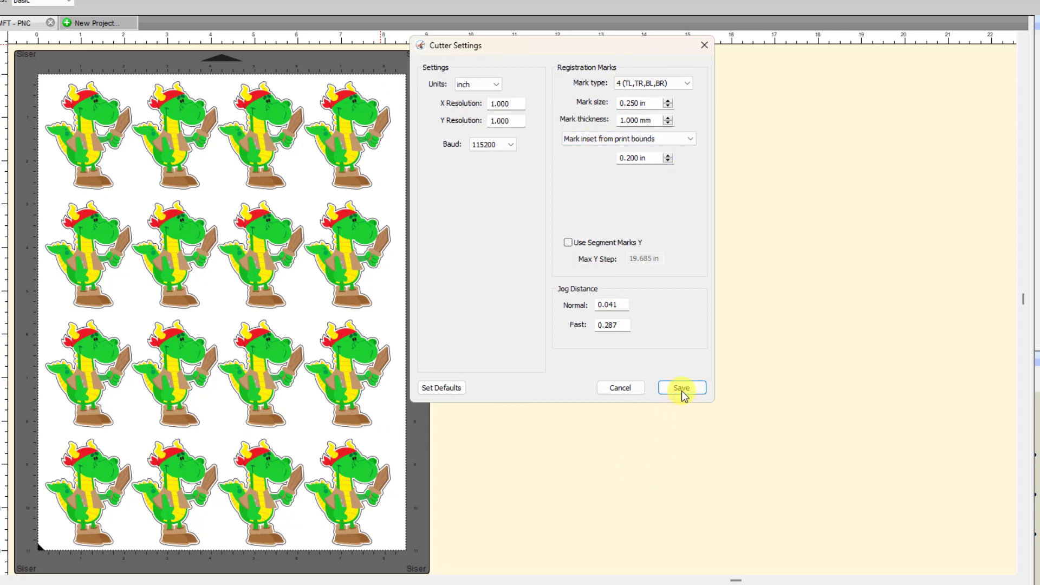
click(680, 388)
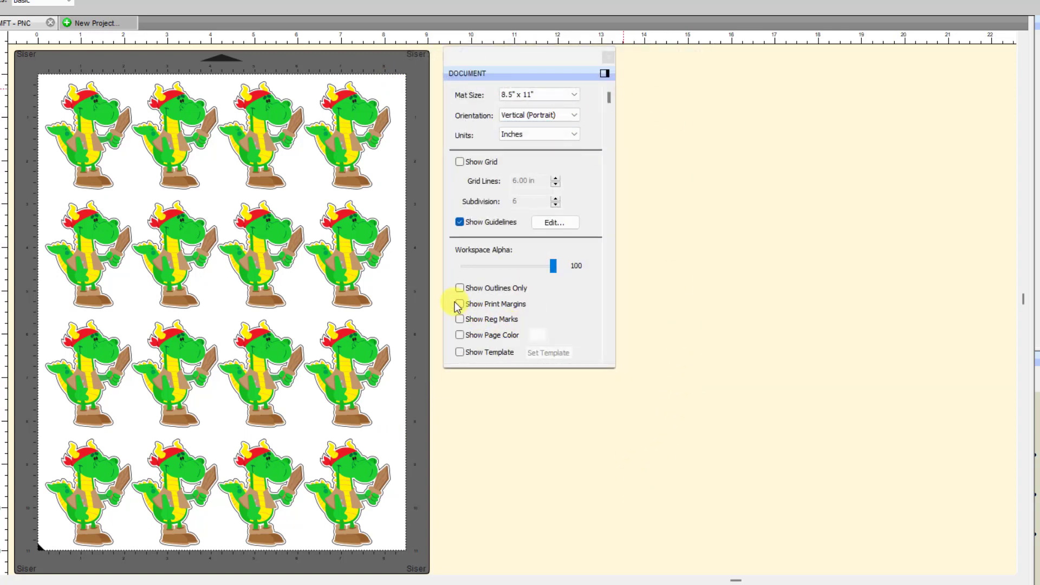
Step: Turn on Show Print Margins and Show Reg Marks for the dino sticker sheet
click(459, 303)
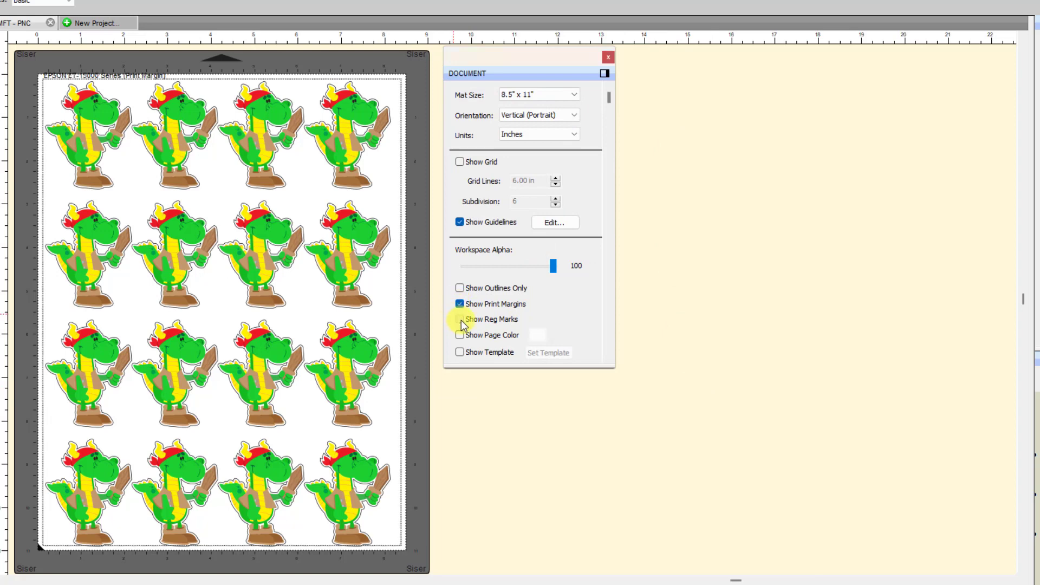
click(459, 320)
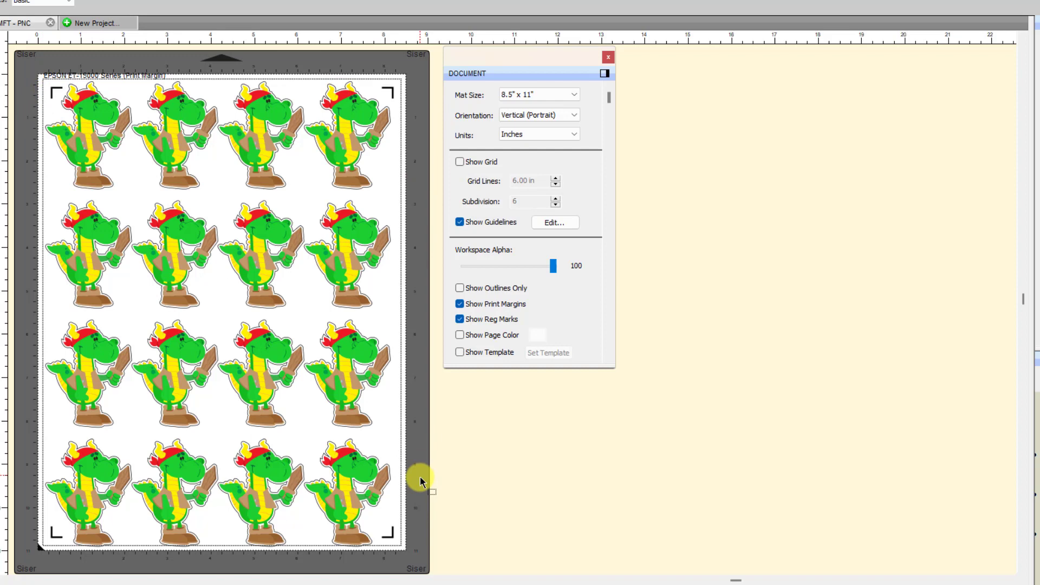
mouse_move(428, 520)
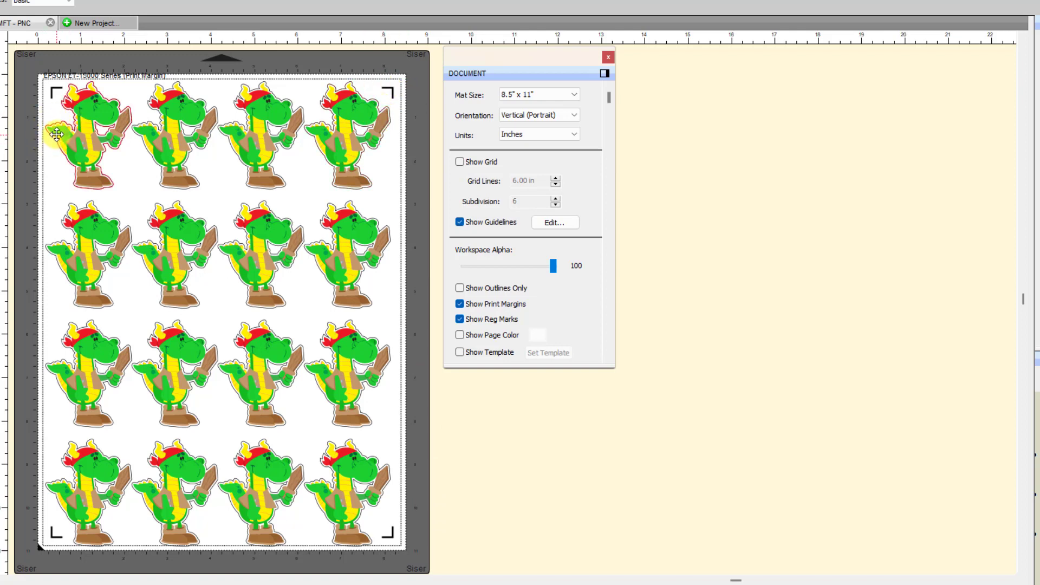
mouse_move(37, 131)
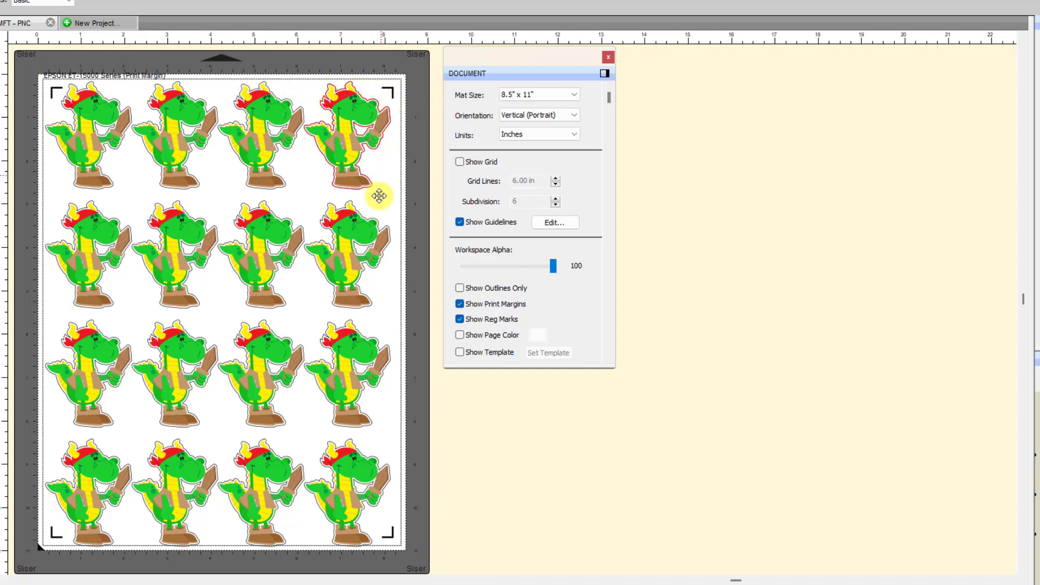
mouse_move(46, 83)
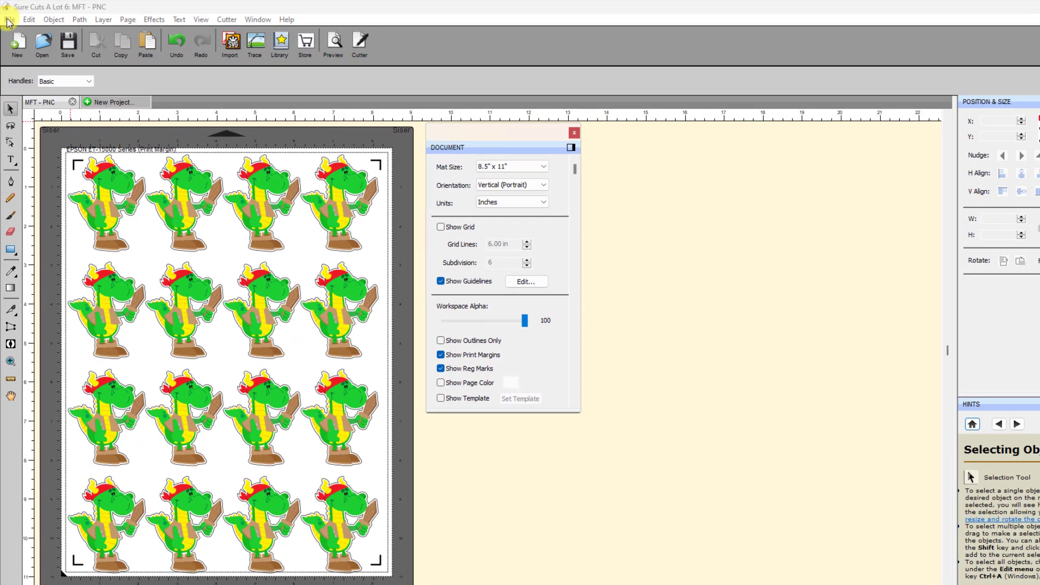
click(10, 18)
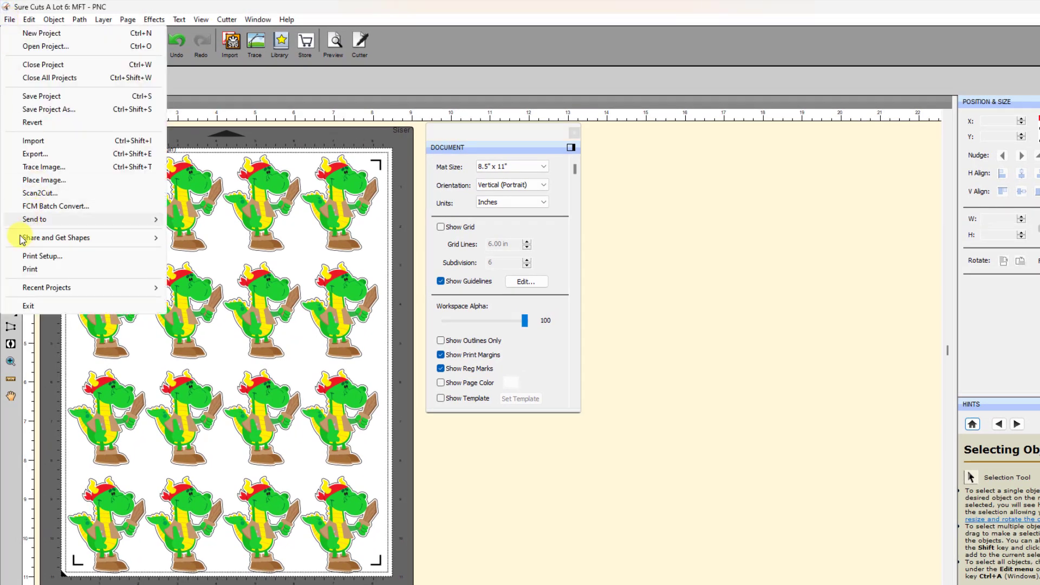
mouse_move(41, 256)
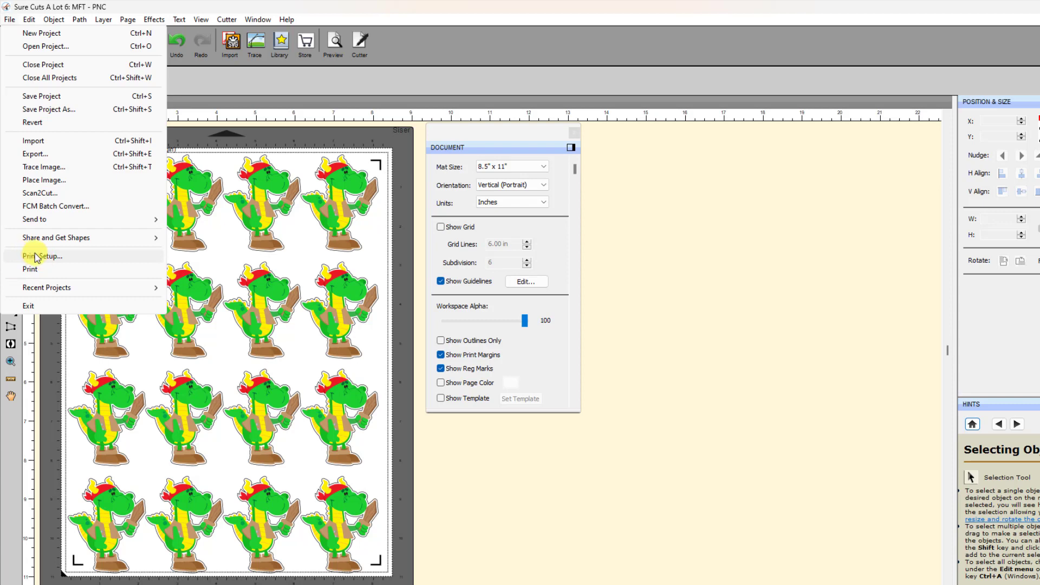
click(41, 256)
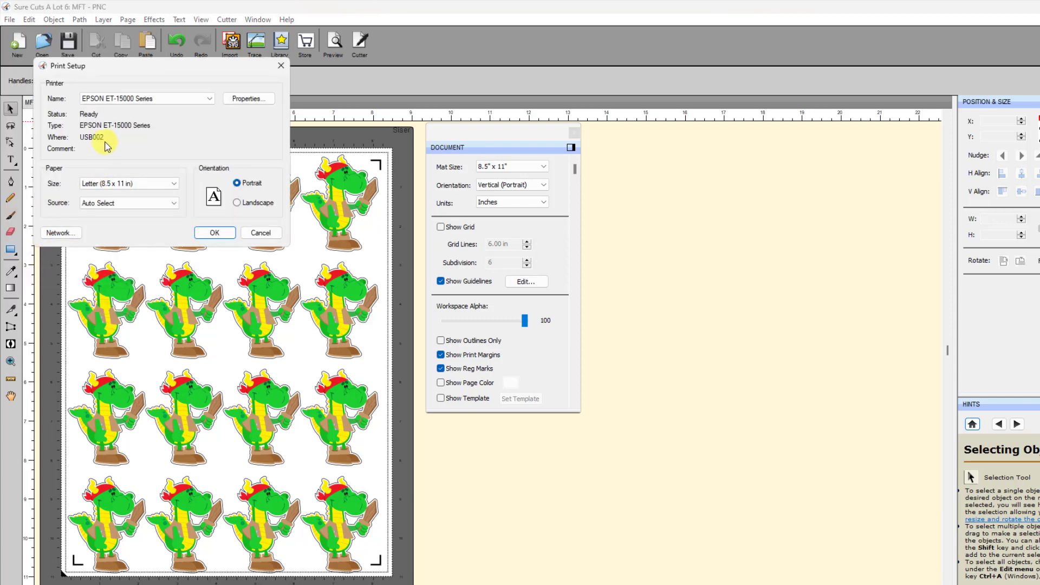
mouse_move(118, 195)
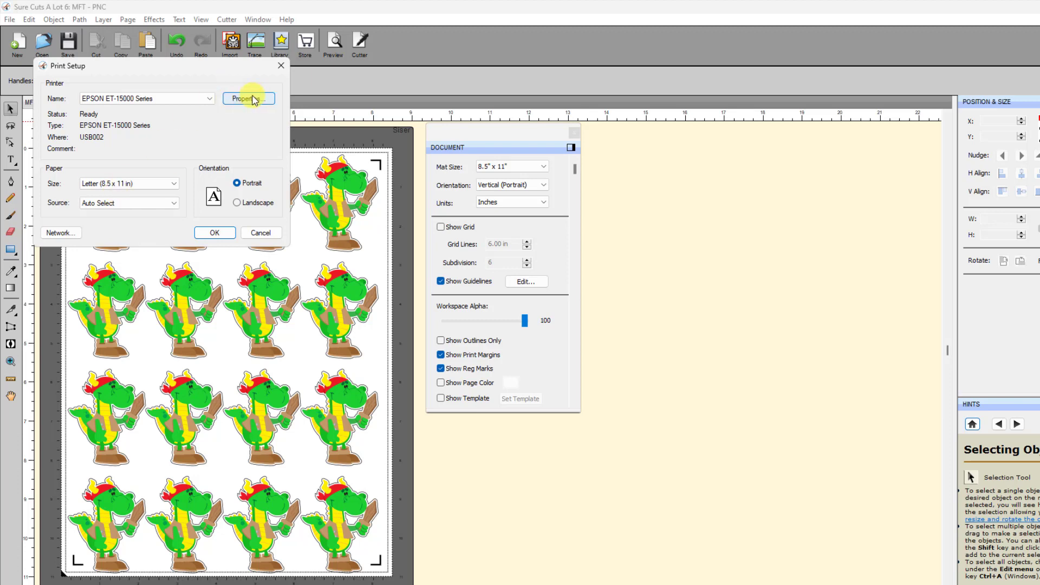
mouse_move(248, 98)
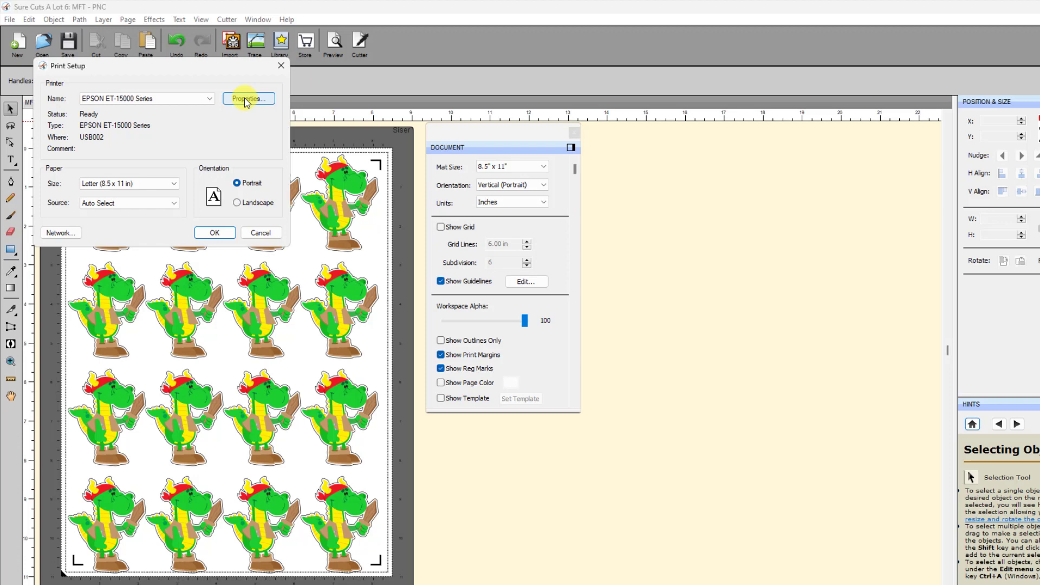
mouse_move(236, 248)
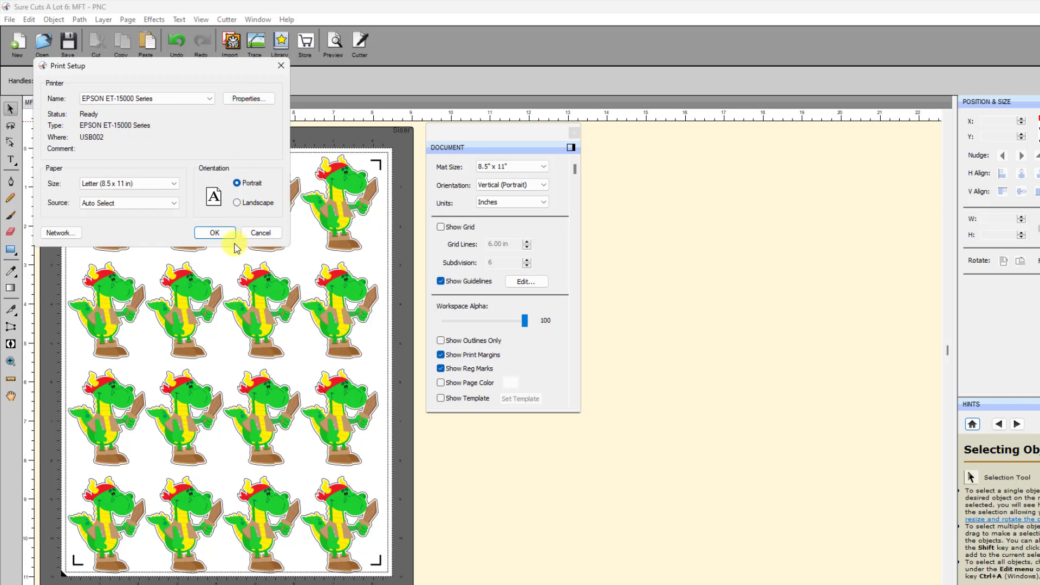
mouse_move(237, 87)
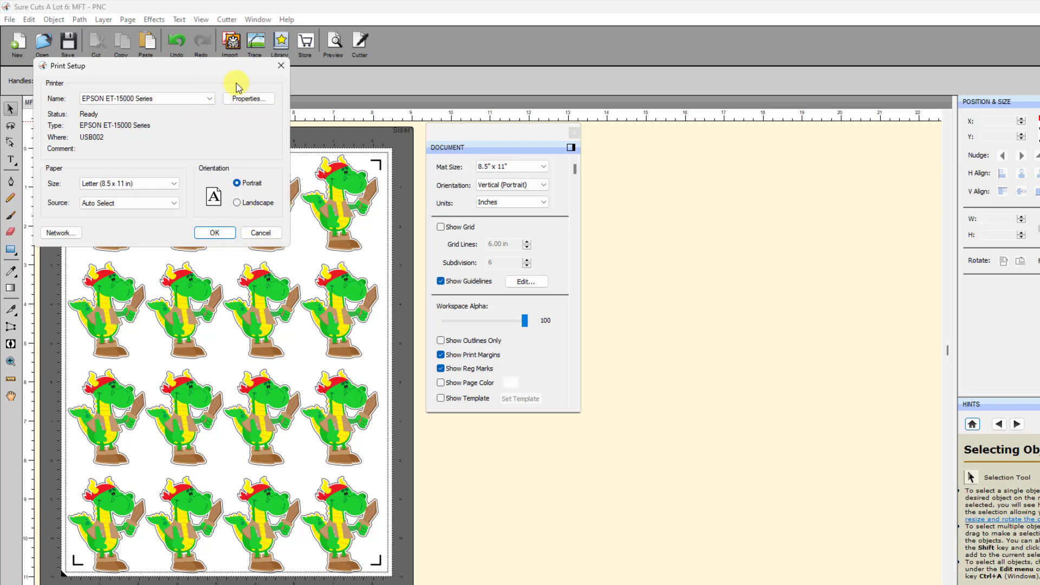
mouse_move(215, 233)
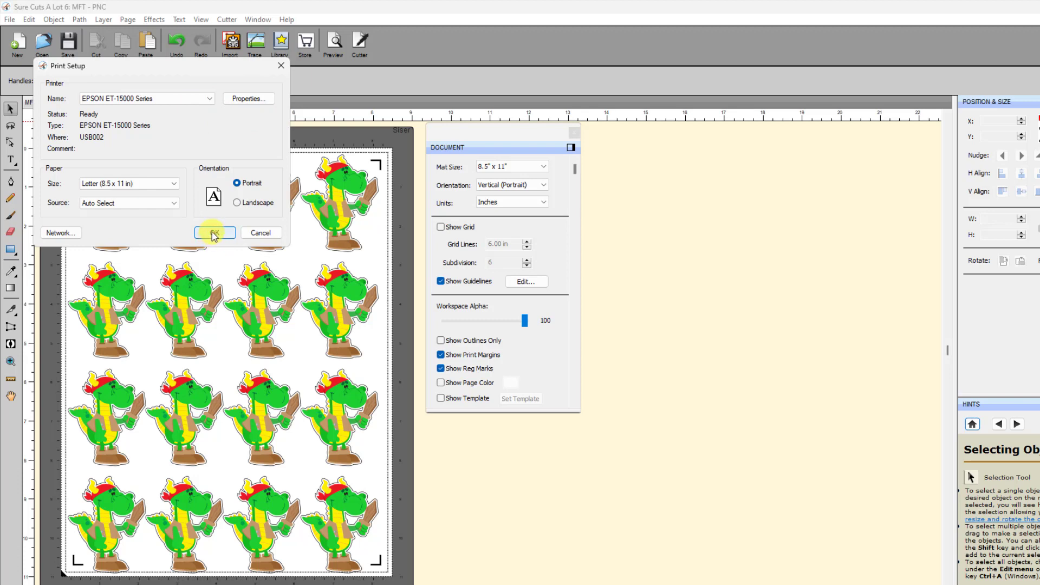
mouse_move(248, 98)
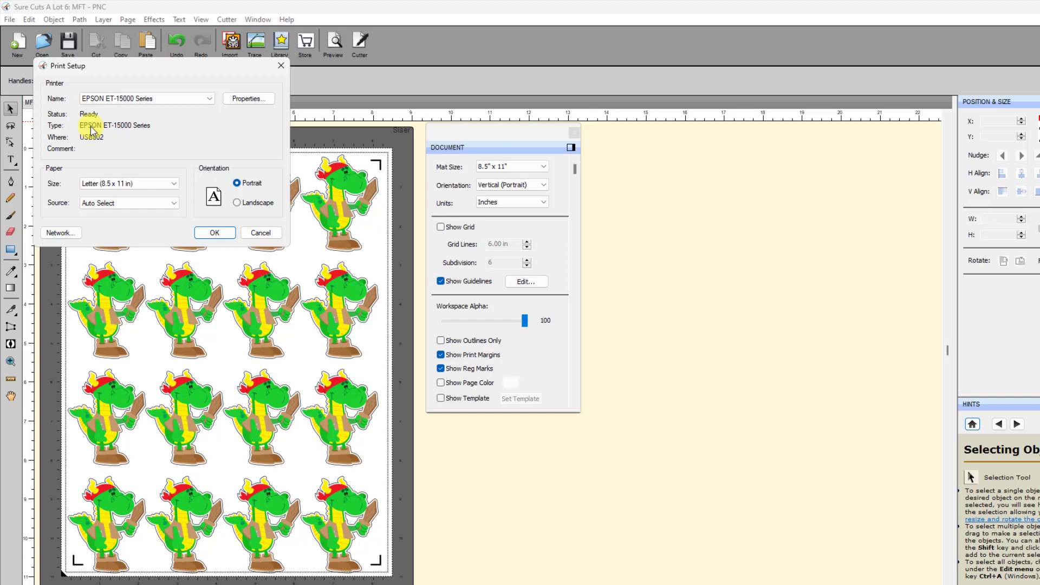
mouse_move(83, 131)
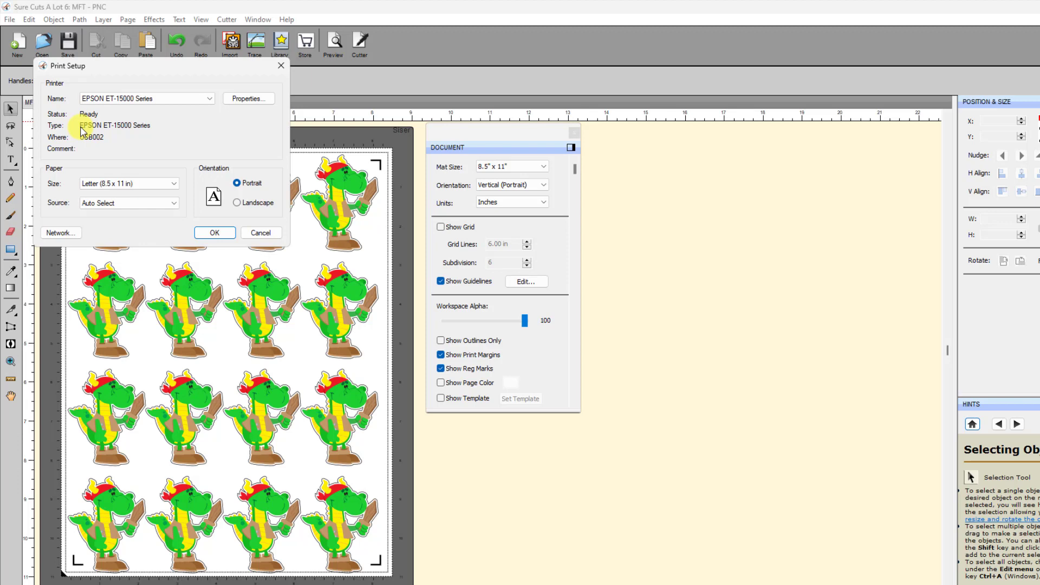
mouse_move(89, 574)
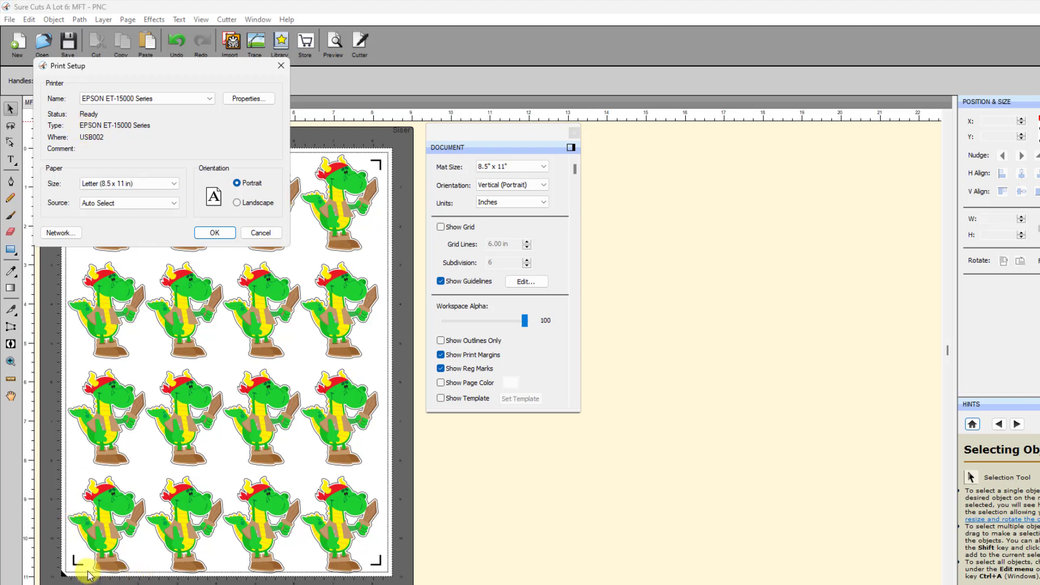
mouse_move(108, 103)
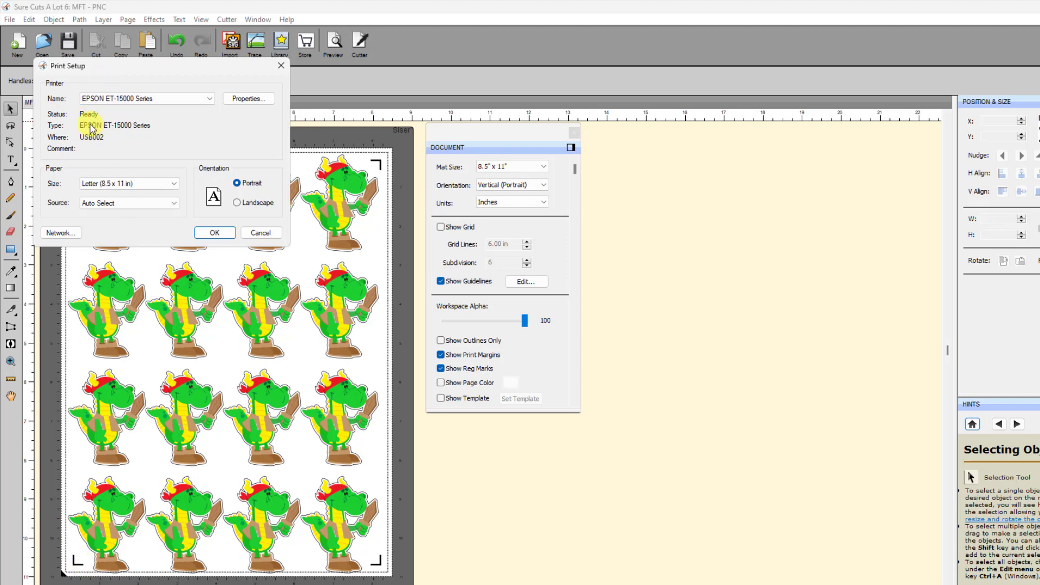
mouse_move(123, 136)
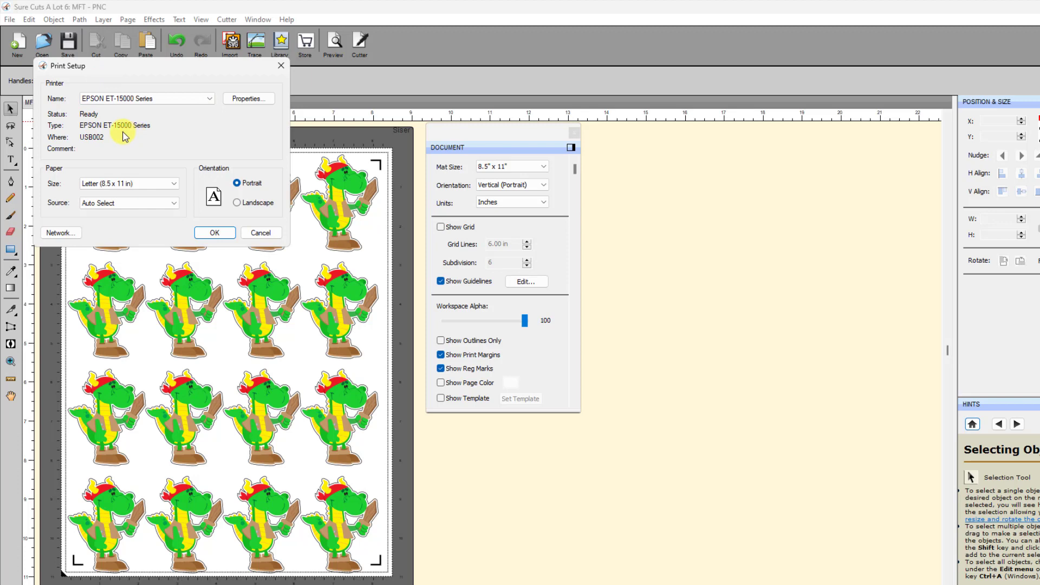
mouse_move(126, 106)
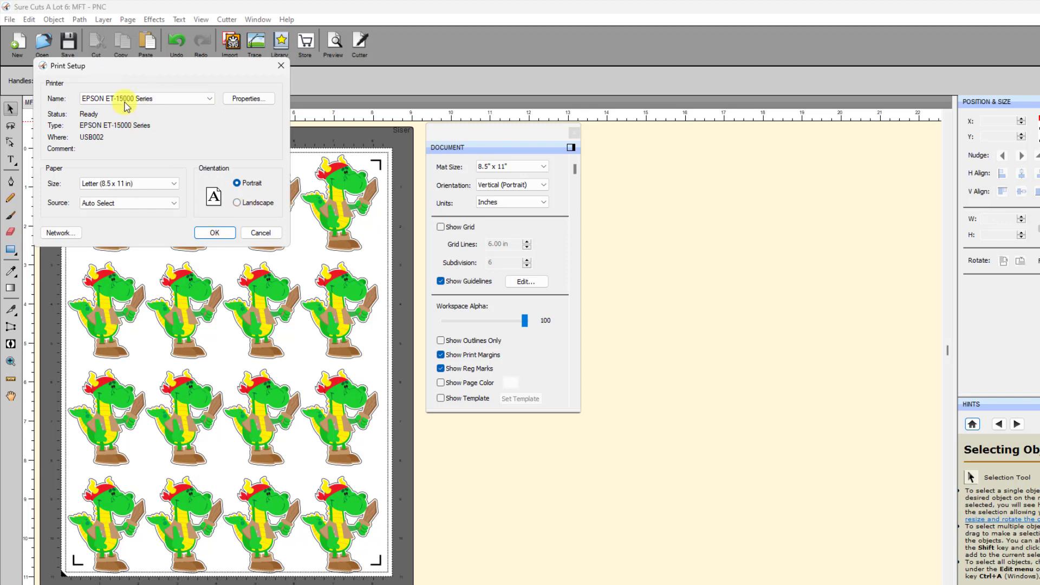
mouse_move(137, 127)
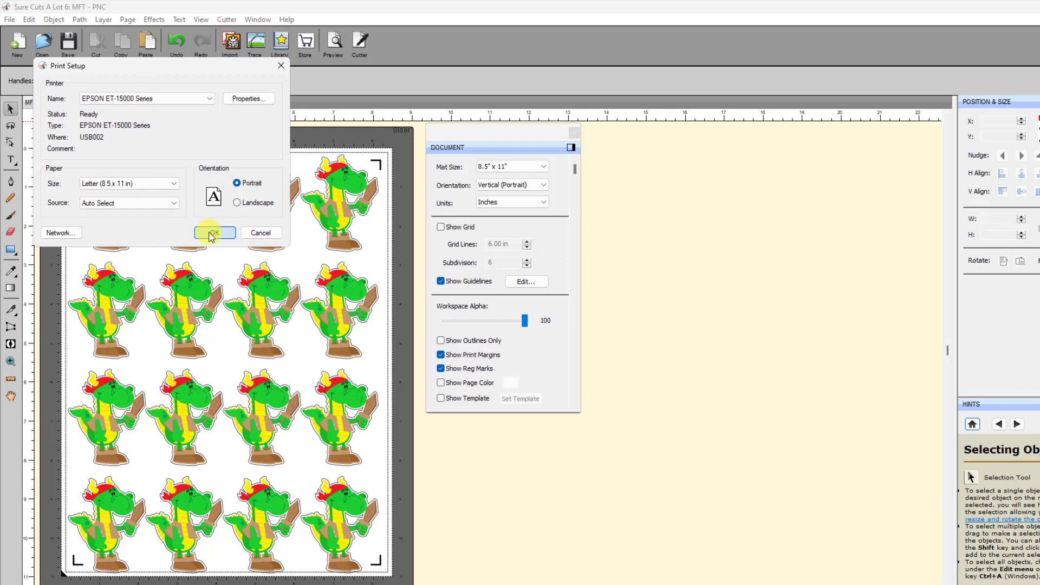
click(213, 232)
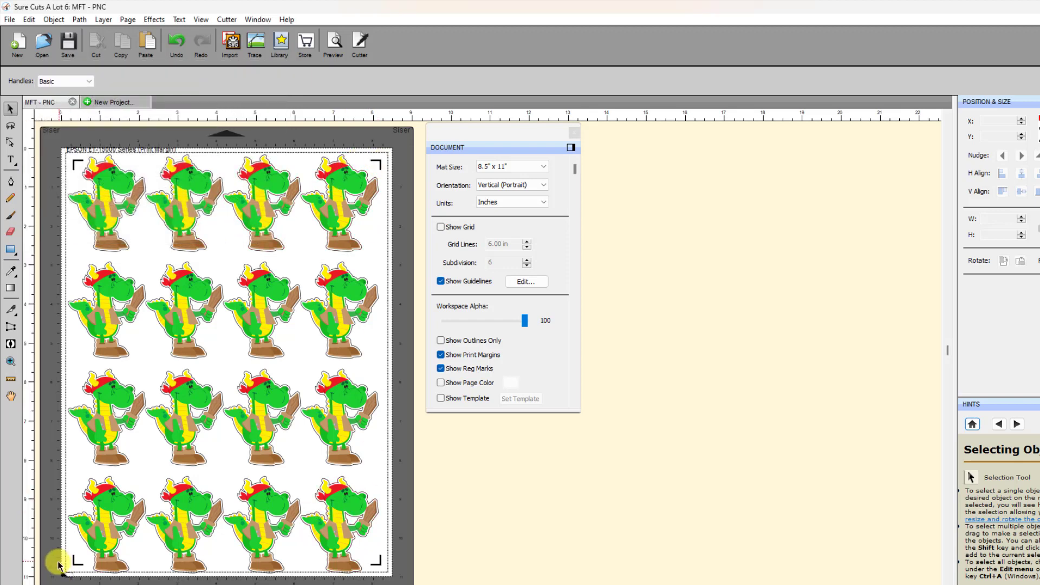
mouse_move(431, 573)
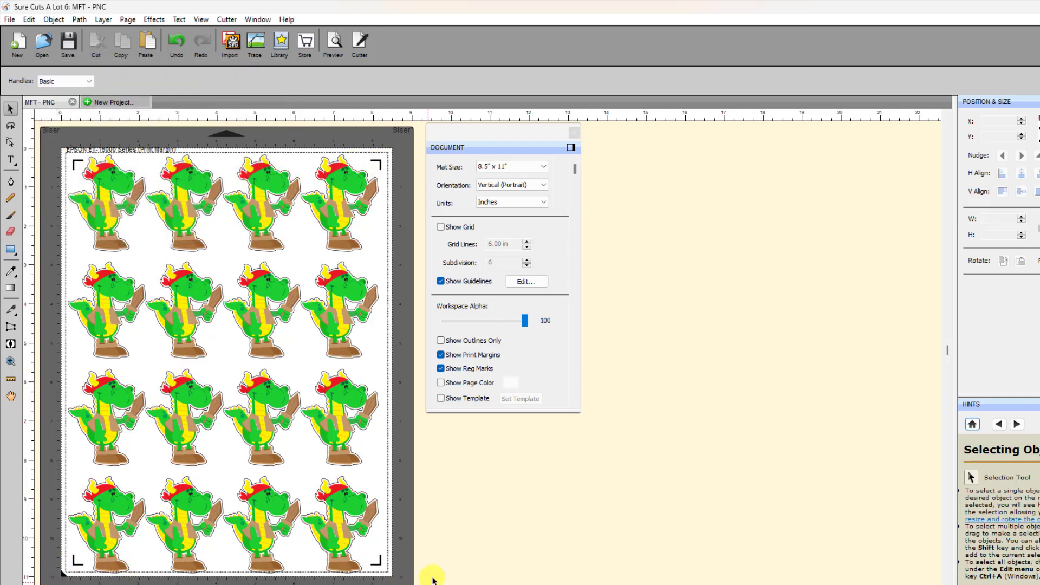
mouse_move(10, 362)
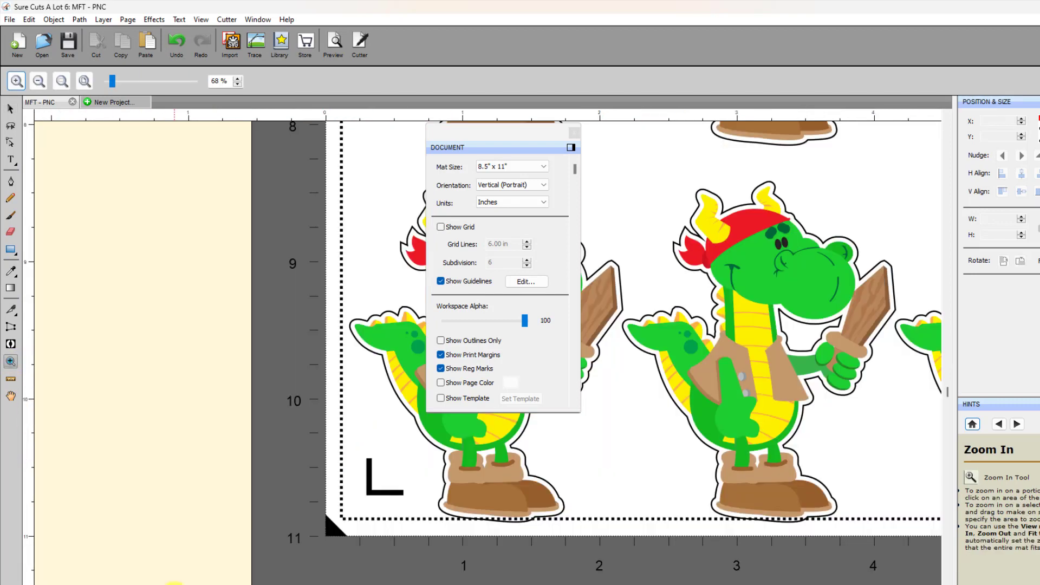
mouse_move(504, 519)
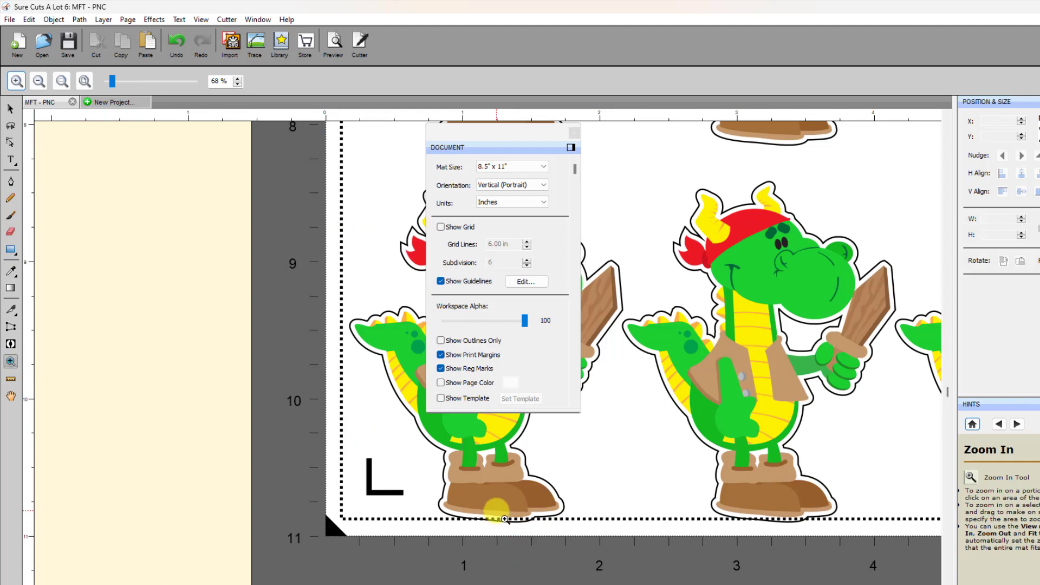
click(11, 108)
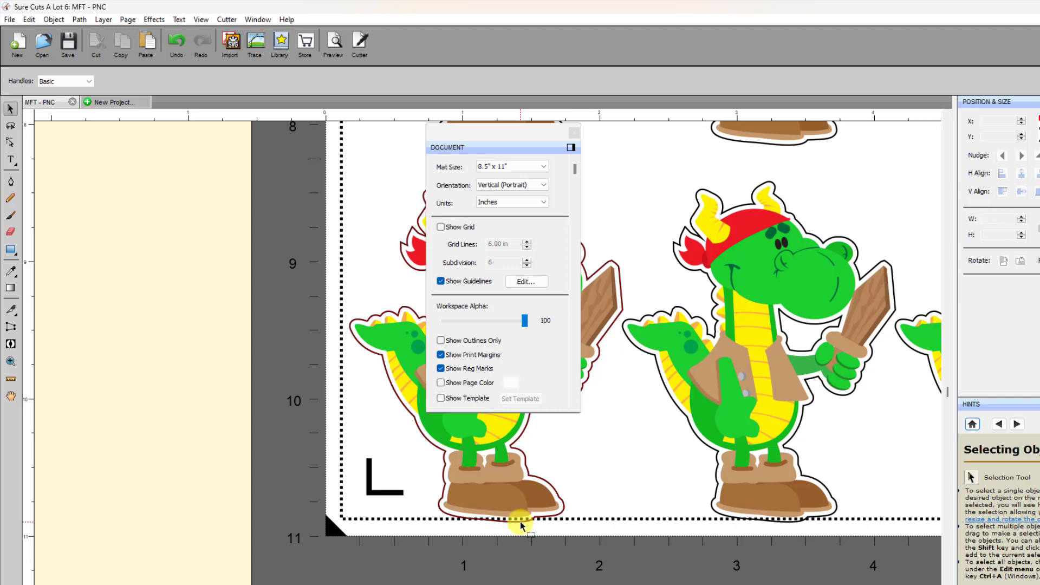
mouse_move(517, 502)
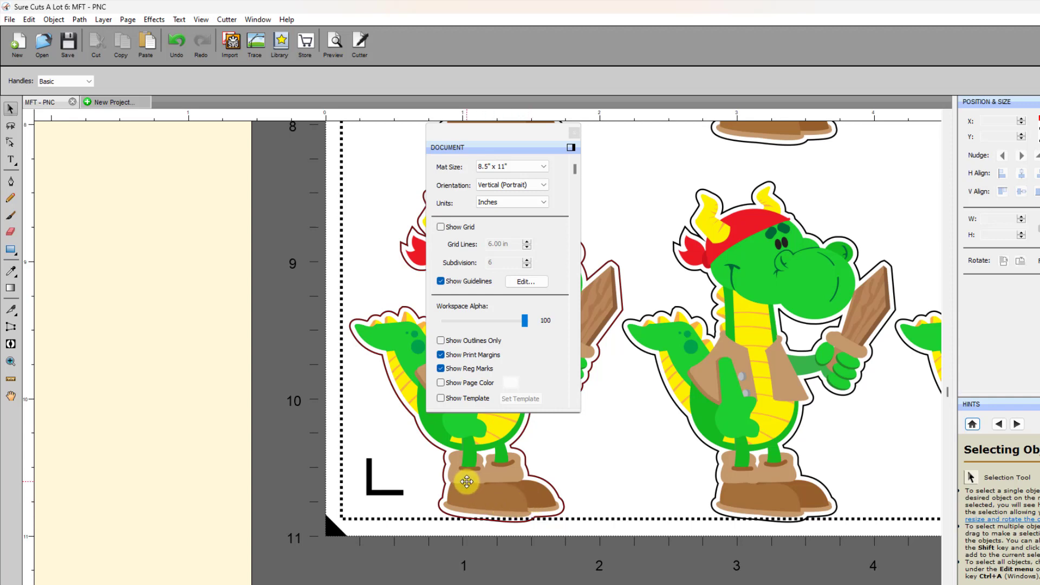
mouse_move(516, 504)
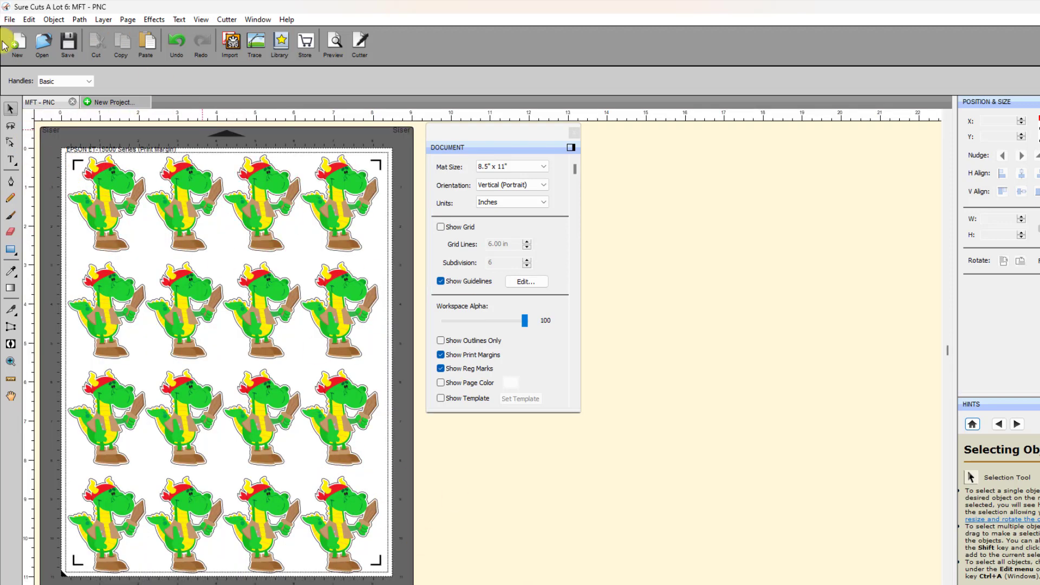
Step: Select all the dinos, then zoom in on the bottom-left registration mark
click(160, 218)
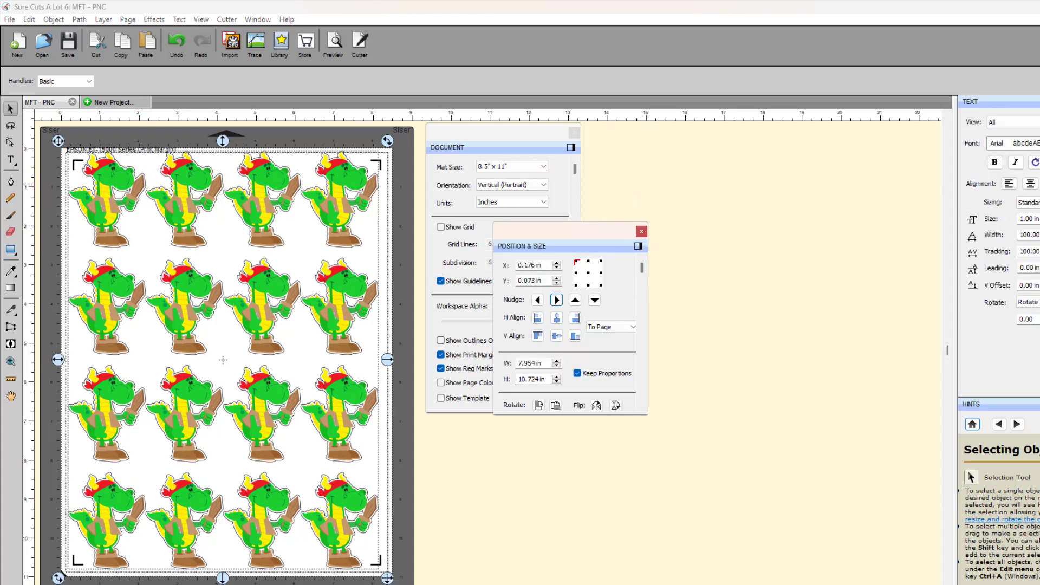
mouse_move(593, 300)
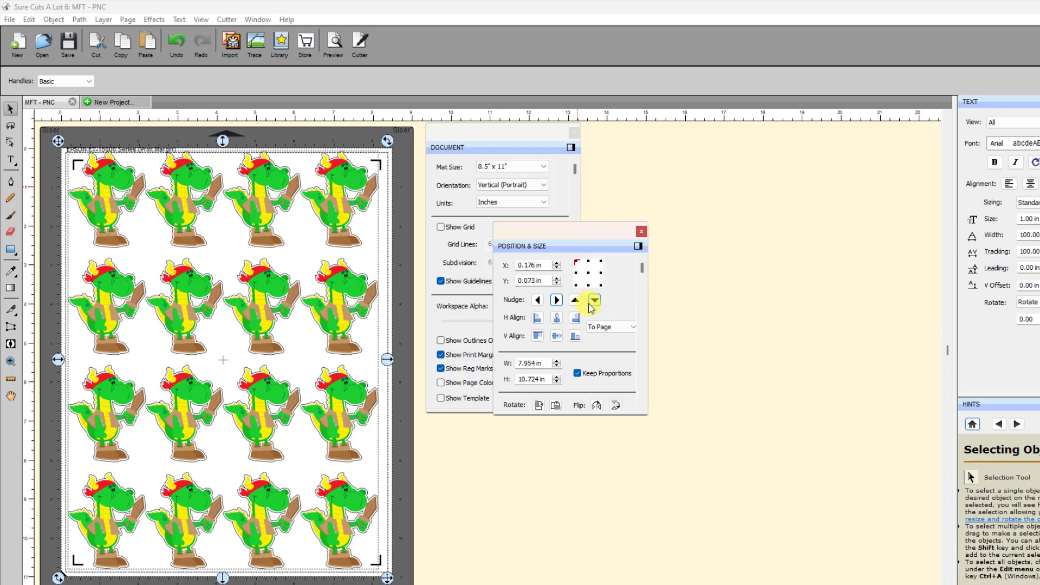
click(593, 300)
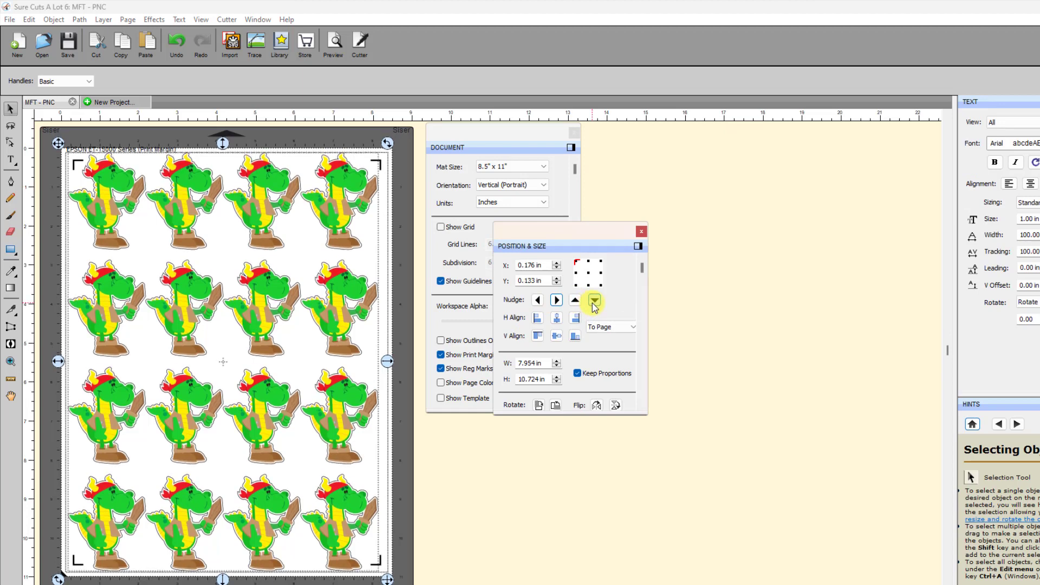
click(594, 300)
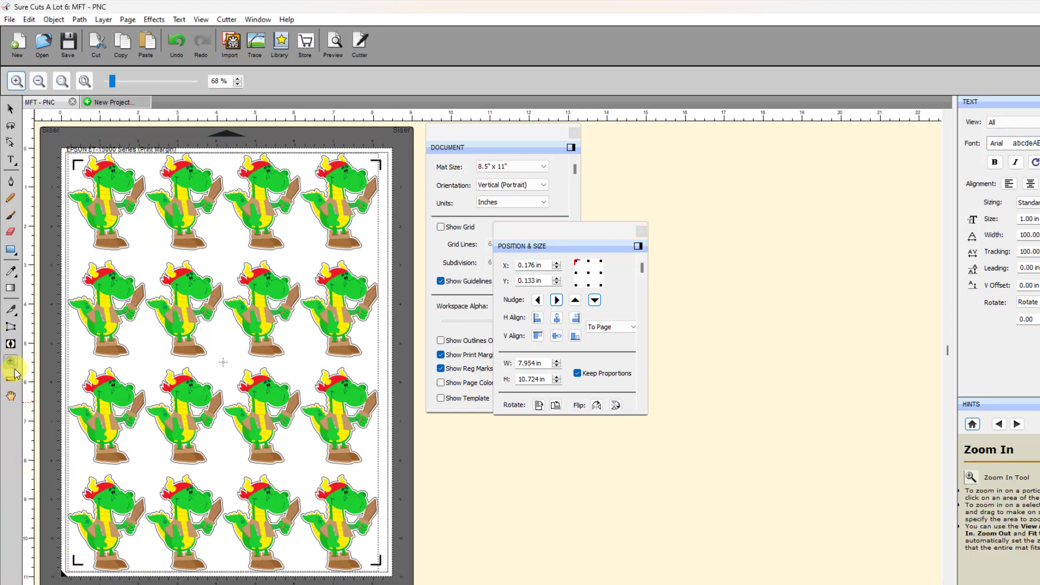
click(16, 80)
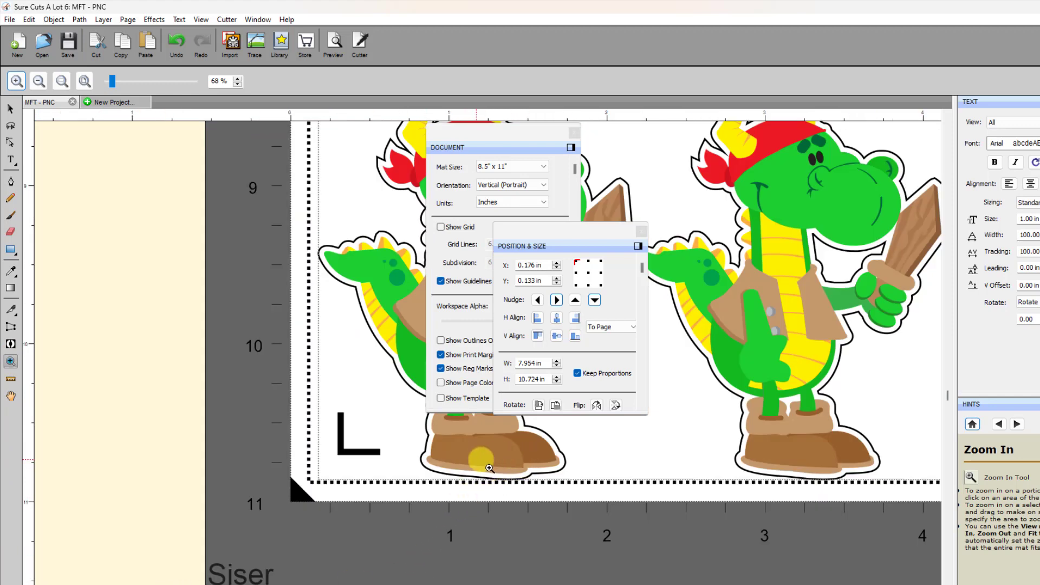
mouse_move(966, 410)
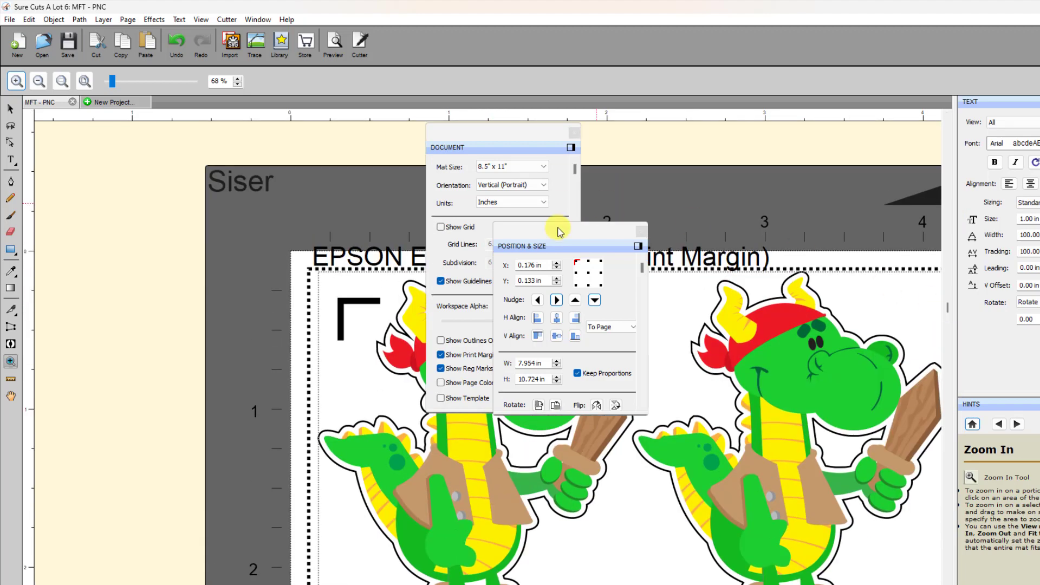
mouse_move(627, 232)
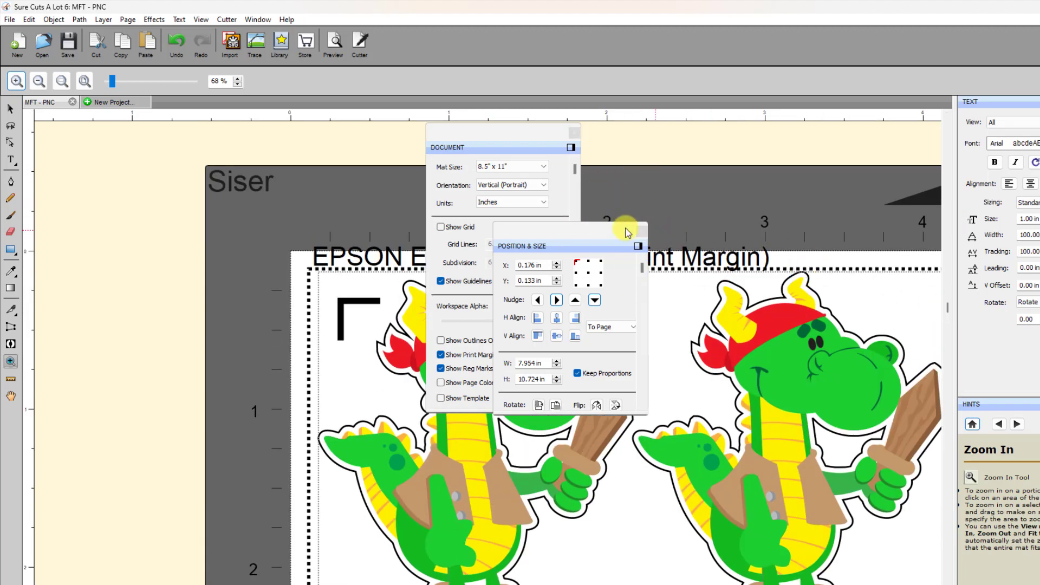
mouse_move(806, 277)
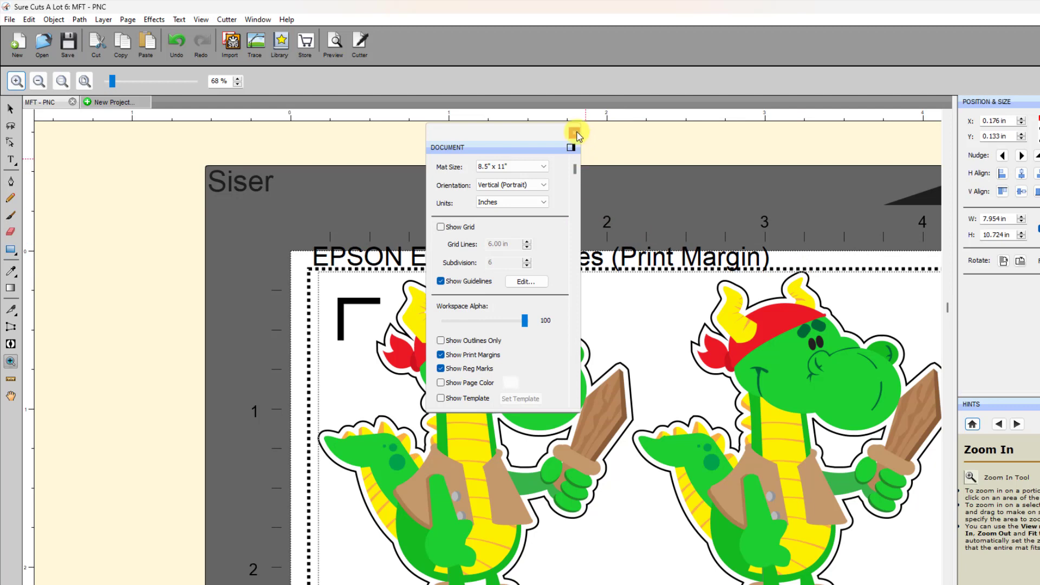
Step: Dock the Document settings panel
click(571, 147)
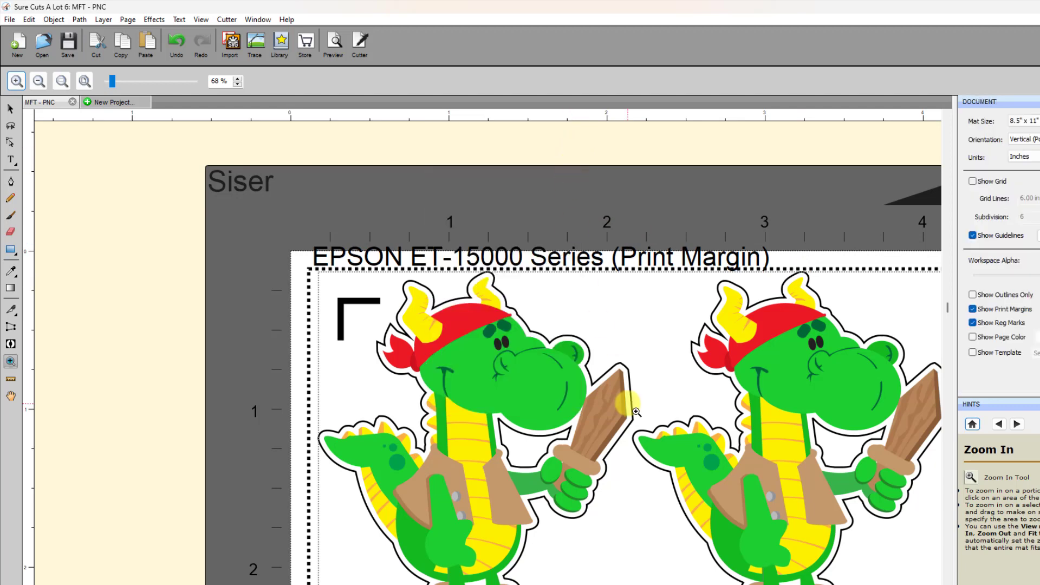
mouse_move(612, 439)
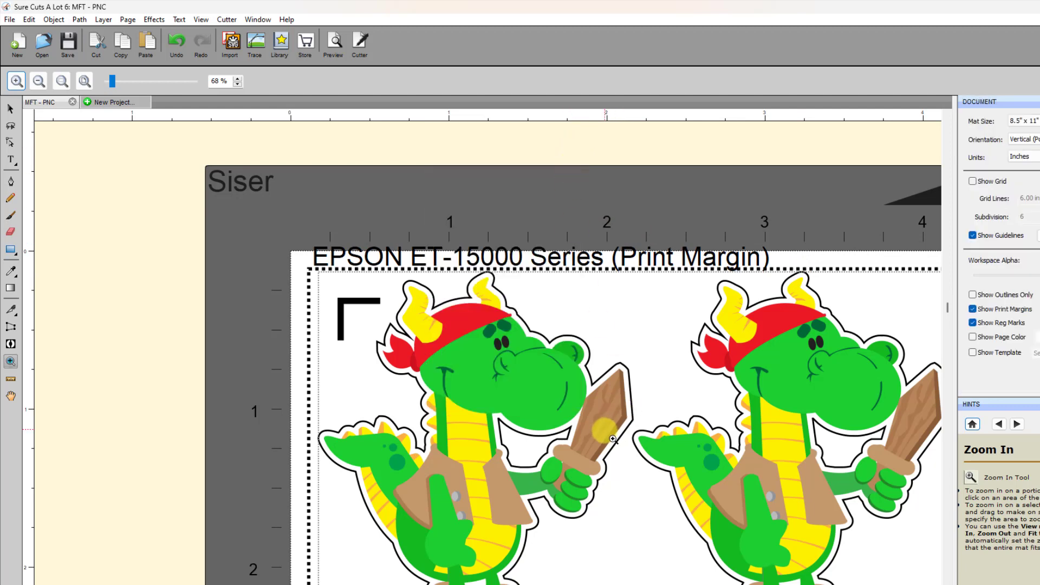
mouse_move(616, 432)
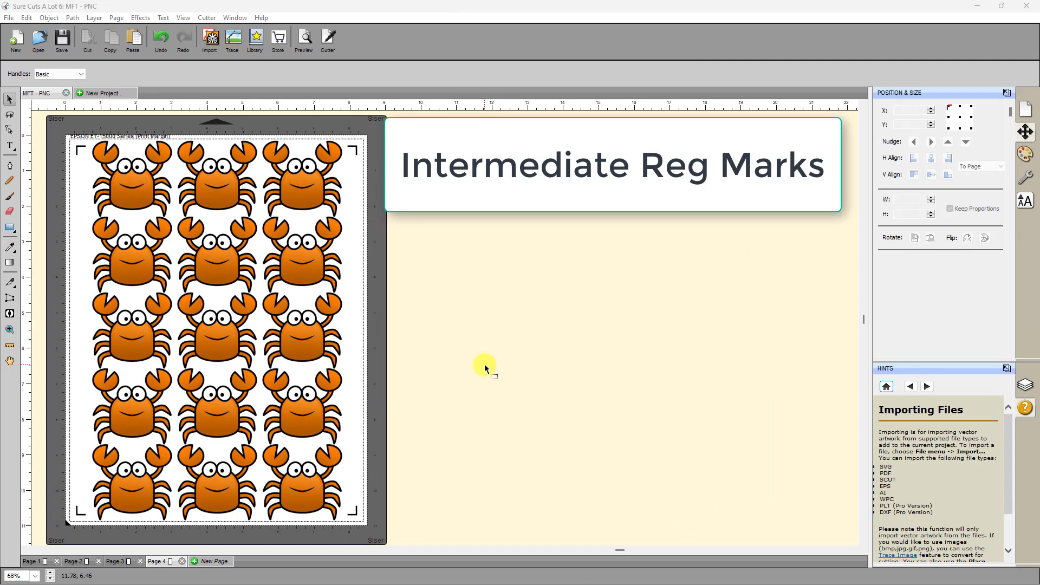
mouse_move(494, 341)
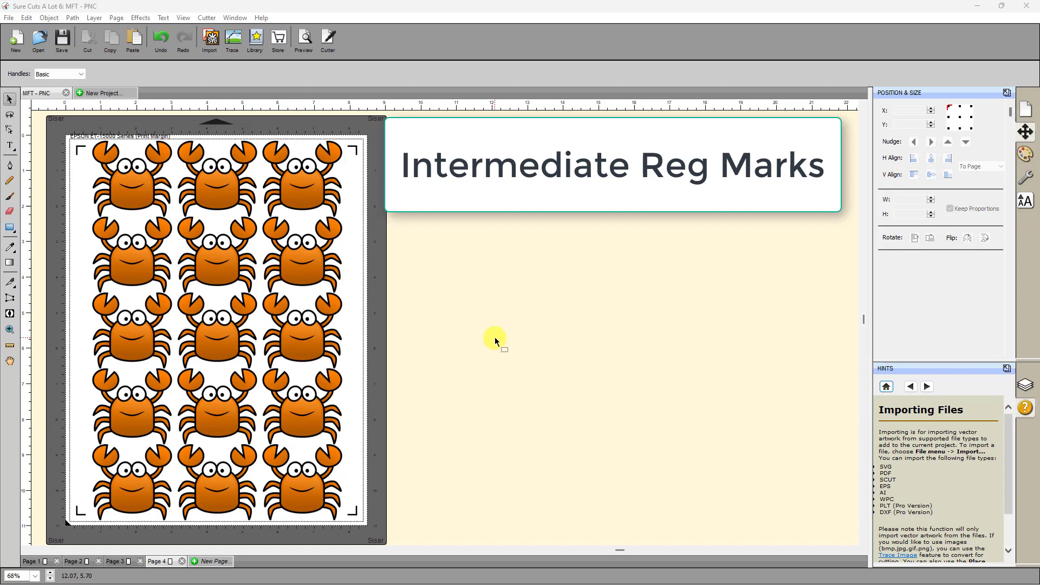
mouse_move(350, 317)
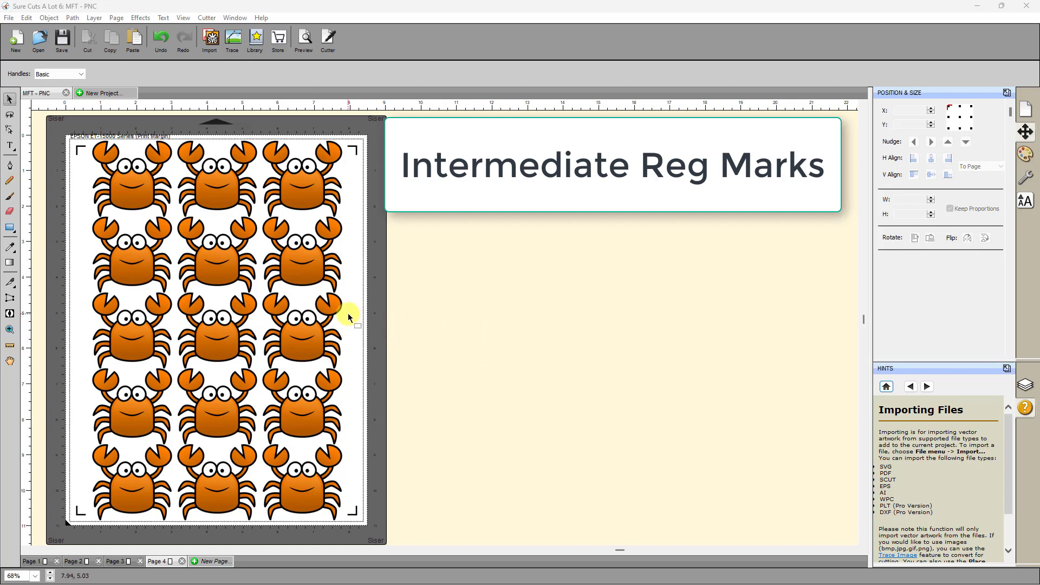
mouse_move(219, 165)
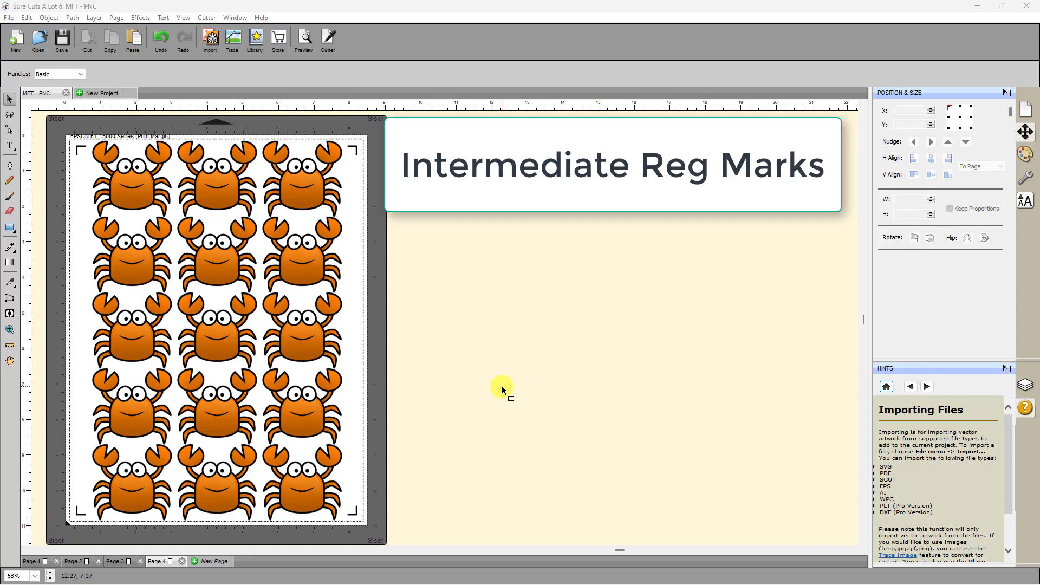
mouse_move(441, 345)
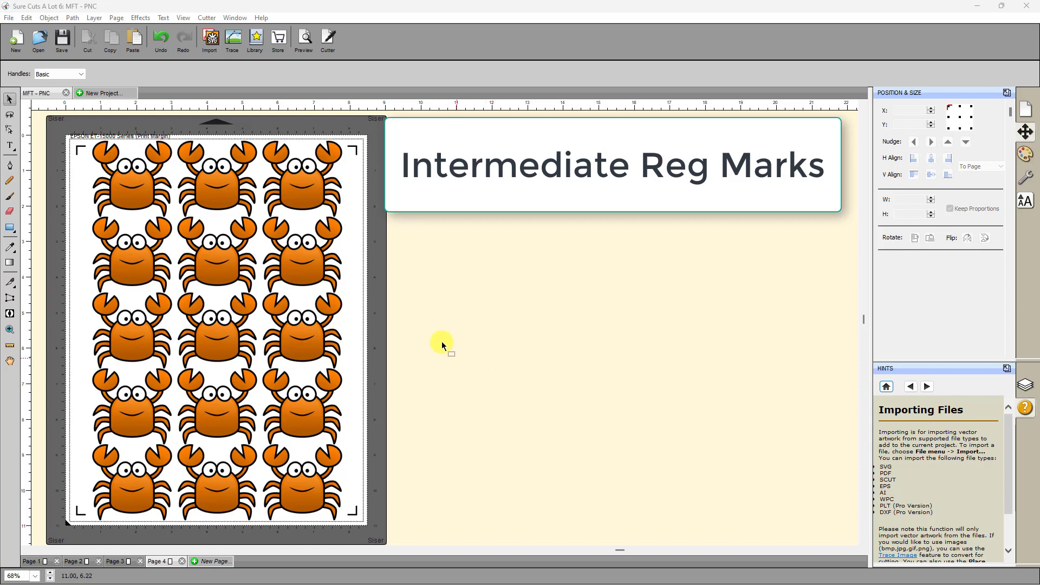
mouse_move(293, 183)
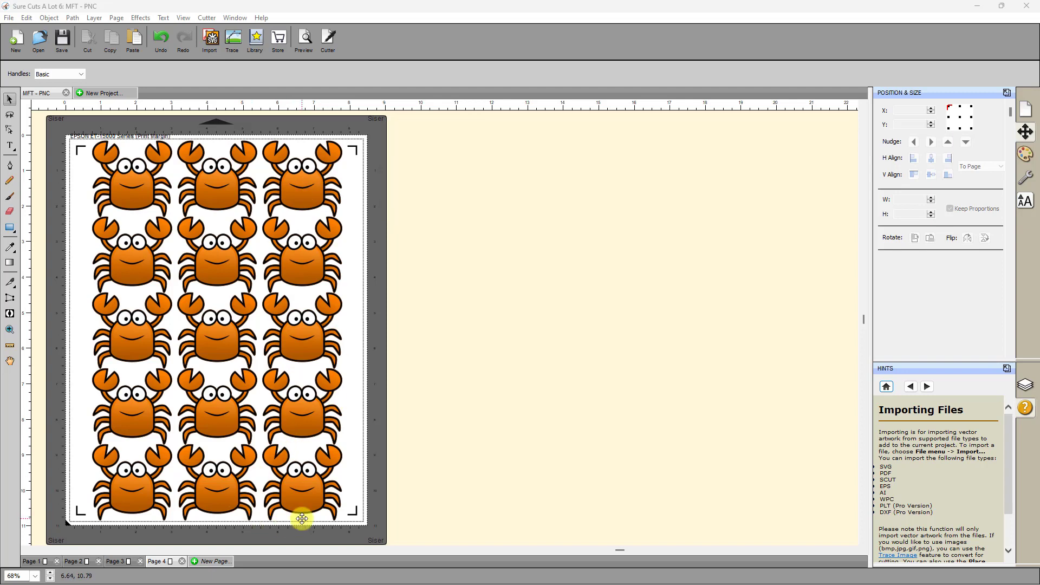
mouse_move(311, 503)
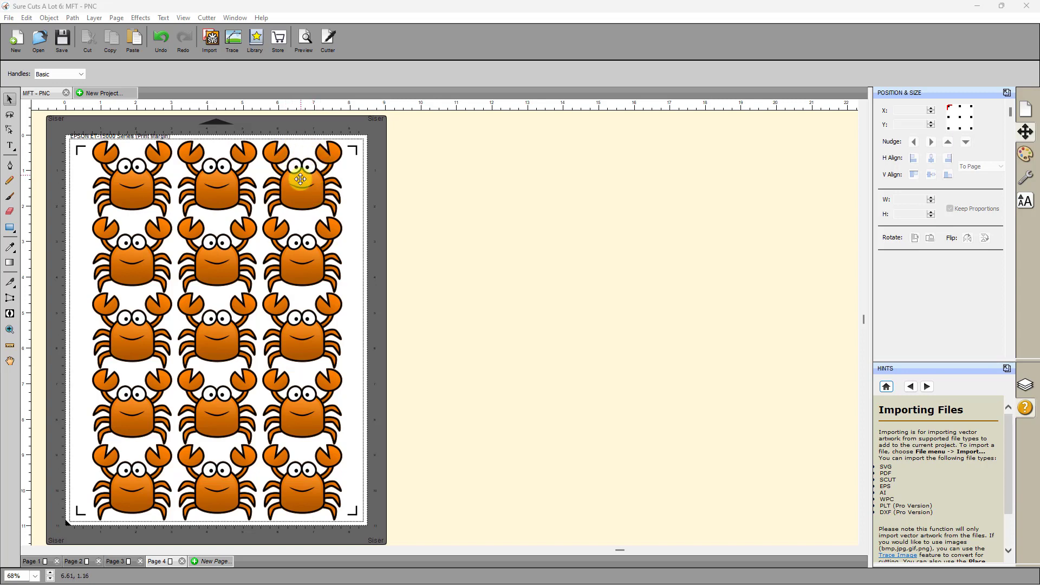
mouse_move(299, 183)
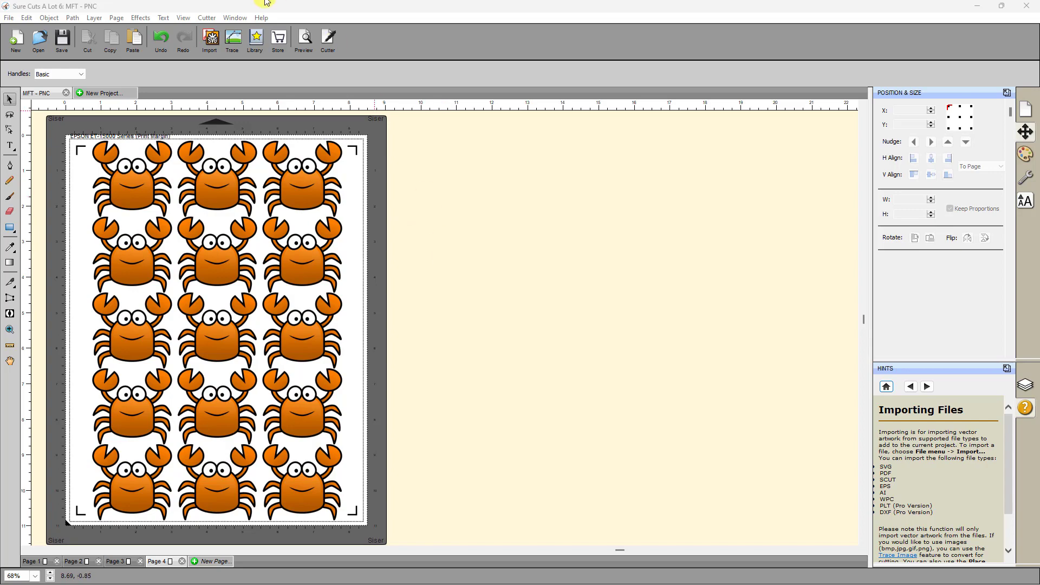
Step: In Cutter Settings, enable segment marks along Y with the Max Y Step ready to set to 4
click(206, 18)
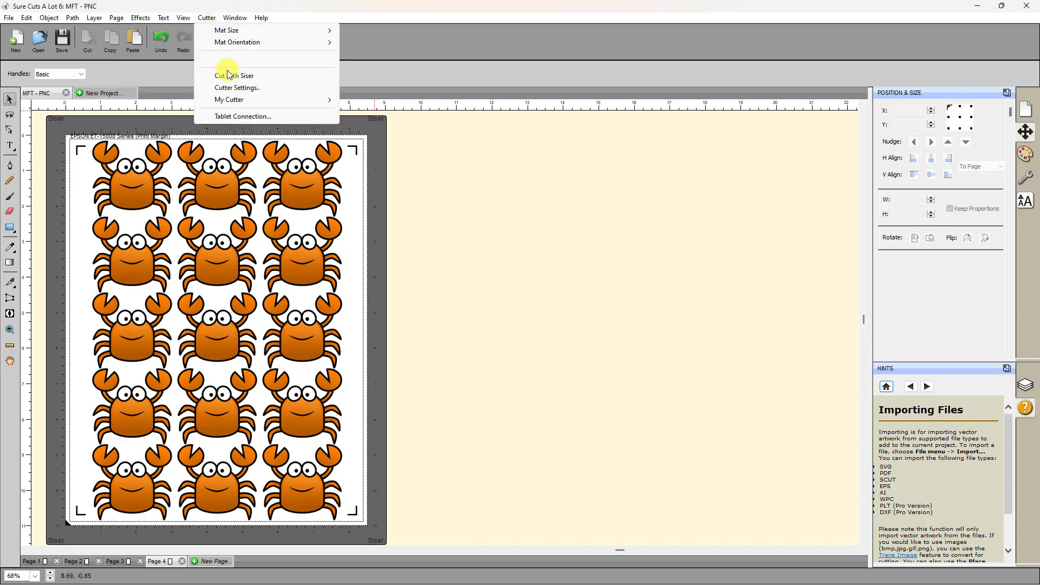
click(237, 86)
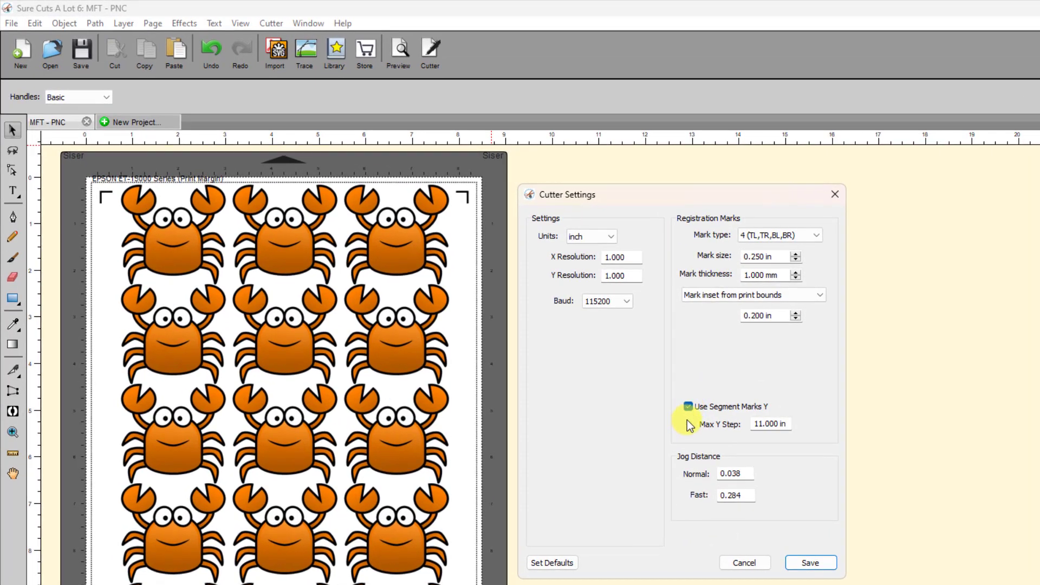
mouse_move(702, 420)
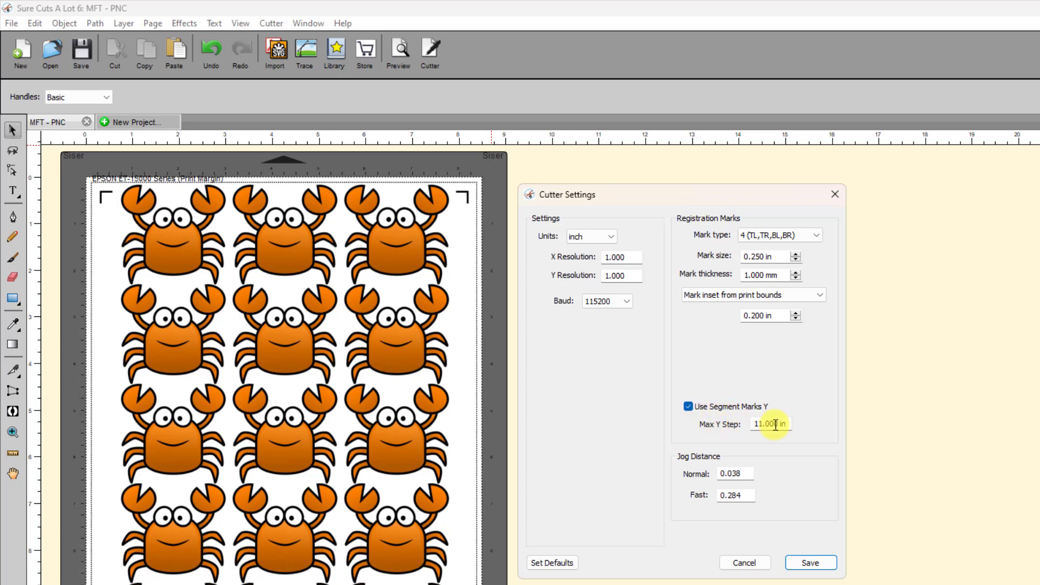
triple_click(769, 424)
text(4.000)
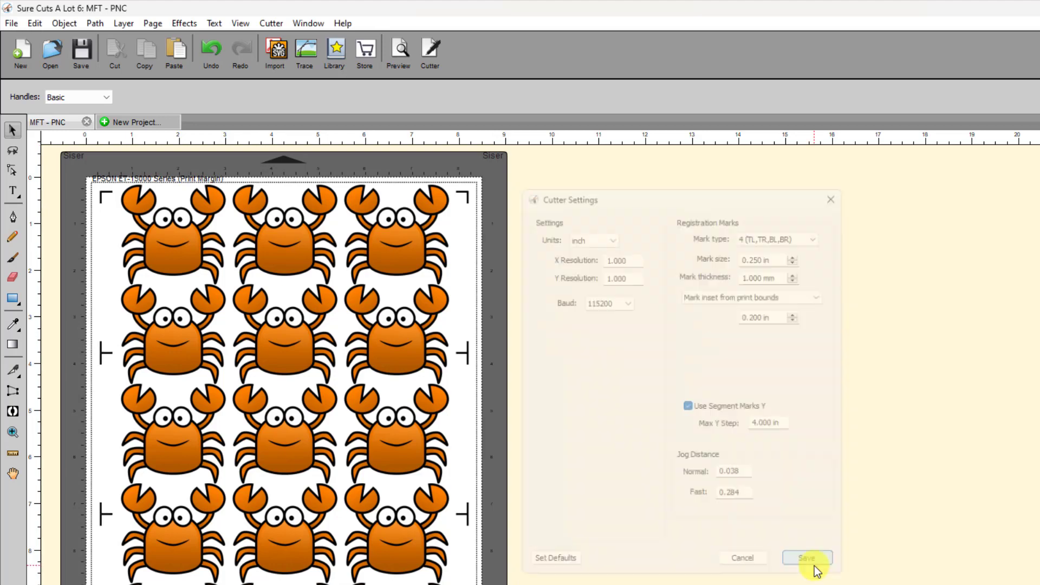
Step: Save the cutter registration settings so segment marks appear along the crab sheet
click(806, 557)
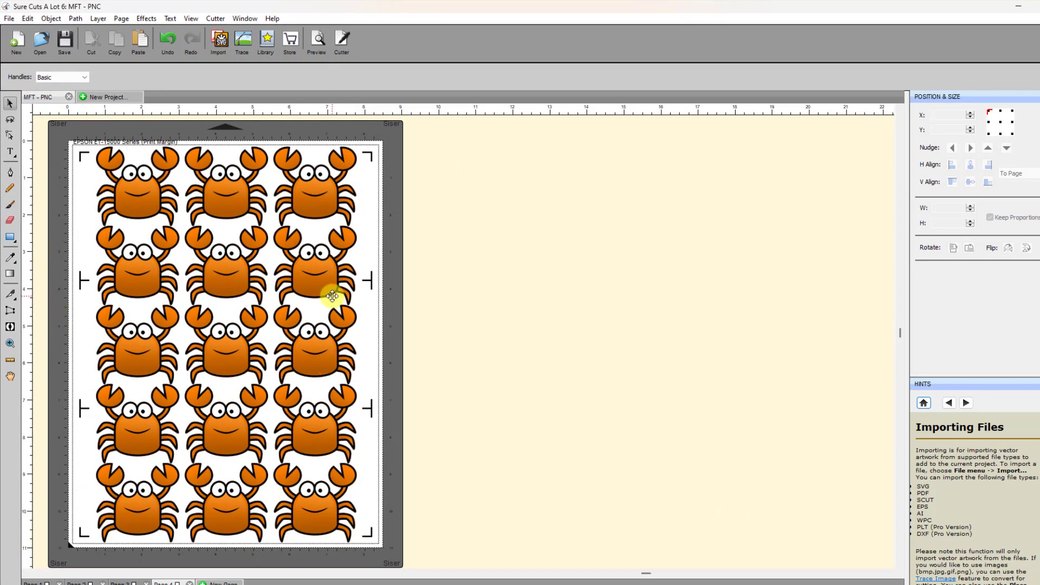
mouse_move(404, 536)
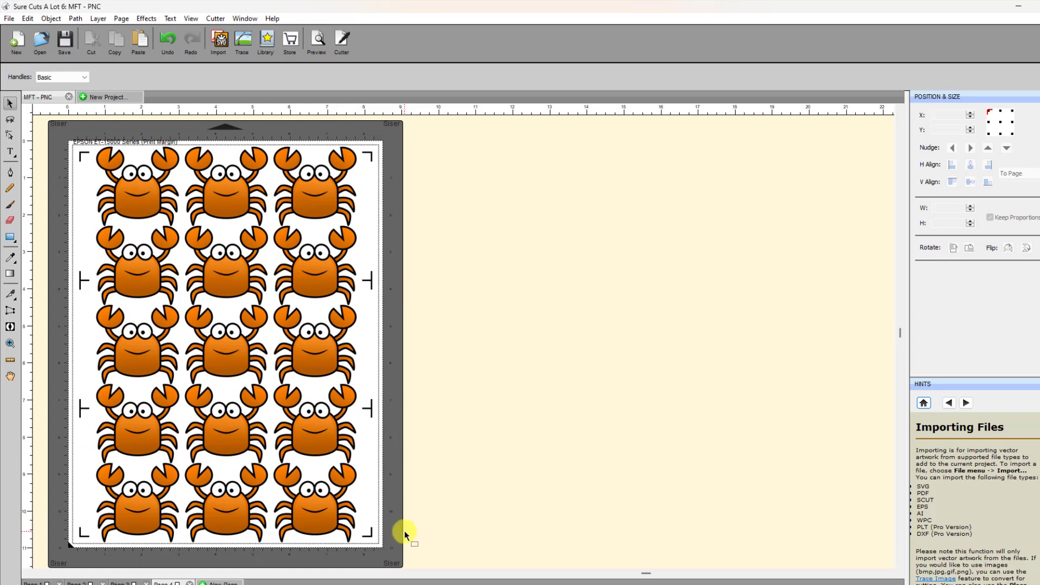
mouse_move(416, 547)
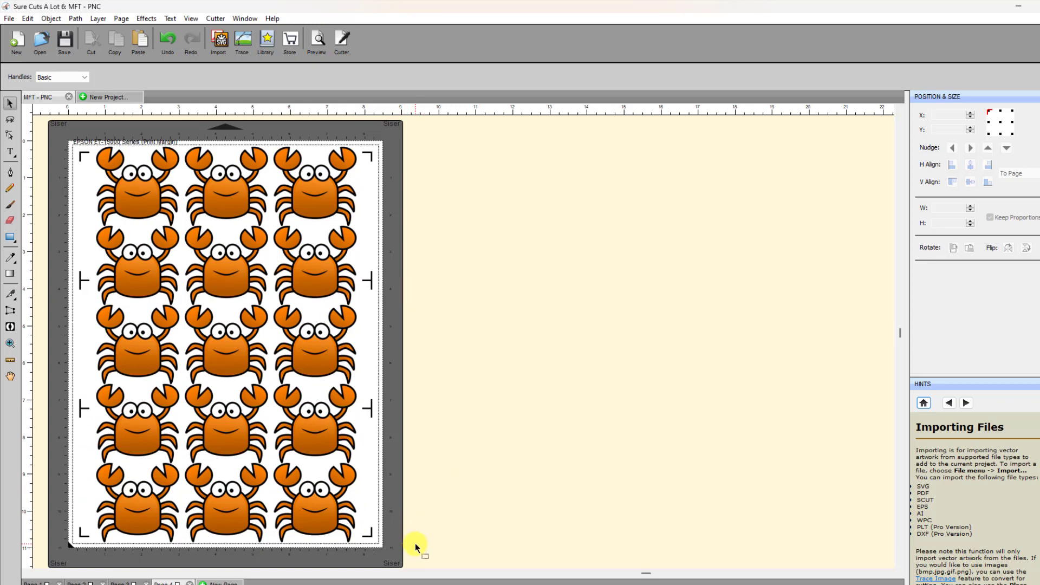
mouse_move(369, 537)
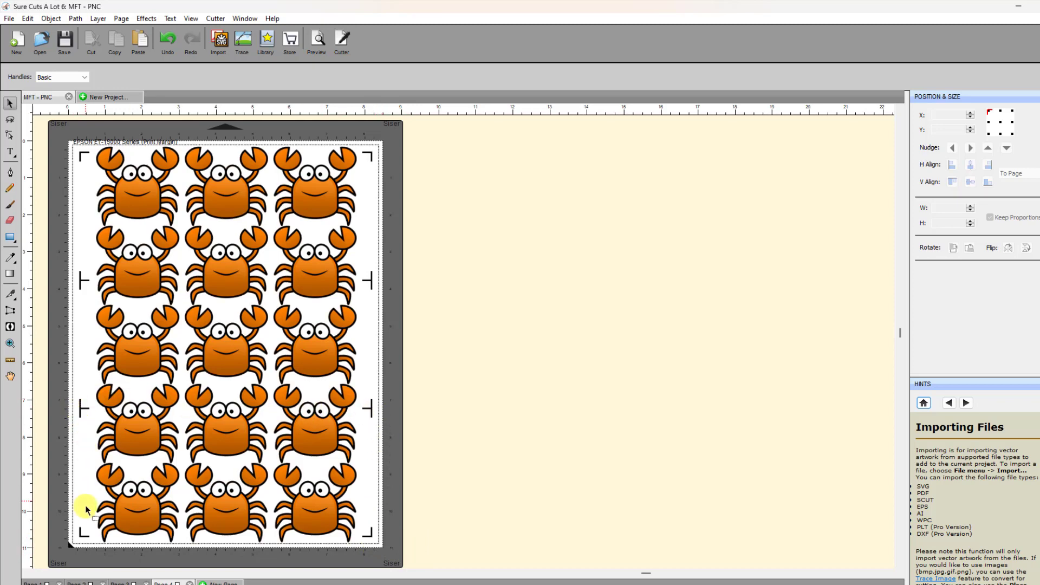
mouse_move(264, 417)
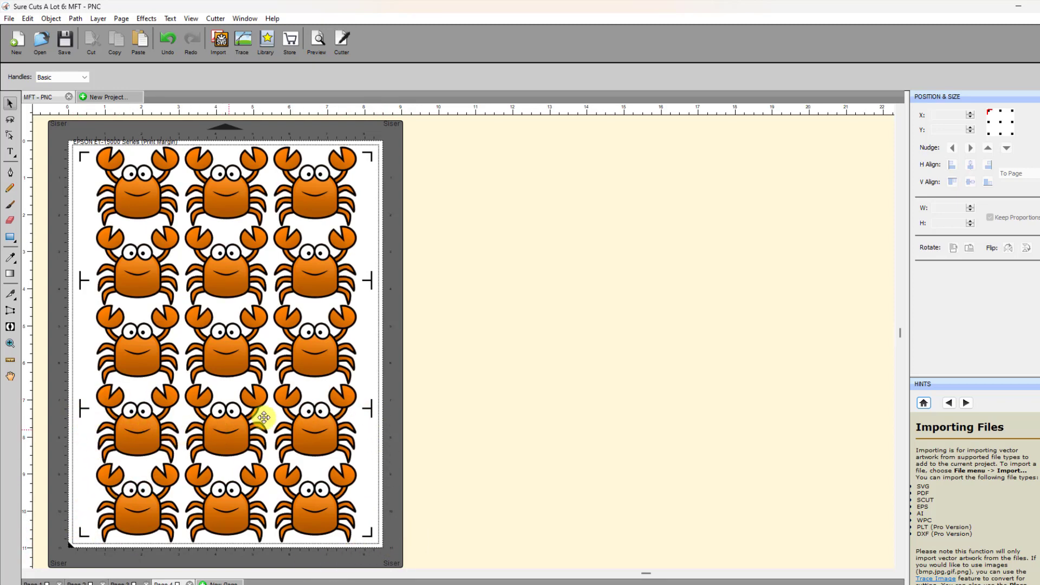
mouse_move(339, 403)
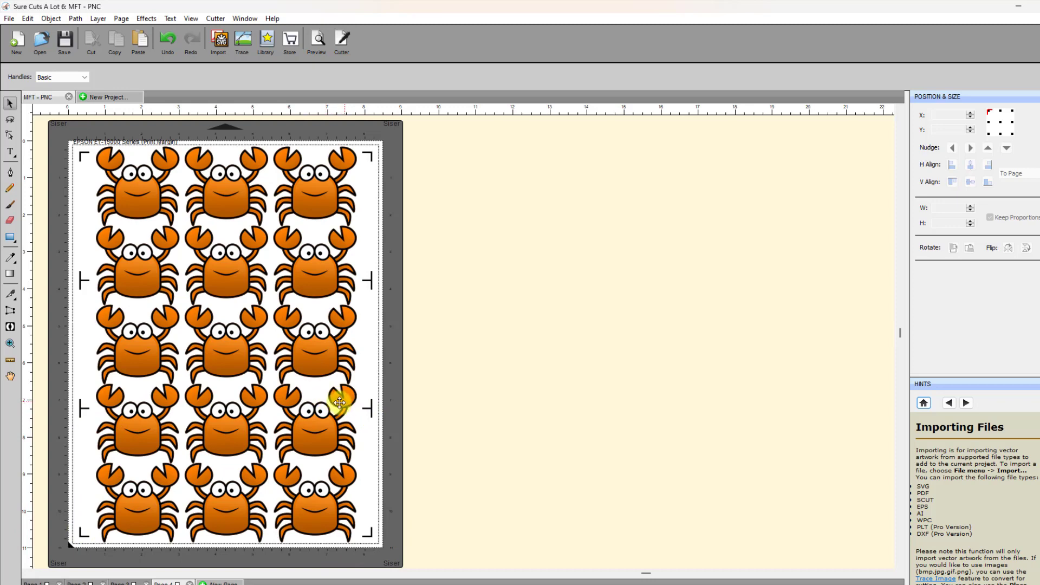
mouse_move(98, 407)
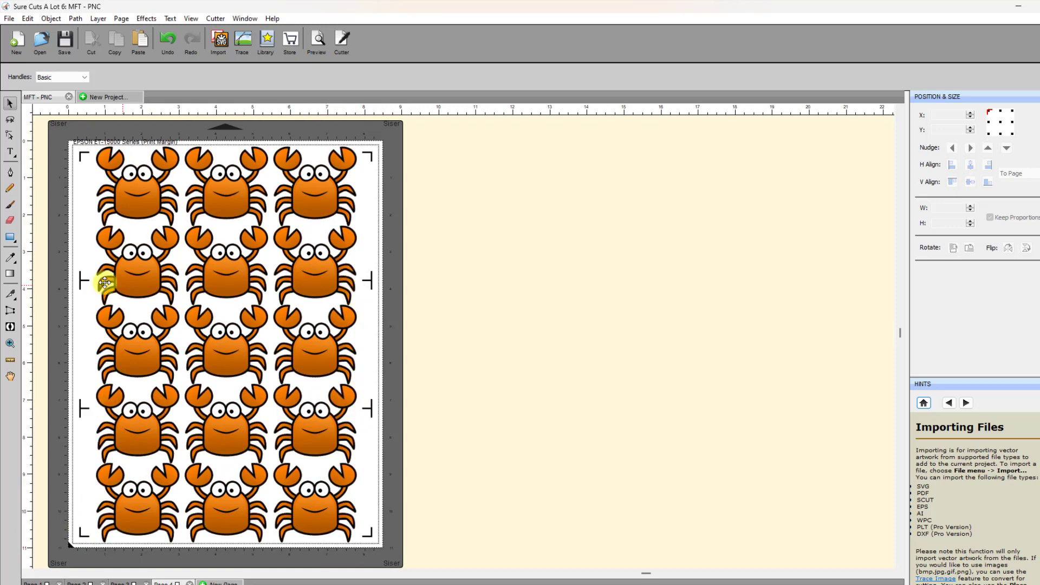
mouse_move(318, 417)
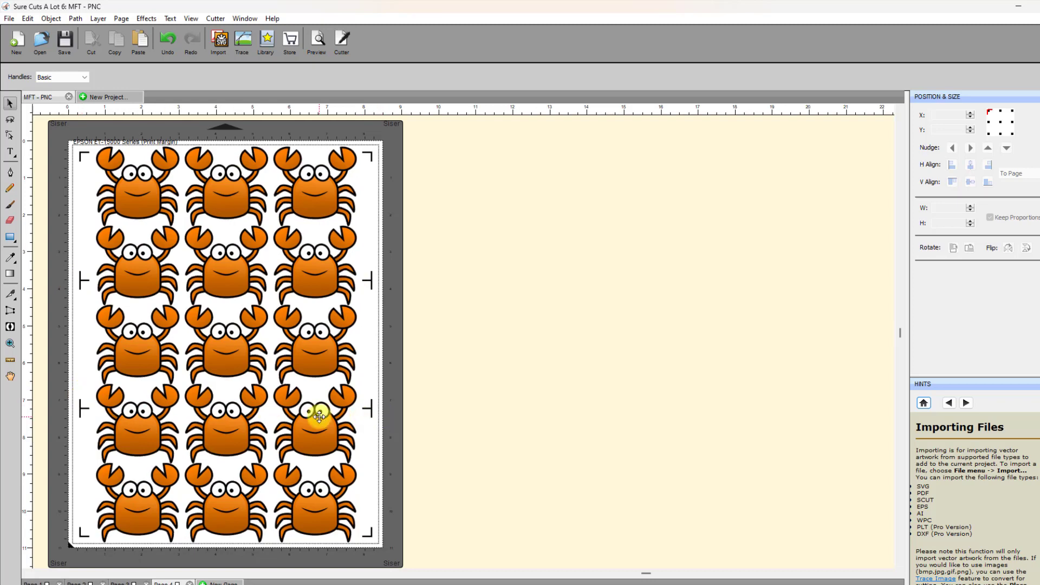
mouse_move(109, 282)
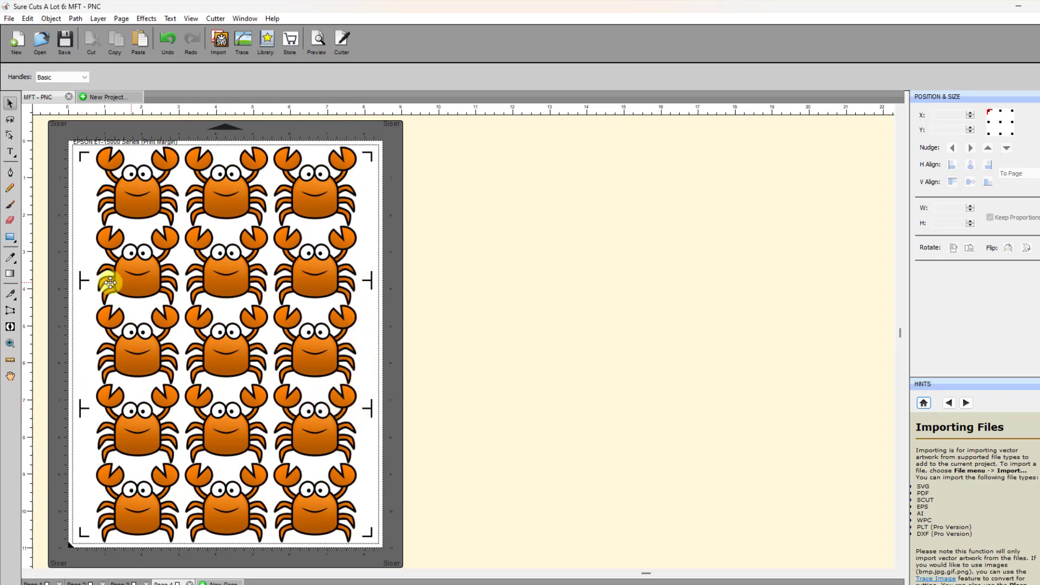
mouse_move(372, 280)
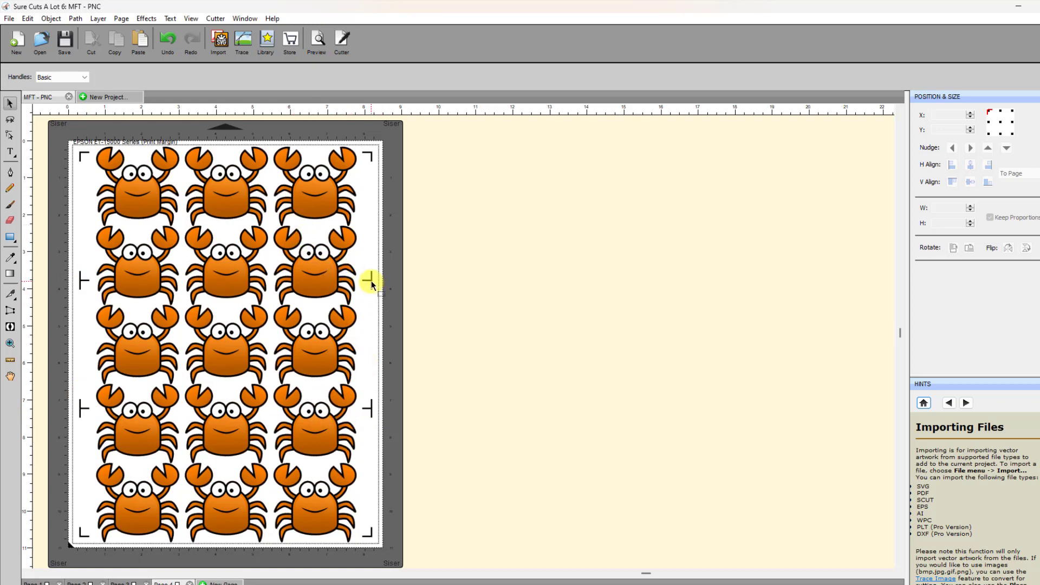
mouse_move(38, 147)
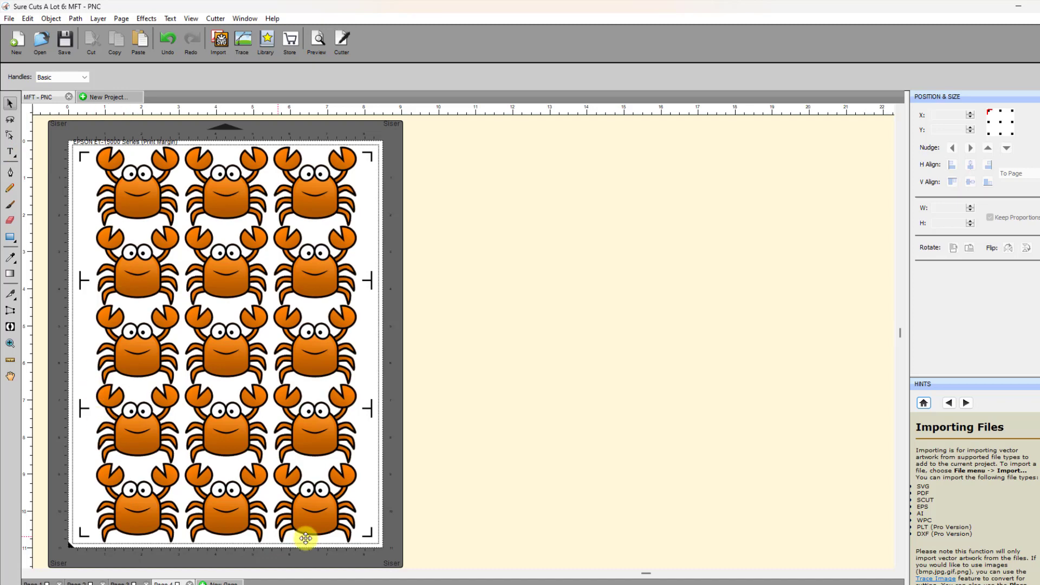
mouse_move(368, 338)
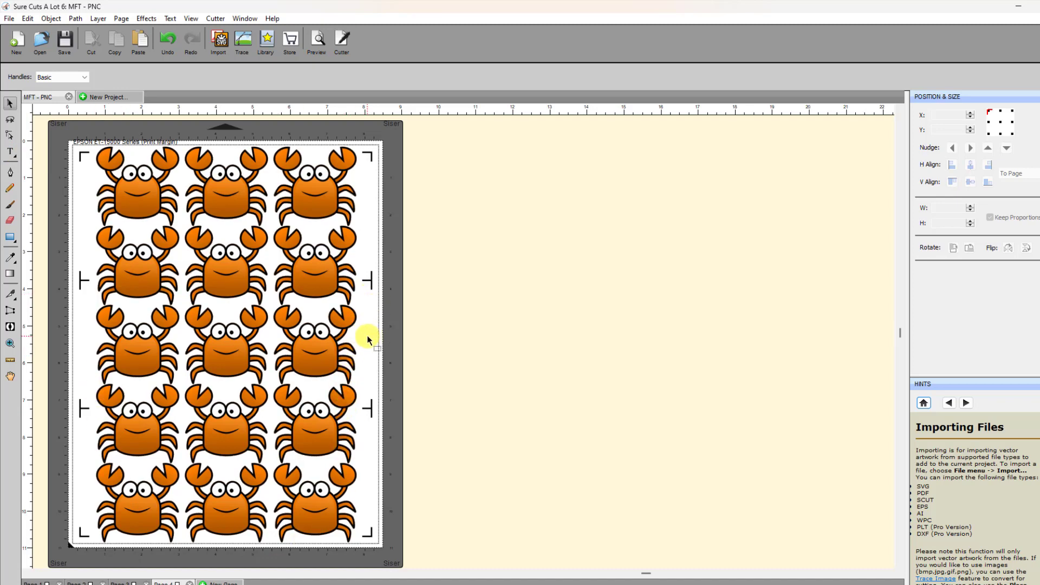
mouse_move(375, 345)
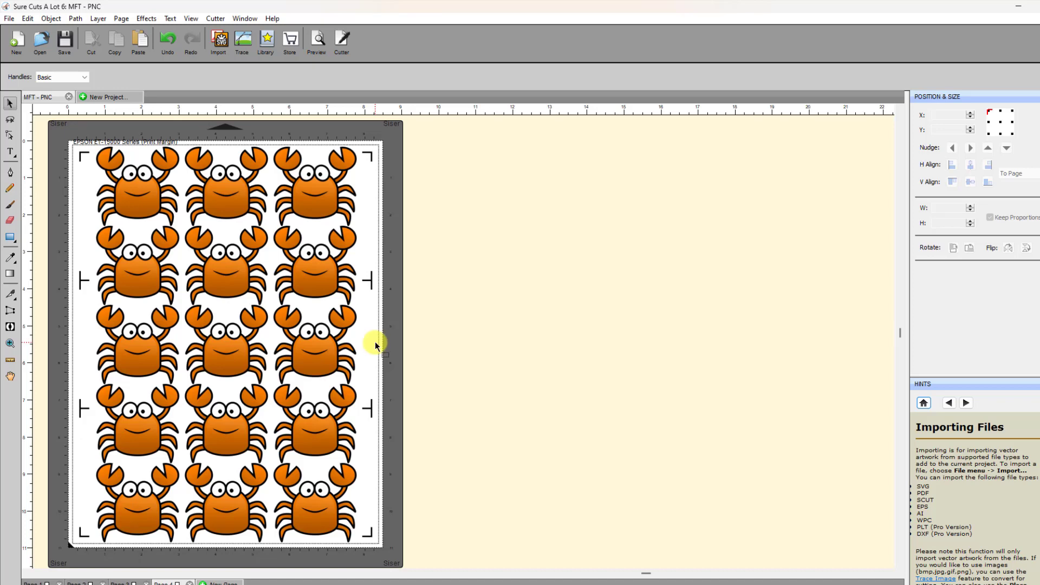
mouse_move(345, 153)
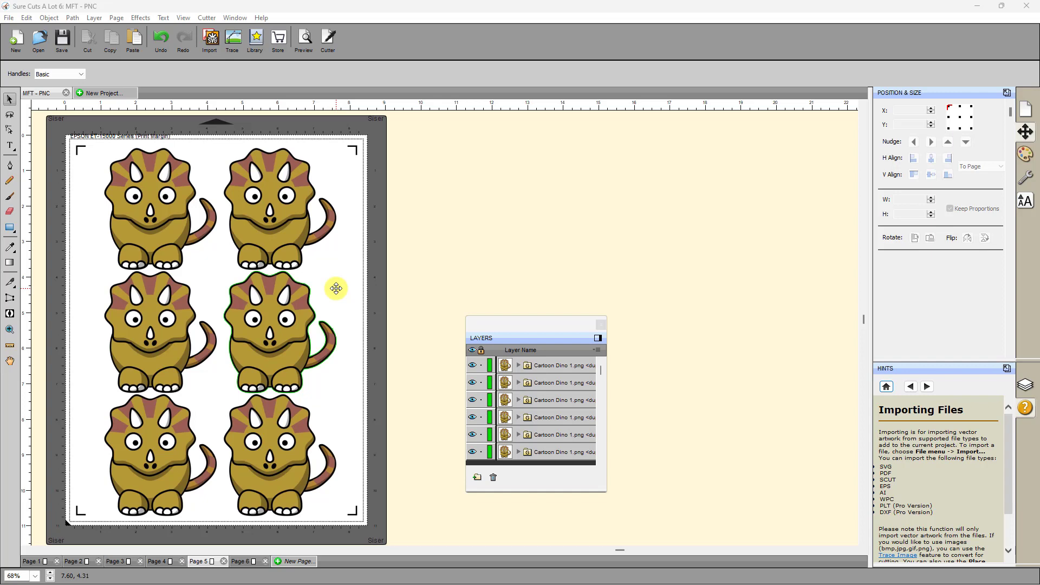
Step: Export the dinosaur page as 1.svg, replacing the existing file on the desktop
click(529, 193)
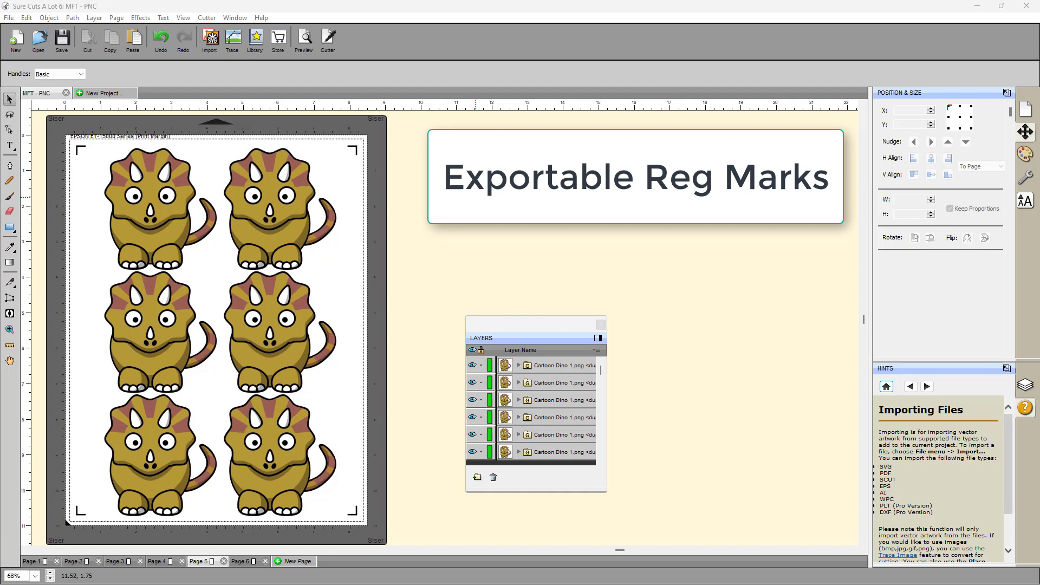
mouse_move(370, 212)
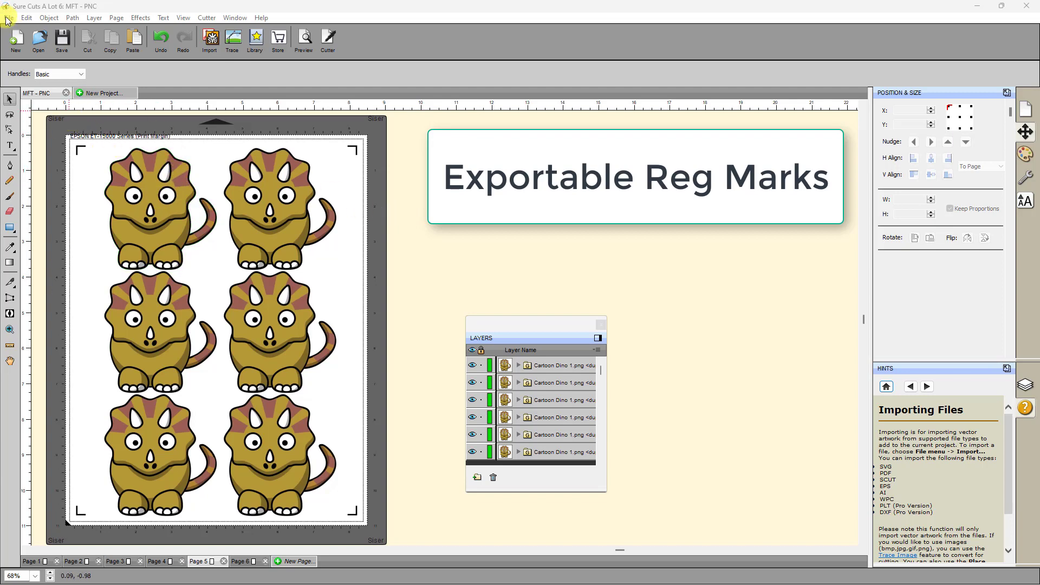
click(9, 17)
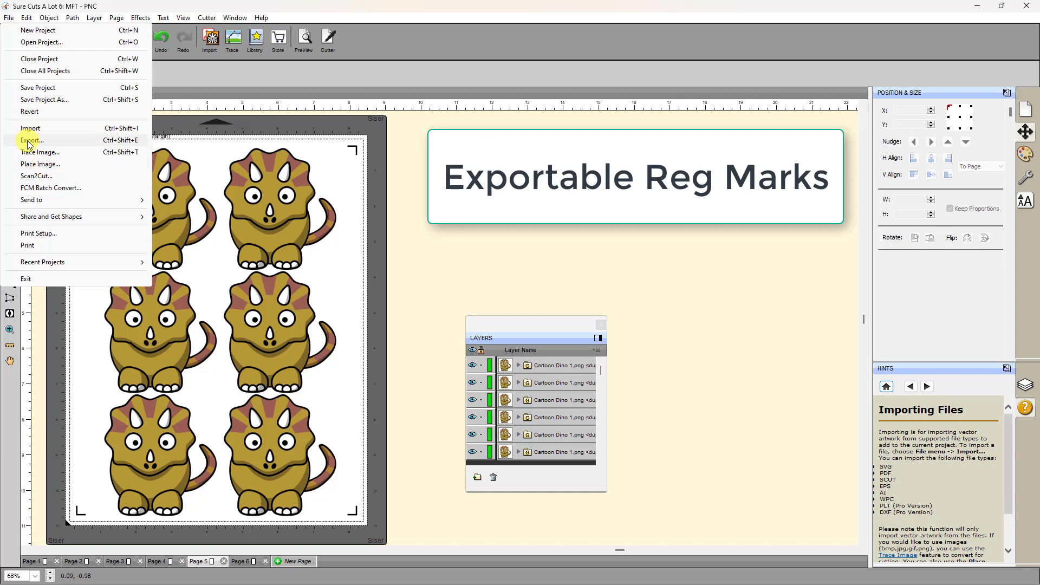
click(31, 140)
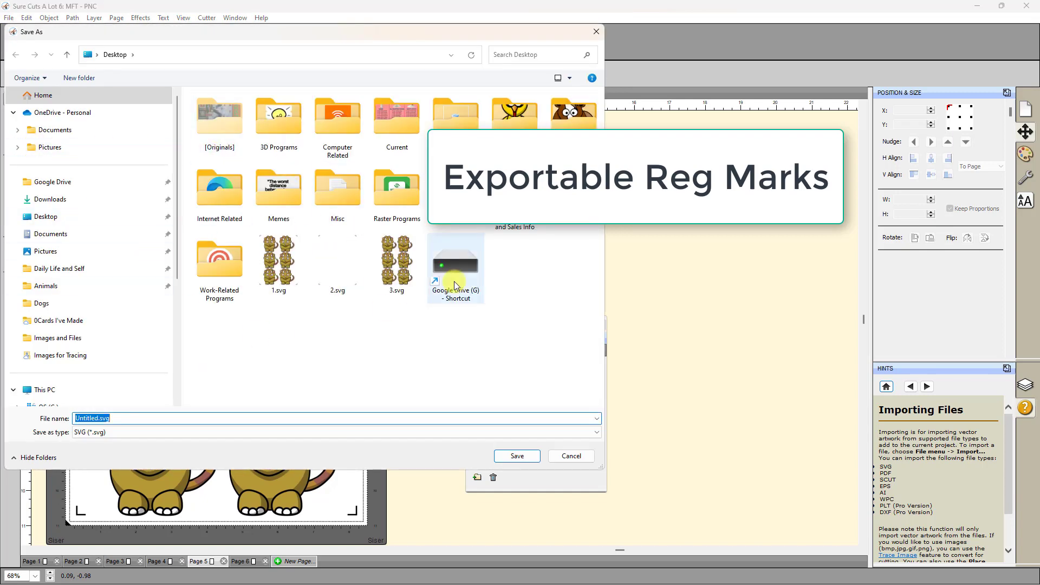
click(278, 259)
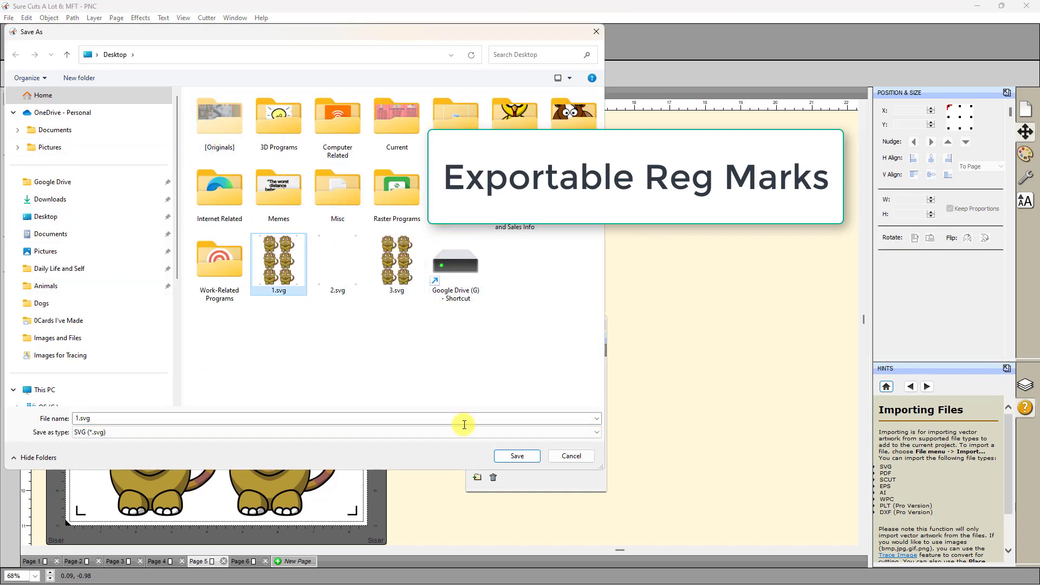
click(516, 456)
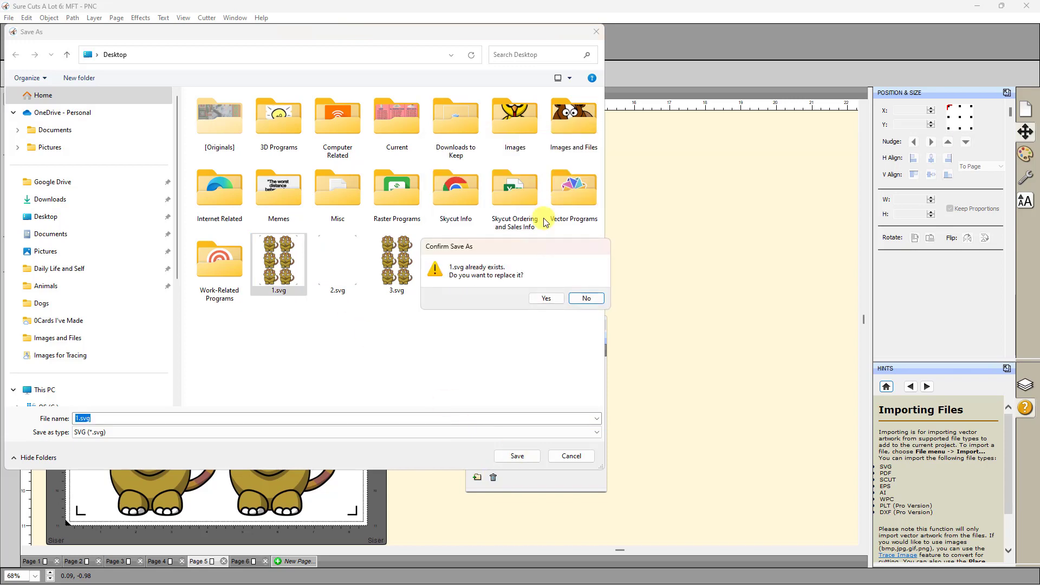
click(546, 298)
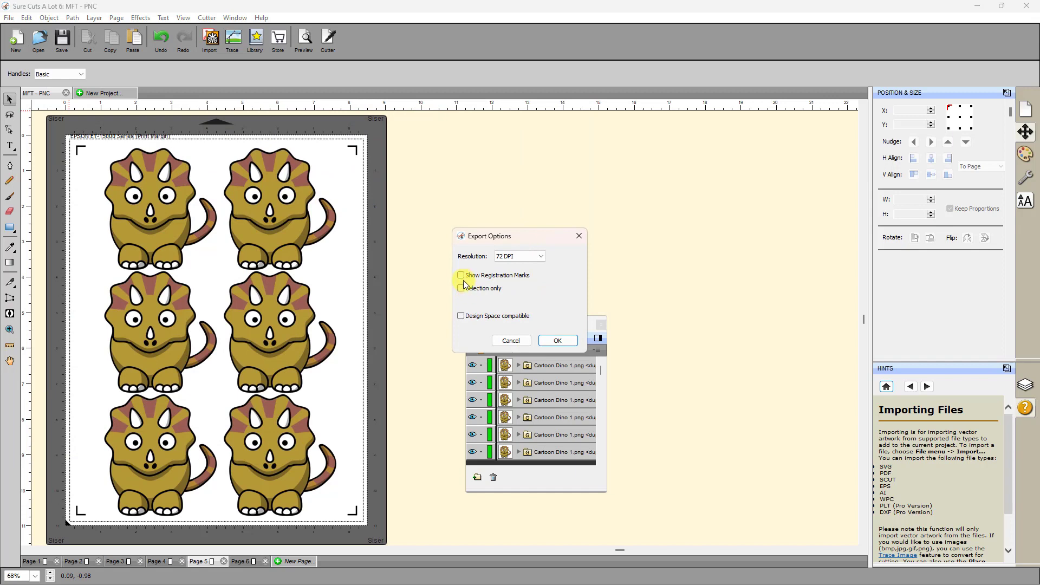
Step: Include registration marks in the export and confirm the 1.svg Export Options
click(461, 274)
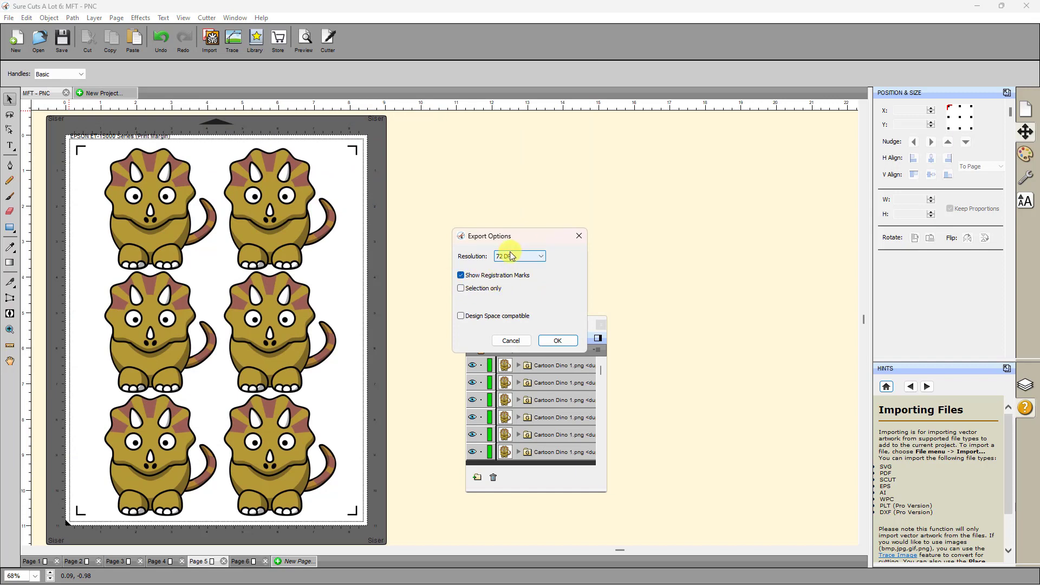
mouse_move(499, 277)
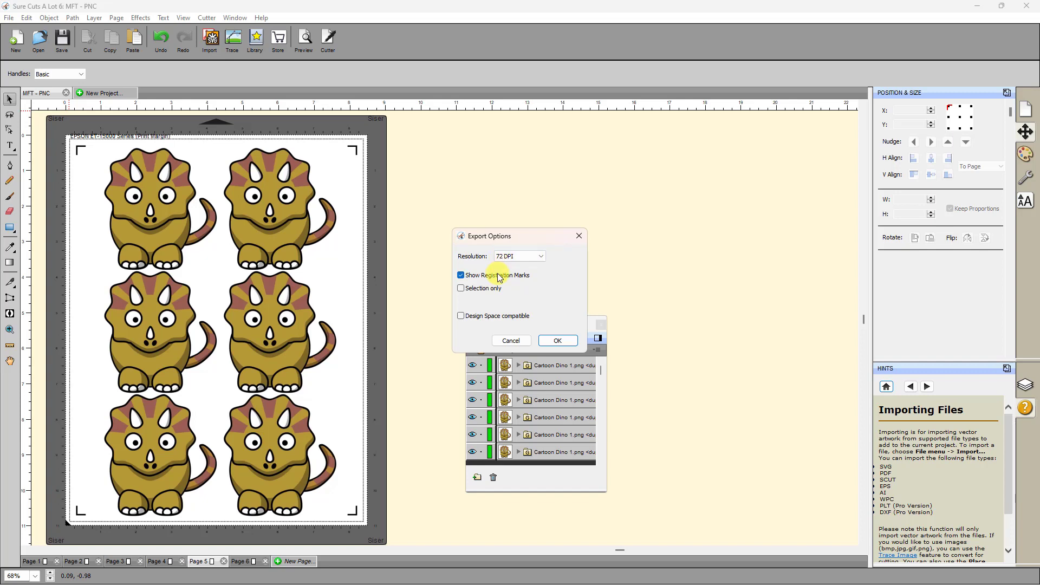
mouse_move(556, 340)
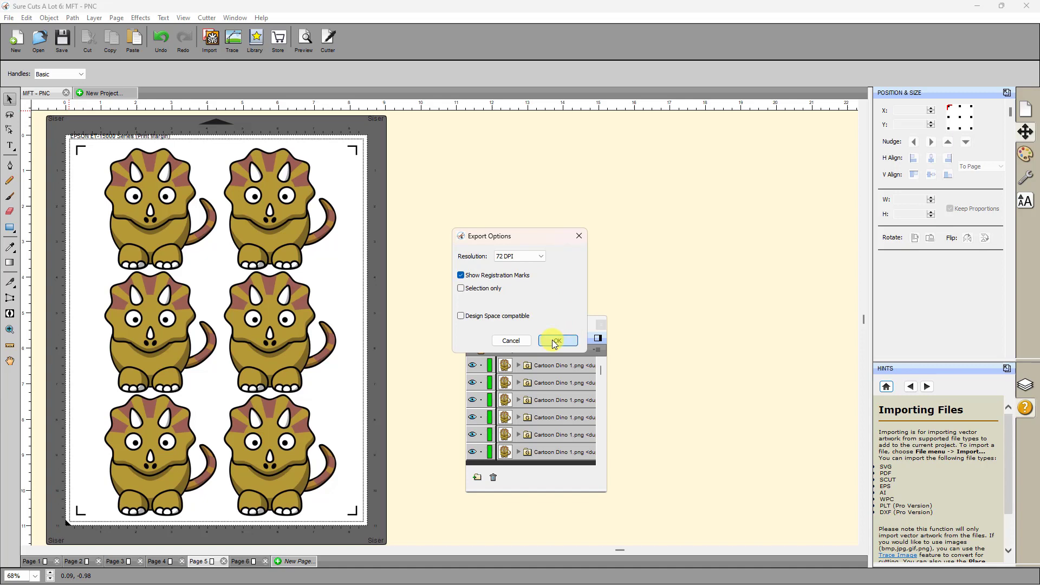
click(556, 340)
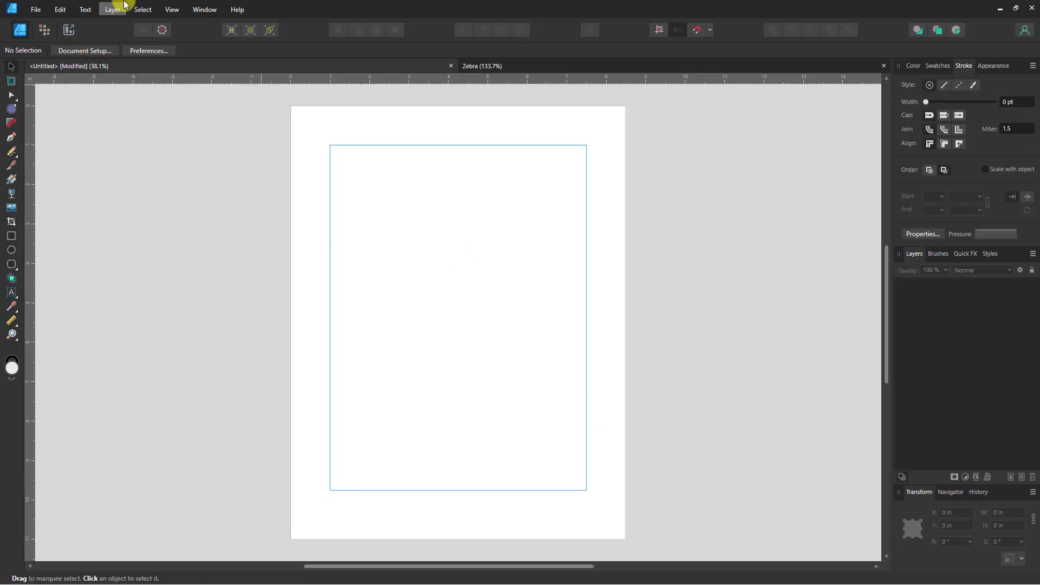
mouse_move(35, 12)
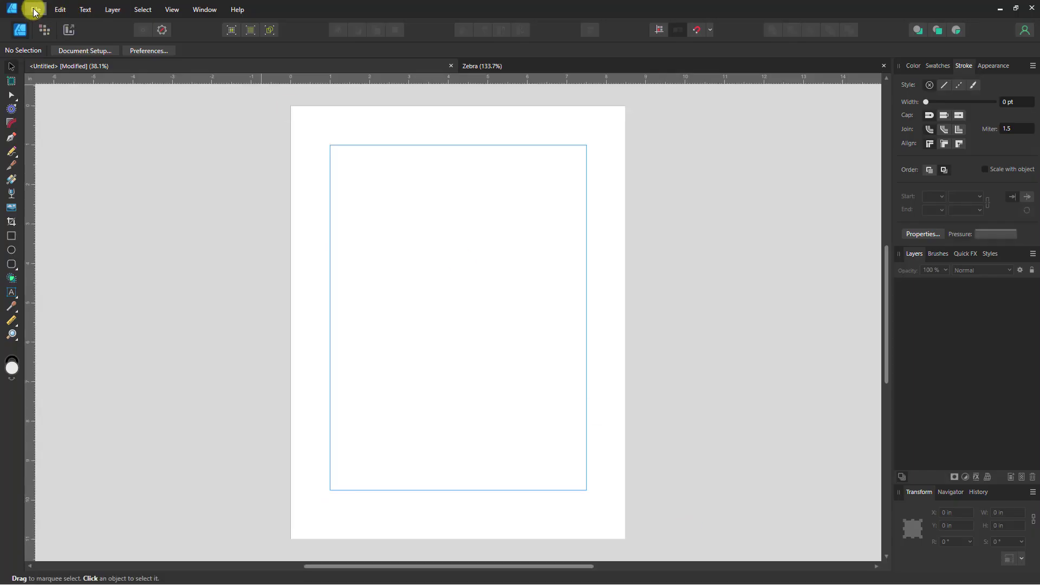
Step: Place 1.svg onto the blank page at its default size as an embedded document
click(33, 10)
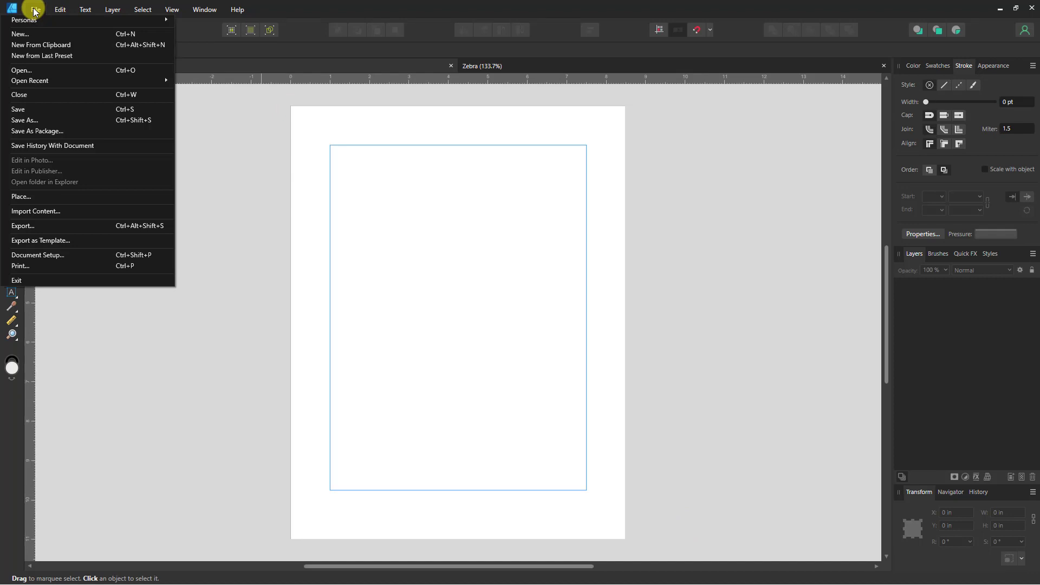
click(21, 71)
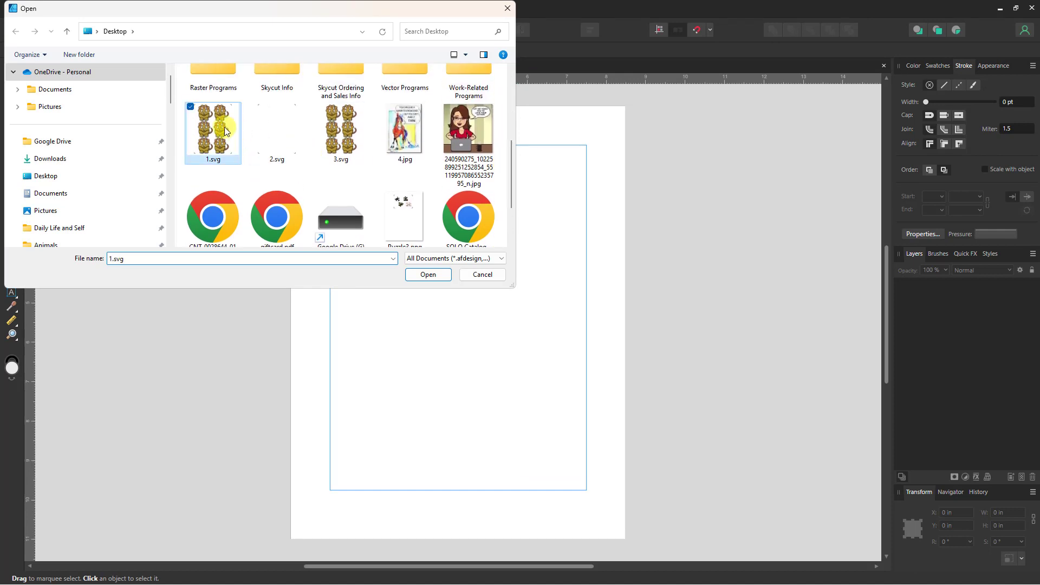
click(428, 274)
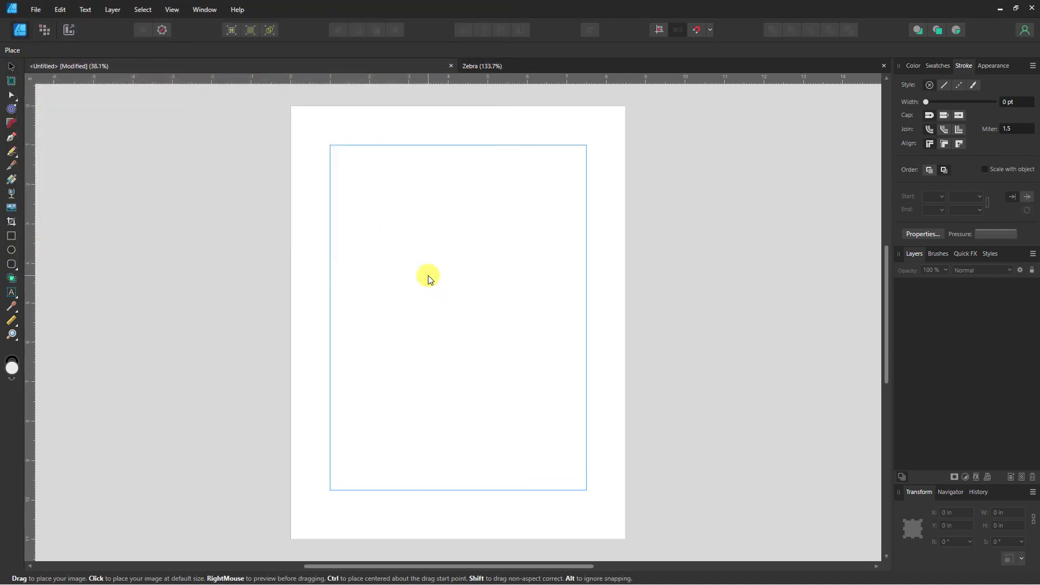
mouse_move(455, 297)
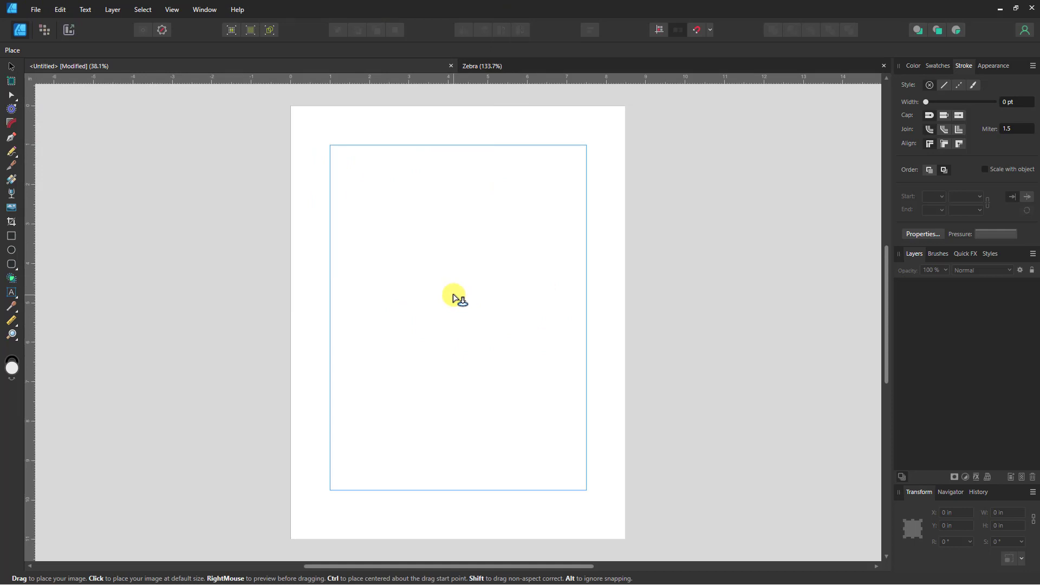
click(454, 298)
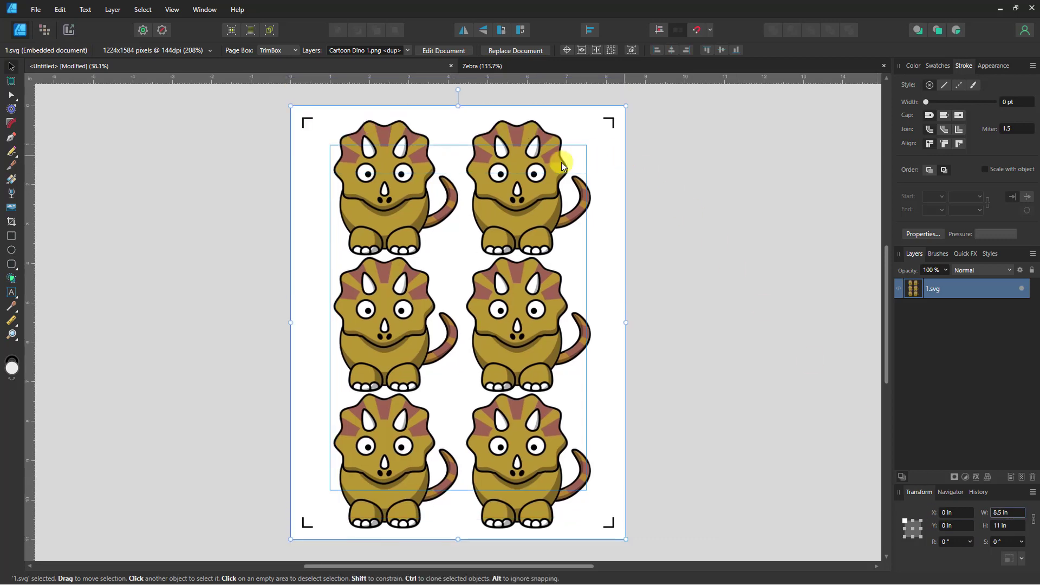
mouse_move(338, 115)
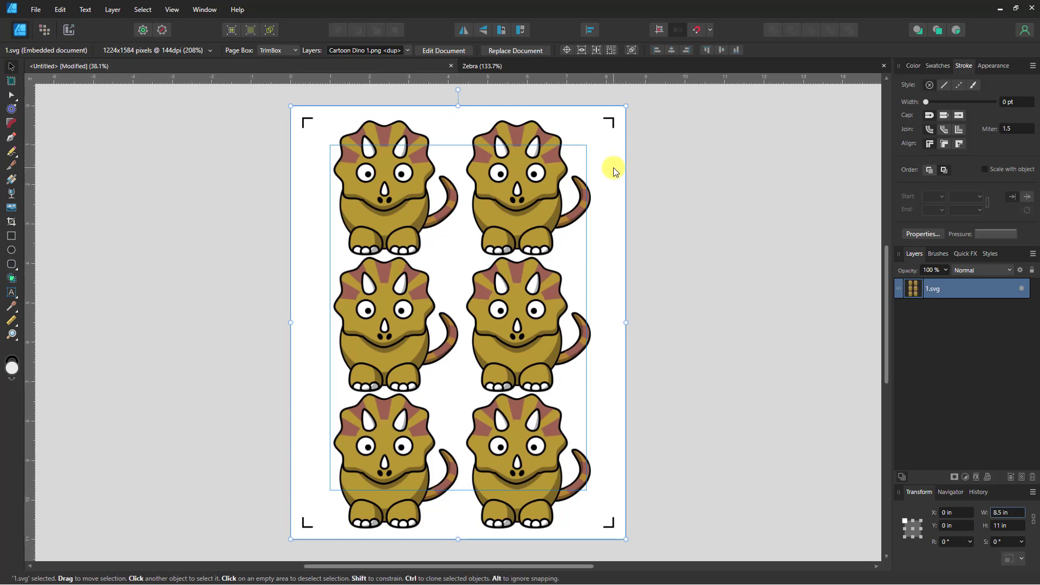
mouse_move(660, 188)
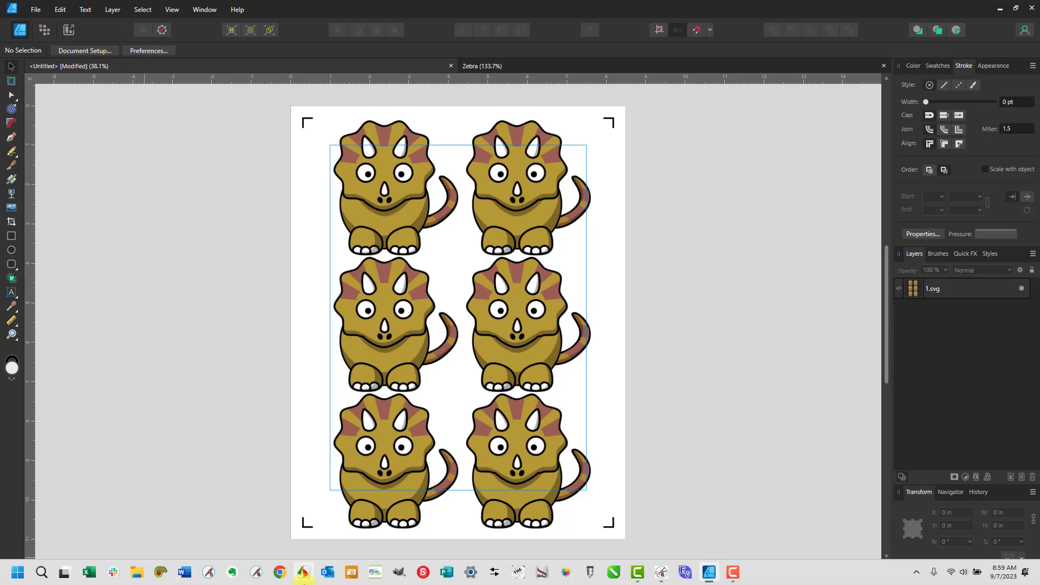
mouse_move(85, 51)
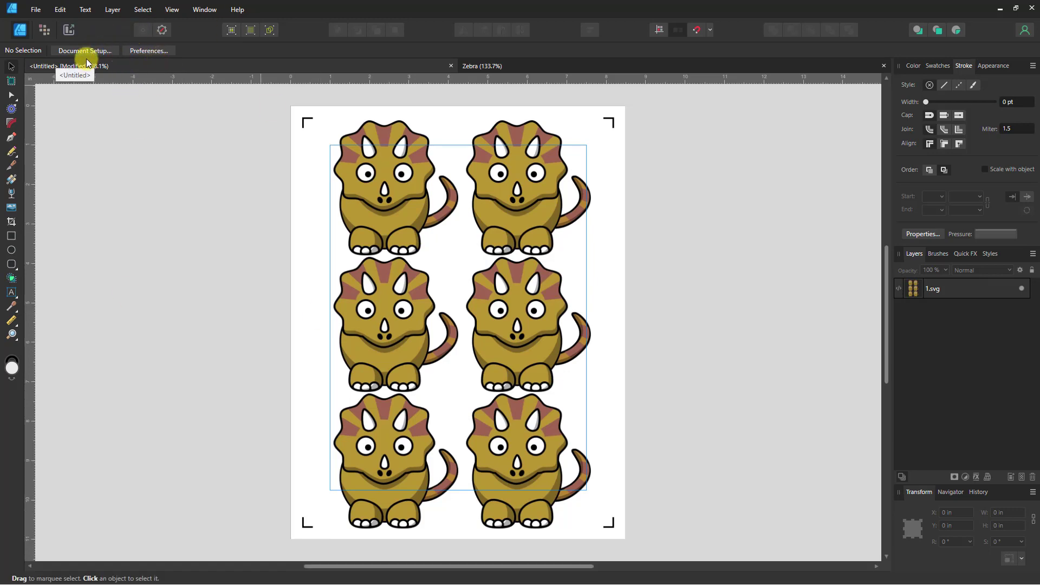
mouse_move(86, 63)
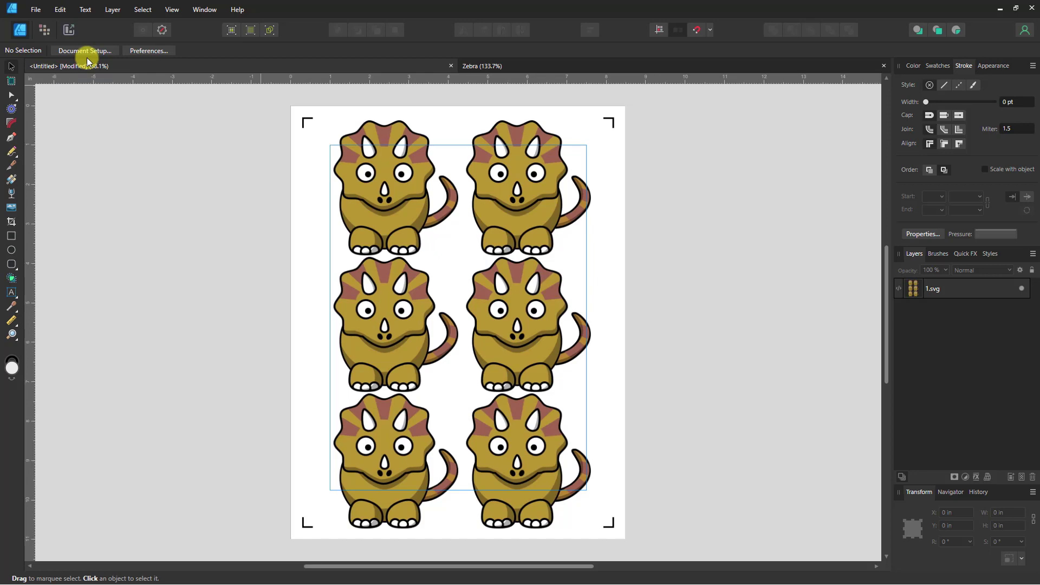
mouse_move(149, 50)
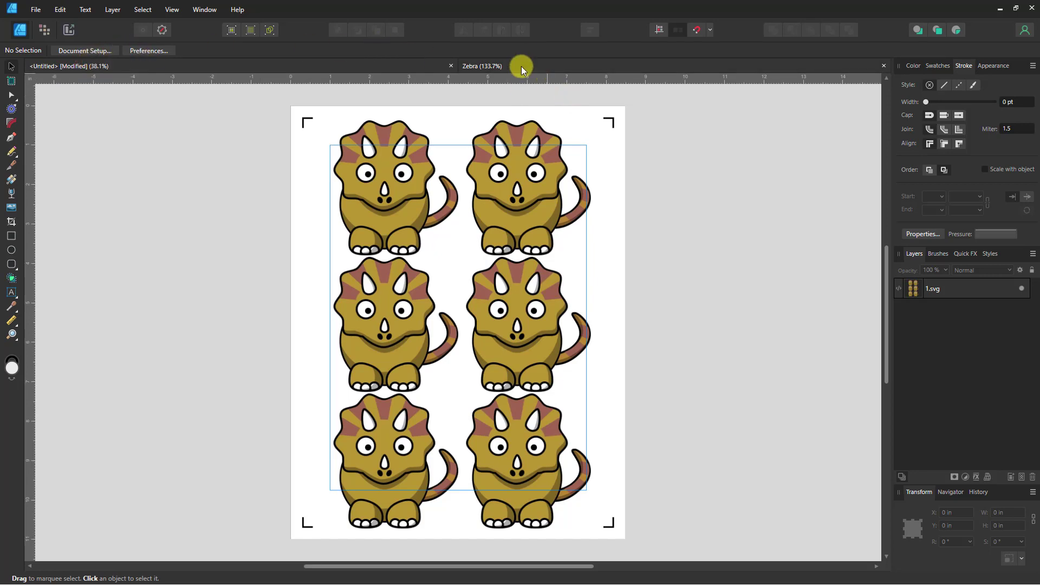
Step: View the Zebra document, then bring Sure Cuts A Lot back to the front
click(483, 65)
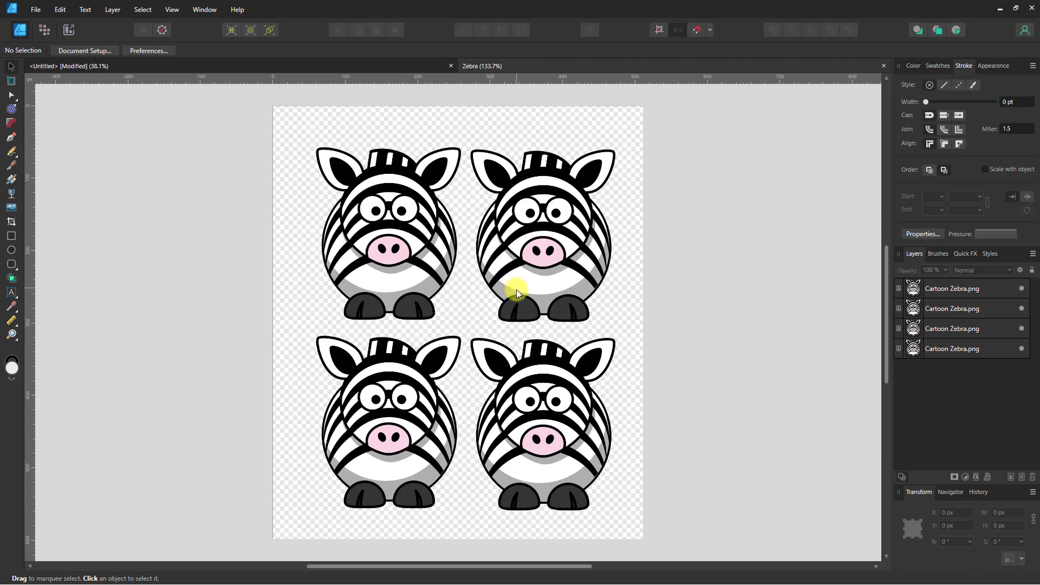
mouse_move(662, 576)
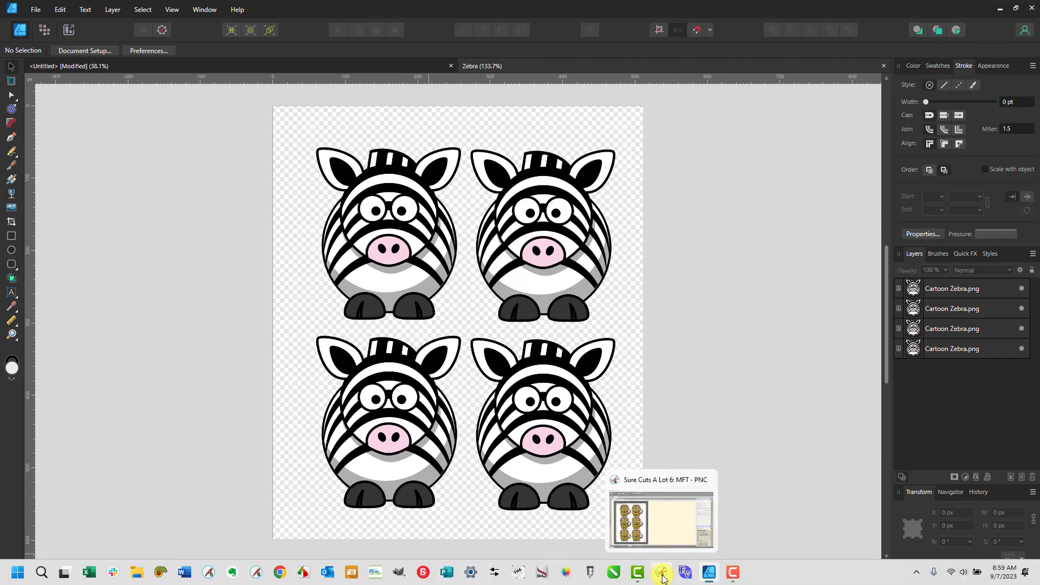
click(662, 572)
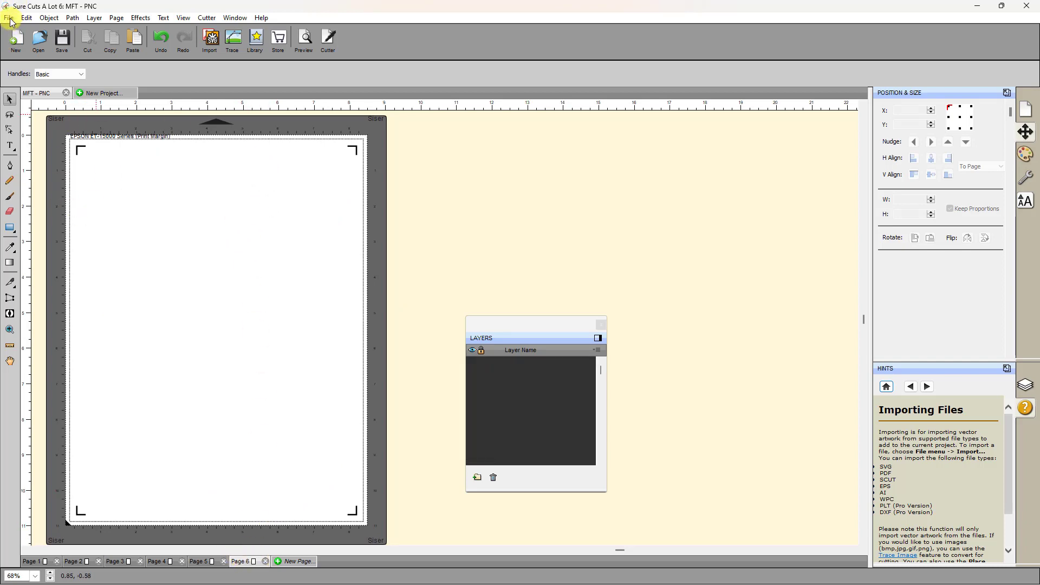
Step: Export the registration-mark page as 2.svg, replacing the existing file, with reg marks shown
click(8, 17)
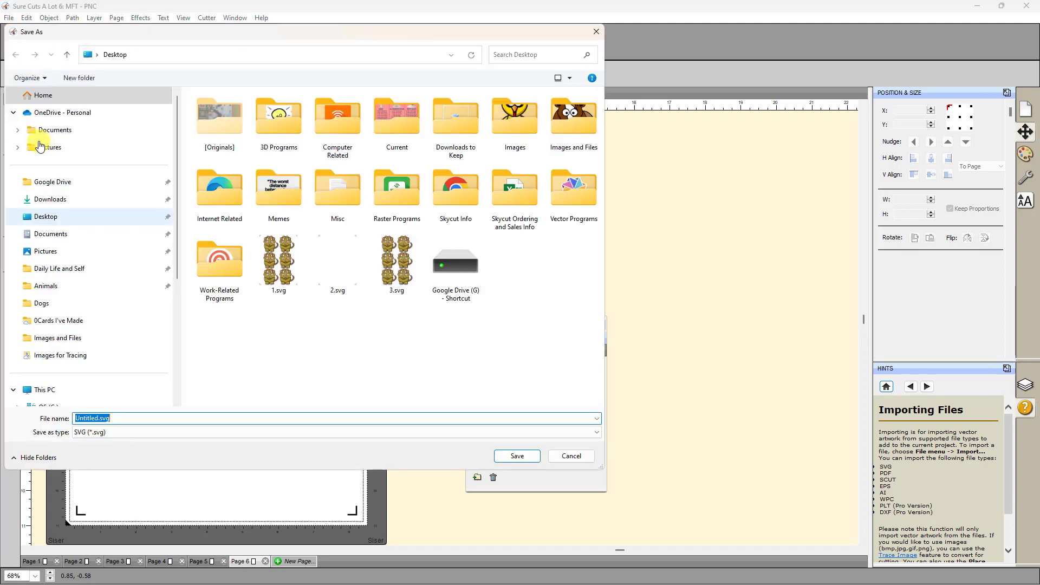
click(337, 259)
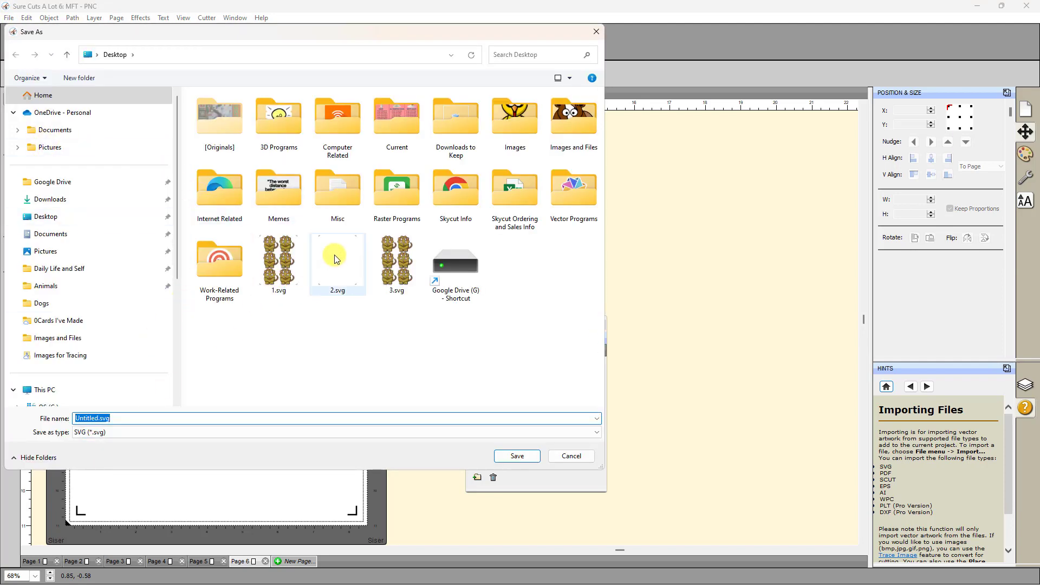
click(517, 456)
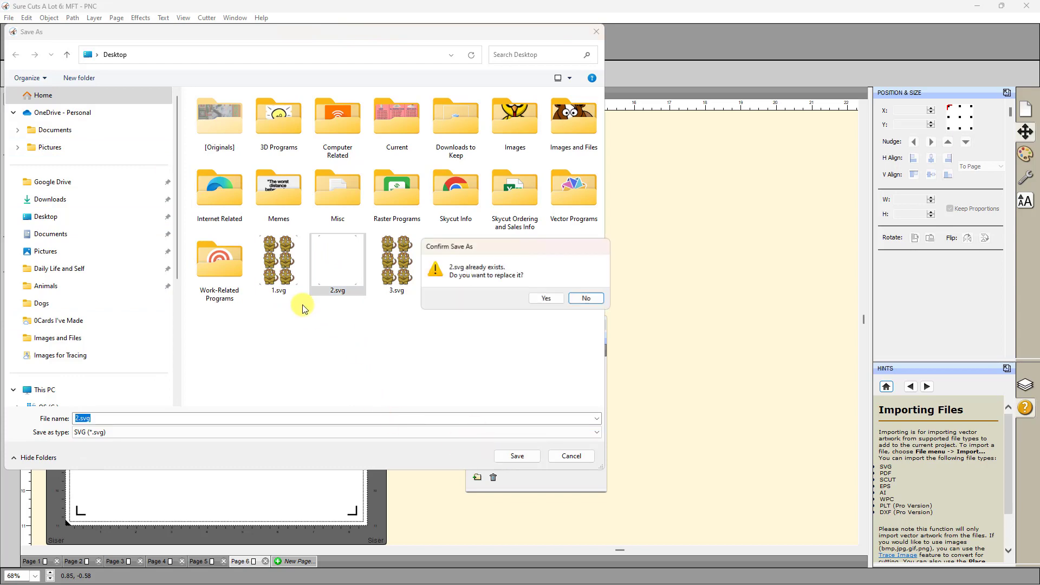
click(546, 298)
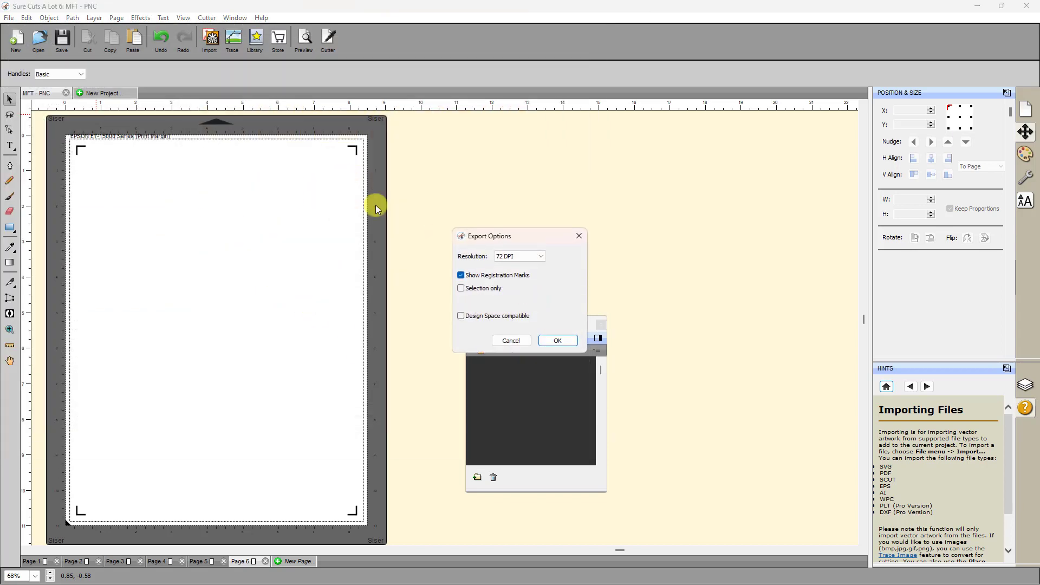
mouse_move(493, 279)
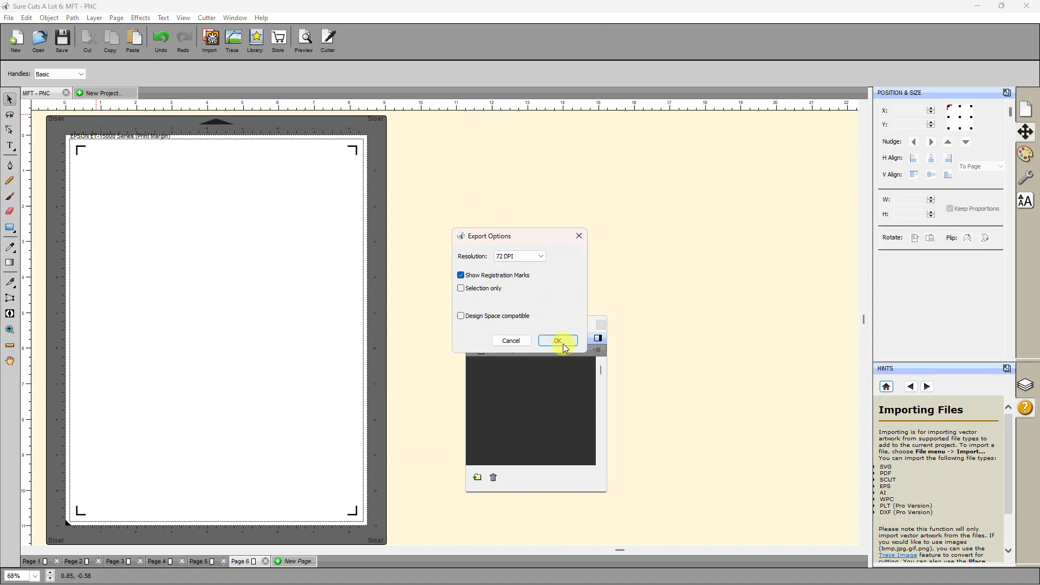
click(558, 340)
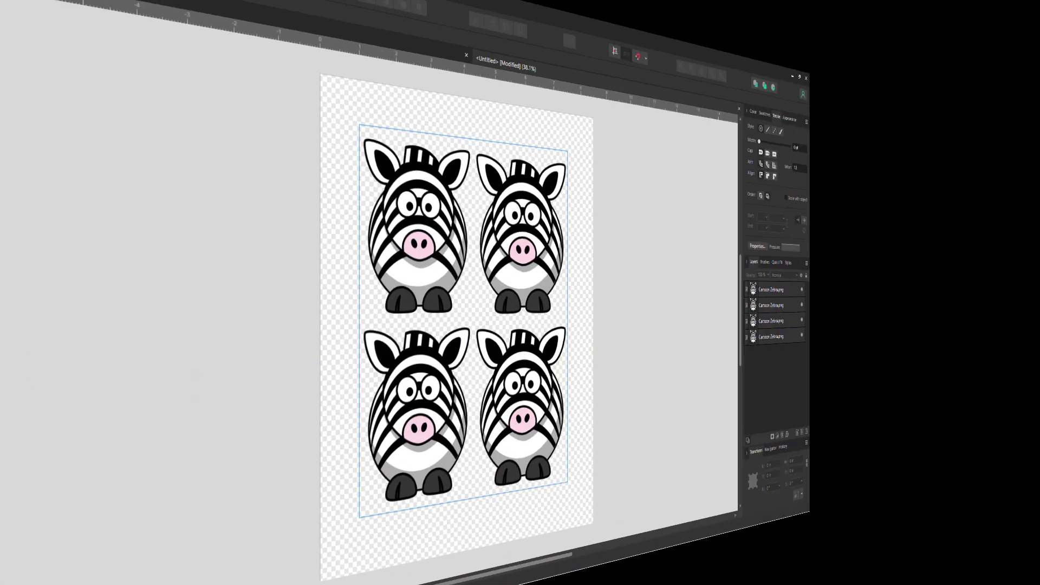
Step: Place 2.svg from the Desktop onto the zebra sheet at default size, framing the four zebras
click(34, 9)
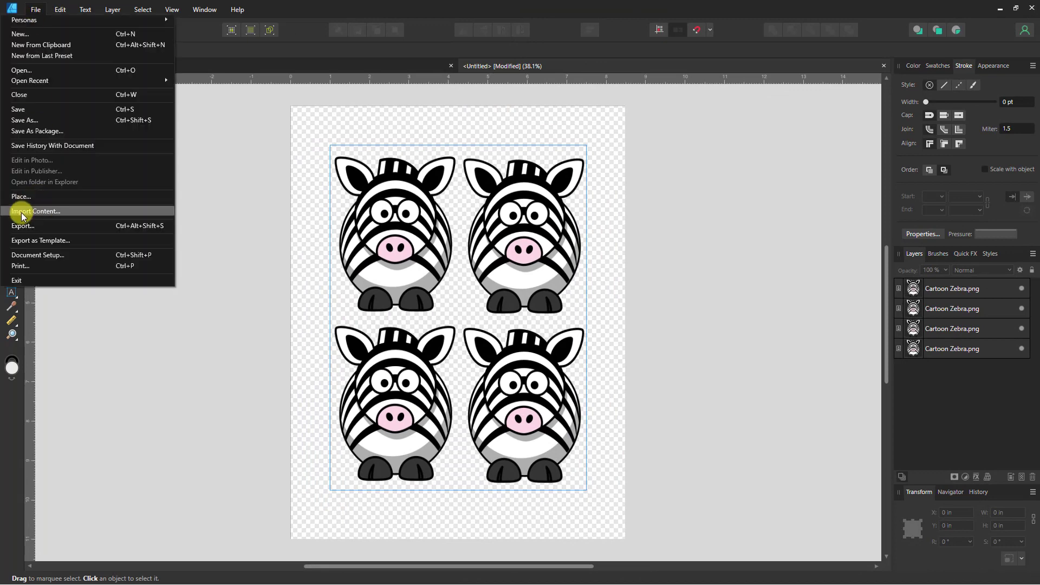
click(20, 70)
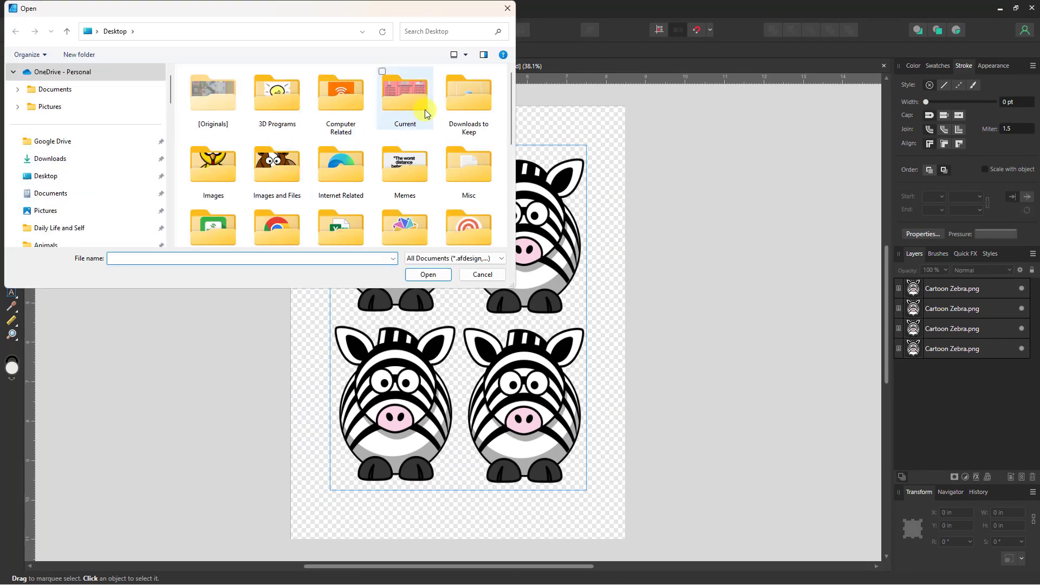
scroll(down, 3)
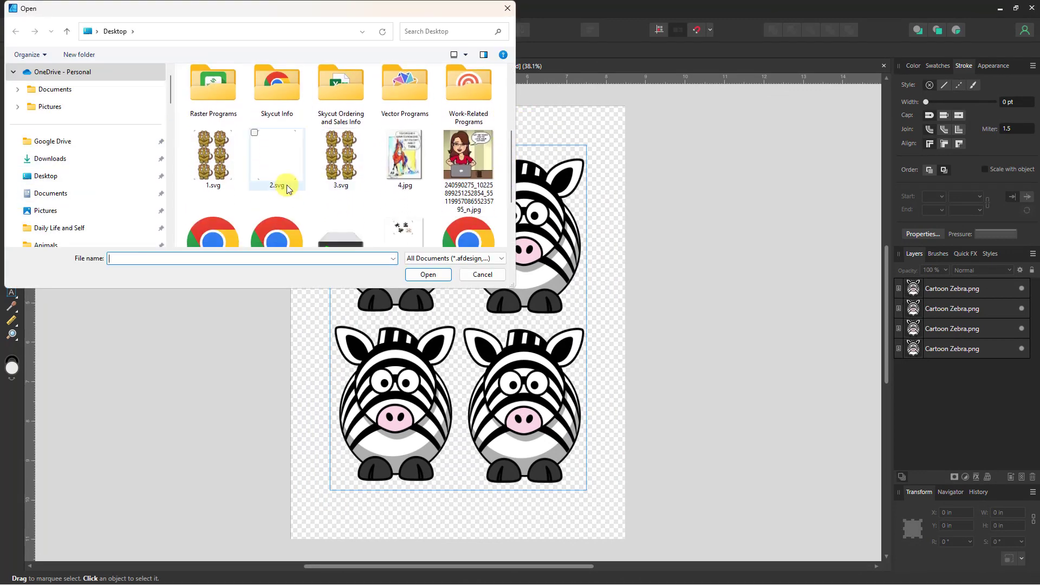
click(481, 274)
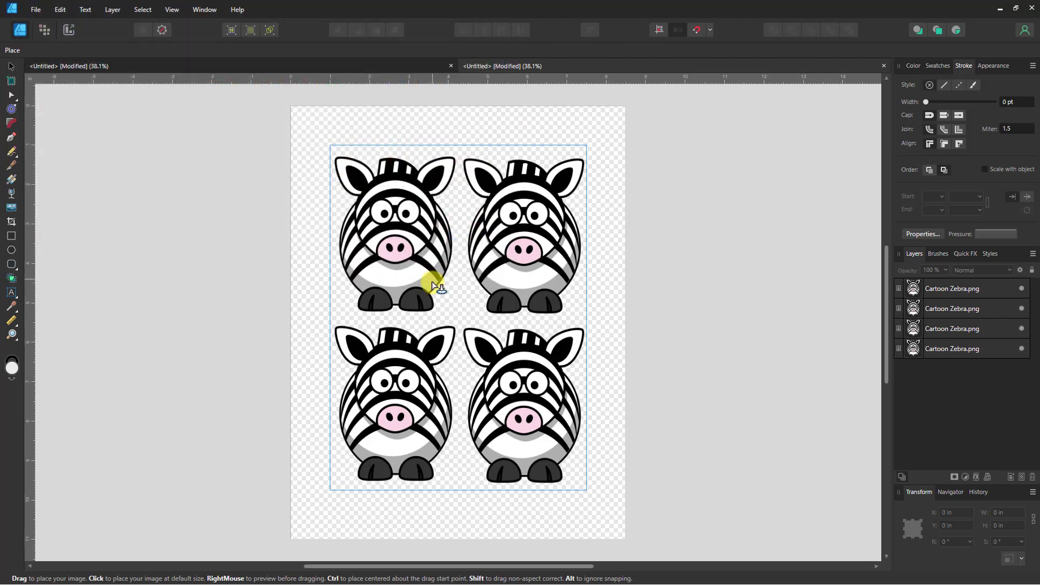
click(434, 286)
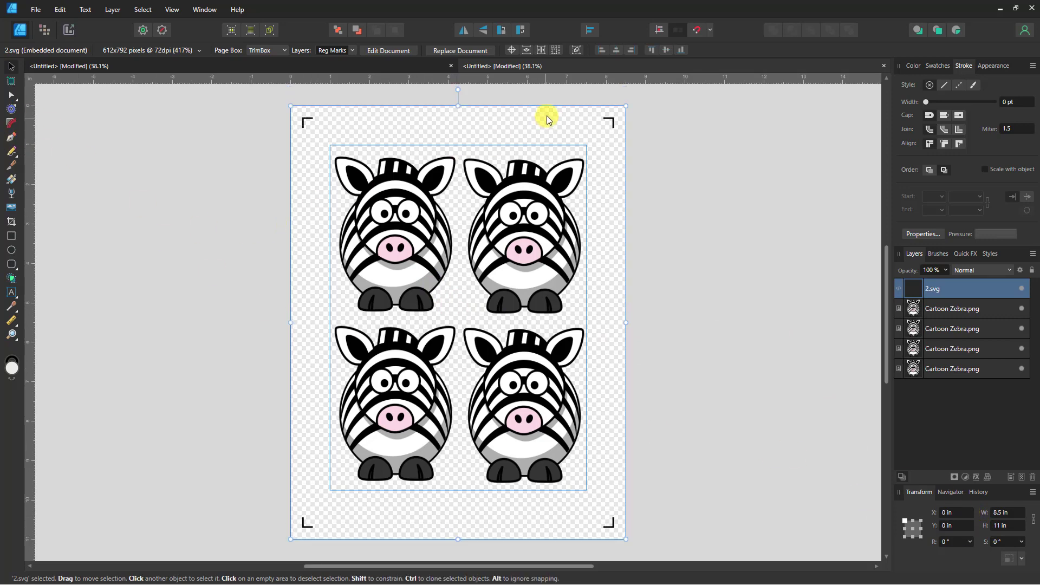
mouse_move(543, 257)
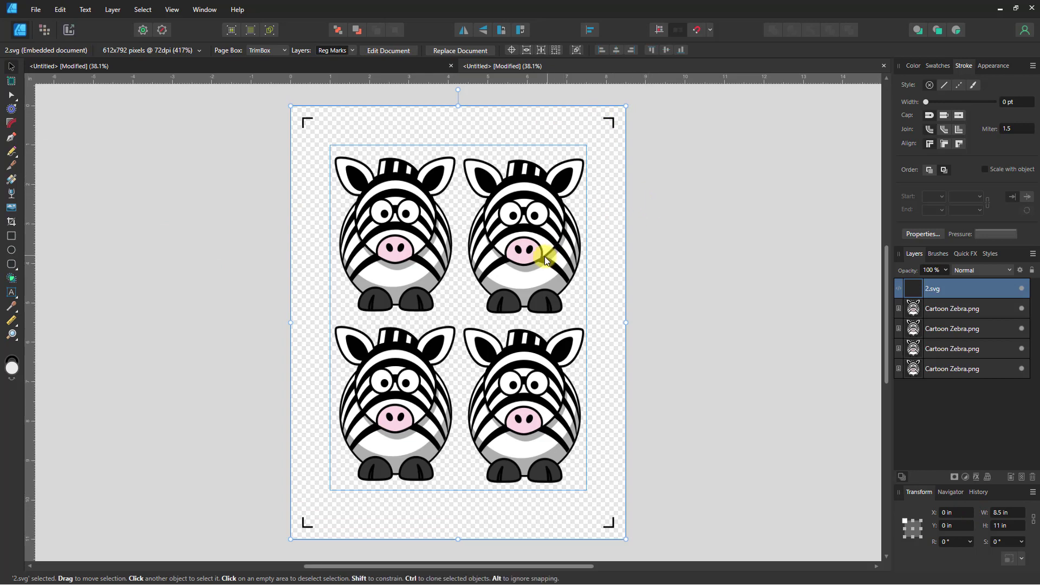
mouse_move(174, 313)
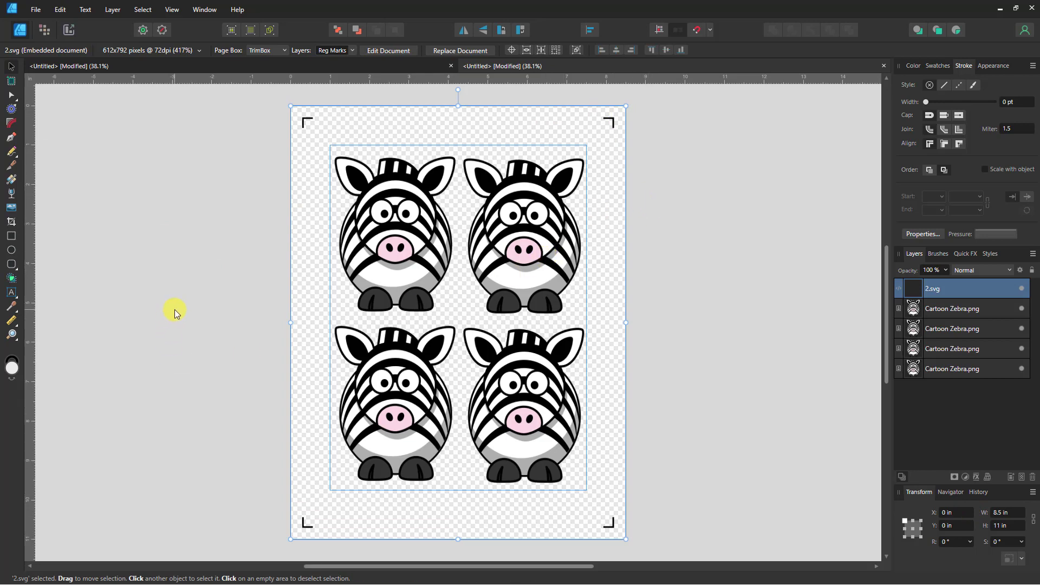
click(603, 161)
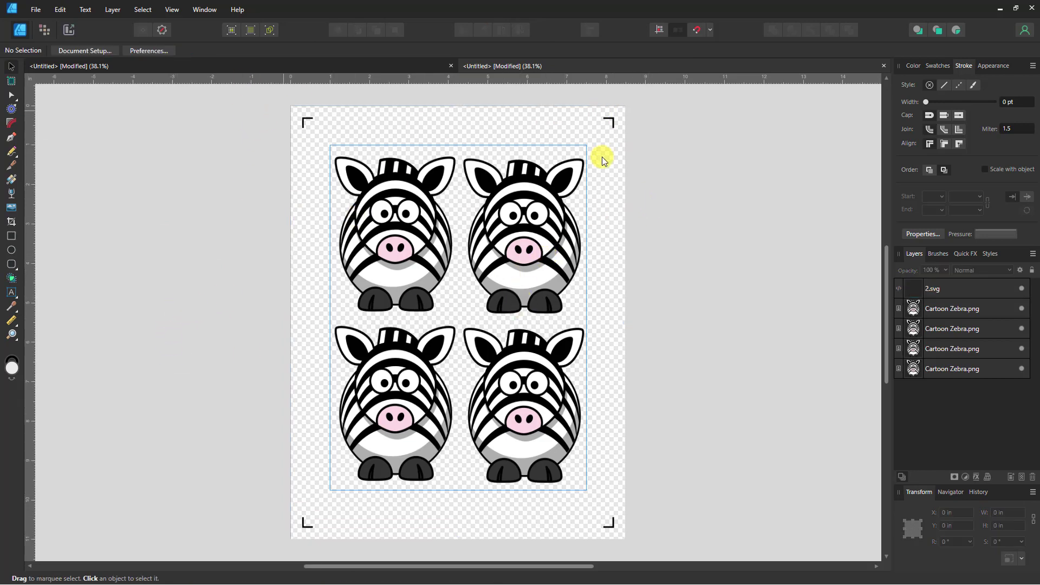
mouse_move(644, 184)
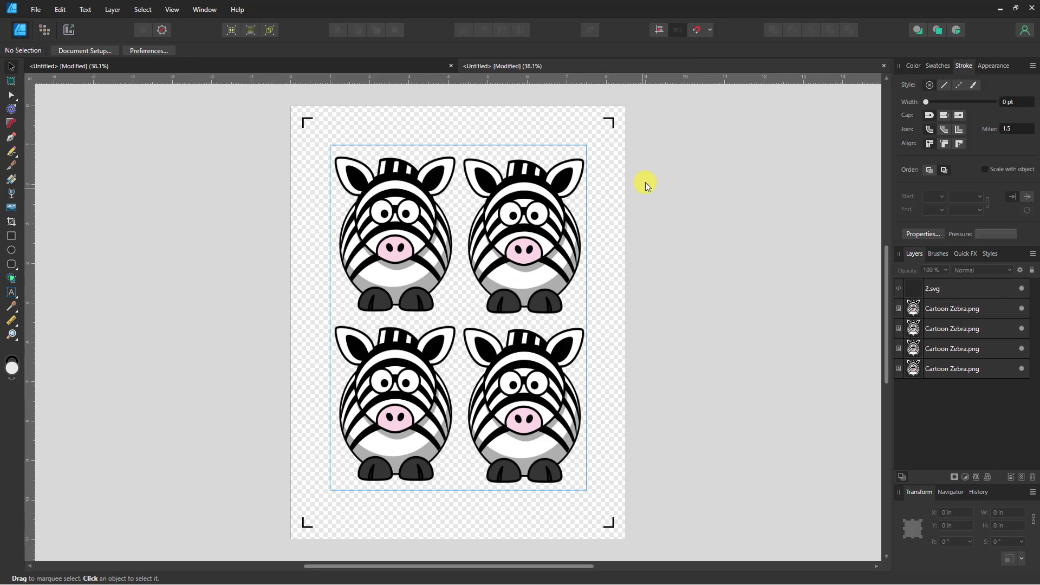
mouse_move(594, 248)
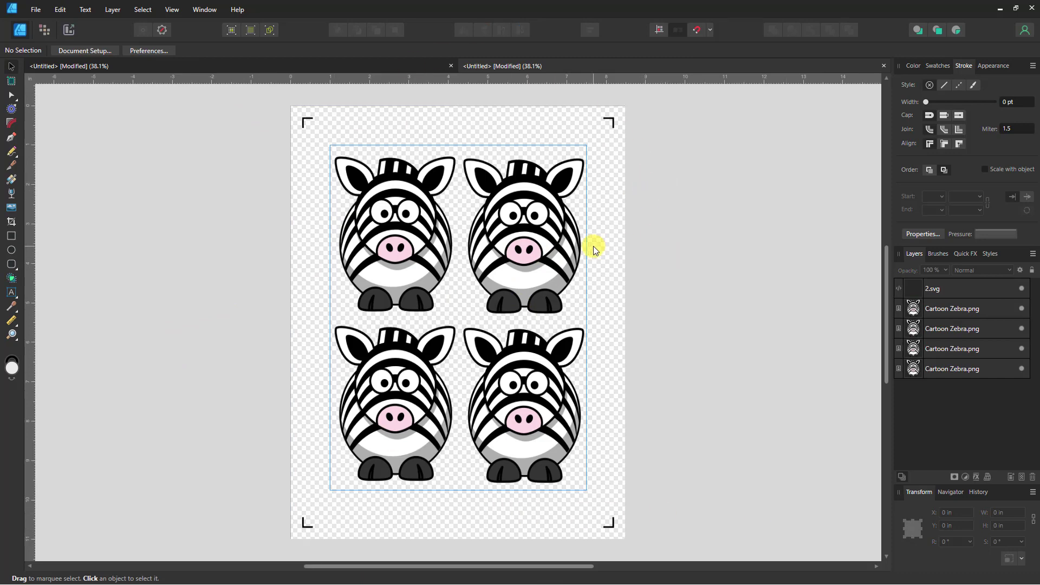
mouse_move(473, 333)
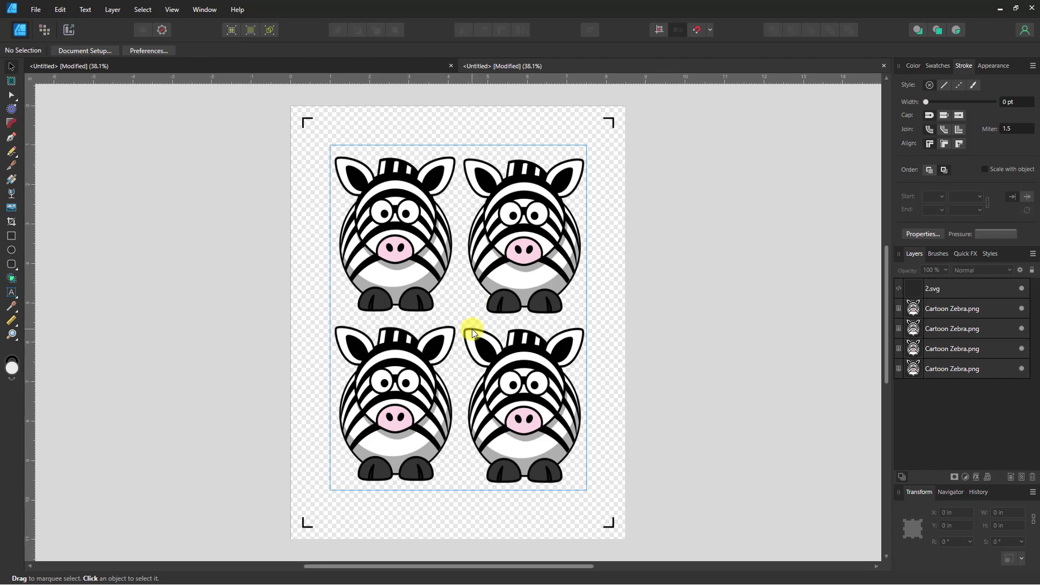
mouse_move(242, 203)
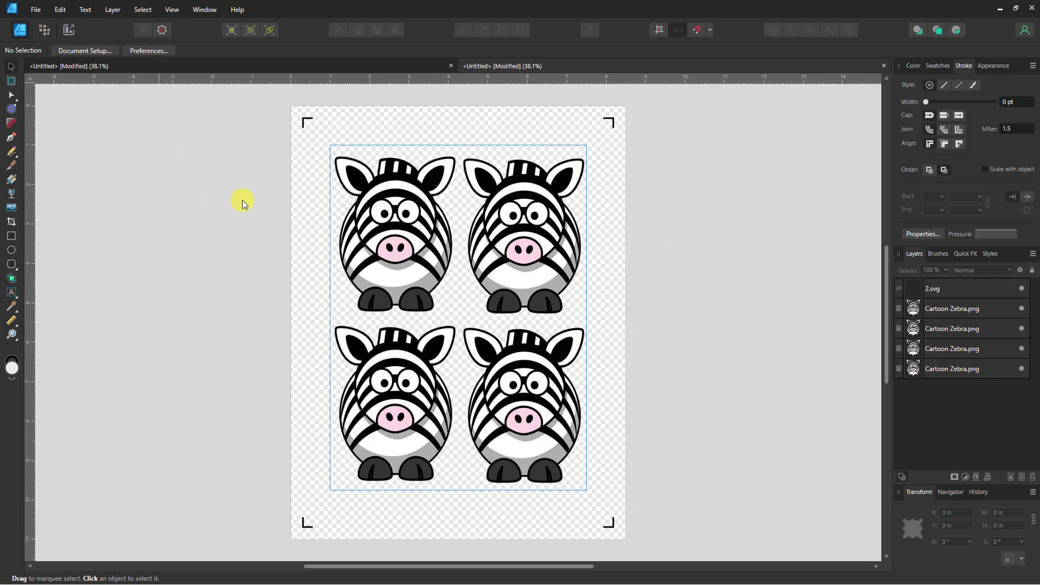
mouse_move(307, 121)
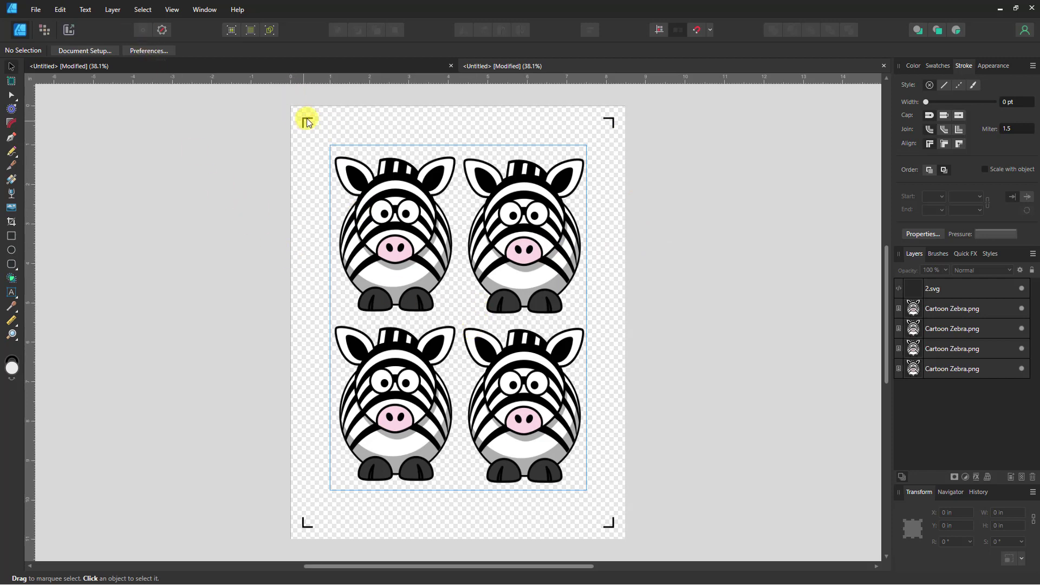
mouse_move(303, 123)
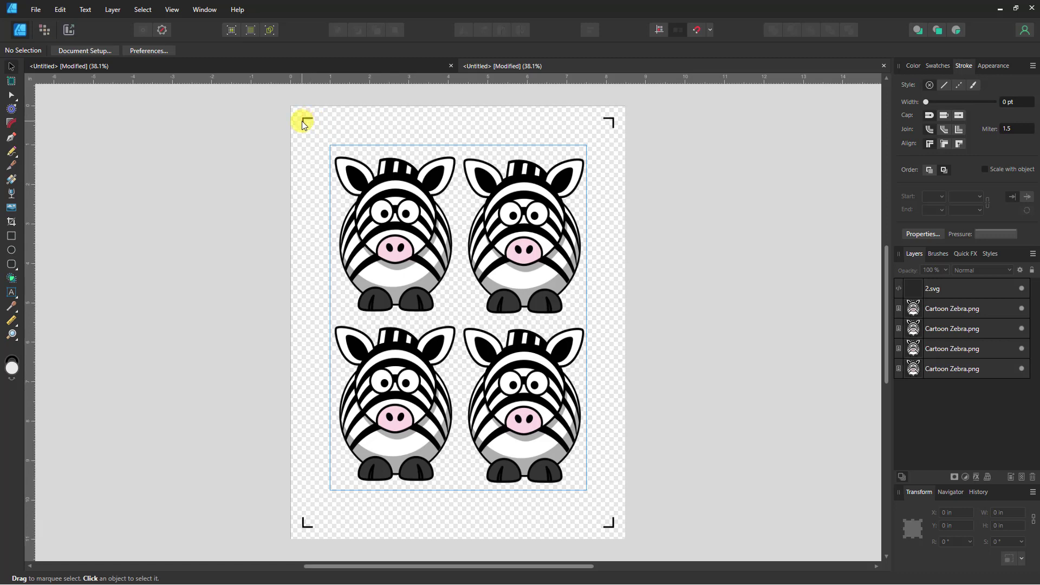
mouse_move(417, 226)
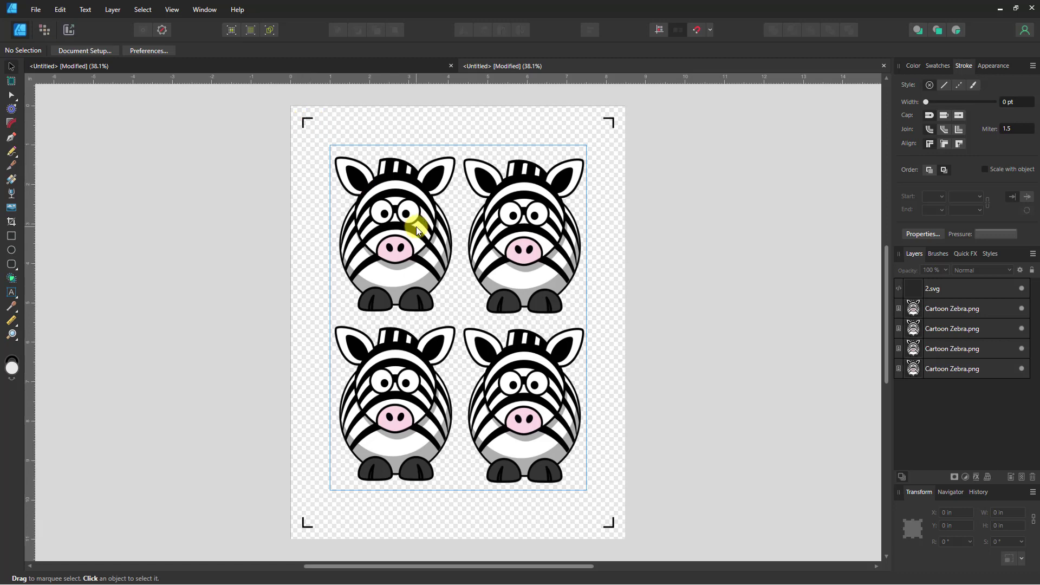
mouse_move(569, 258)
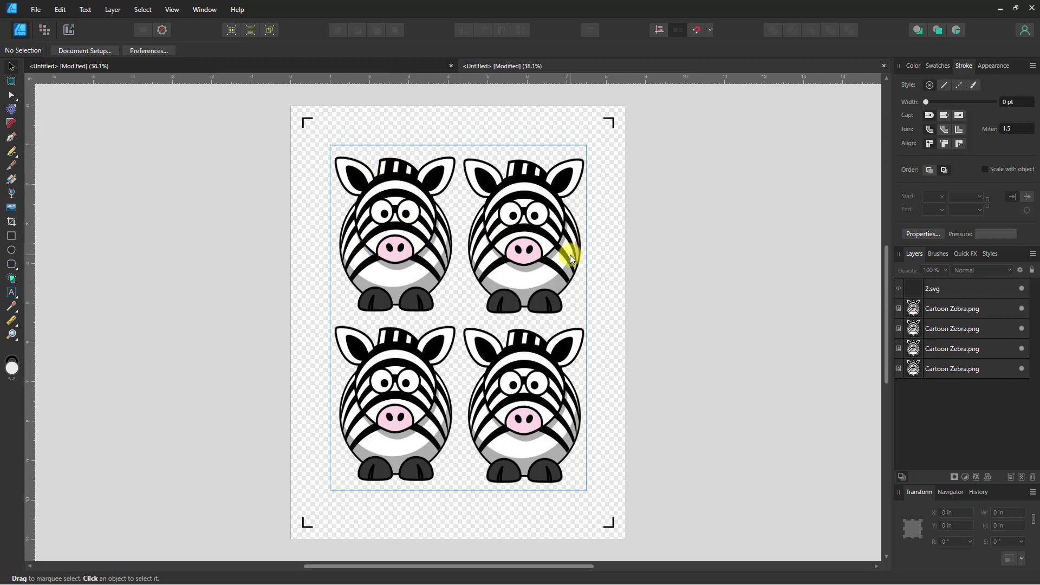
mouse_move(415, 249)
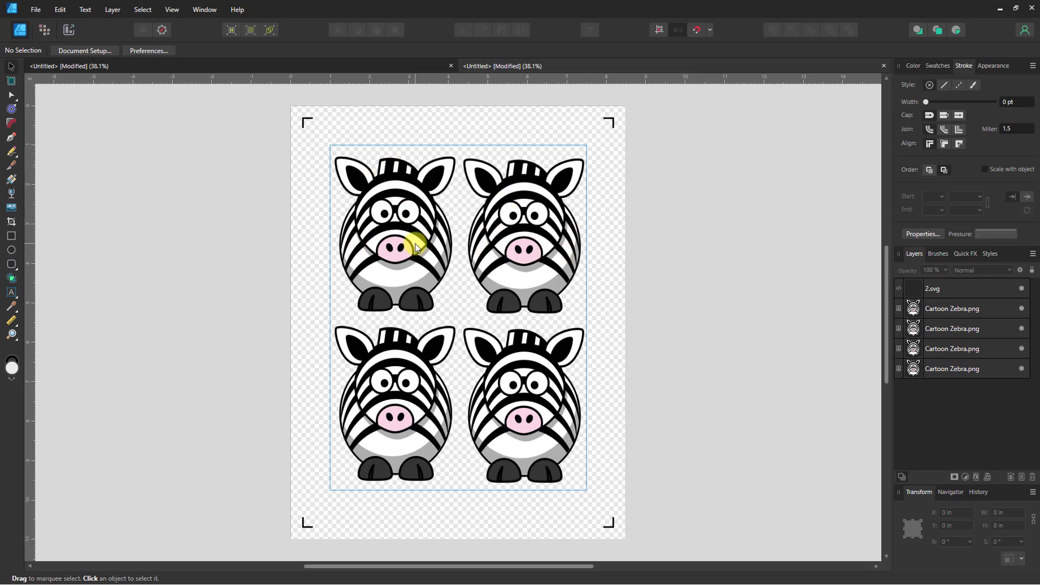
mouse_move(570, 299)
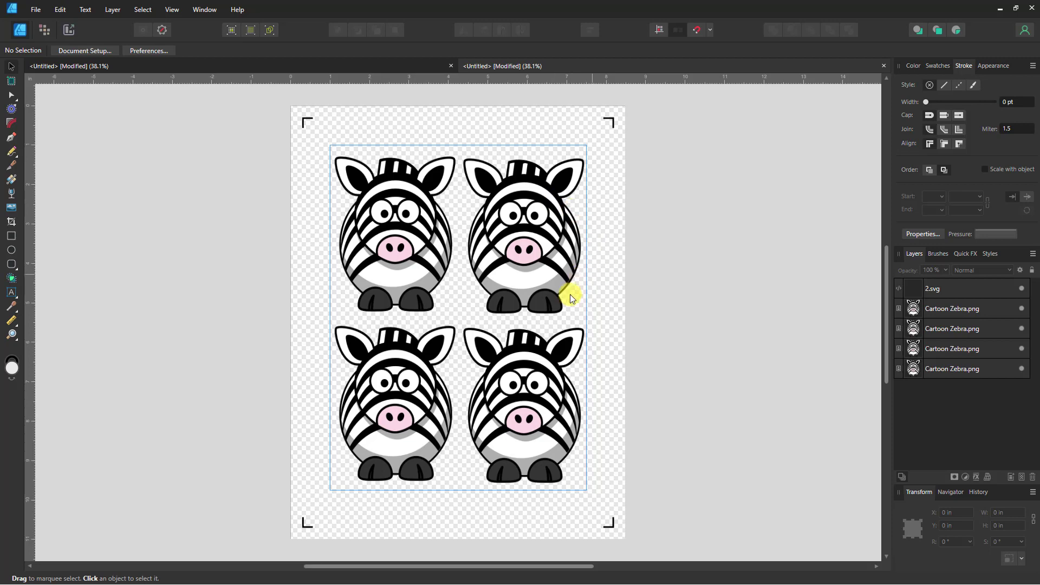
mouse_move(557, 279)
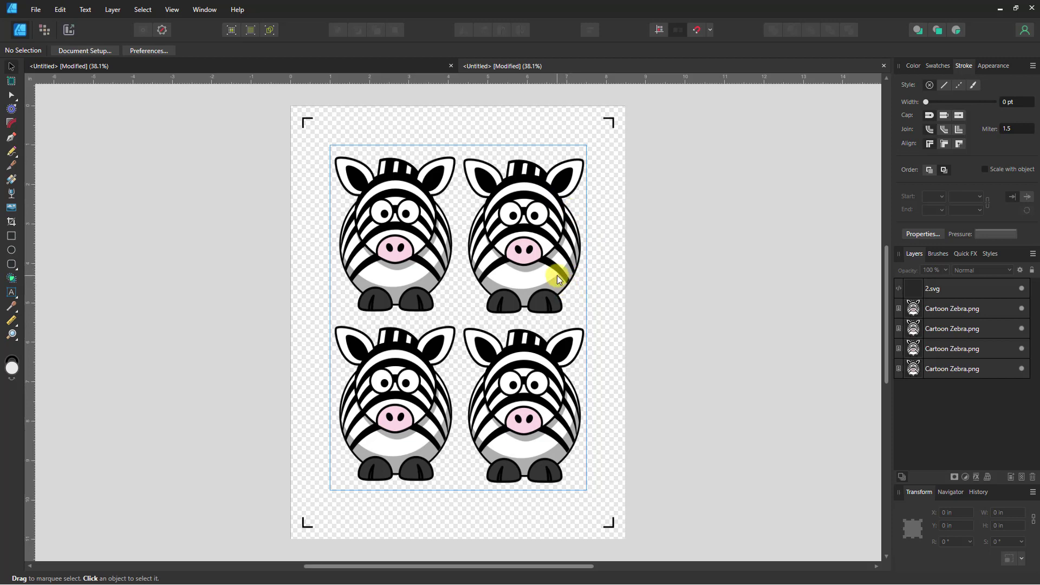
mouse_move(450, 416)
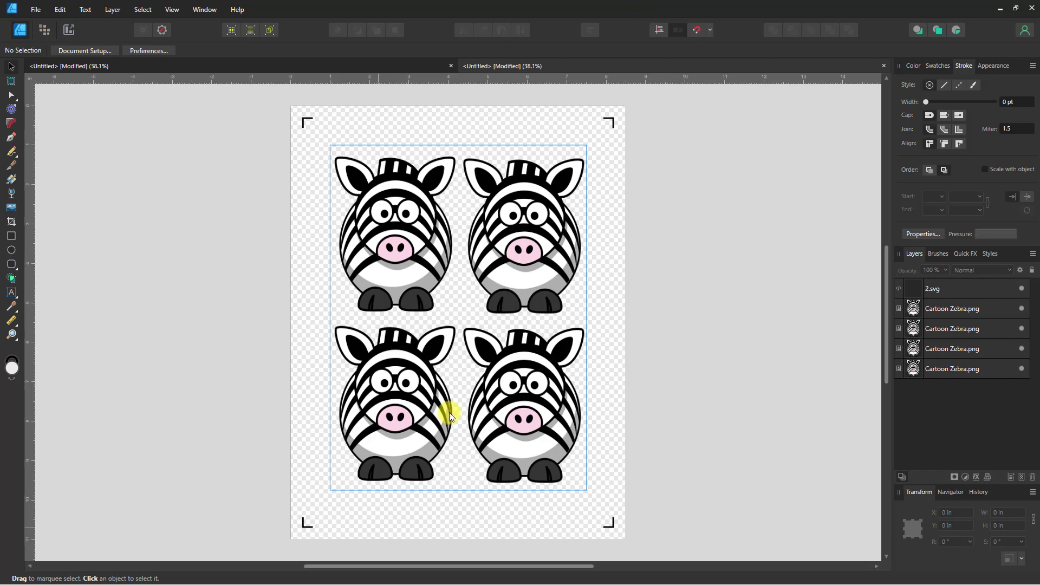
mouse_move(442, 401)
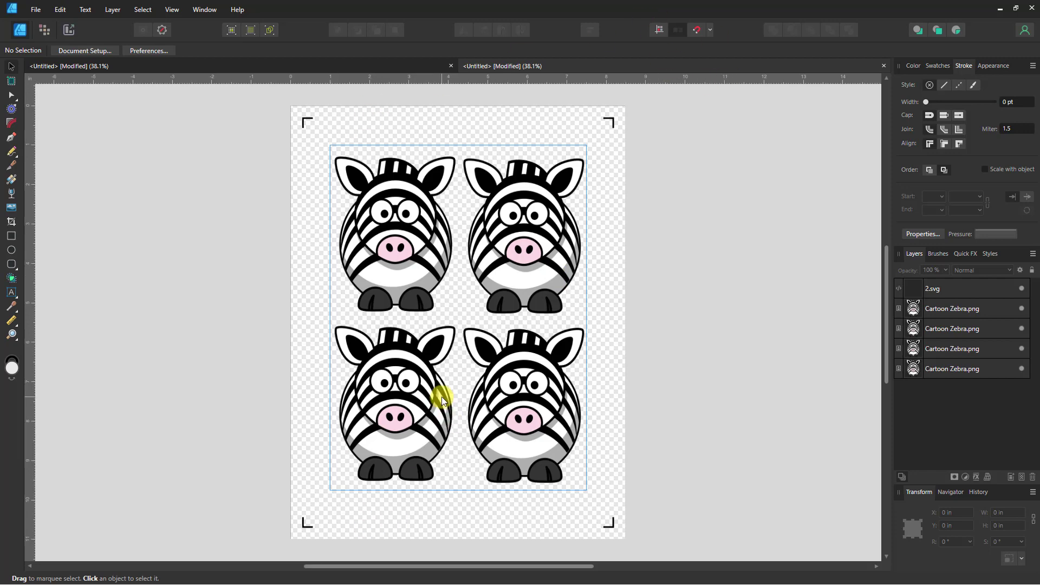
mouse_move(280, 464)
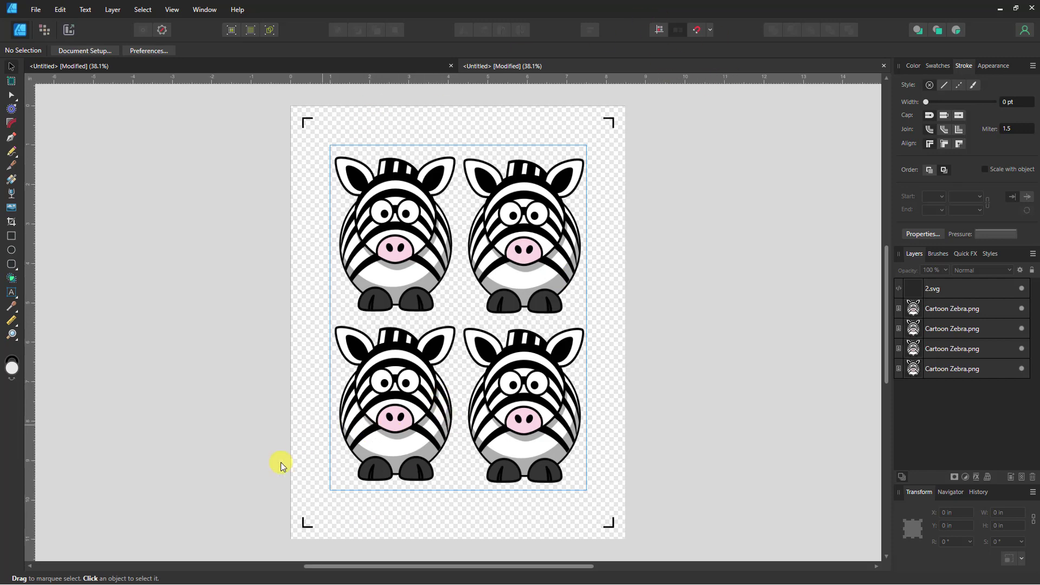
mouse_move(301, 257)
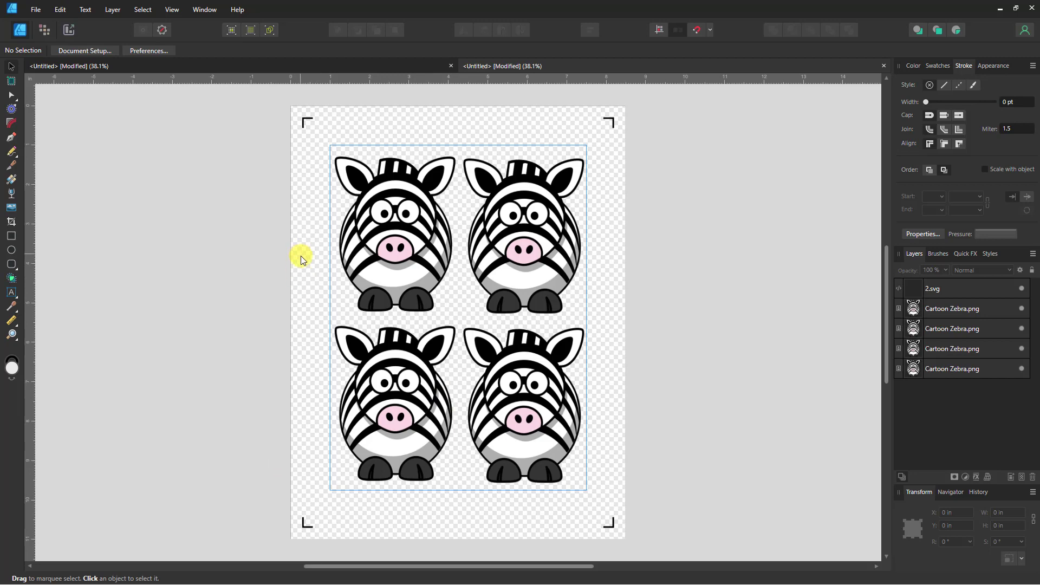
mouse_move(300, 277)
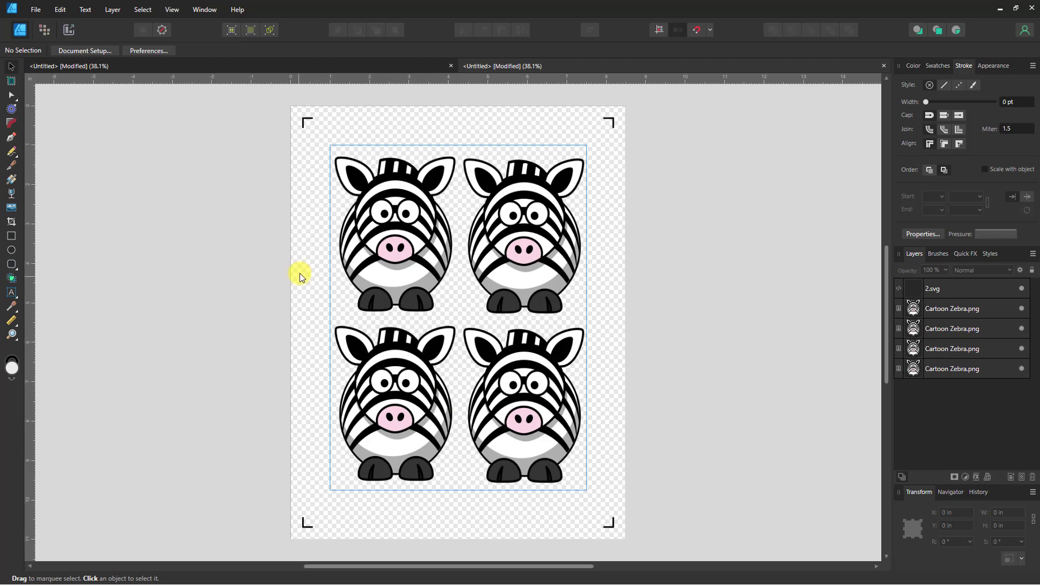